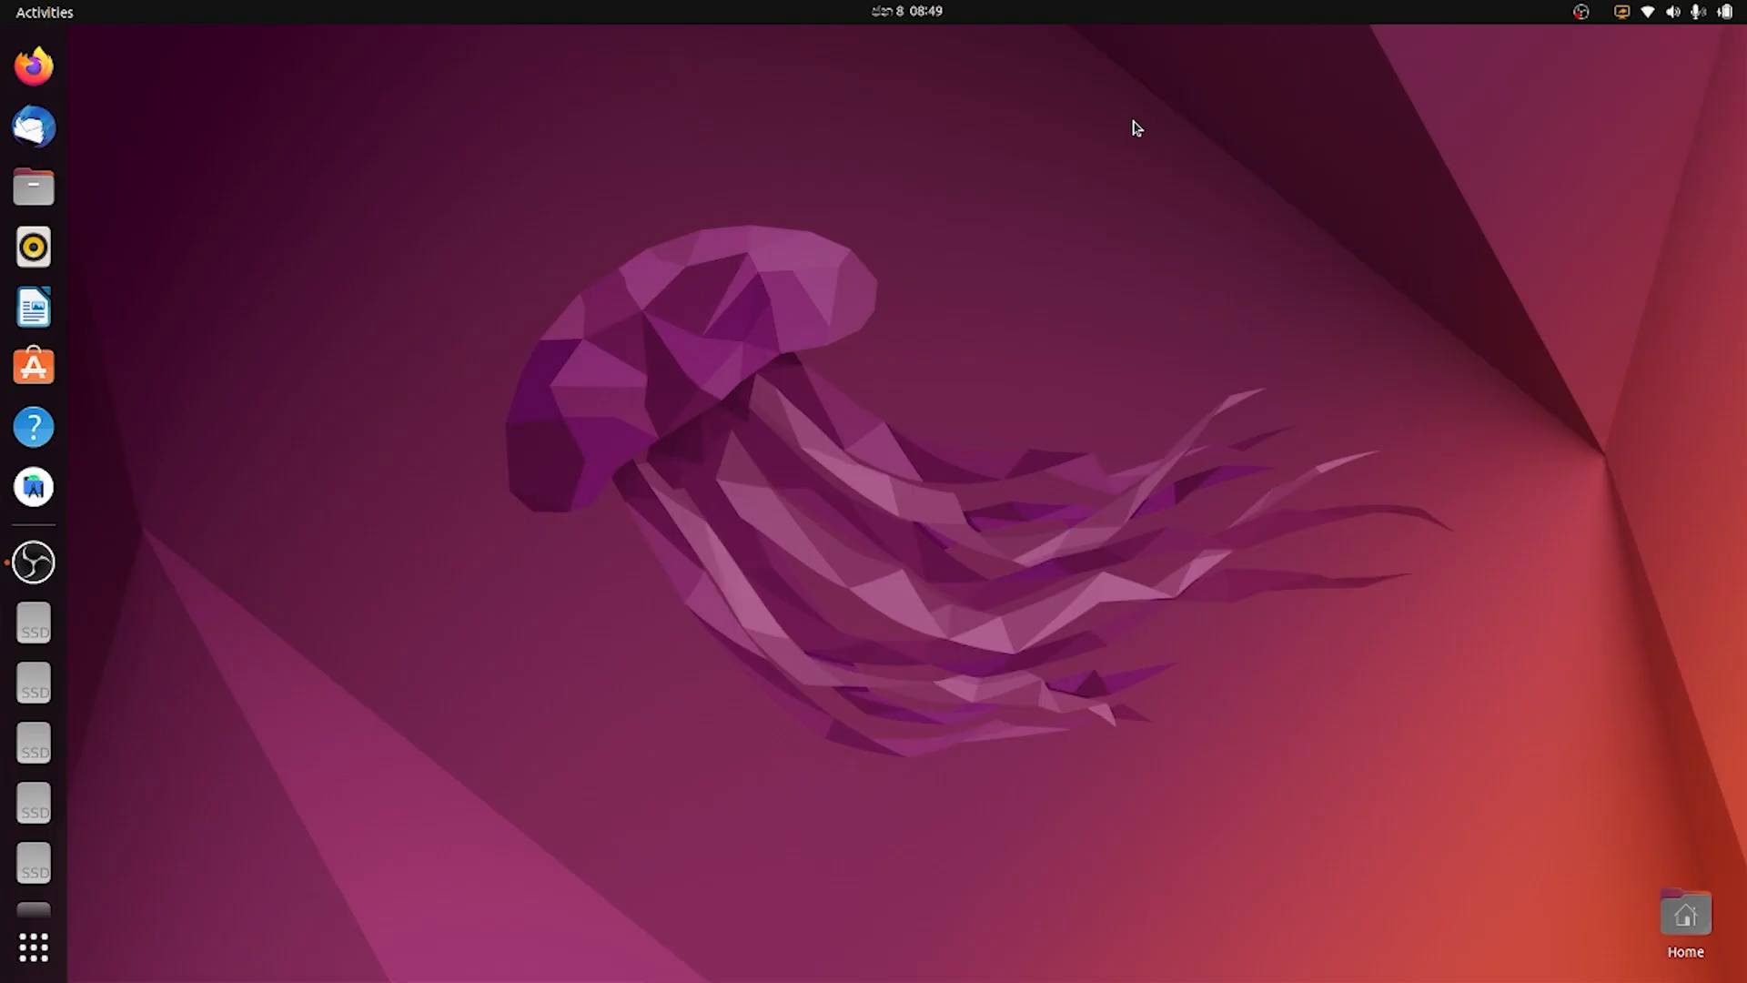
{"action": "mouse_move", "coordinate": [748, 225]}
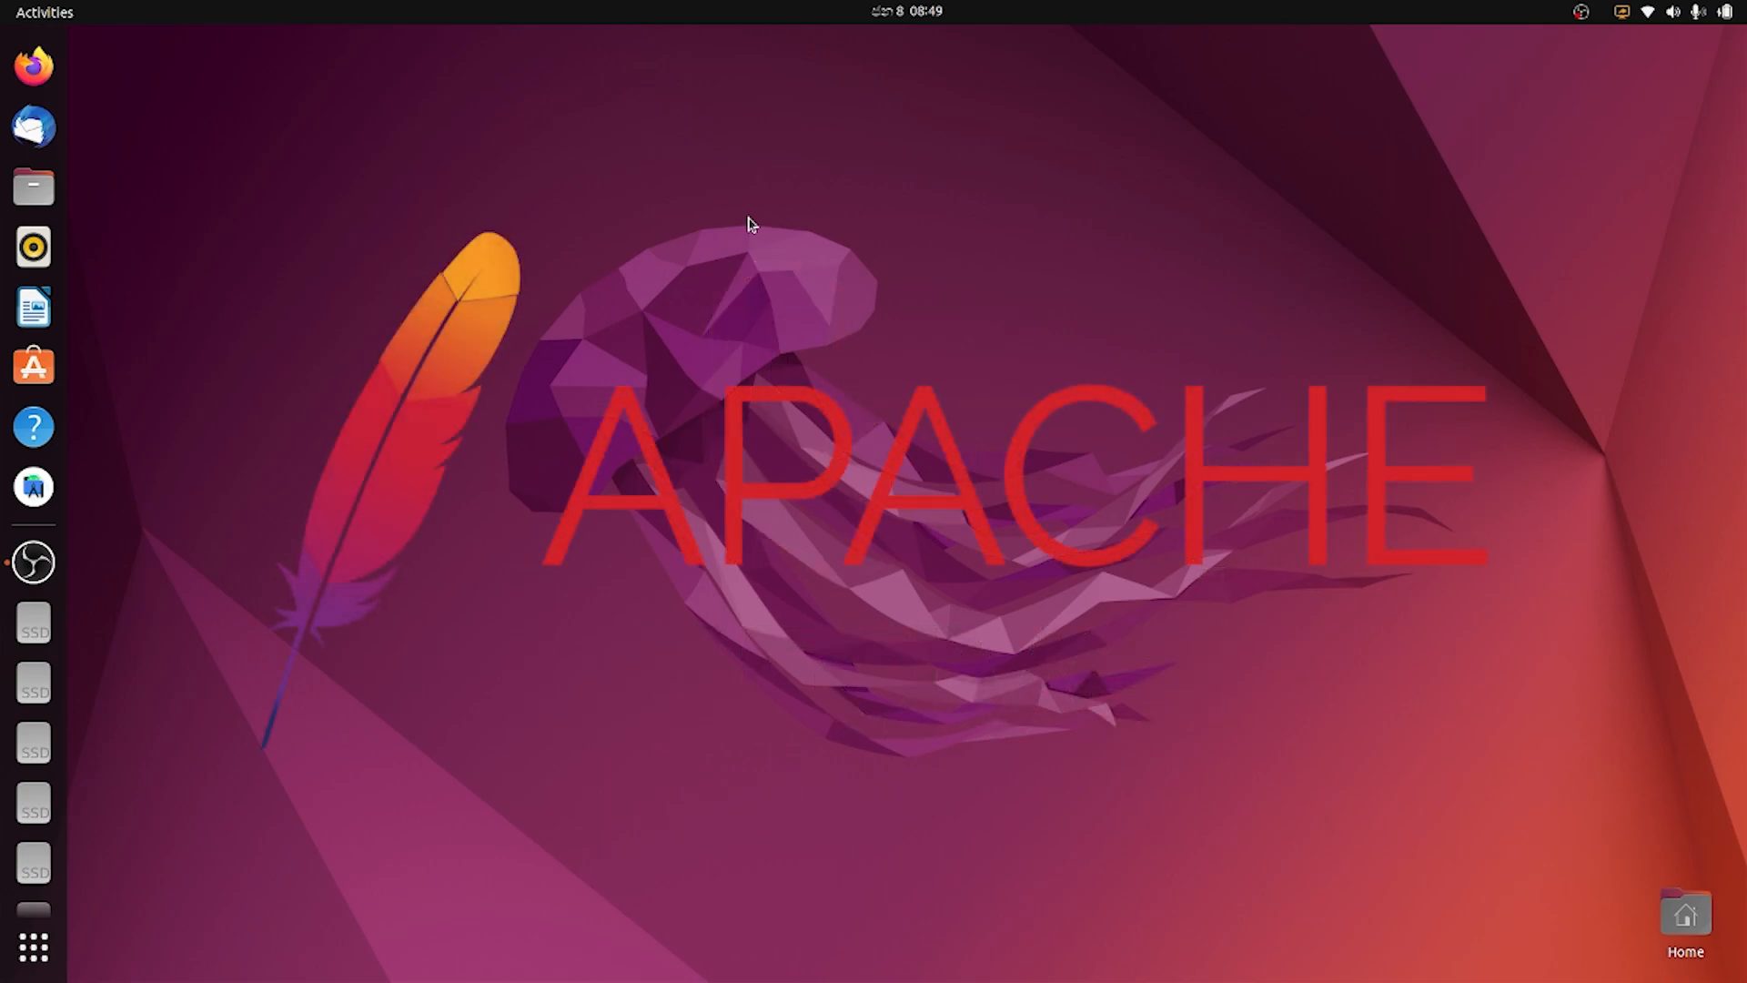
{"action": "mouse_move", "coordinate": [33, 488]}
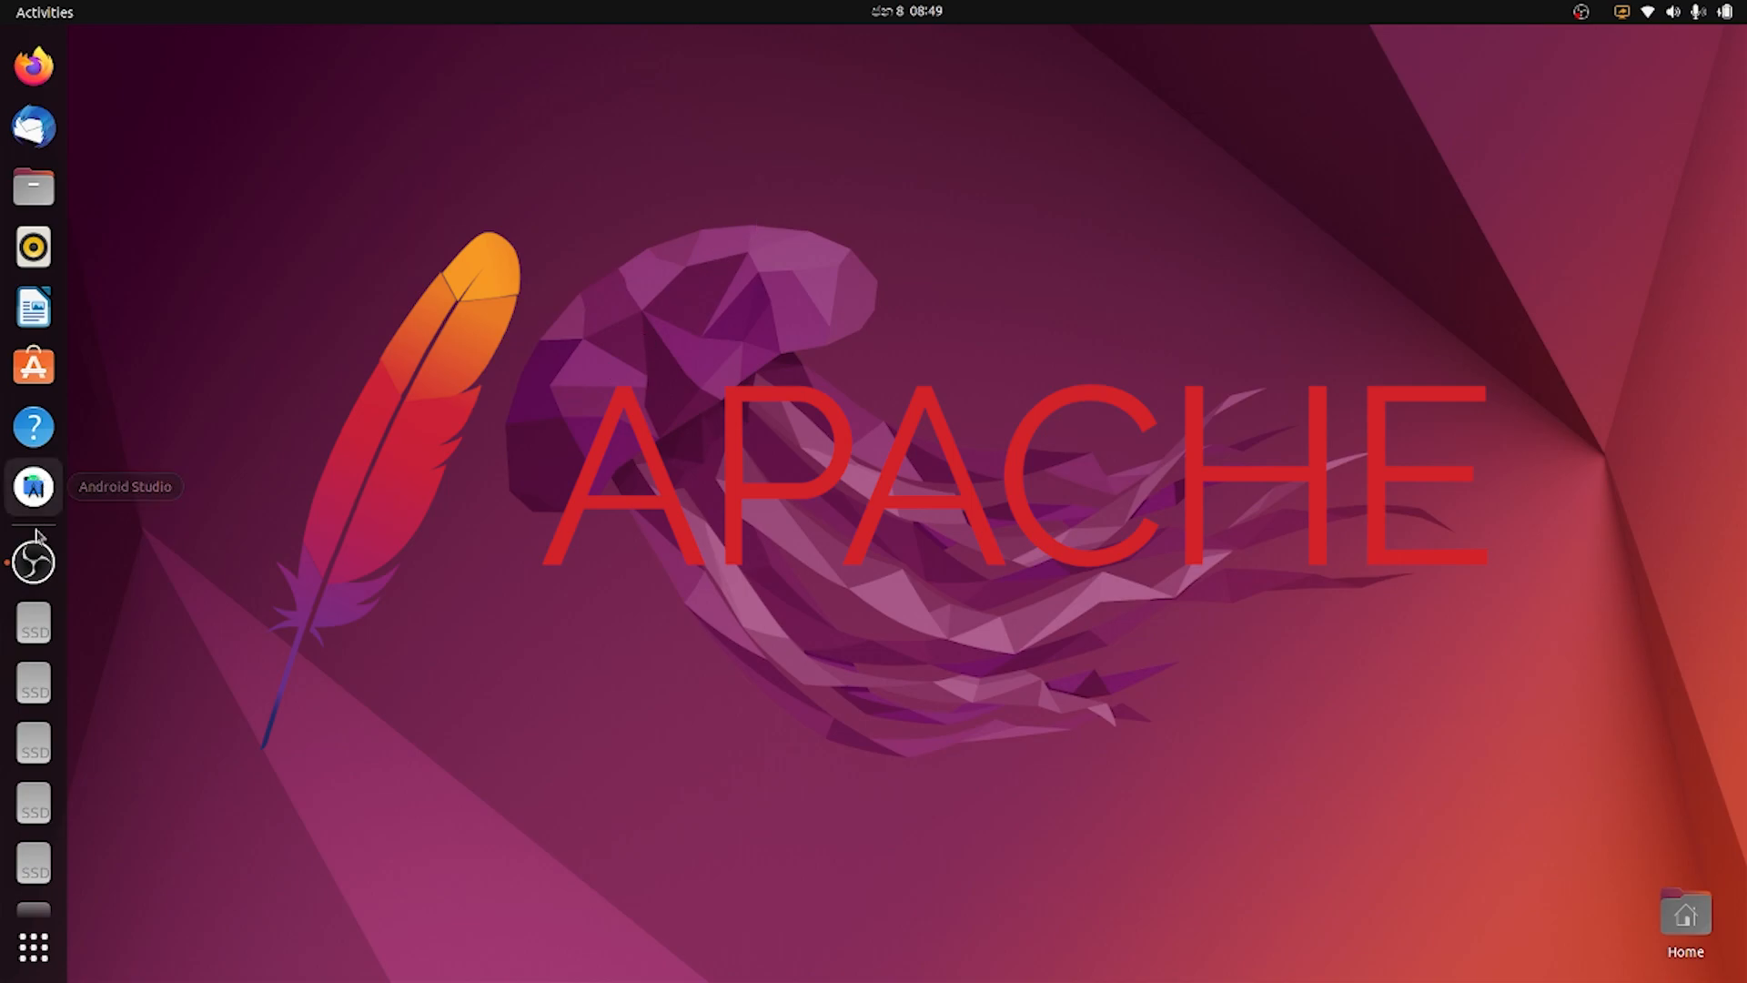
{"action": "mouse_move", "coordinate": [32, 947]}
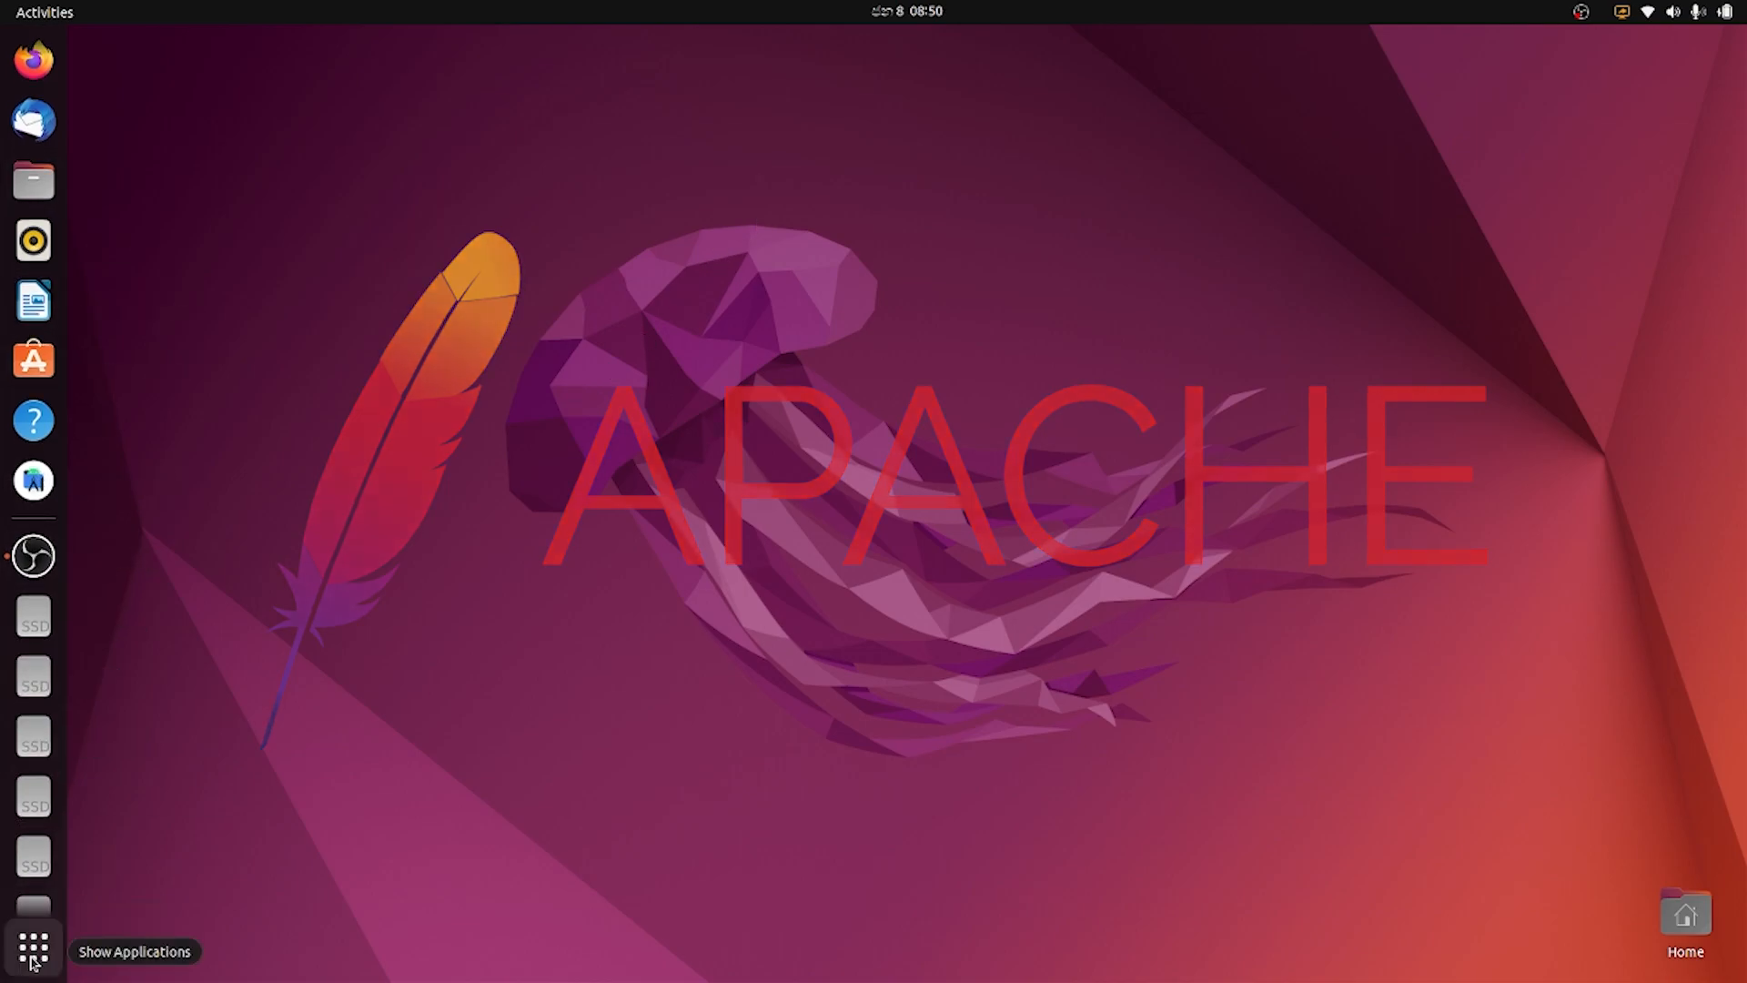
- Launch Terminal and run sudo systemctl status apache2, which reports apache2.service not found
{"action": "left_click", "coordinate": [33, 948]}
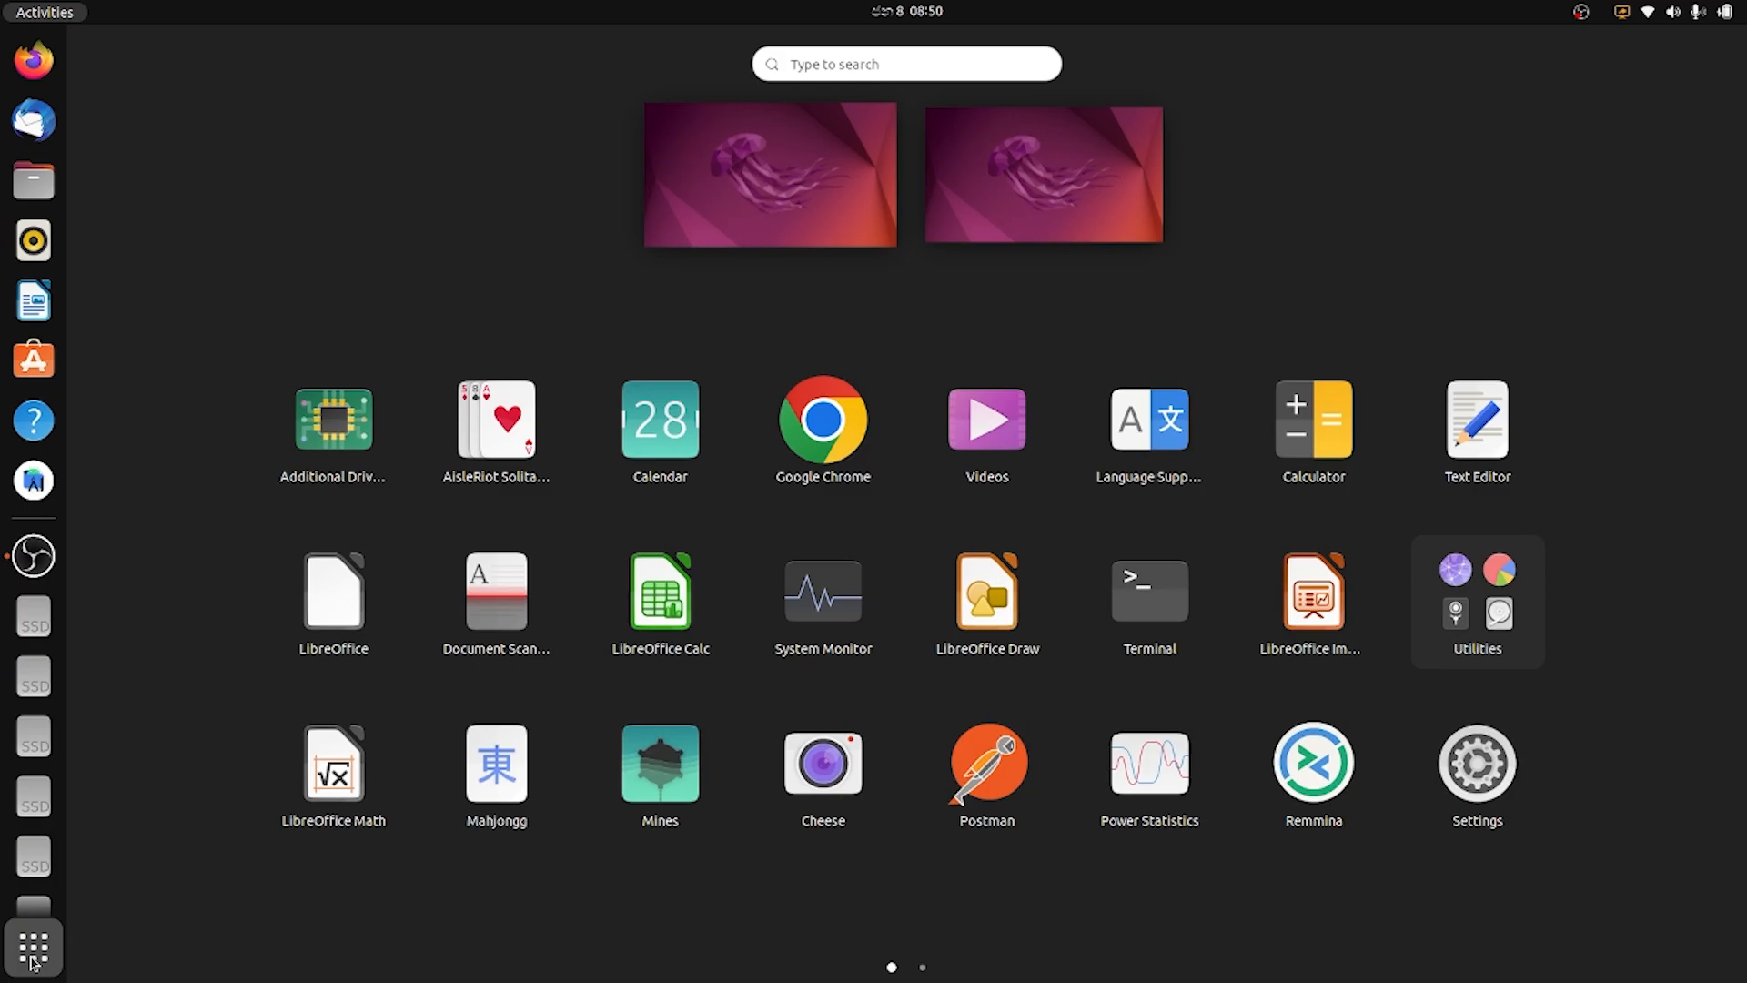
{"action": "type", "text": "tel"}
{"action": "type", "text": "sudo systemc"}
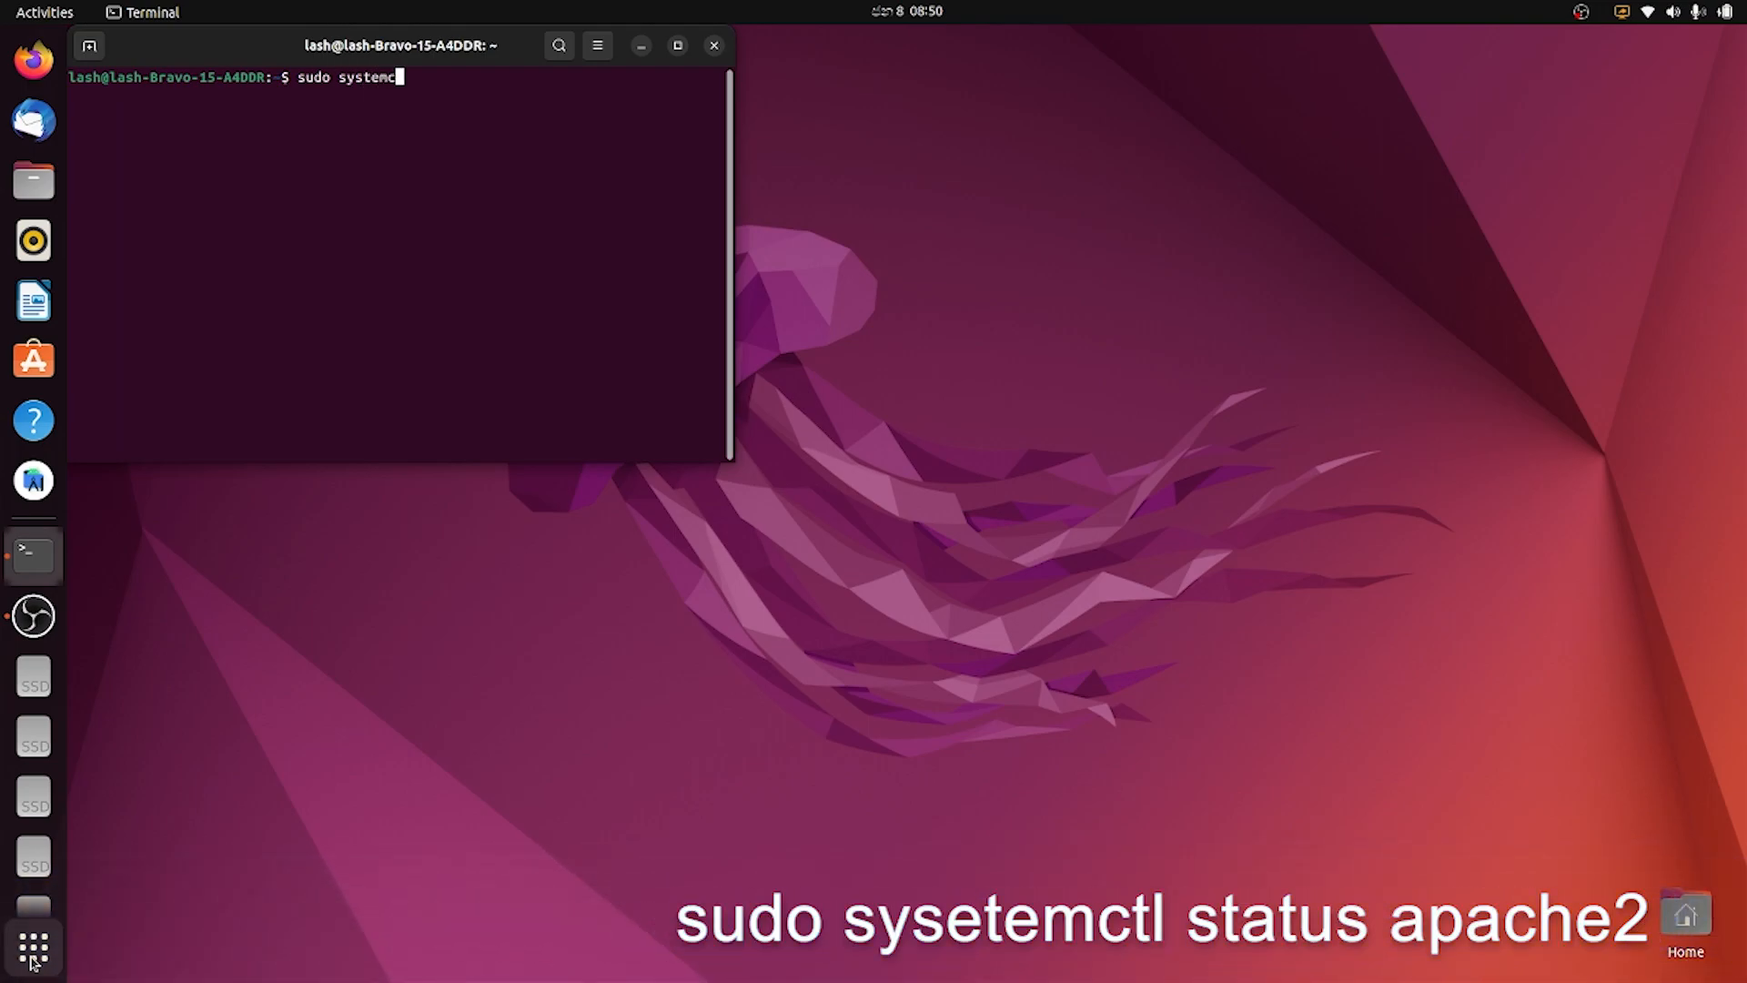
{"action": "type", "text": "tl status a"}
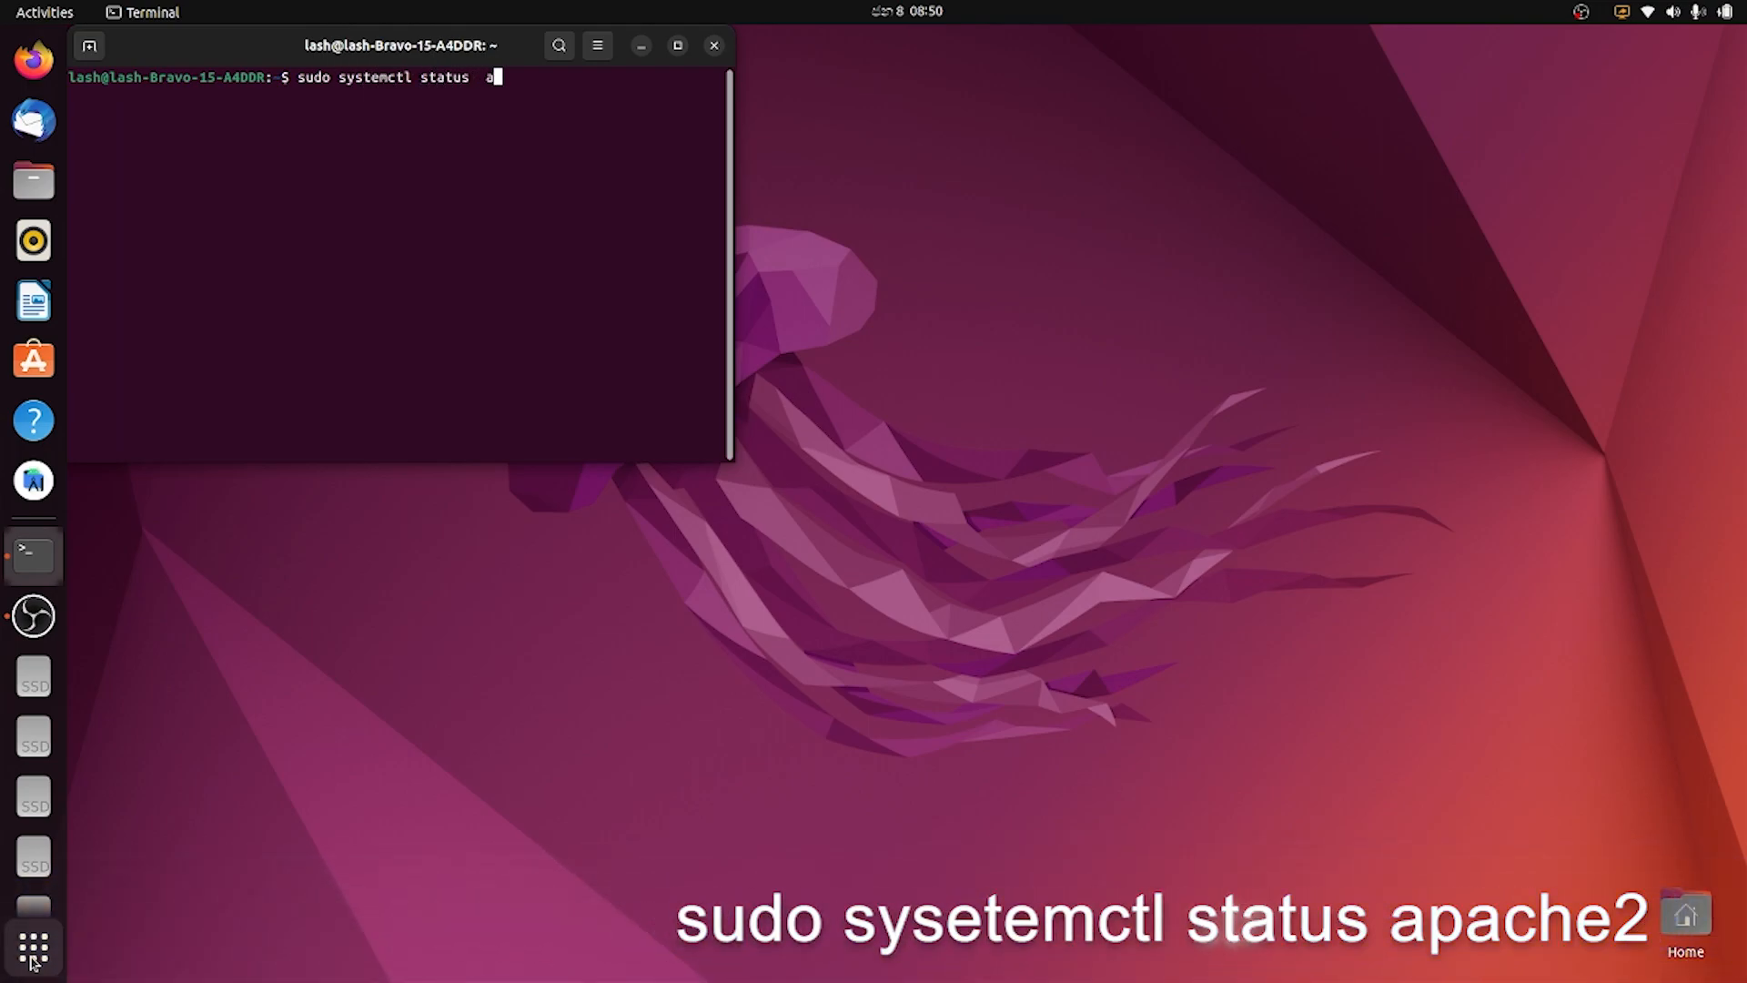
{"action": "key", "text": "Return"}
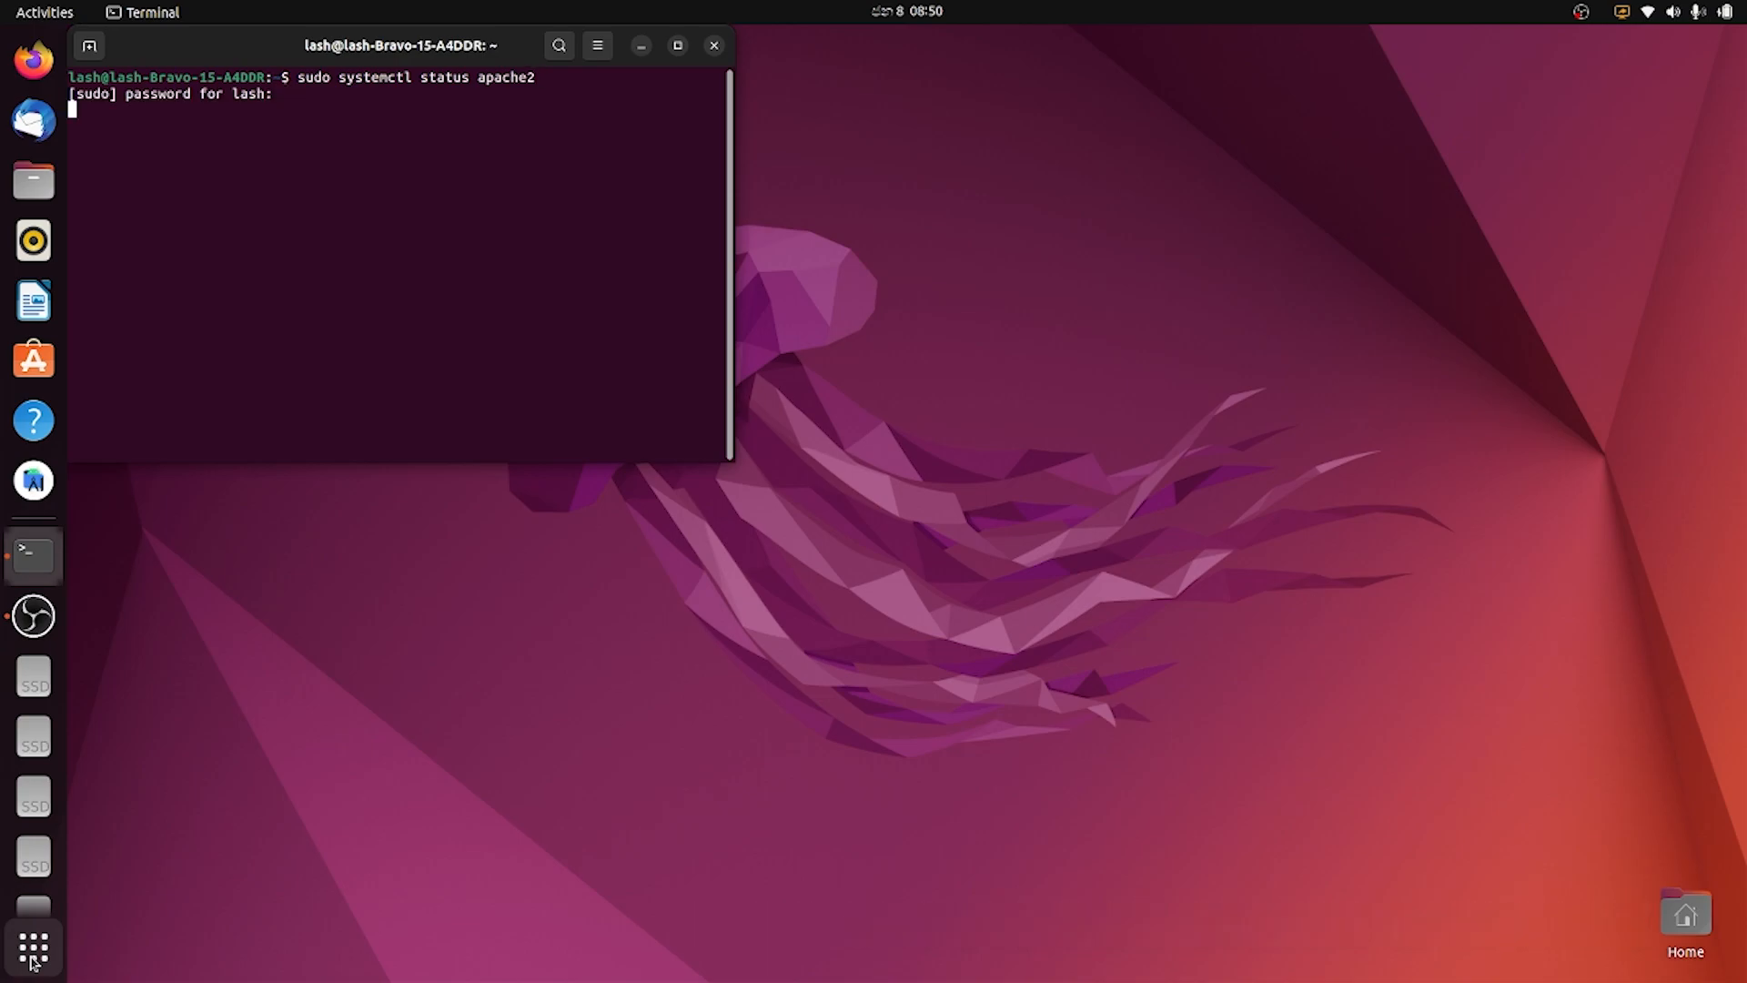
{"action": "key", "text": "Return"}
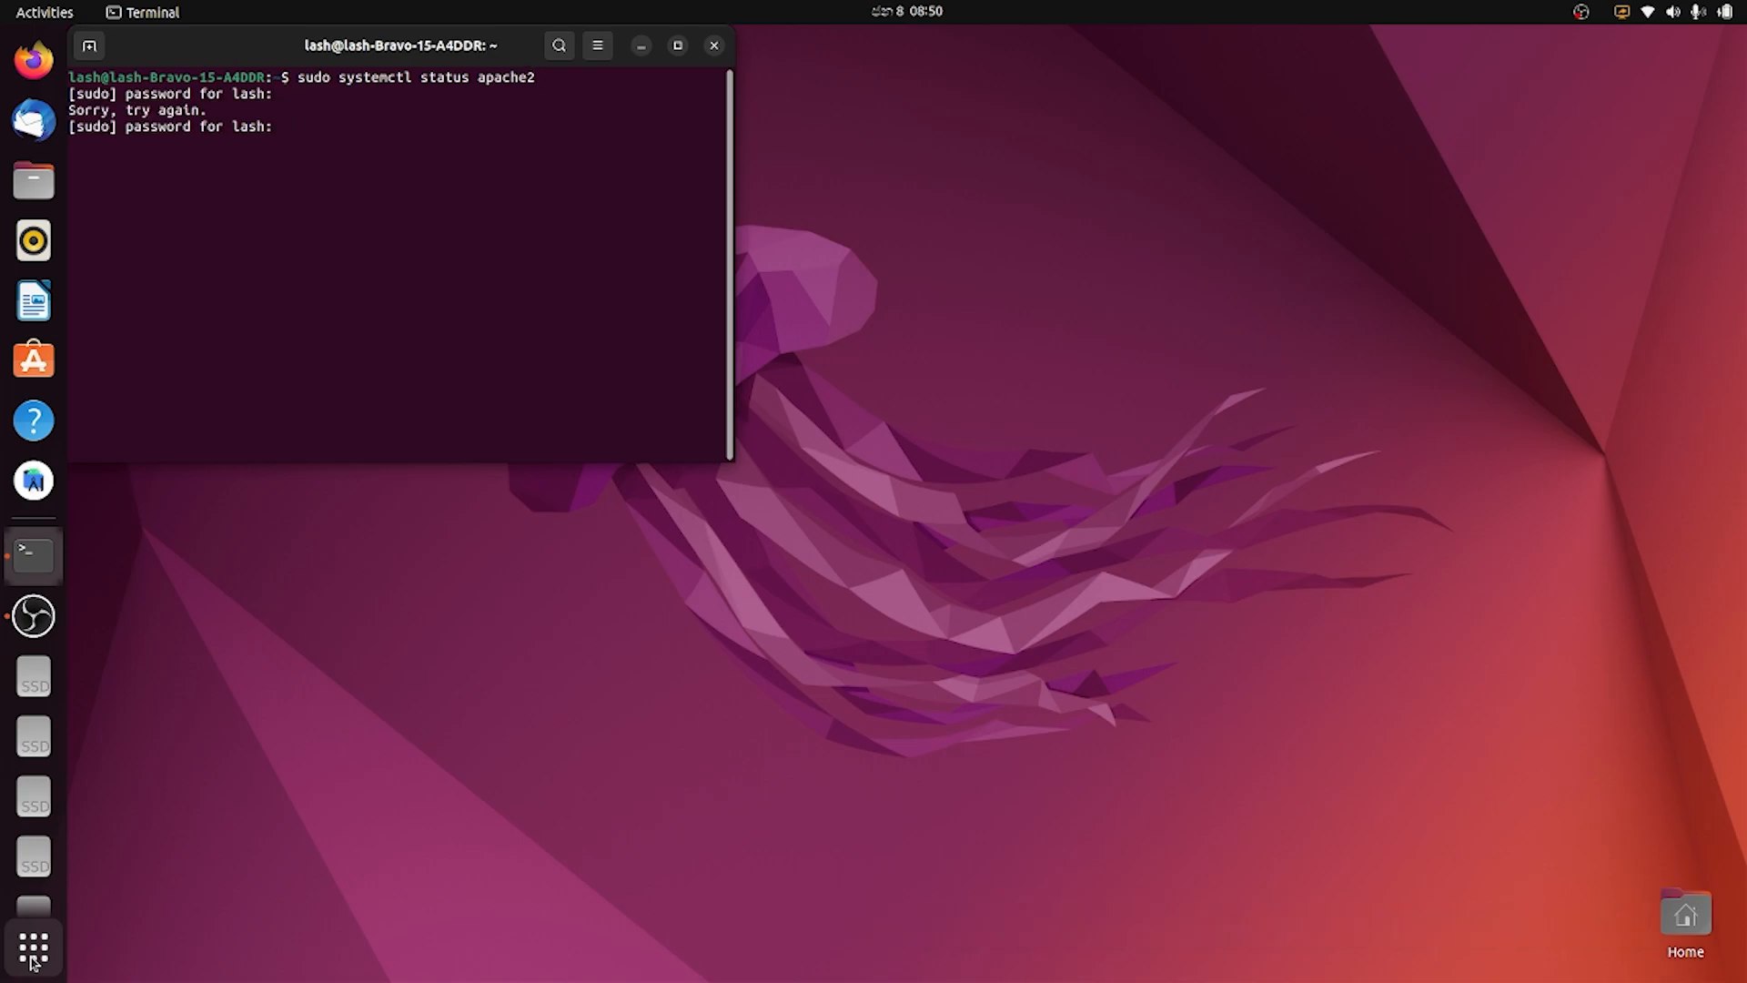
{"action": "key", "text": "Return"}
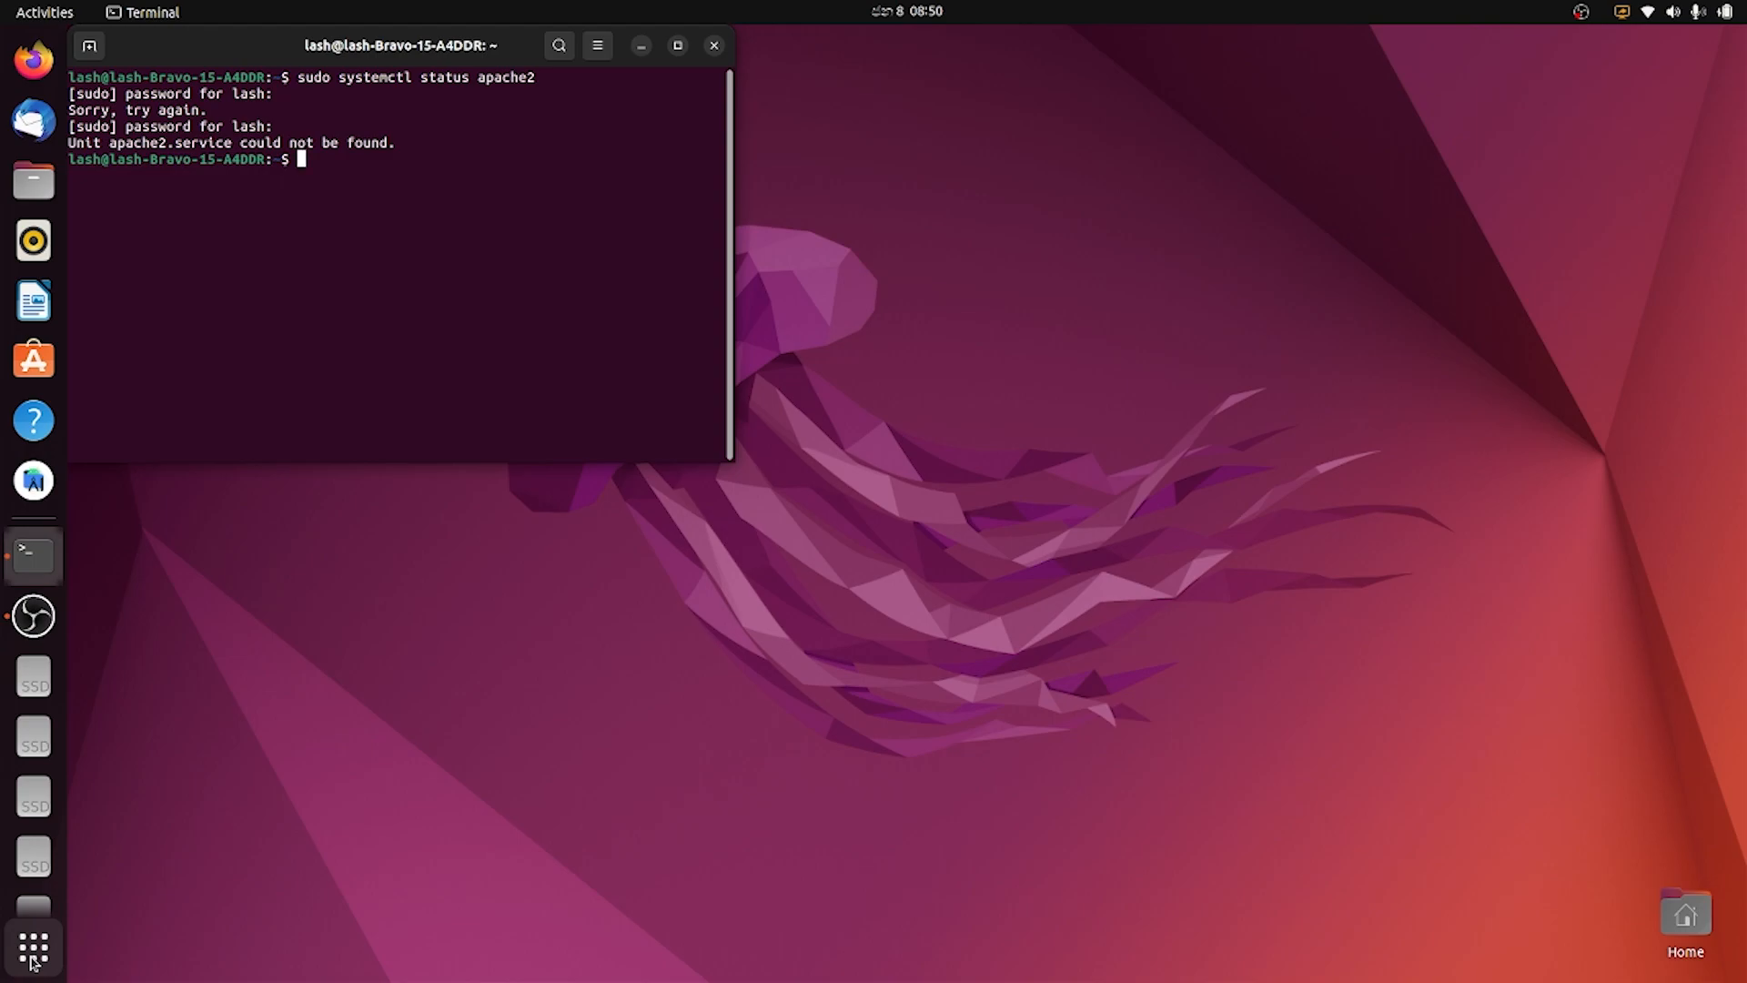
- Install Apache with sudo apt install apache2, answering y to continue
{"action": "type", "text": "su"}
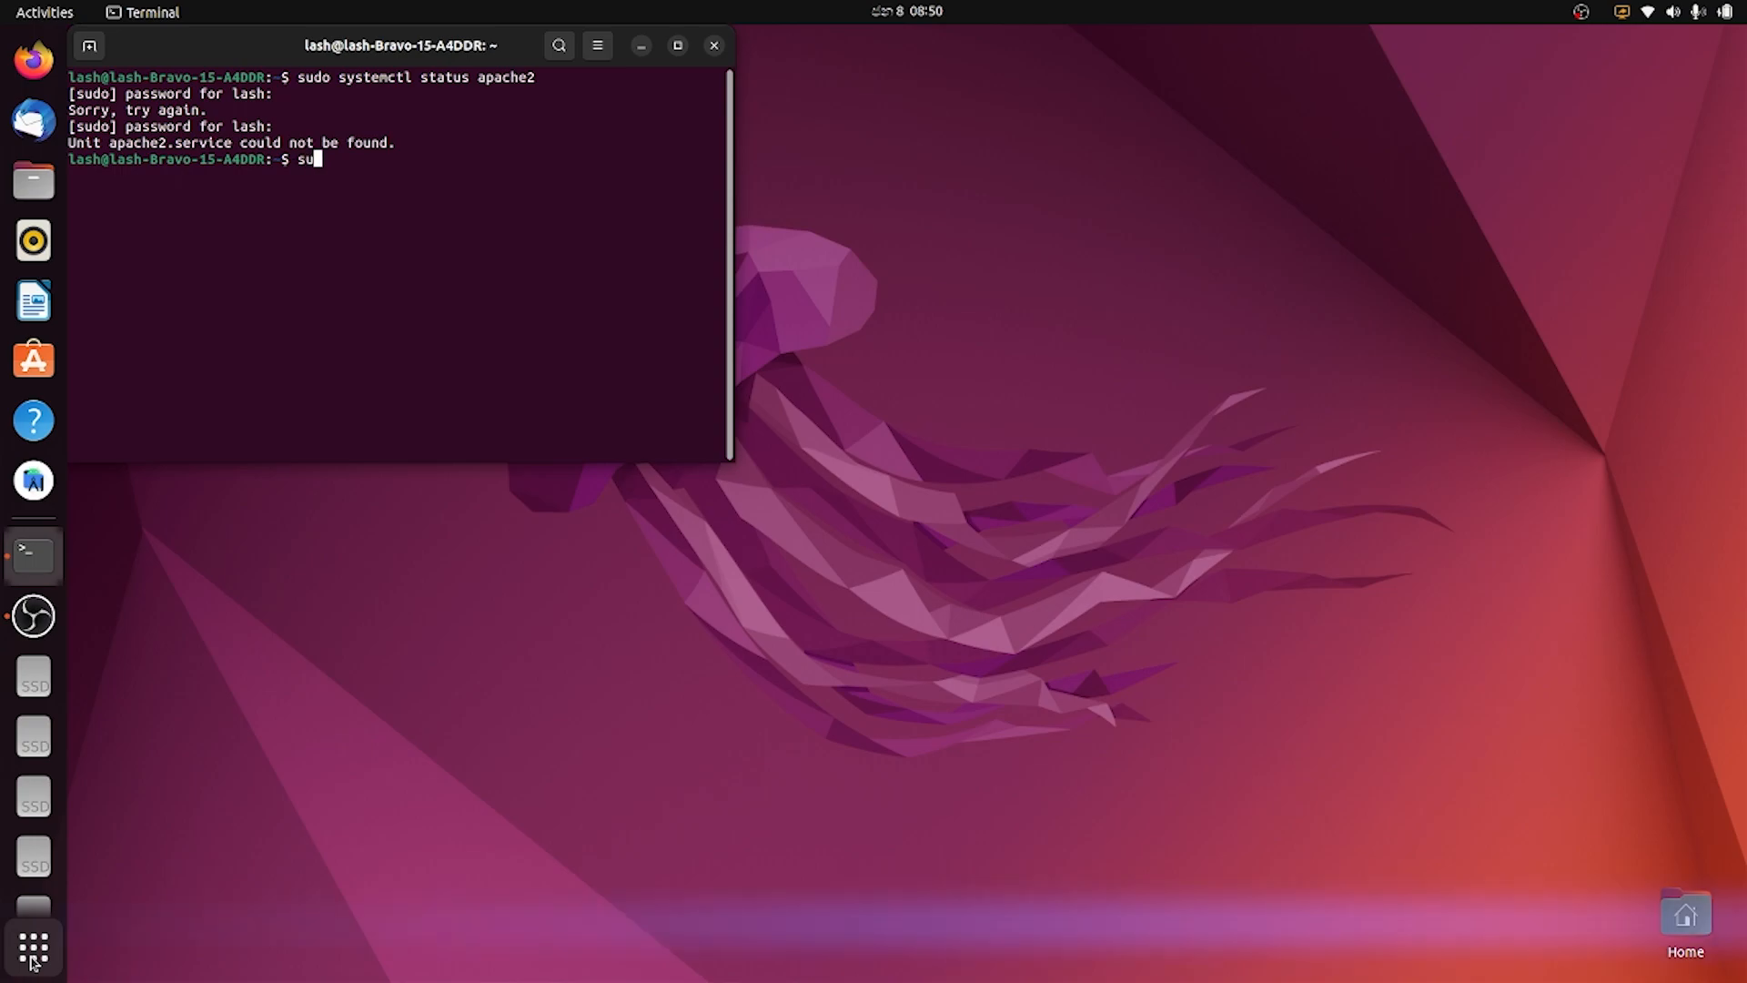
{"action": "type", "text": "sudo apt"}
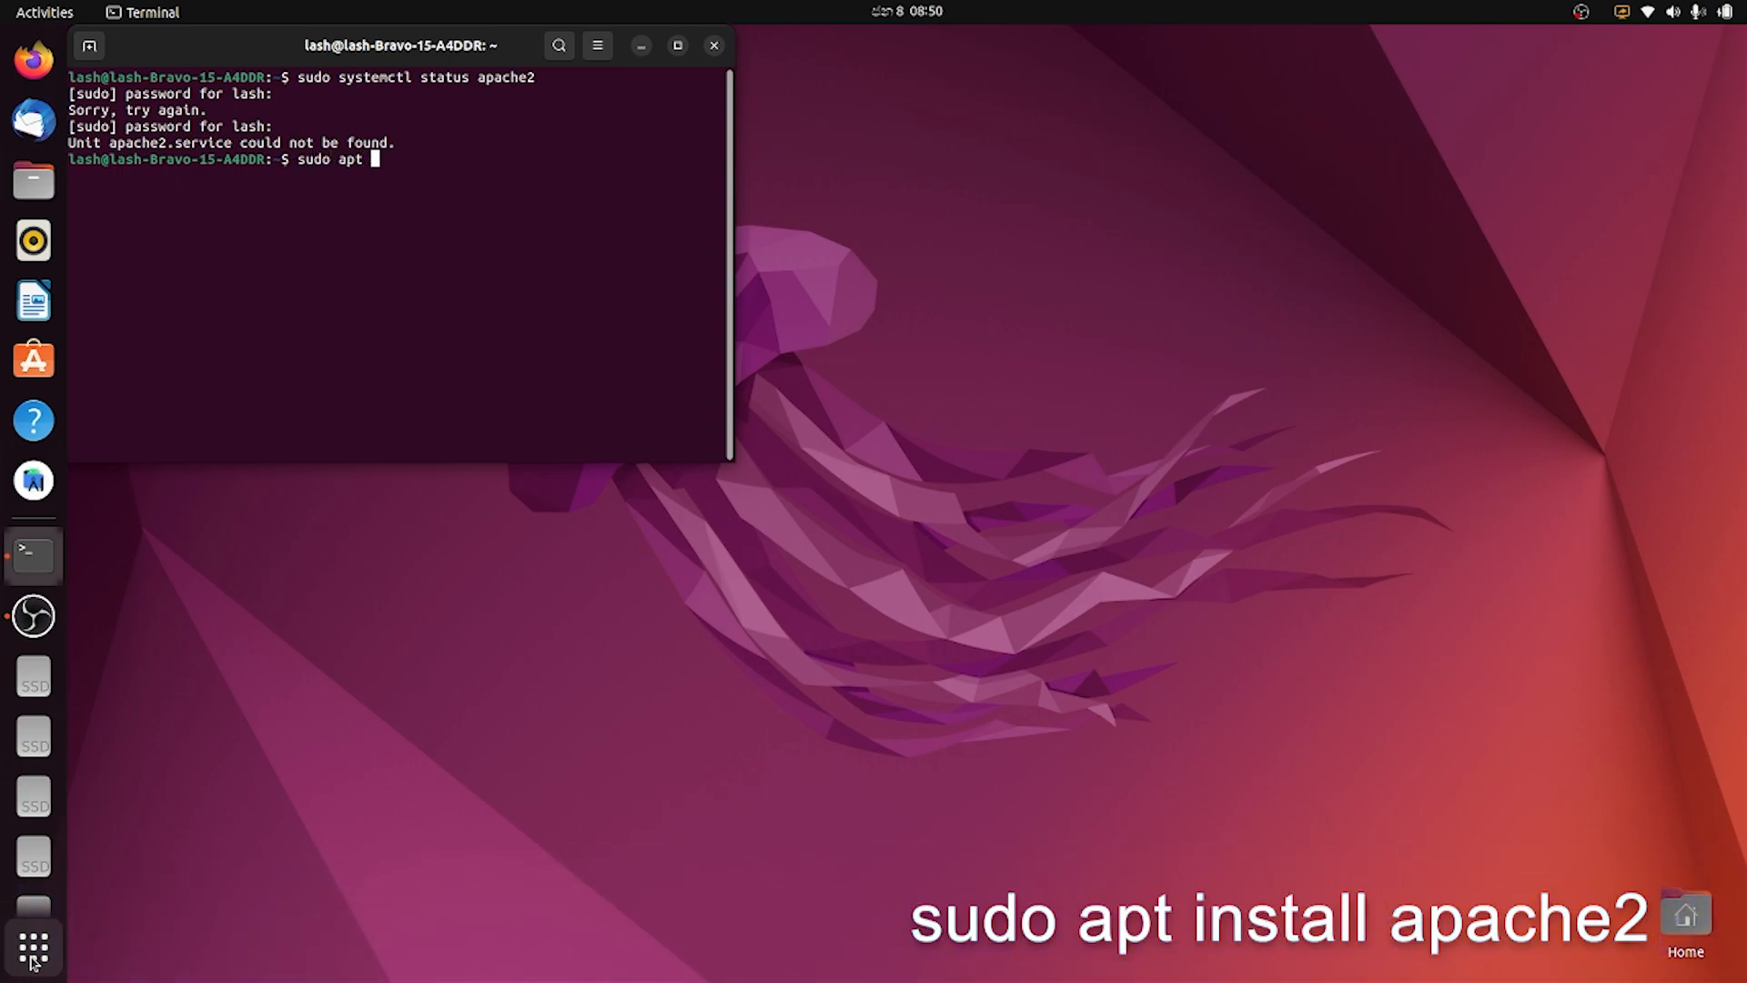
{"action": "type", "text": "install apache2"}
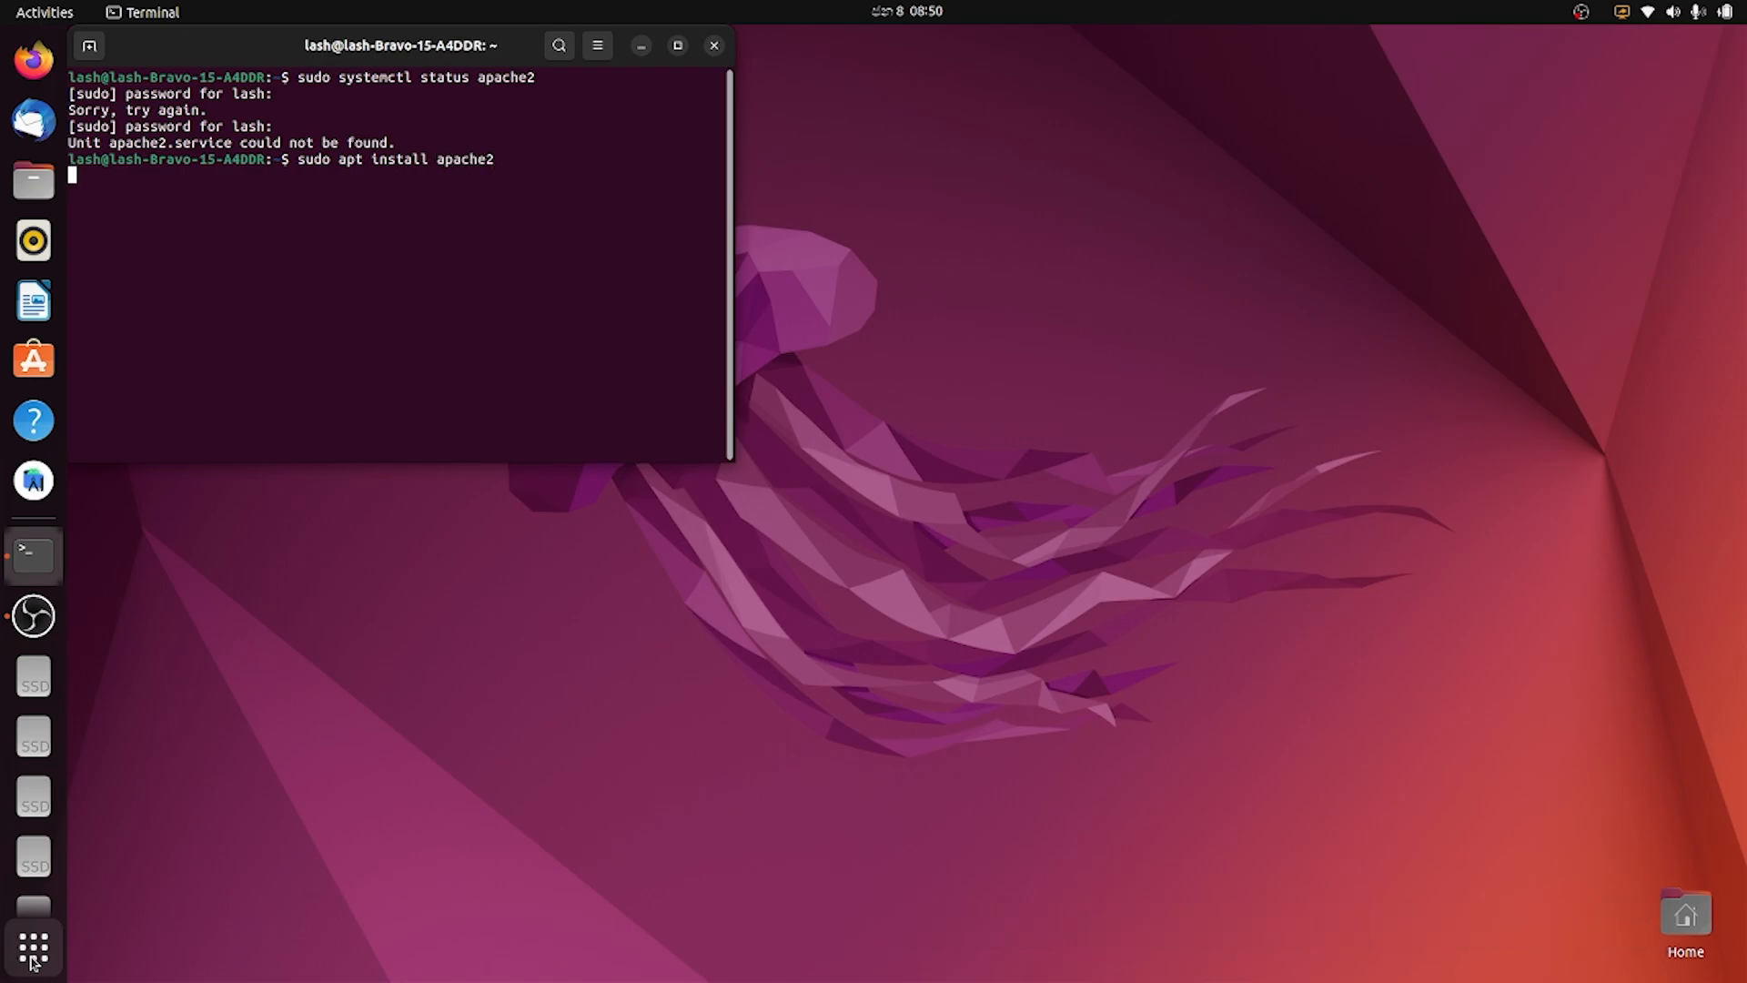
{"action": "key", "text": "Return"}
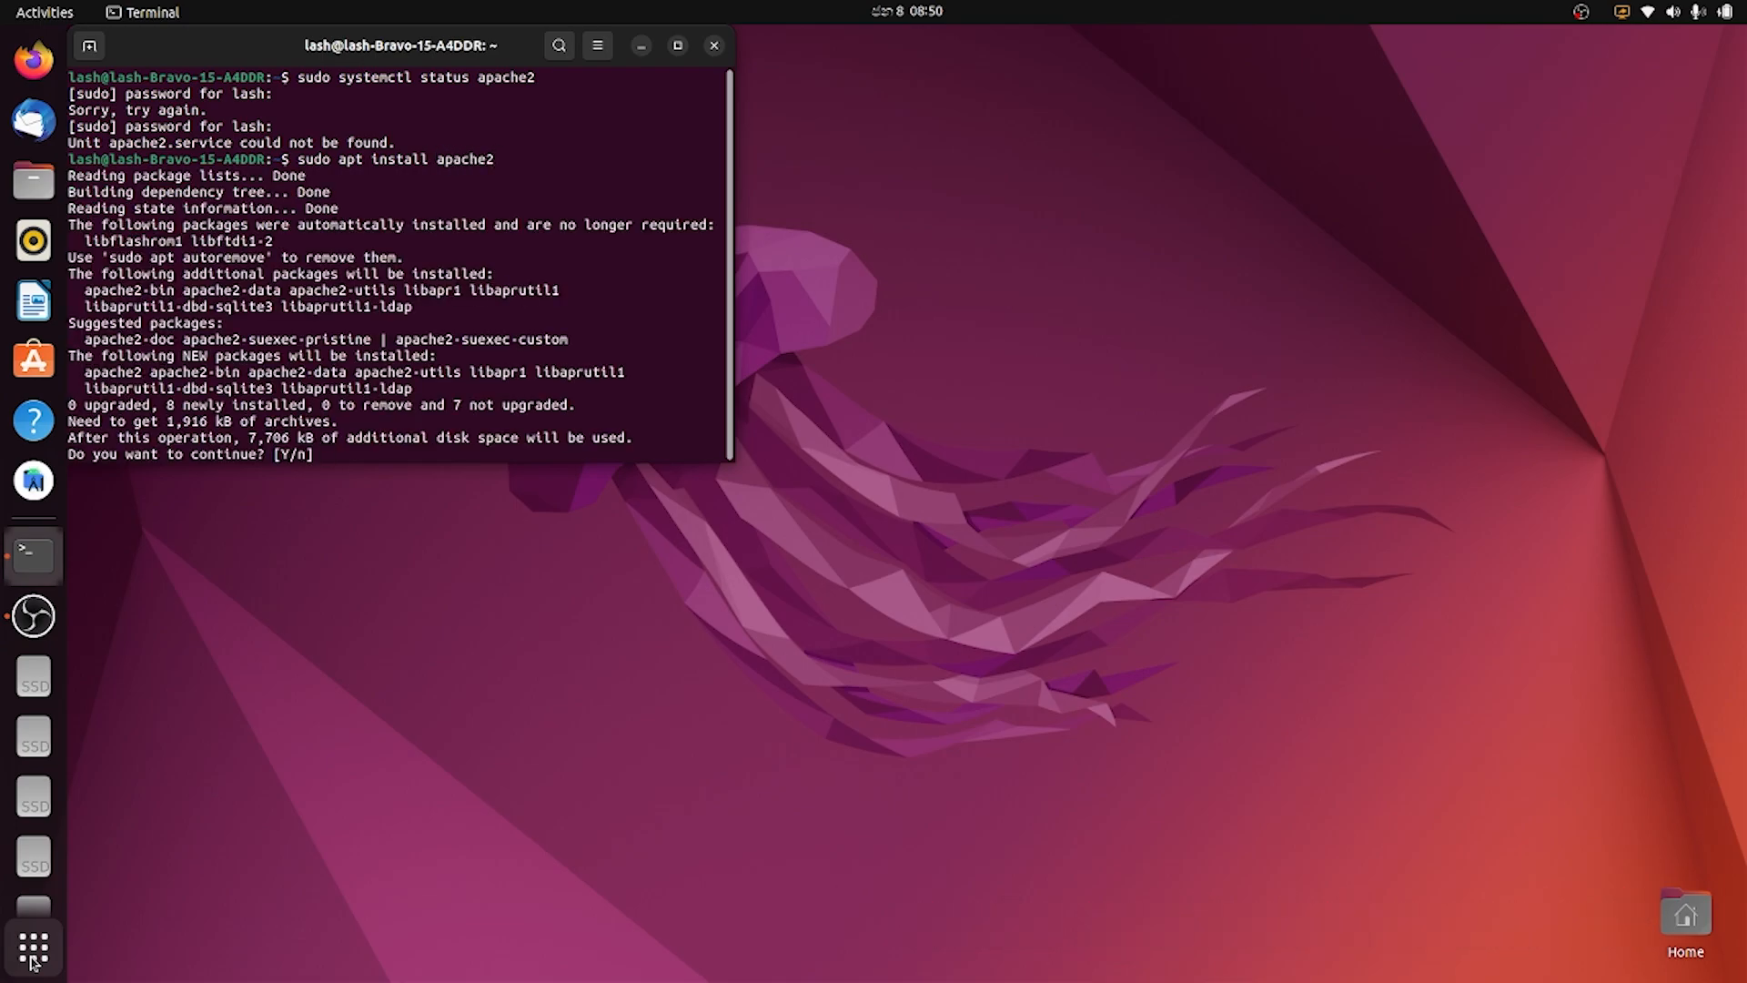
{"action": "type", "text": "y"}
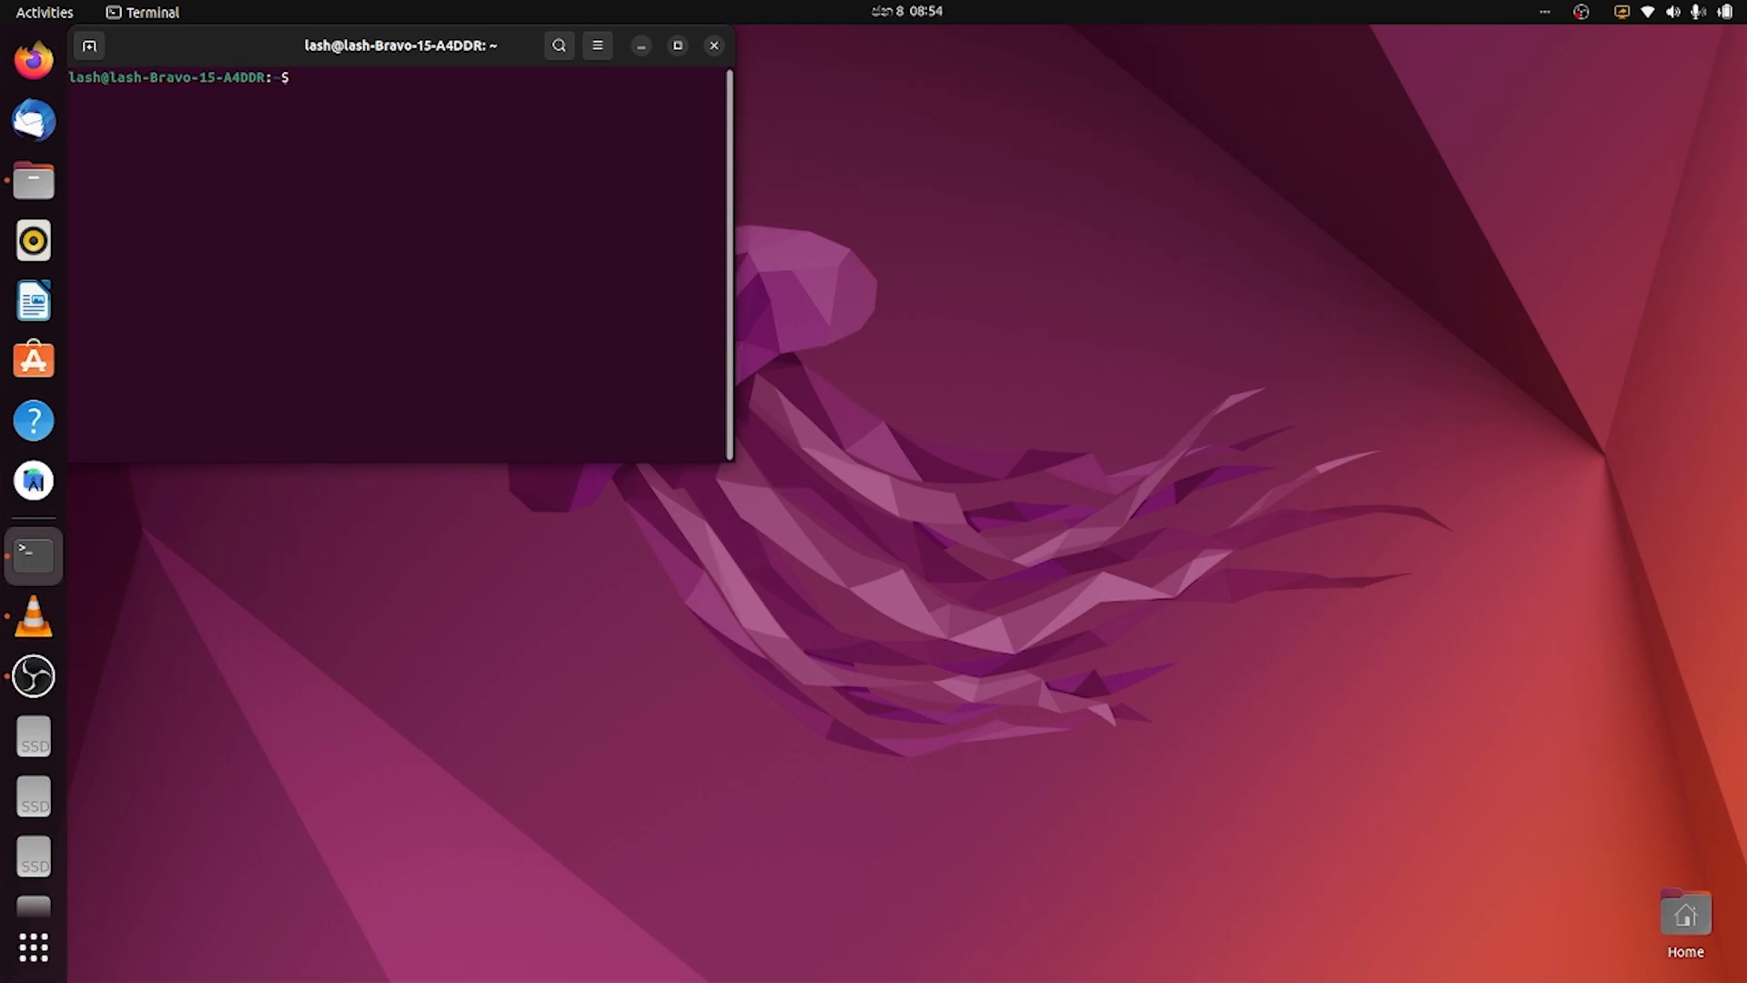
- Re-run sudo systemctl status apache2 to confirm the service is active and running
{"action": "type", "text": "s"}
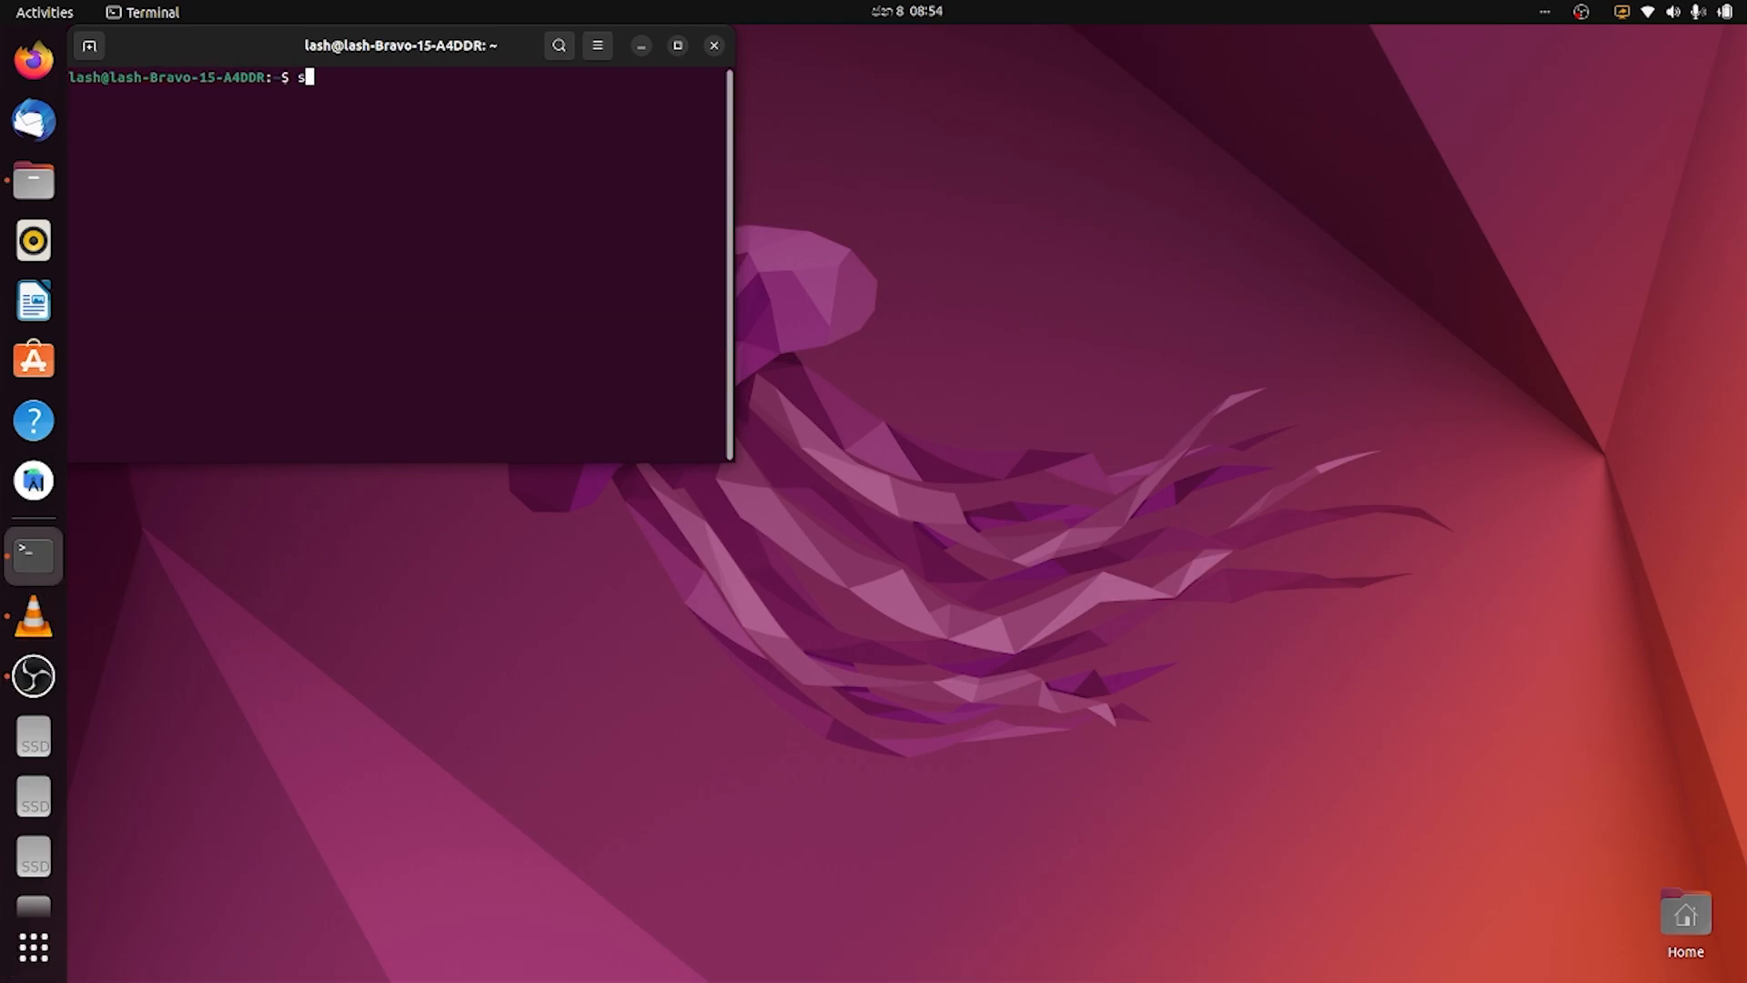
{"action": "type", "text": "udo s"}
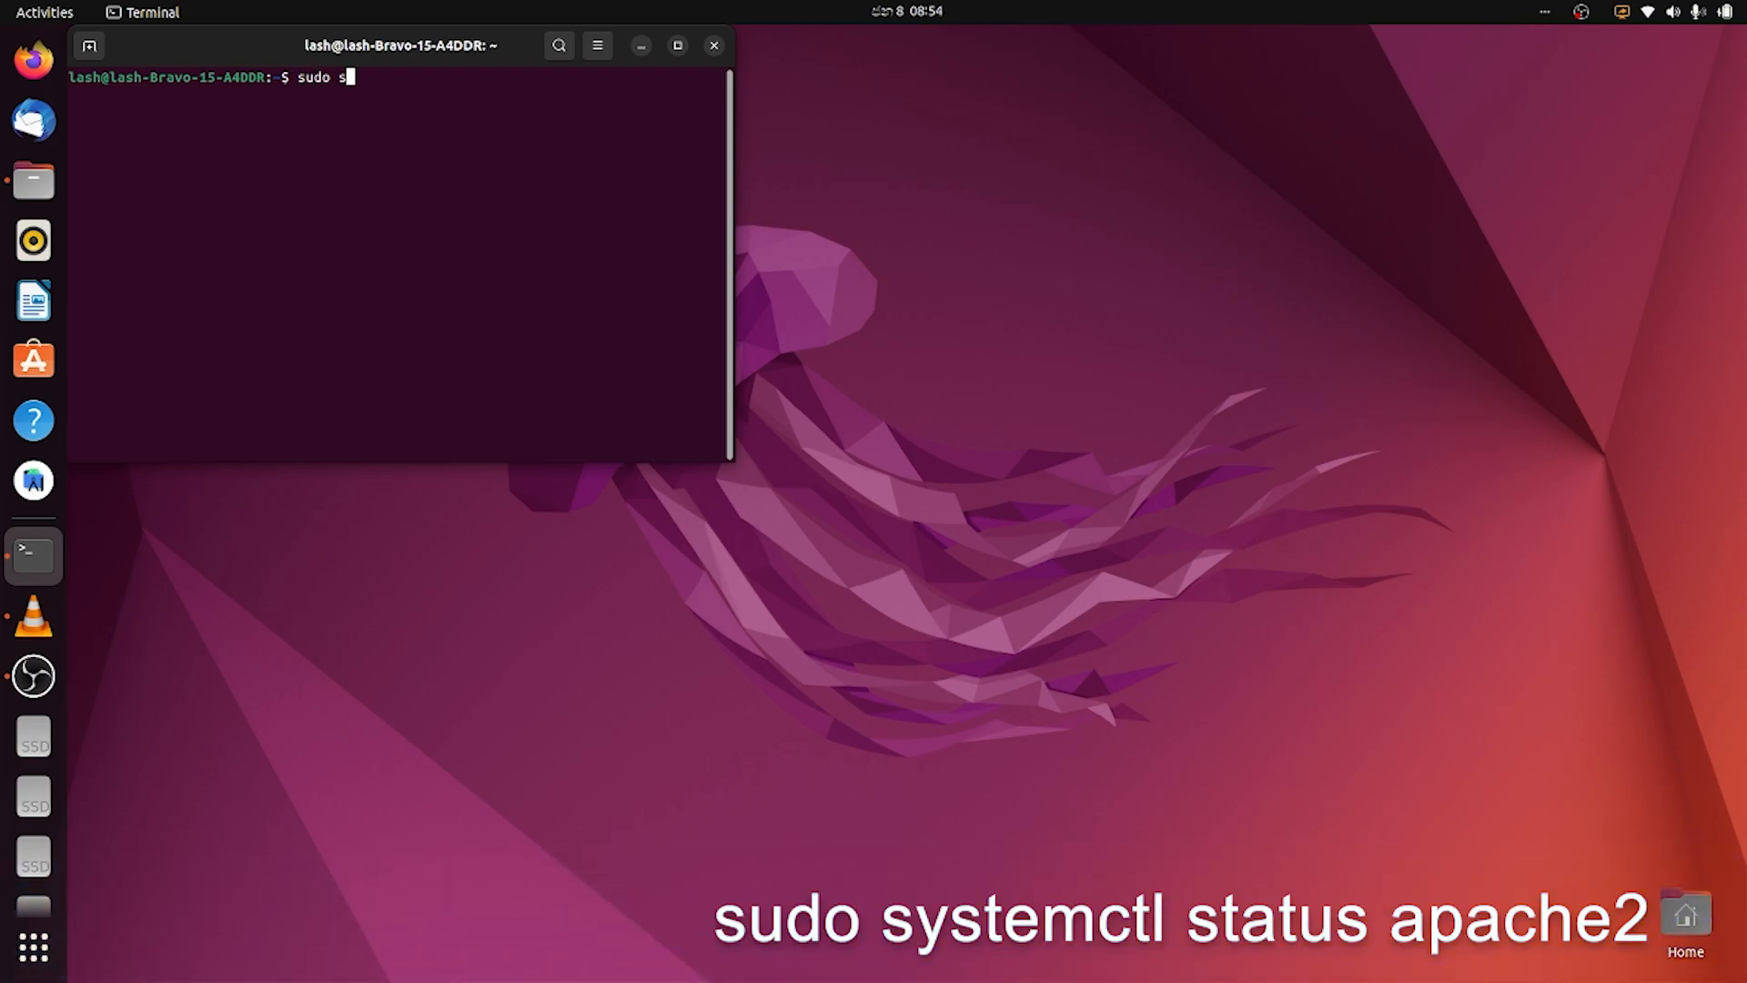
{"action": "type", "text": "ystemctl"}
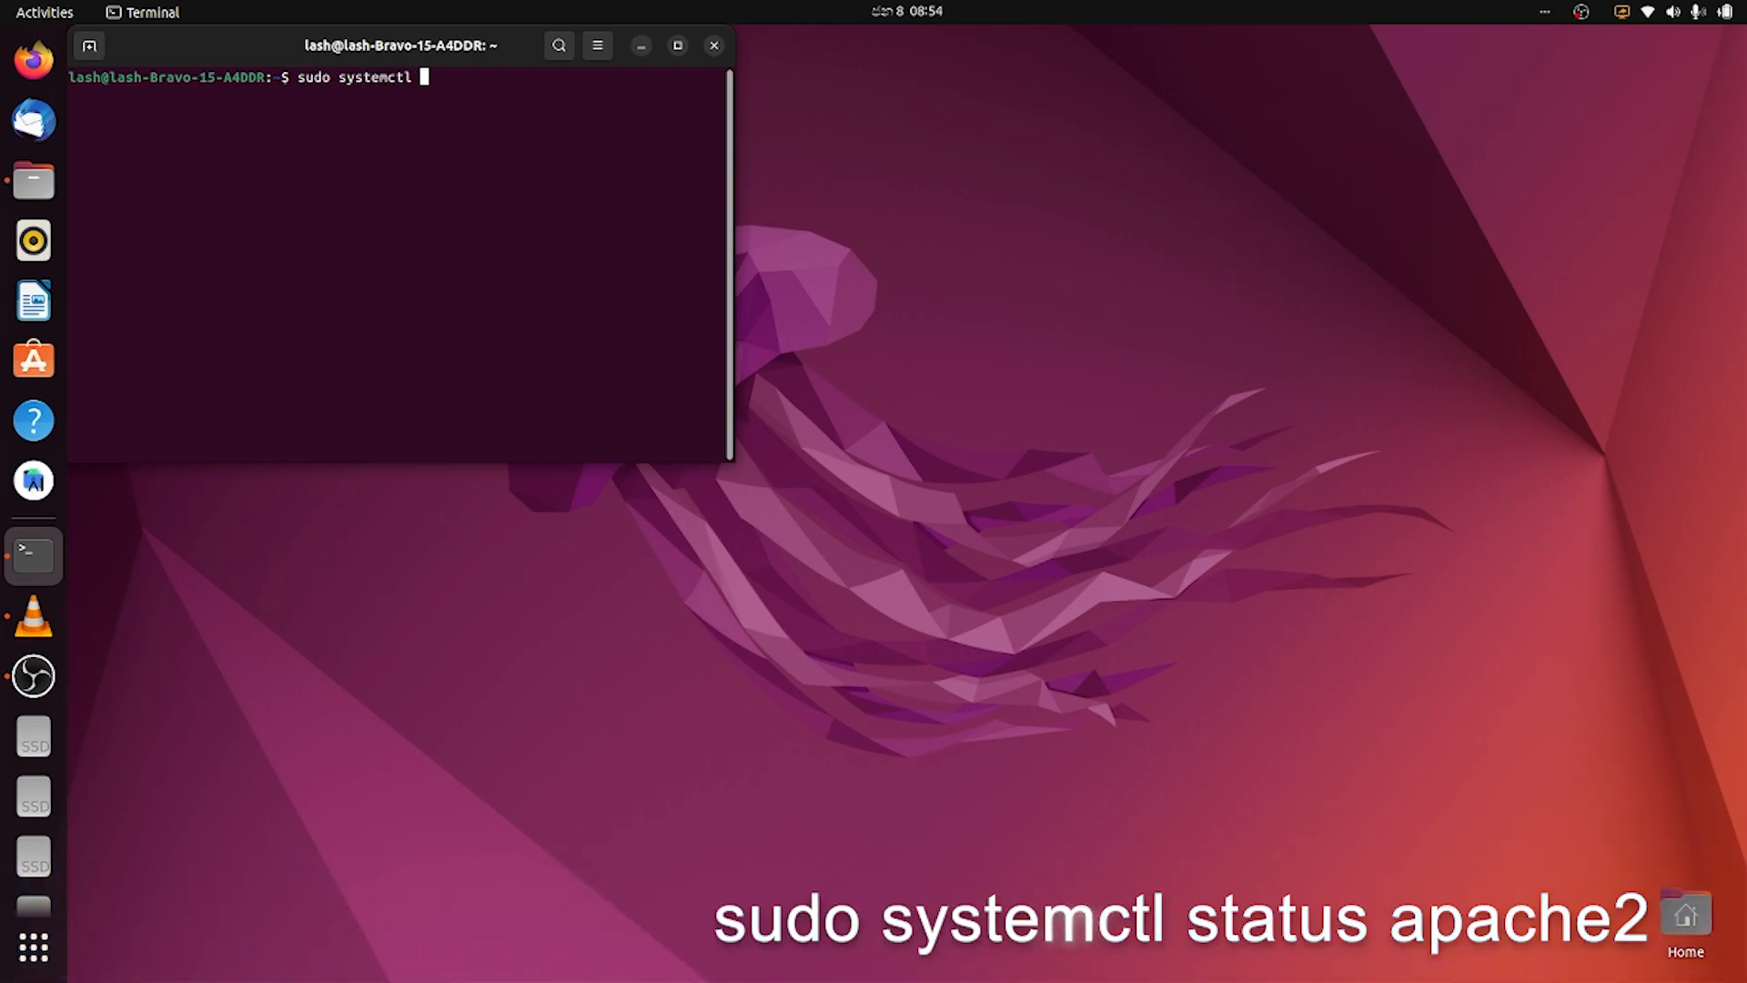
{"action": "type", "text": "status apache"}
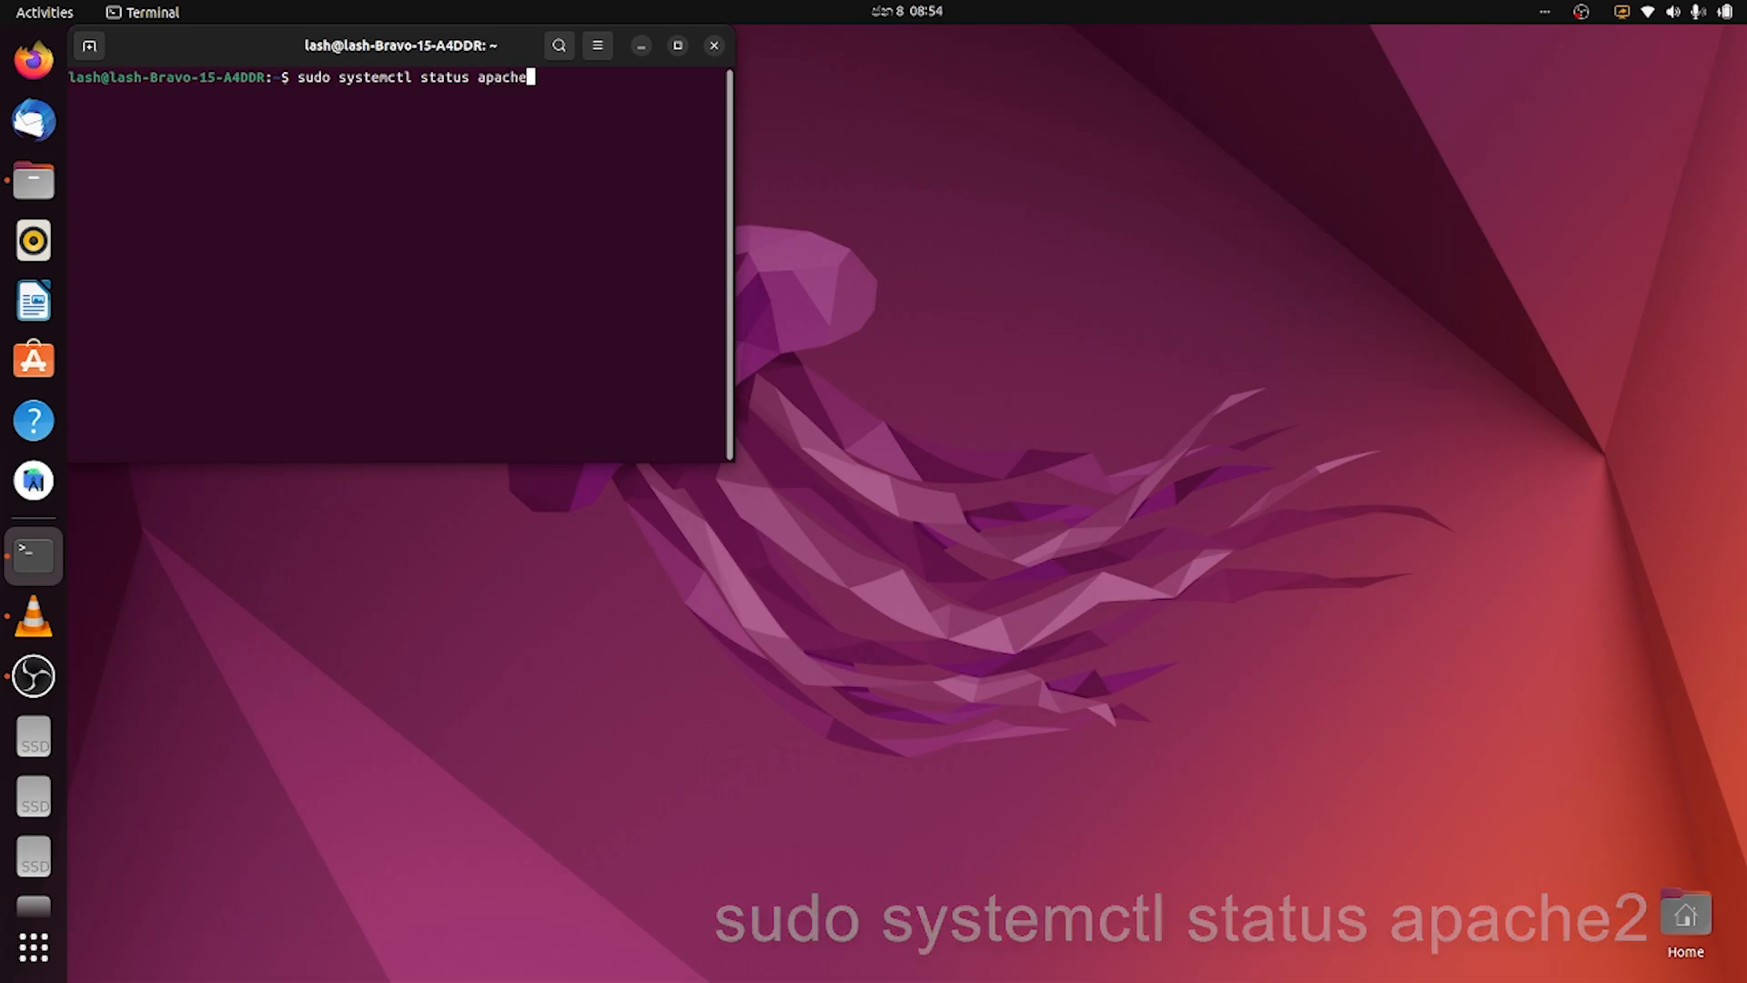
{"action": "key", "text": "Return"}
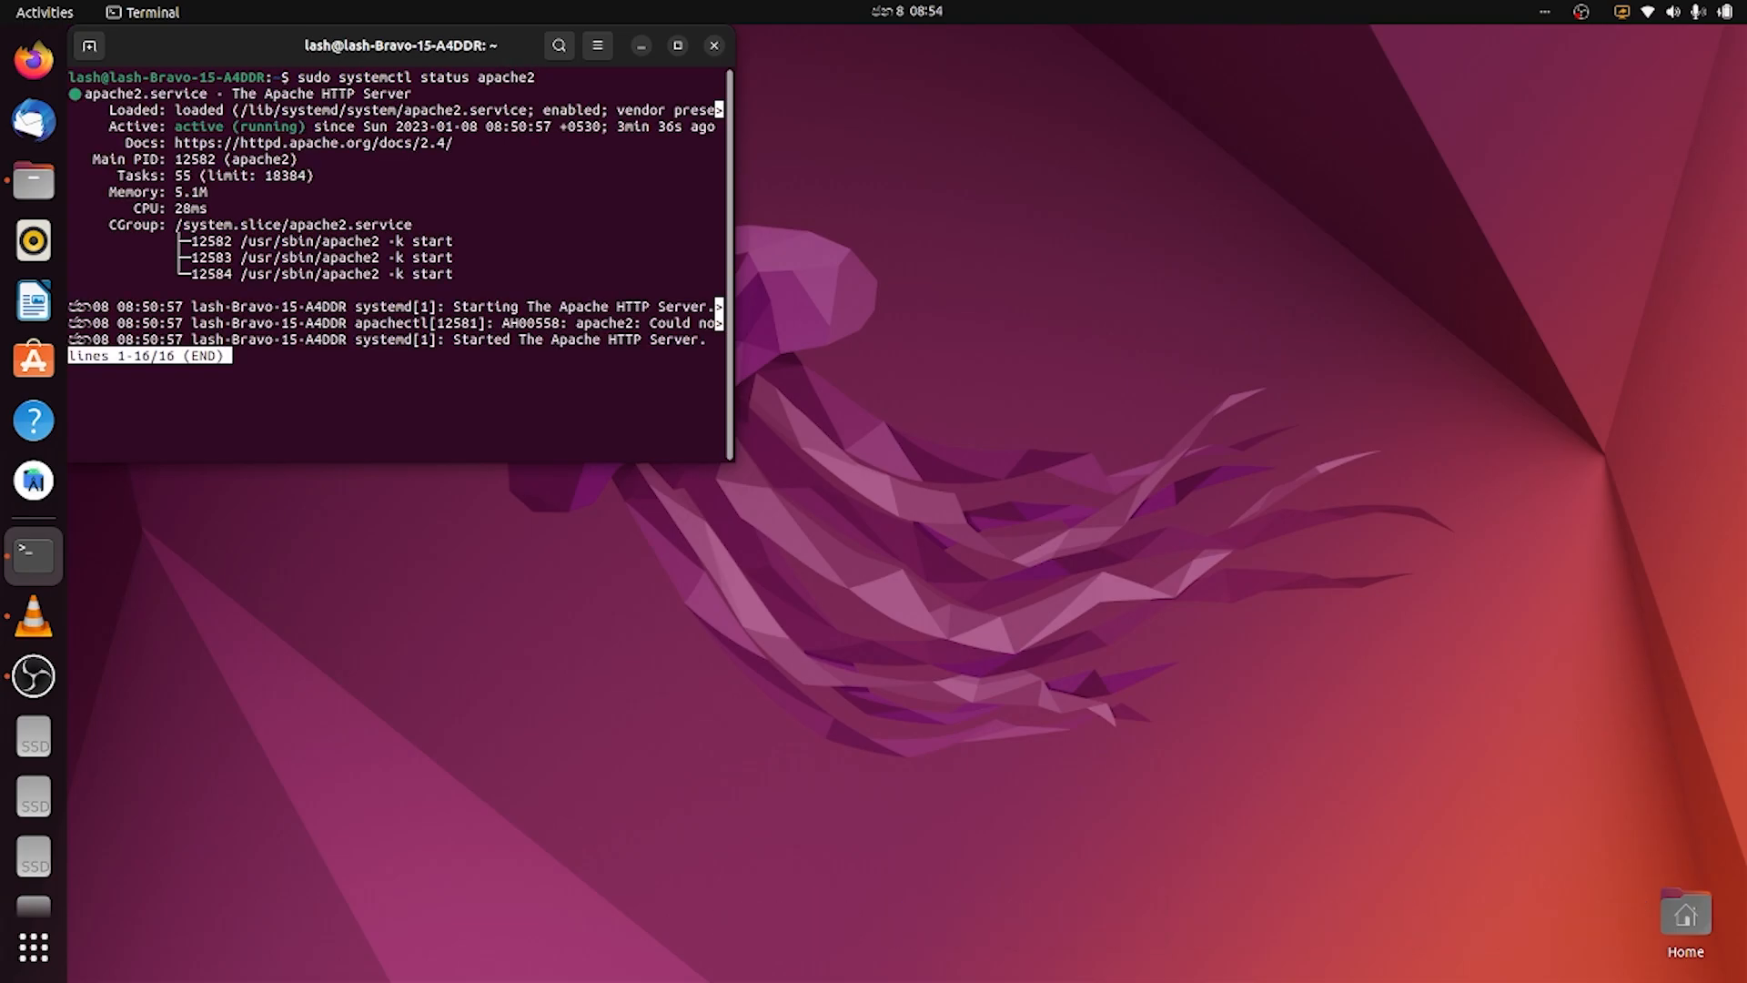
- Launch Google Chrome, load localhost to see the Apache2 default page, then return to Terminal
{"action": "left_click", "coordinate": [44, 13]}
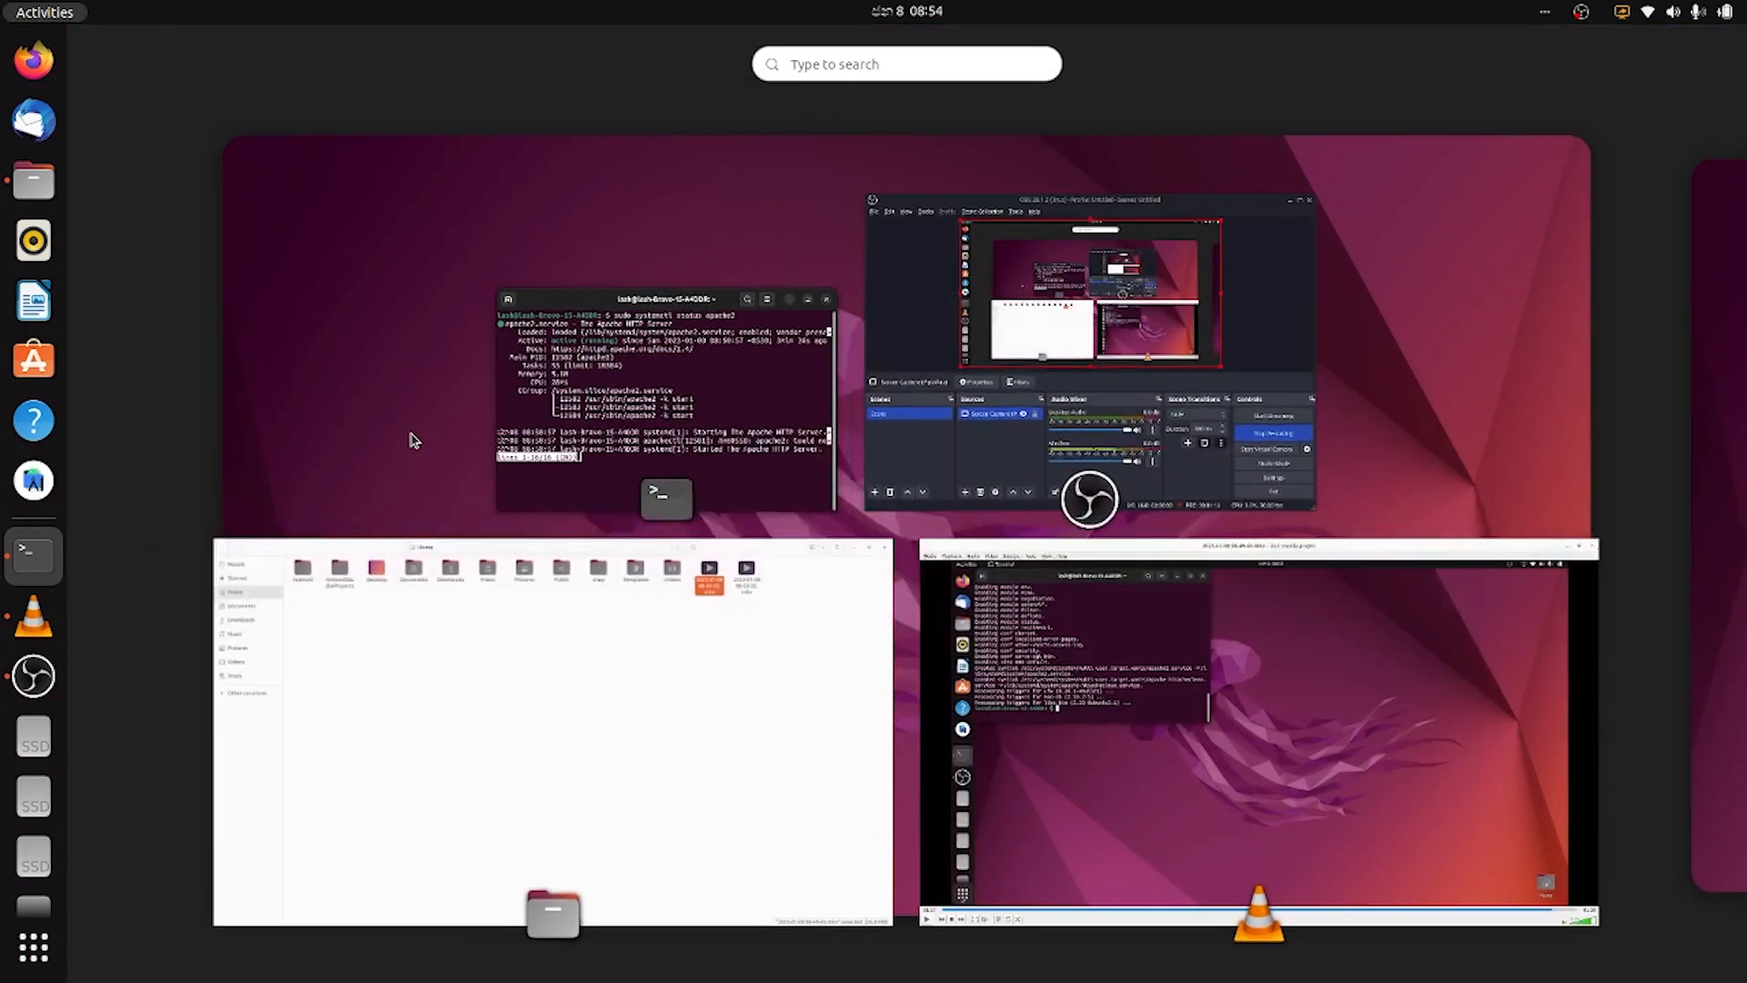
{"action": "type", "text": "chi"}
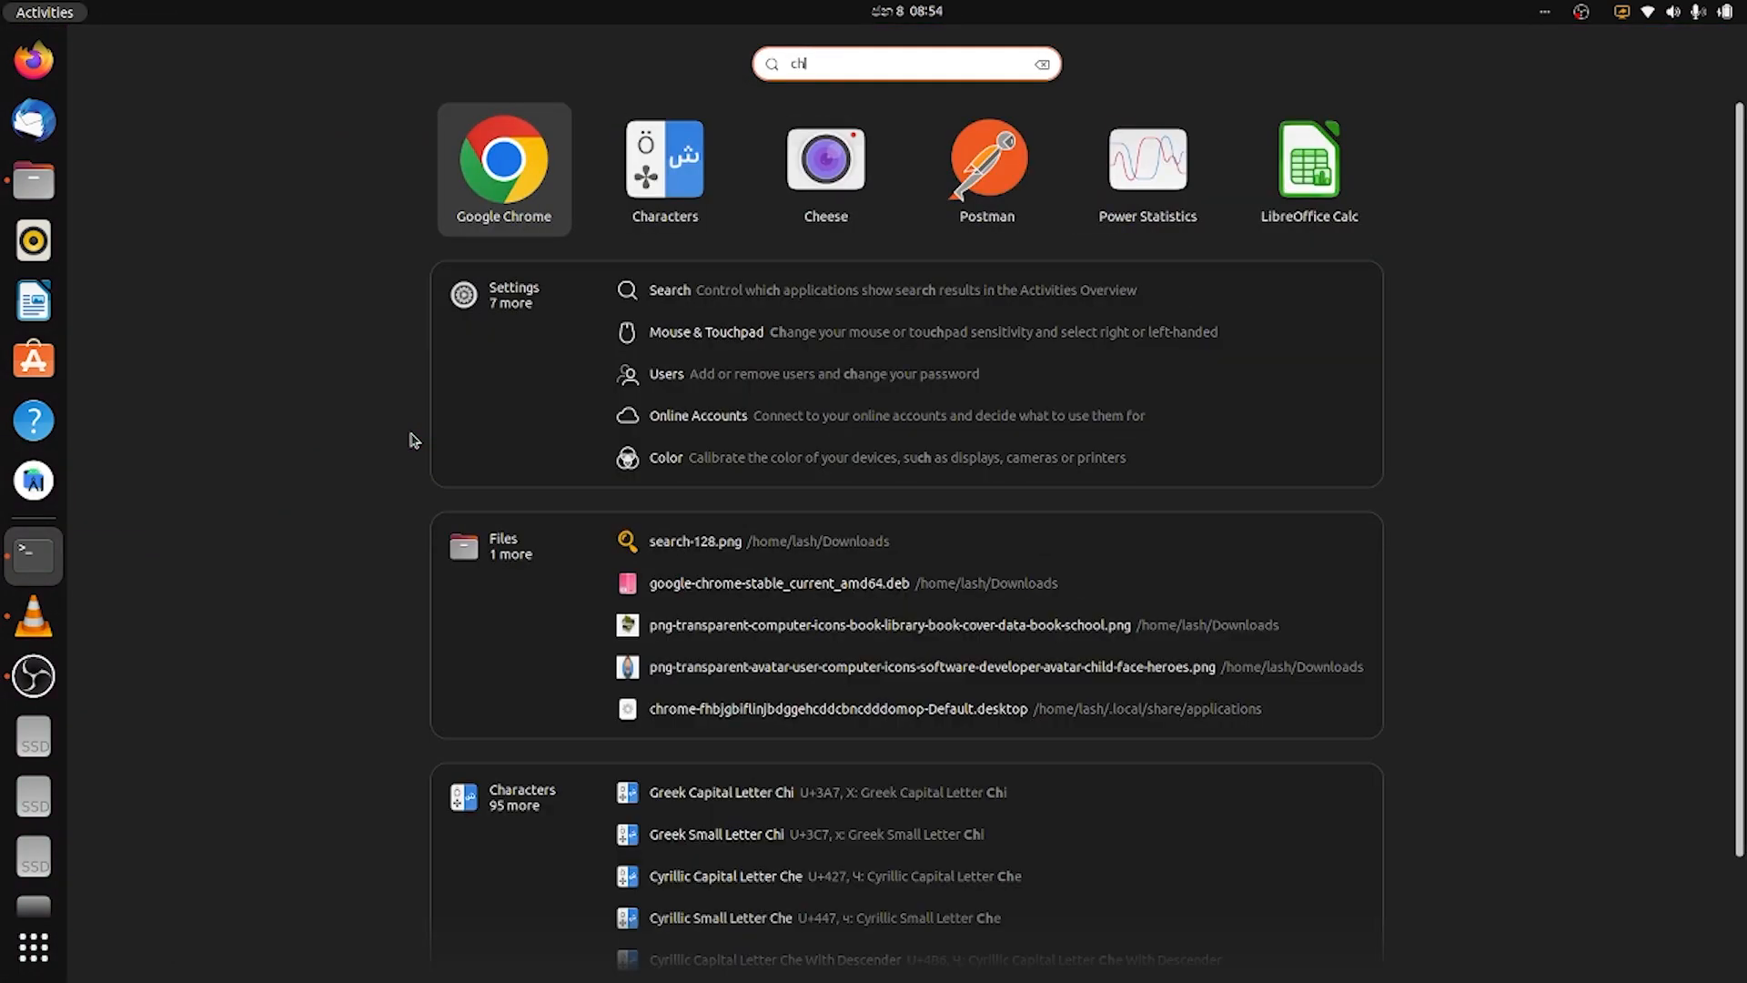
{"action": "left_click", "coordinate": [502, 160]}
{"action": "type", "text": "localhost"}
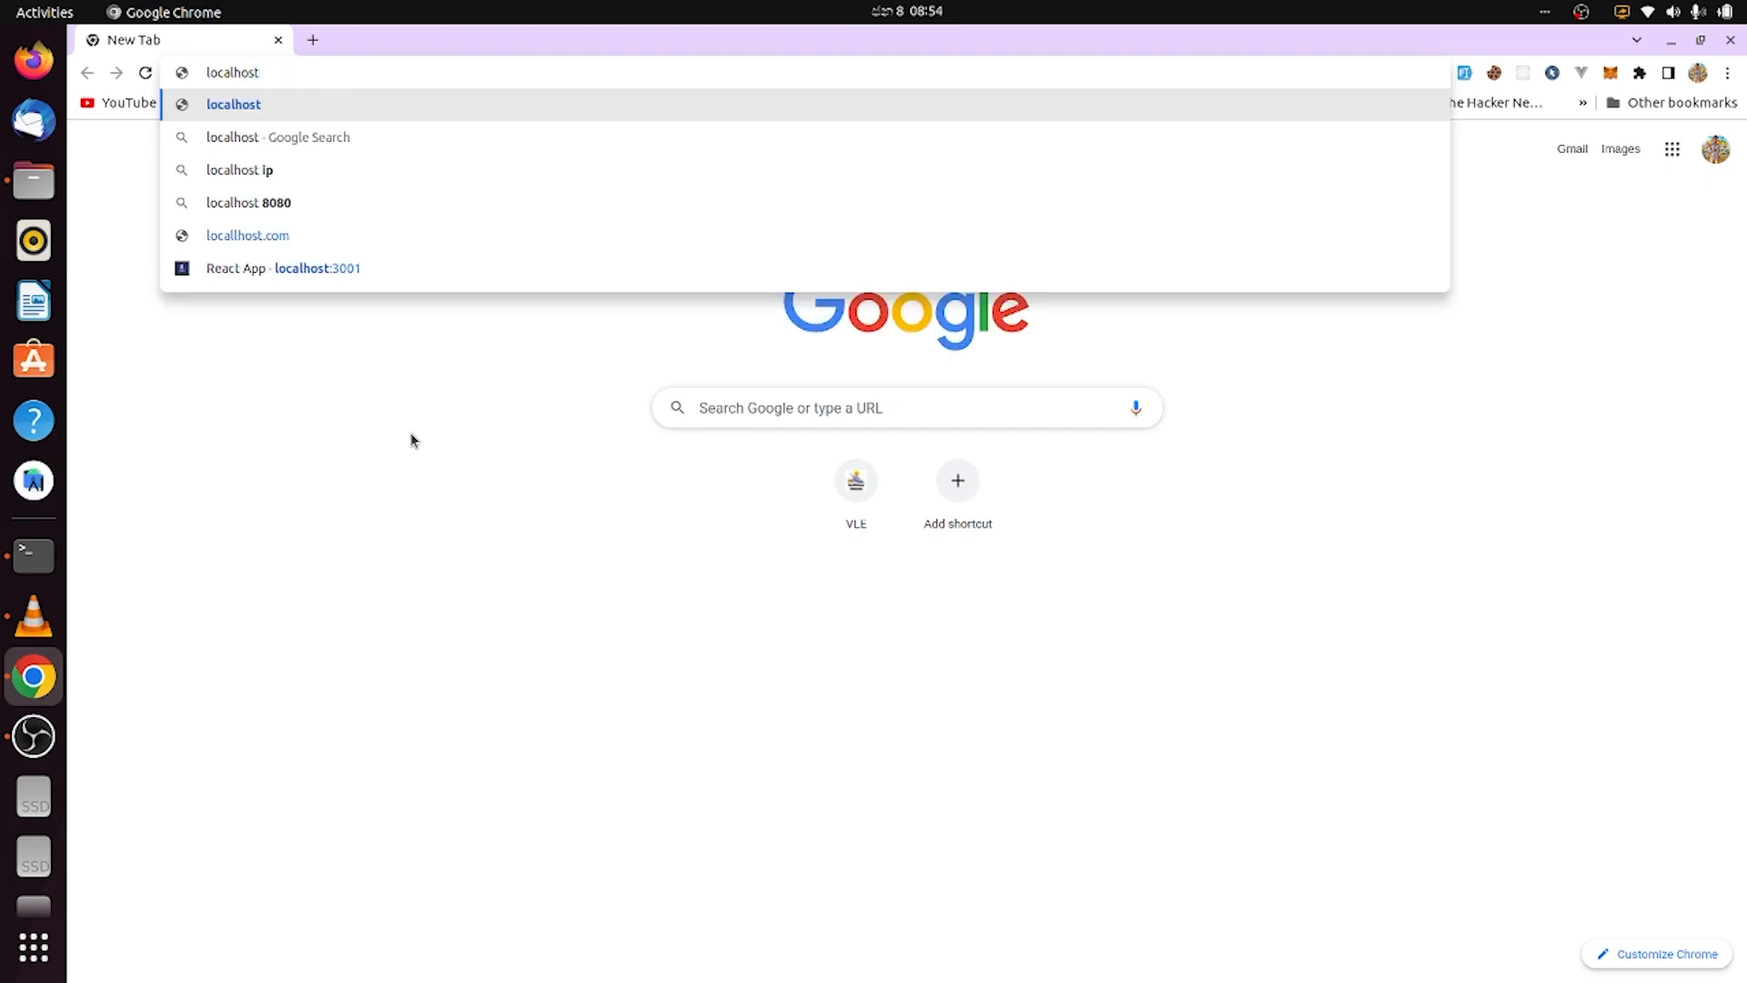
{"action": "left_click", "coordinate": [235, 103]}
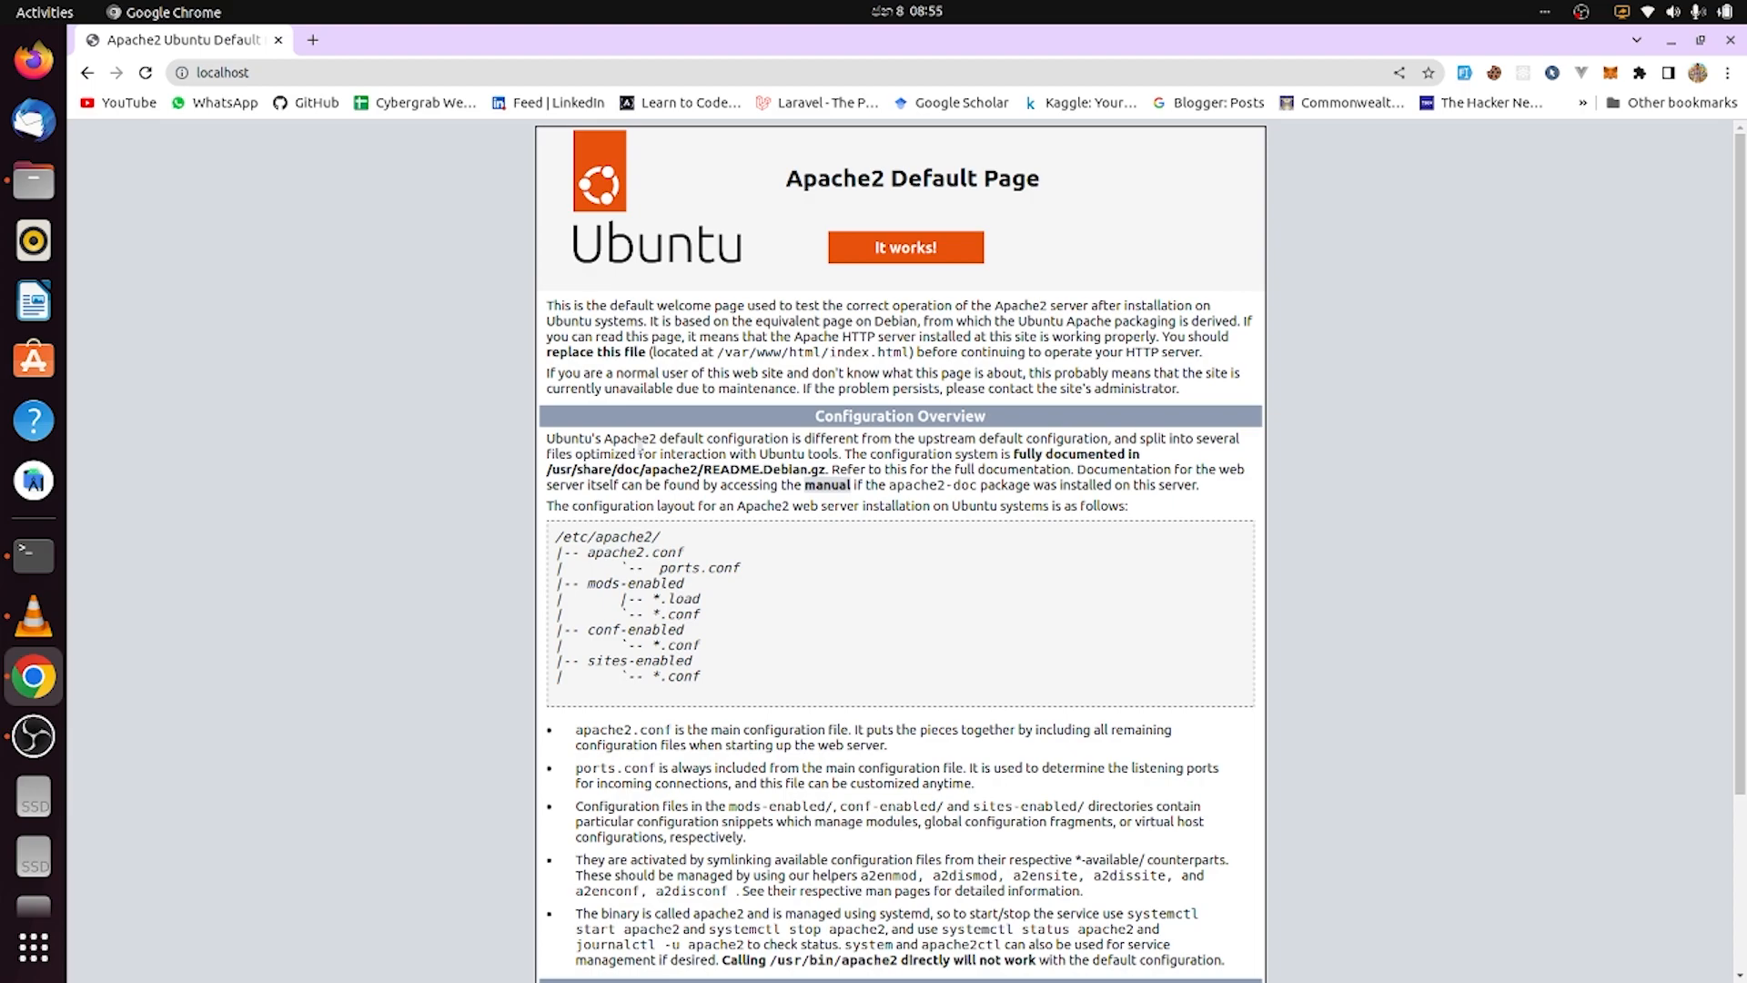
{"action": "left_click", "coordinate": [32, 557]}
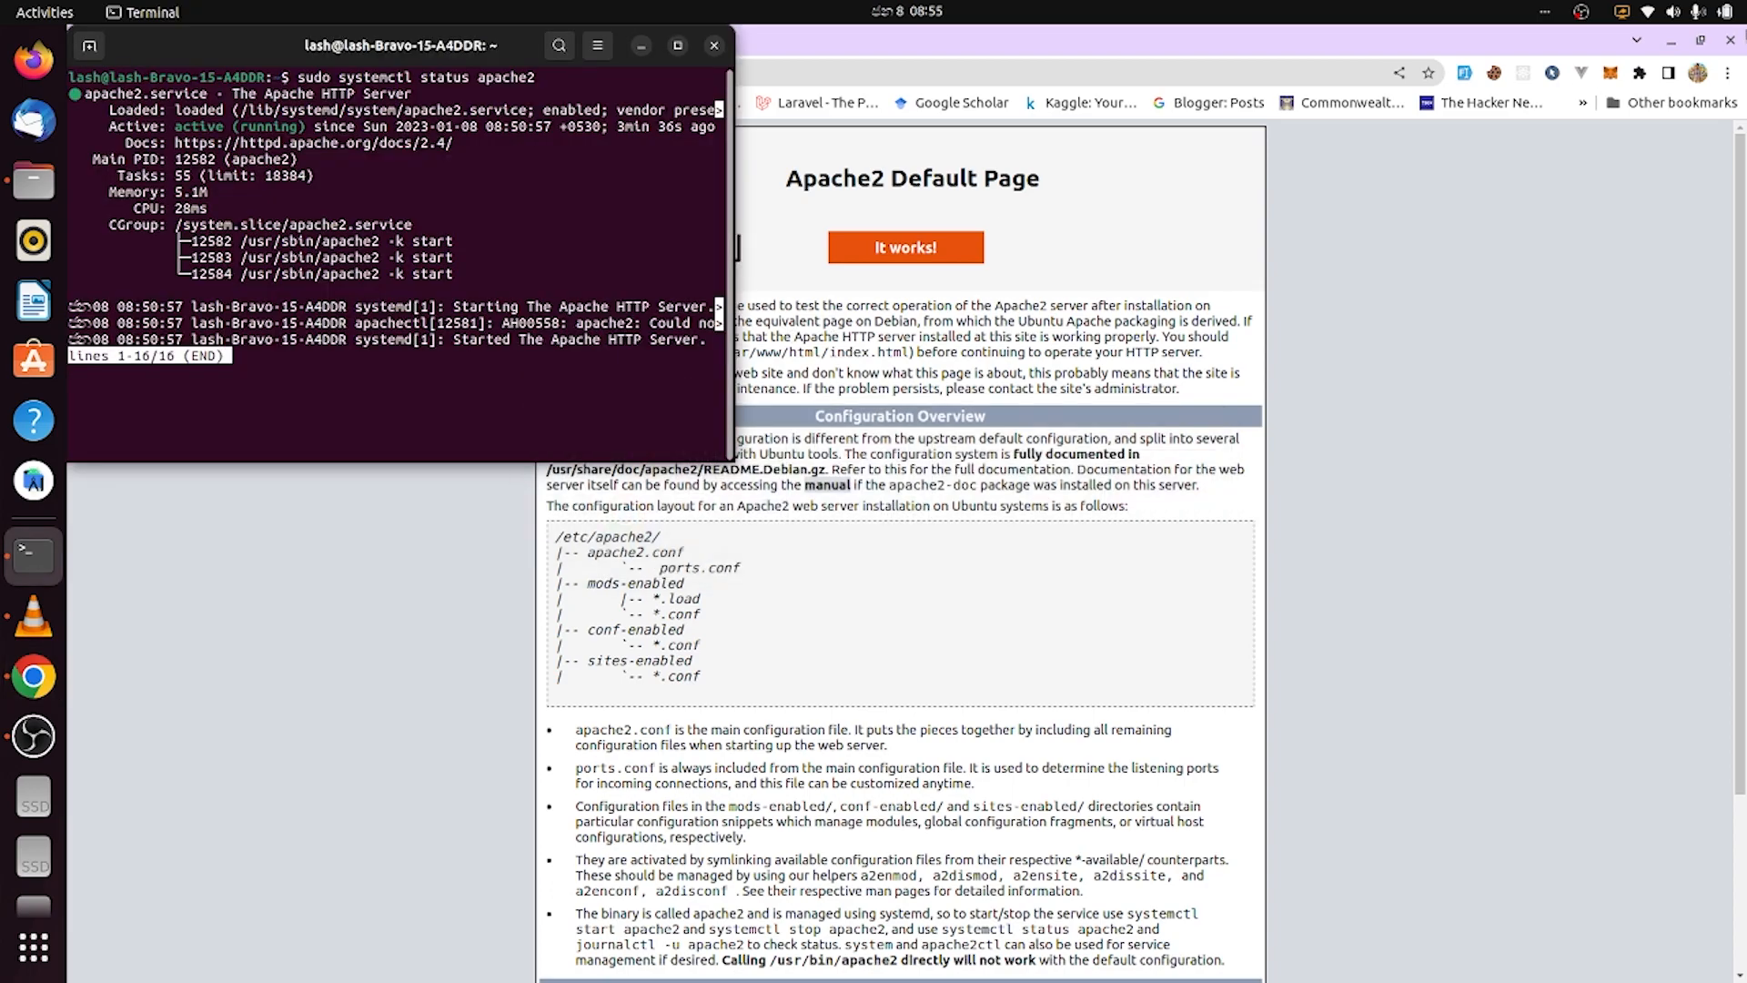
{"action": "mouse_move", "coordinate": [331, 426]}
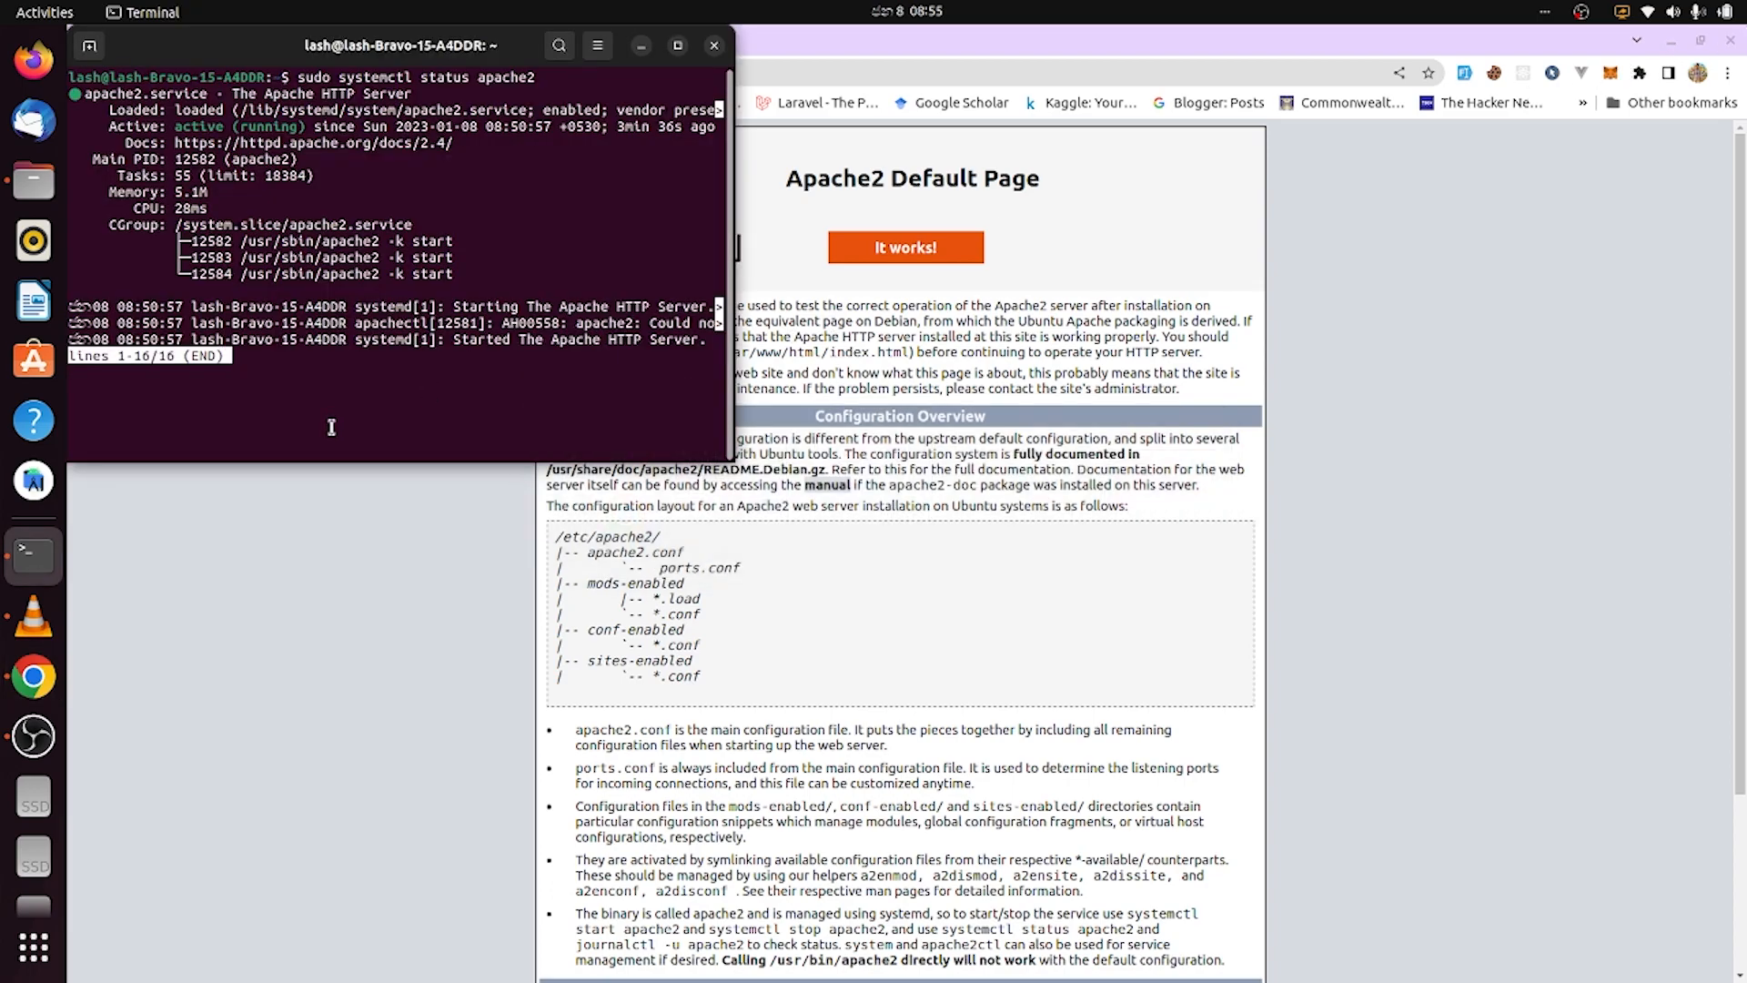
- Quit the status output and begin sudo apt install php libapache2-mod-php php-mbstring
{"action": "key", "text": "ctrl+c"}
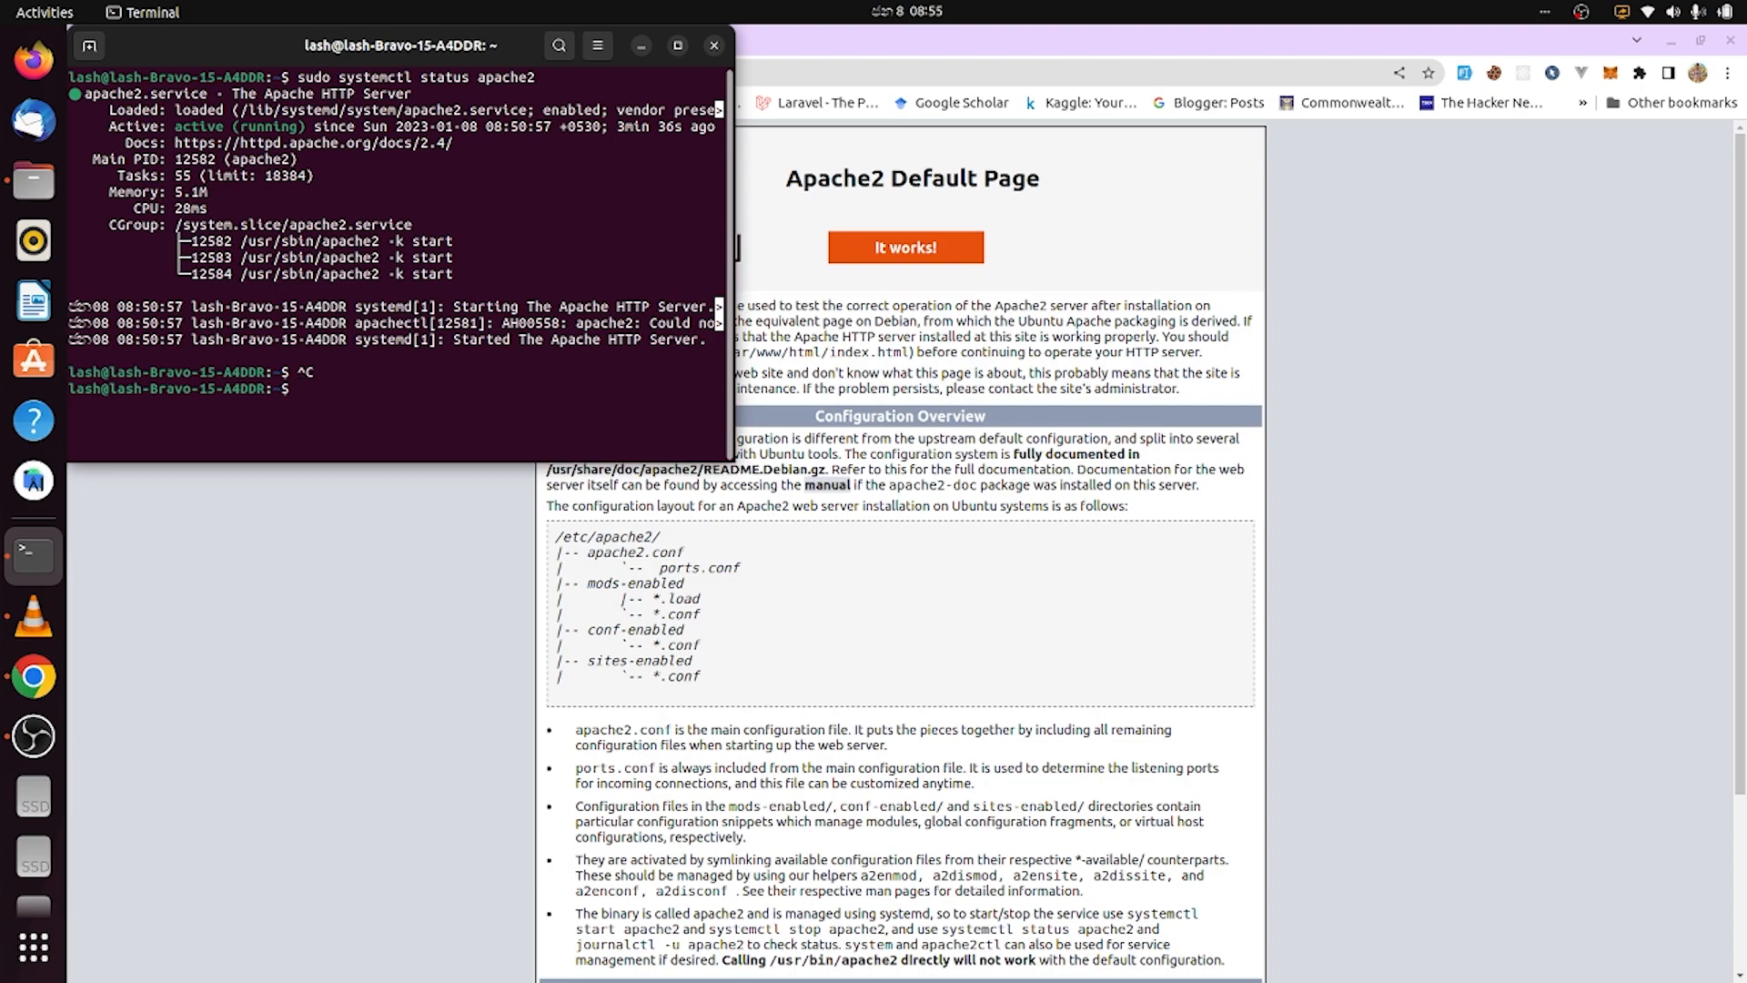
{"action": "type", "text": "sudo"}
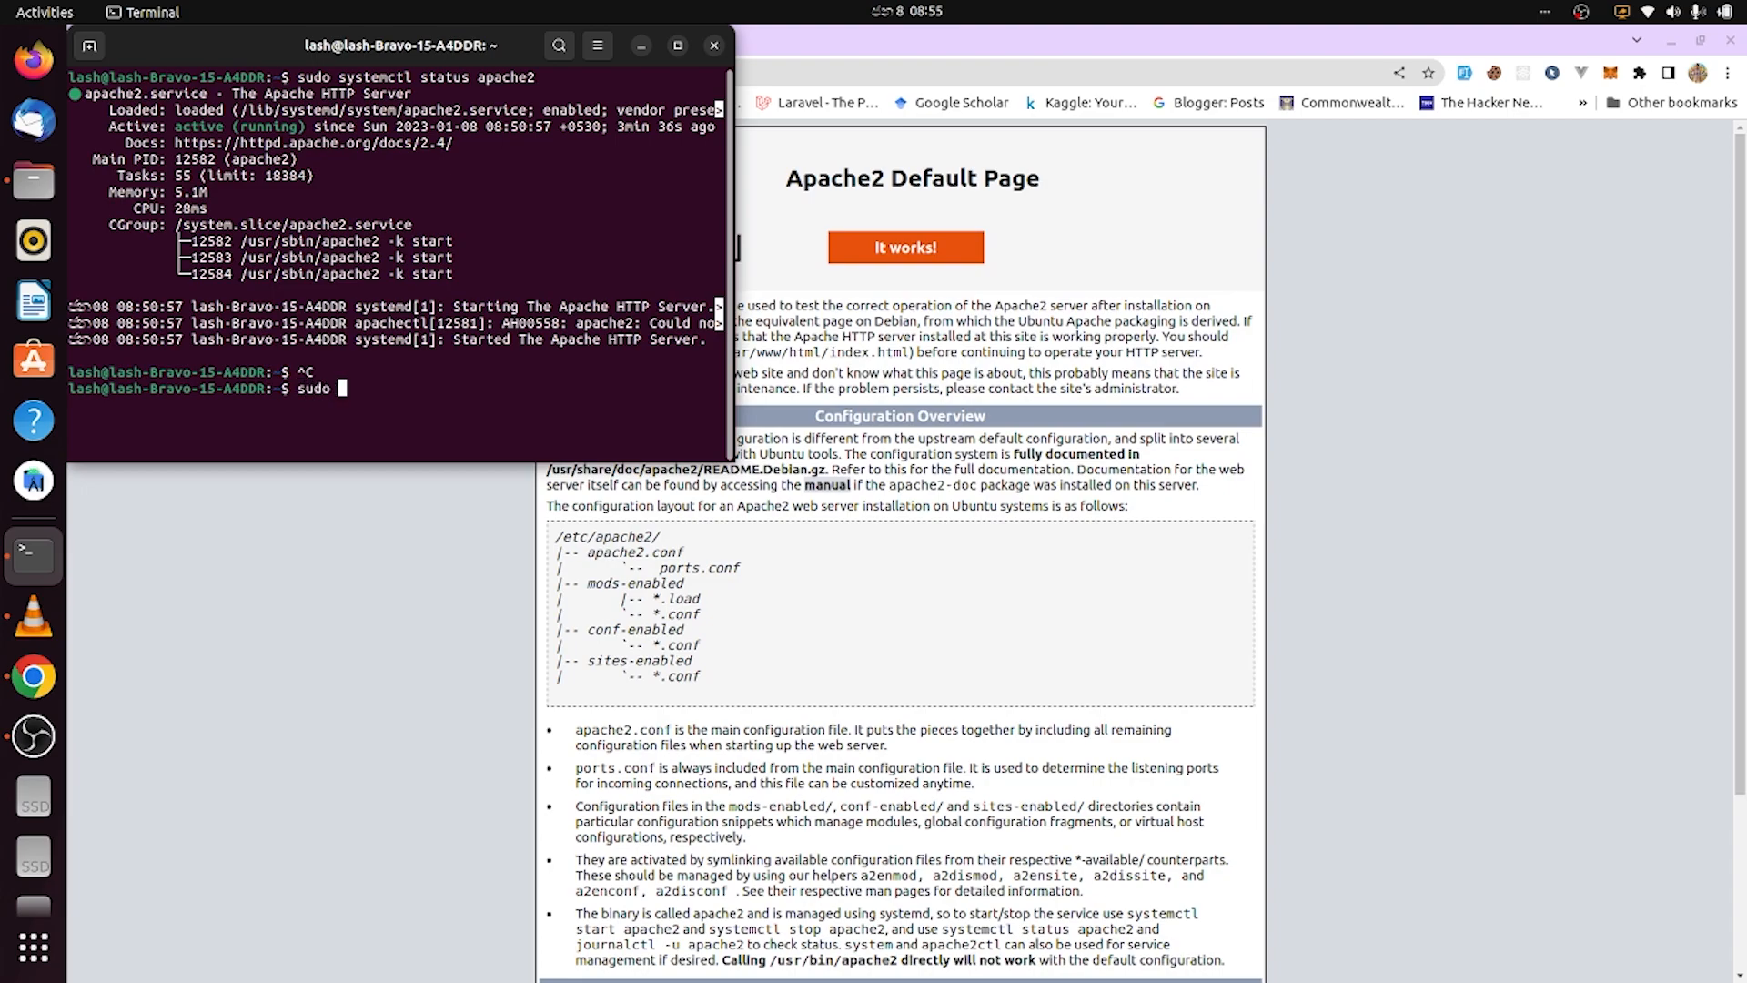
{"action": "type", "text": "apt isn"}
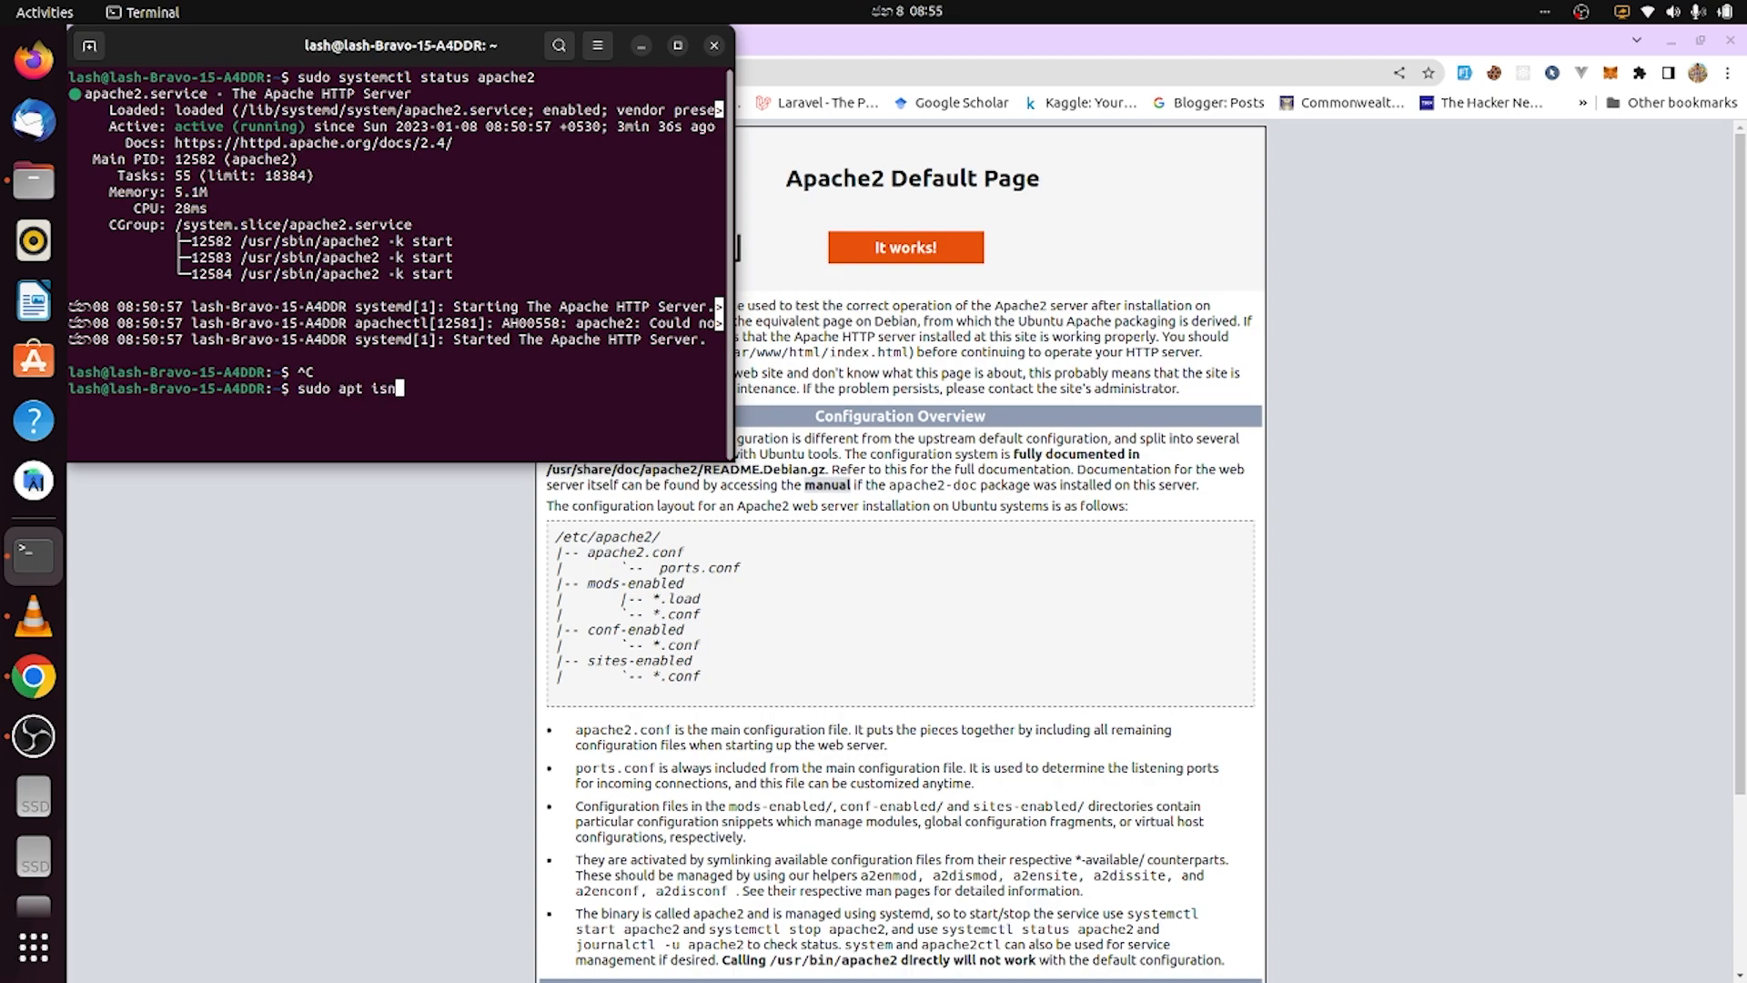
{"action": "key", "text": "BackSpace"}
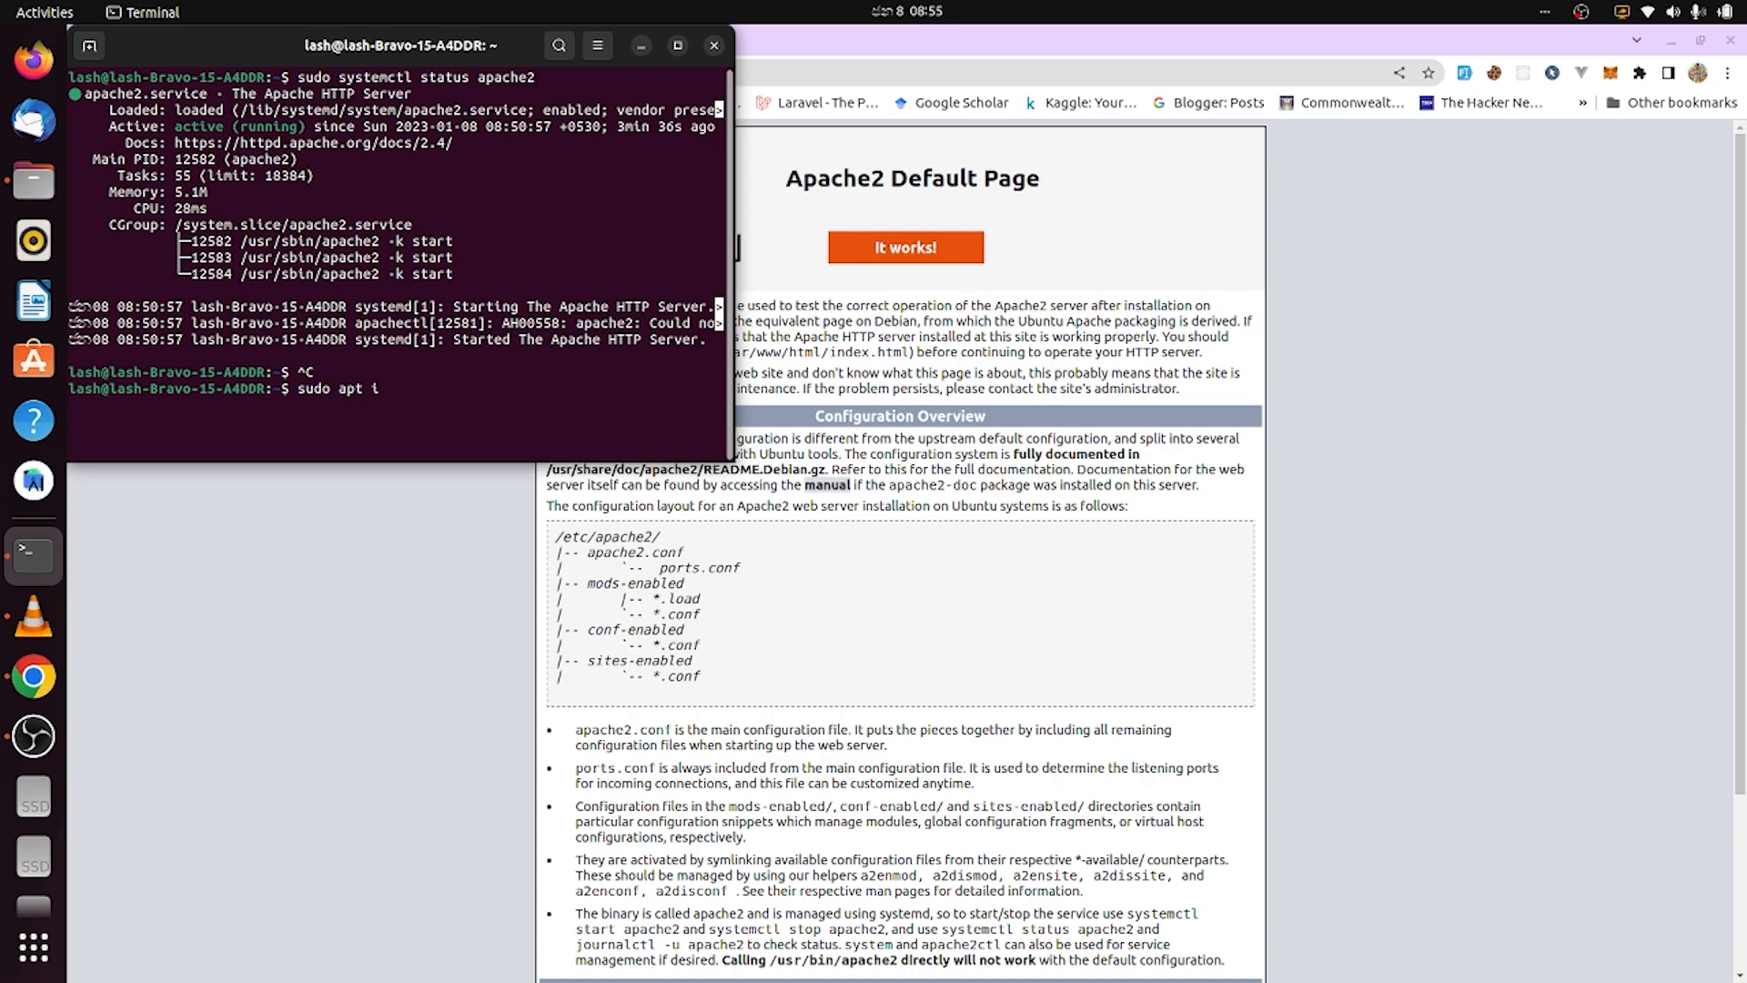
{"action": "type", "text": "nstall"}
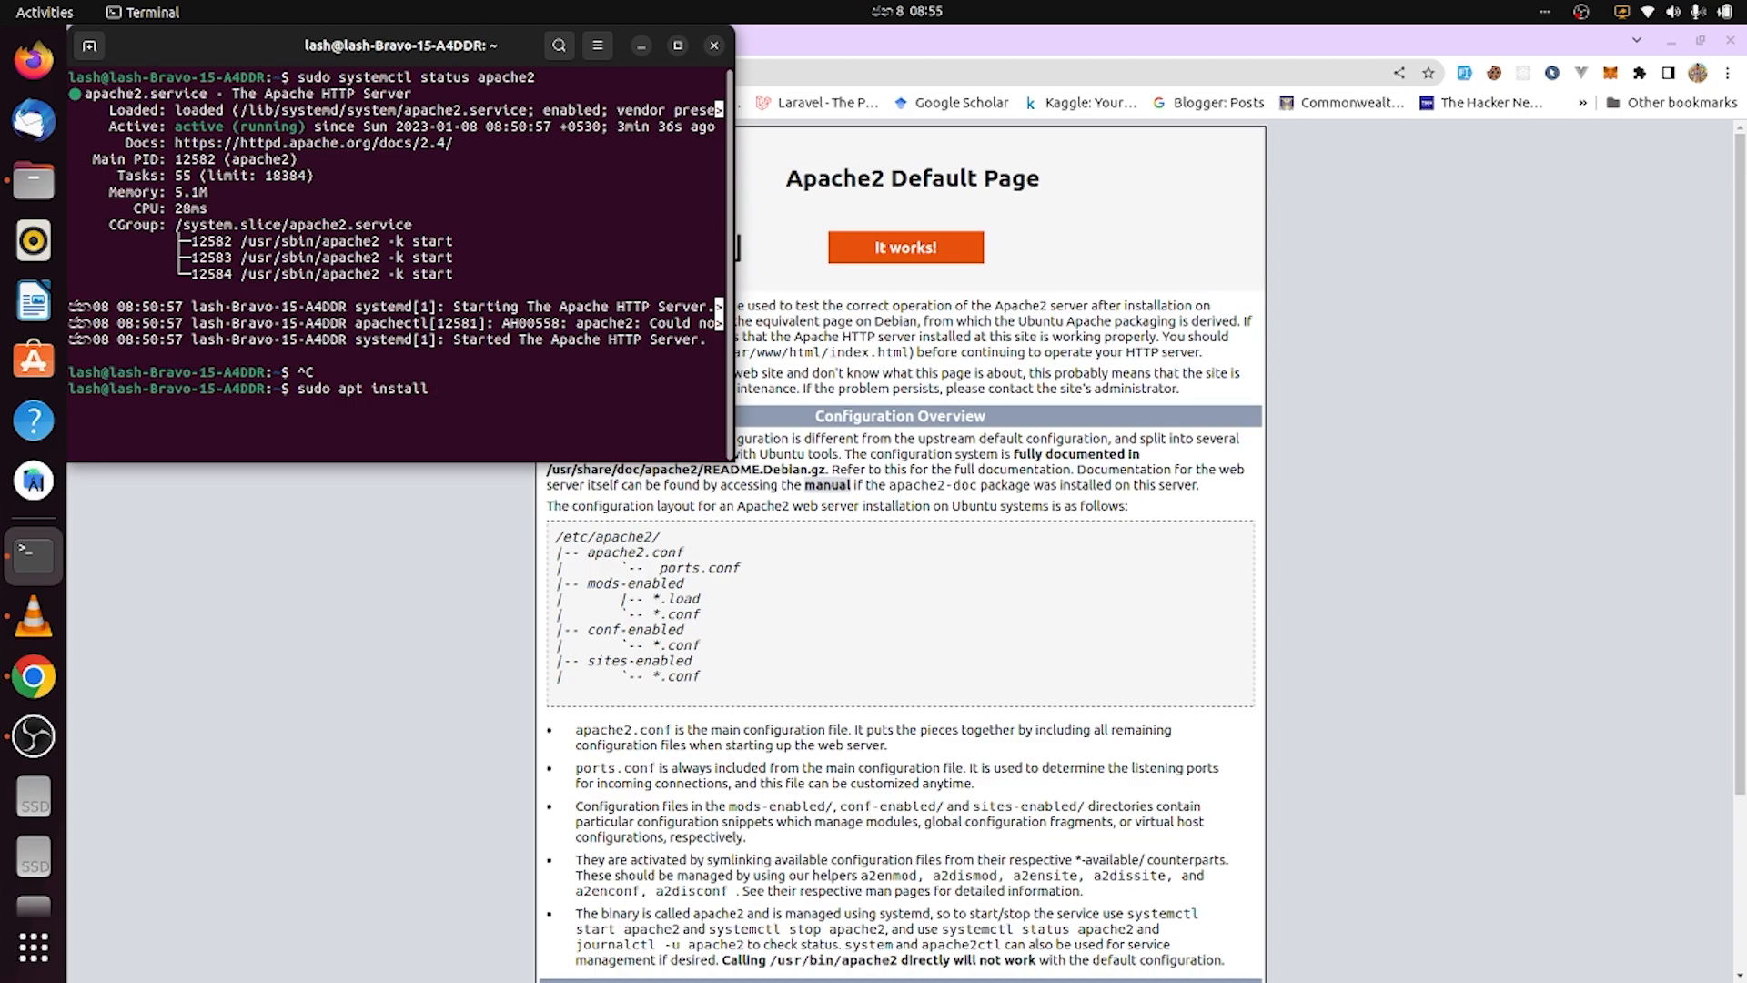
{"action": "type", "text": "php lib"}
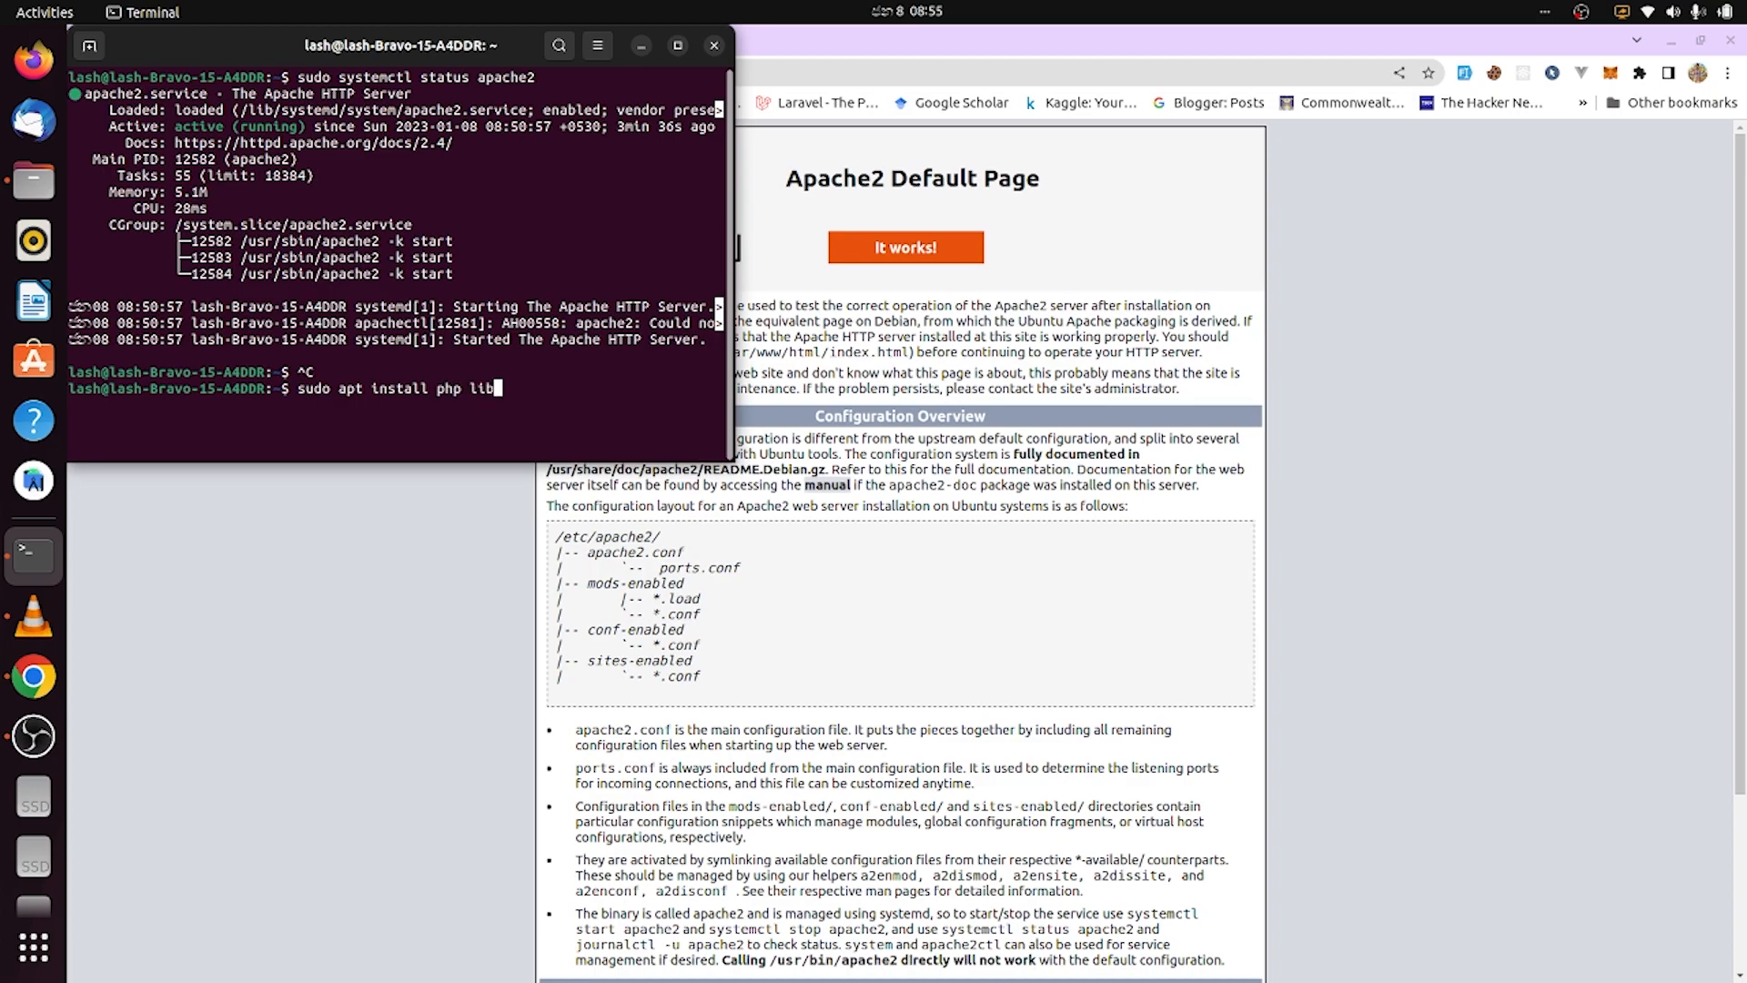
{"action": "type", "text": "apache2-mod"}
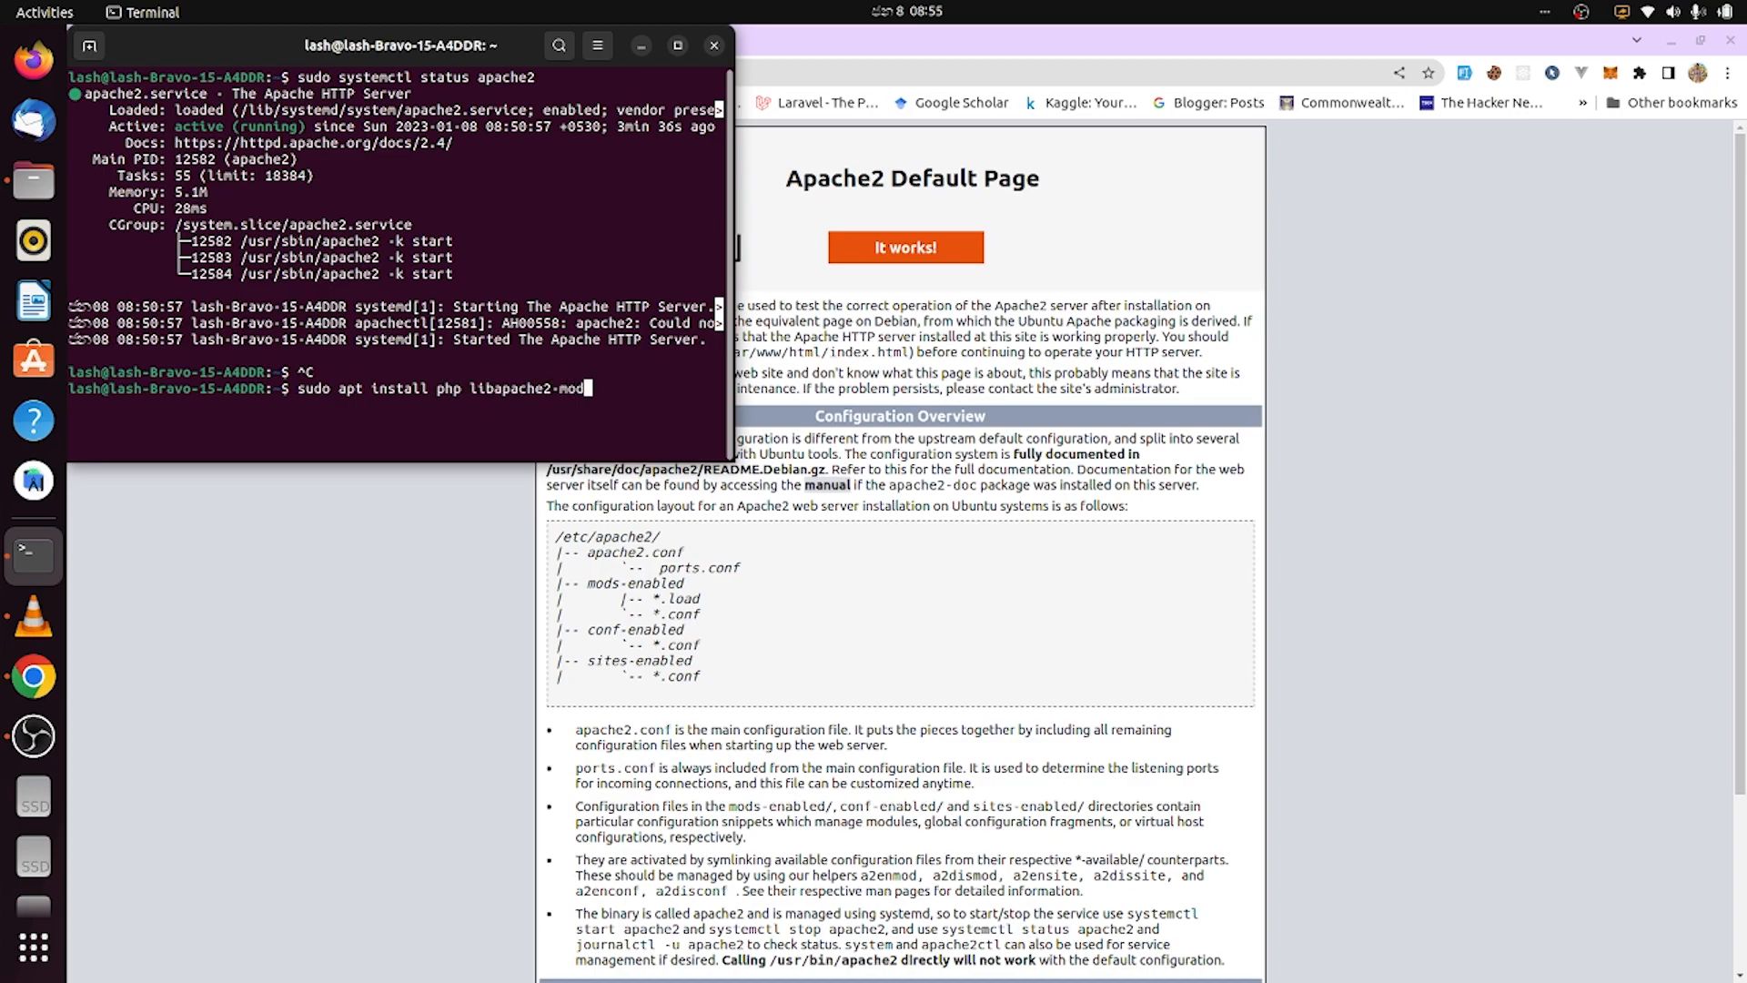
{"action": "type", "text": "php-"}
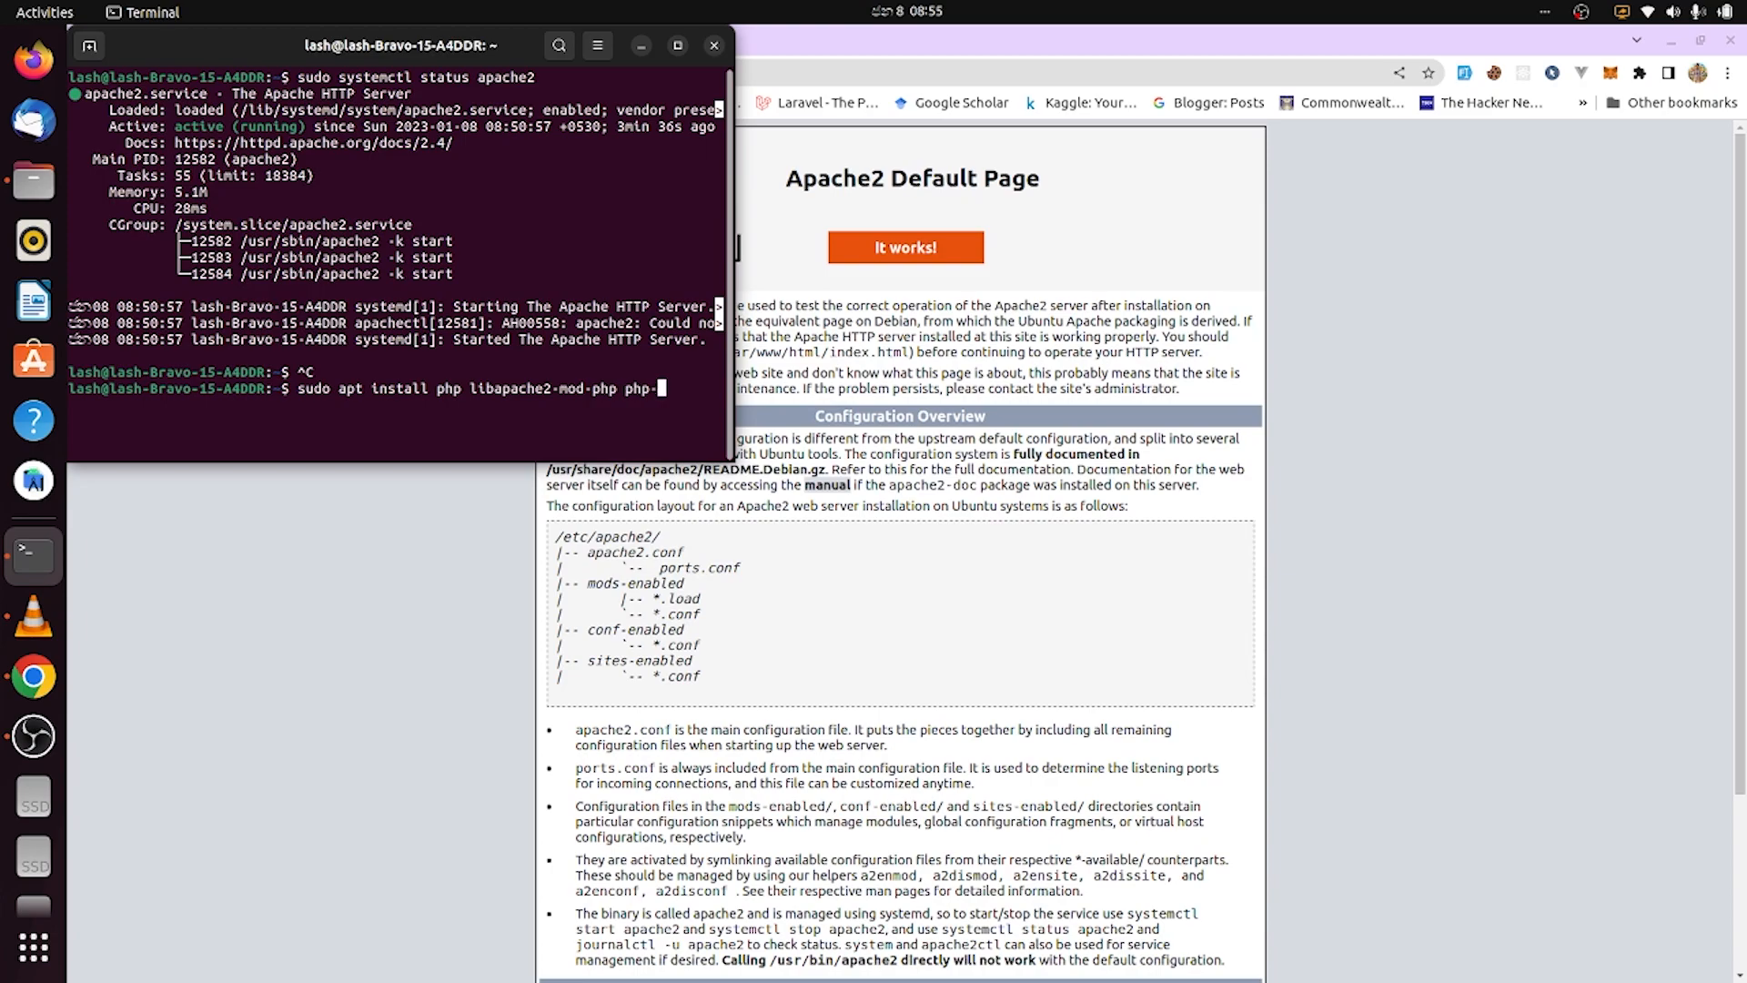
{"action": "type", "text": "mpstring php-"}
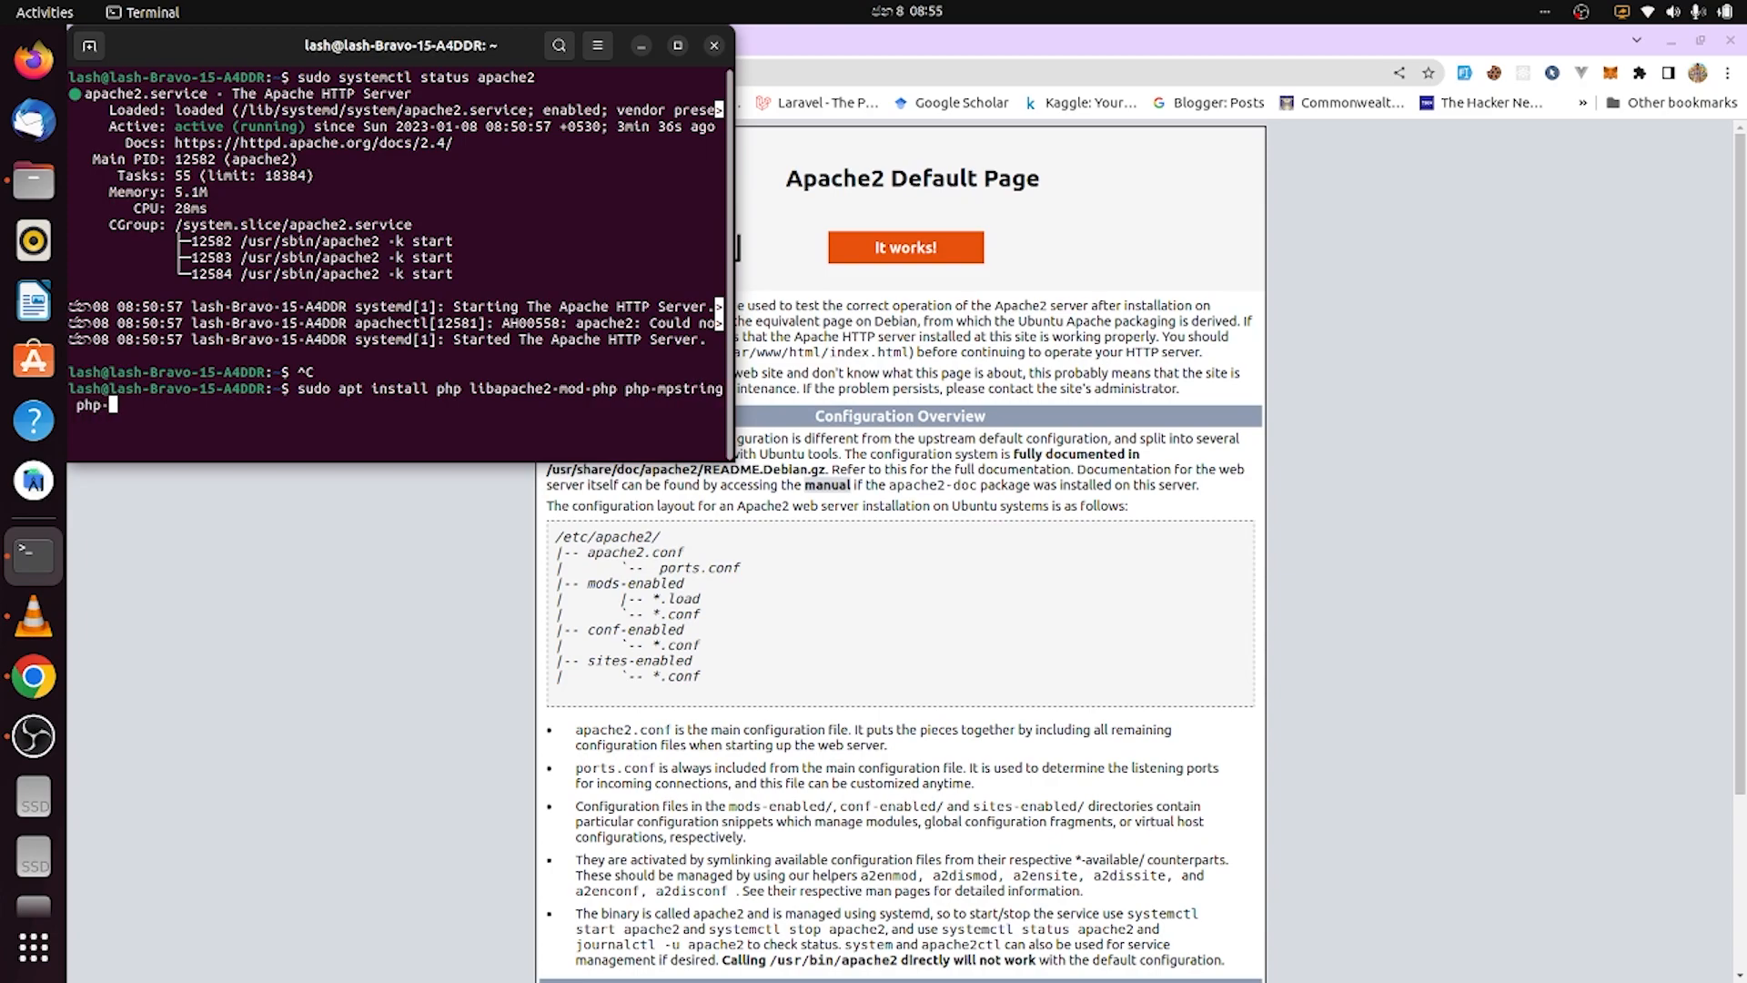
- Append php-xmlrpc, php-gd, php-xml, php-zip, php-bcmath and php-tokenizer to the install command
{"action": "type", "text": "xmlrpx php-soa"}
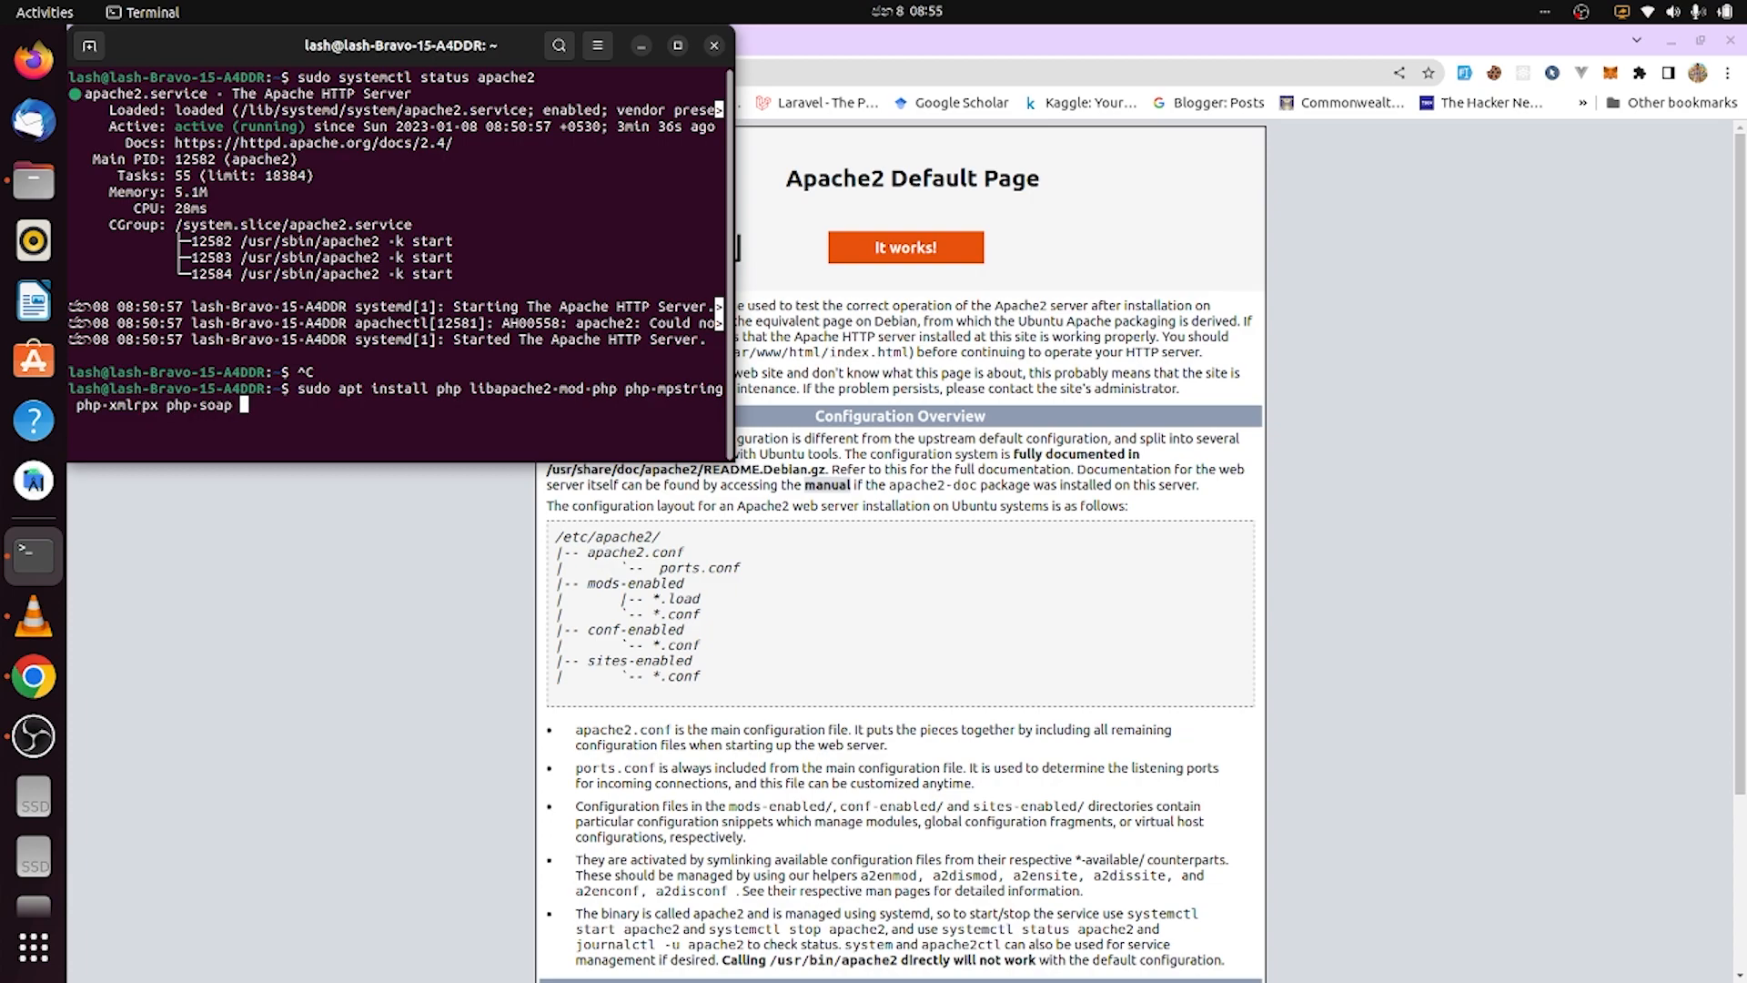
{"action": "type", "text": "php-gd"}
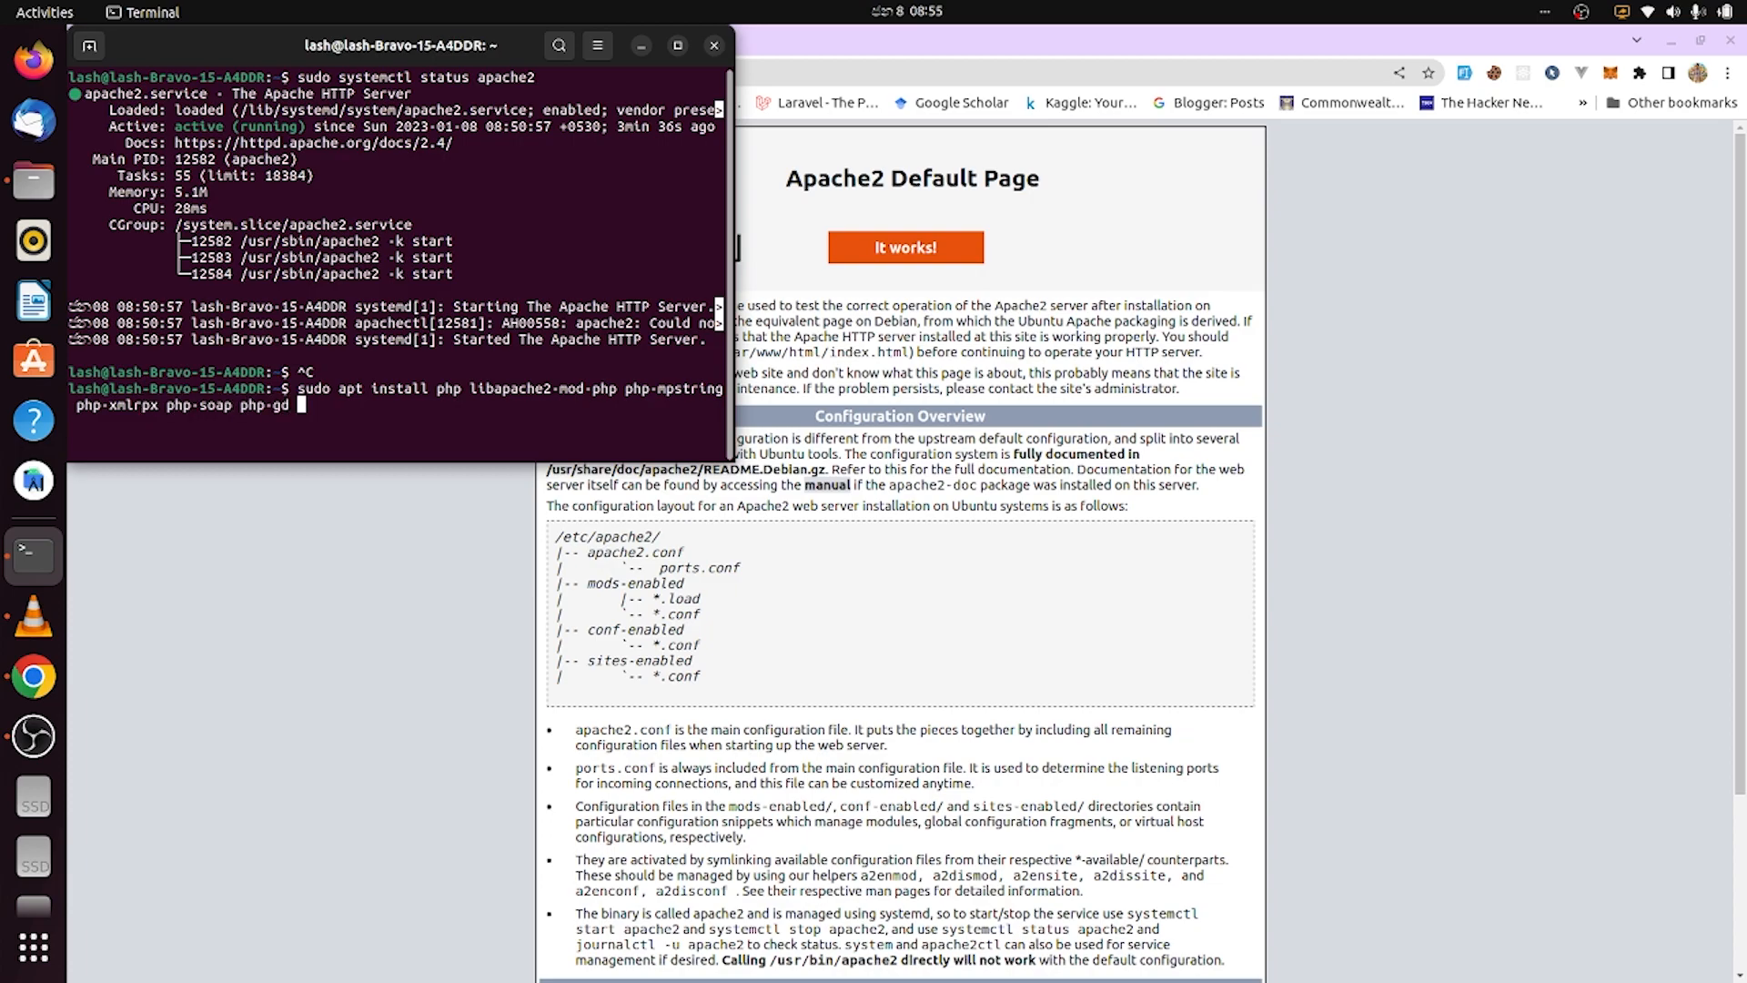
{"action": "type", "text": "php-xml php-cli php-xl"}
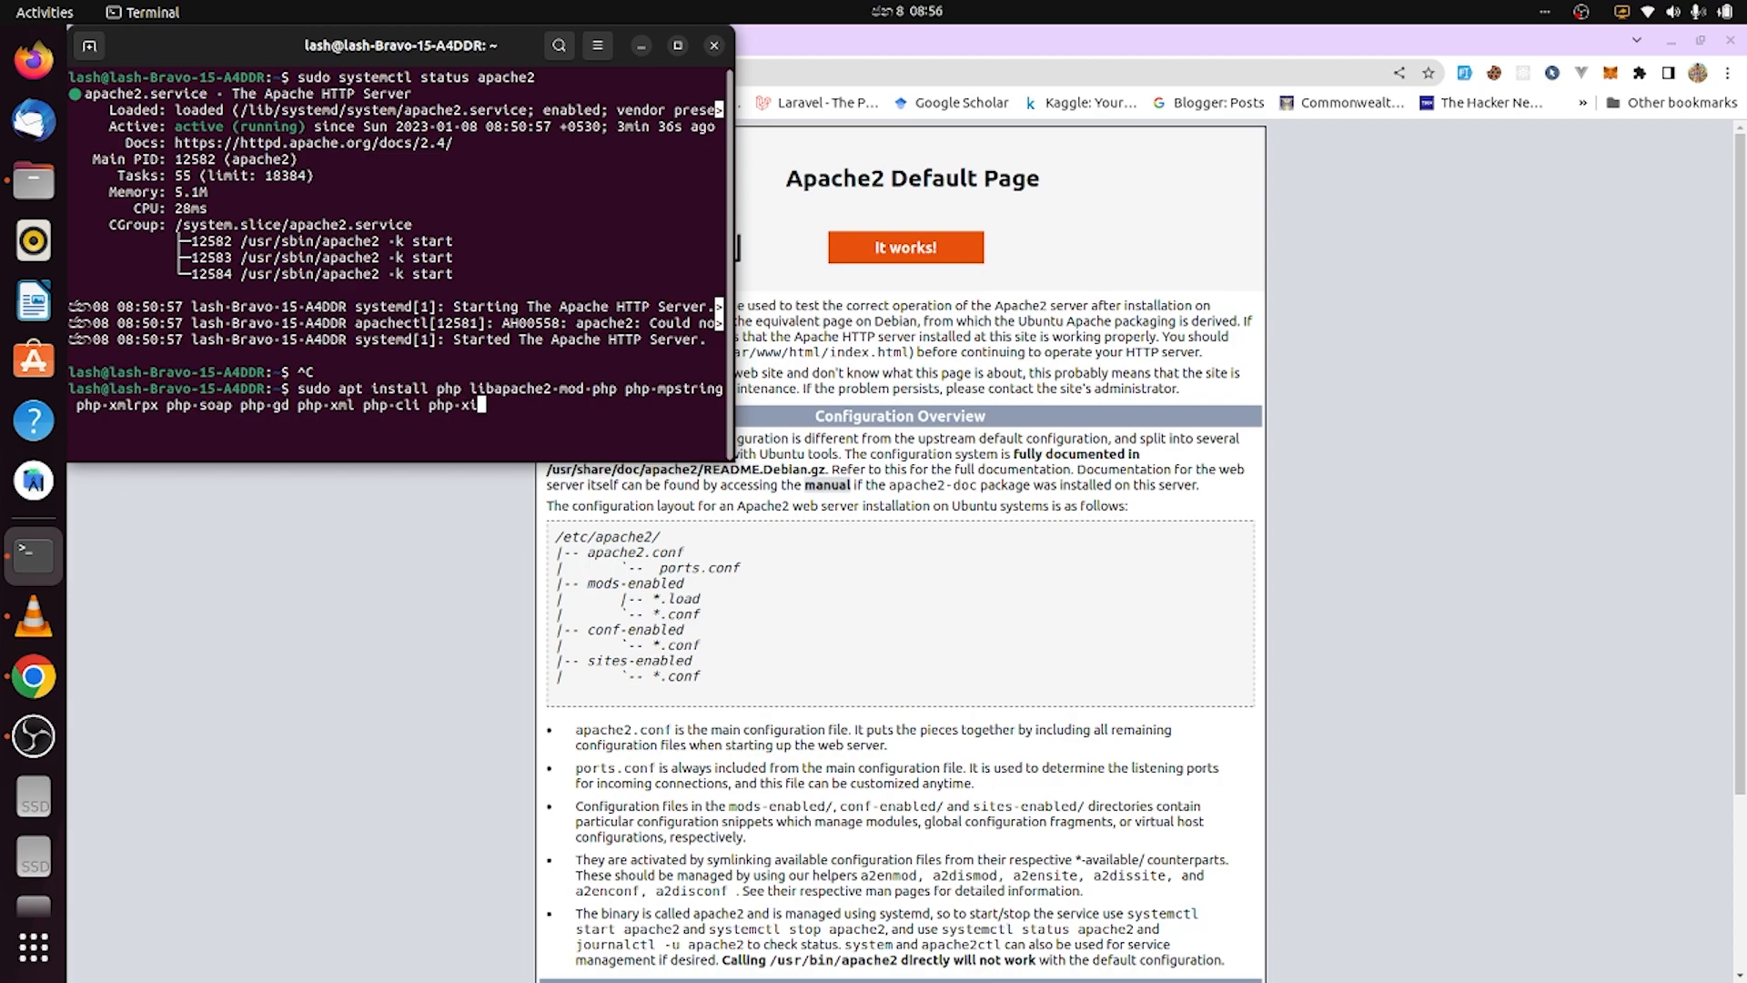
{"action": "type", "text": "php-zip php-bcmath php-toke"}
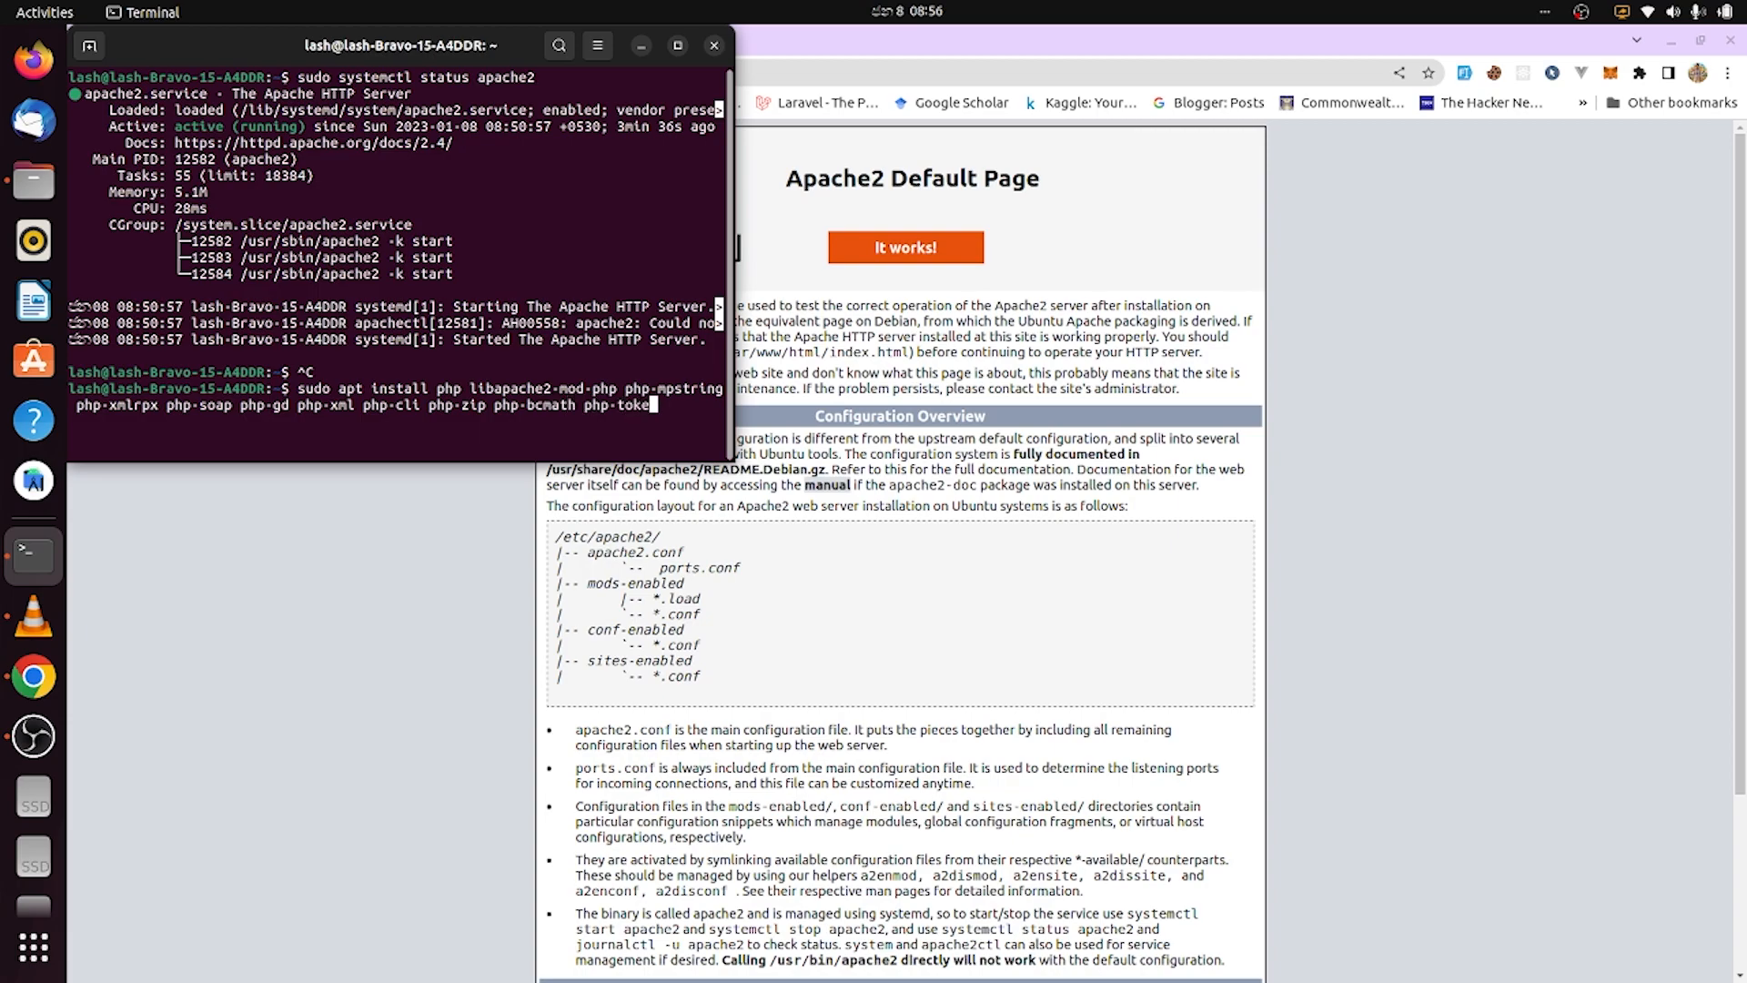
{"action": "type", "text": "izer php-json p"}
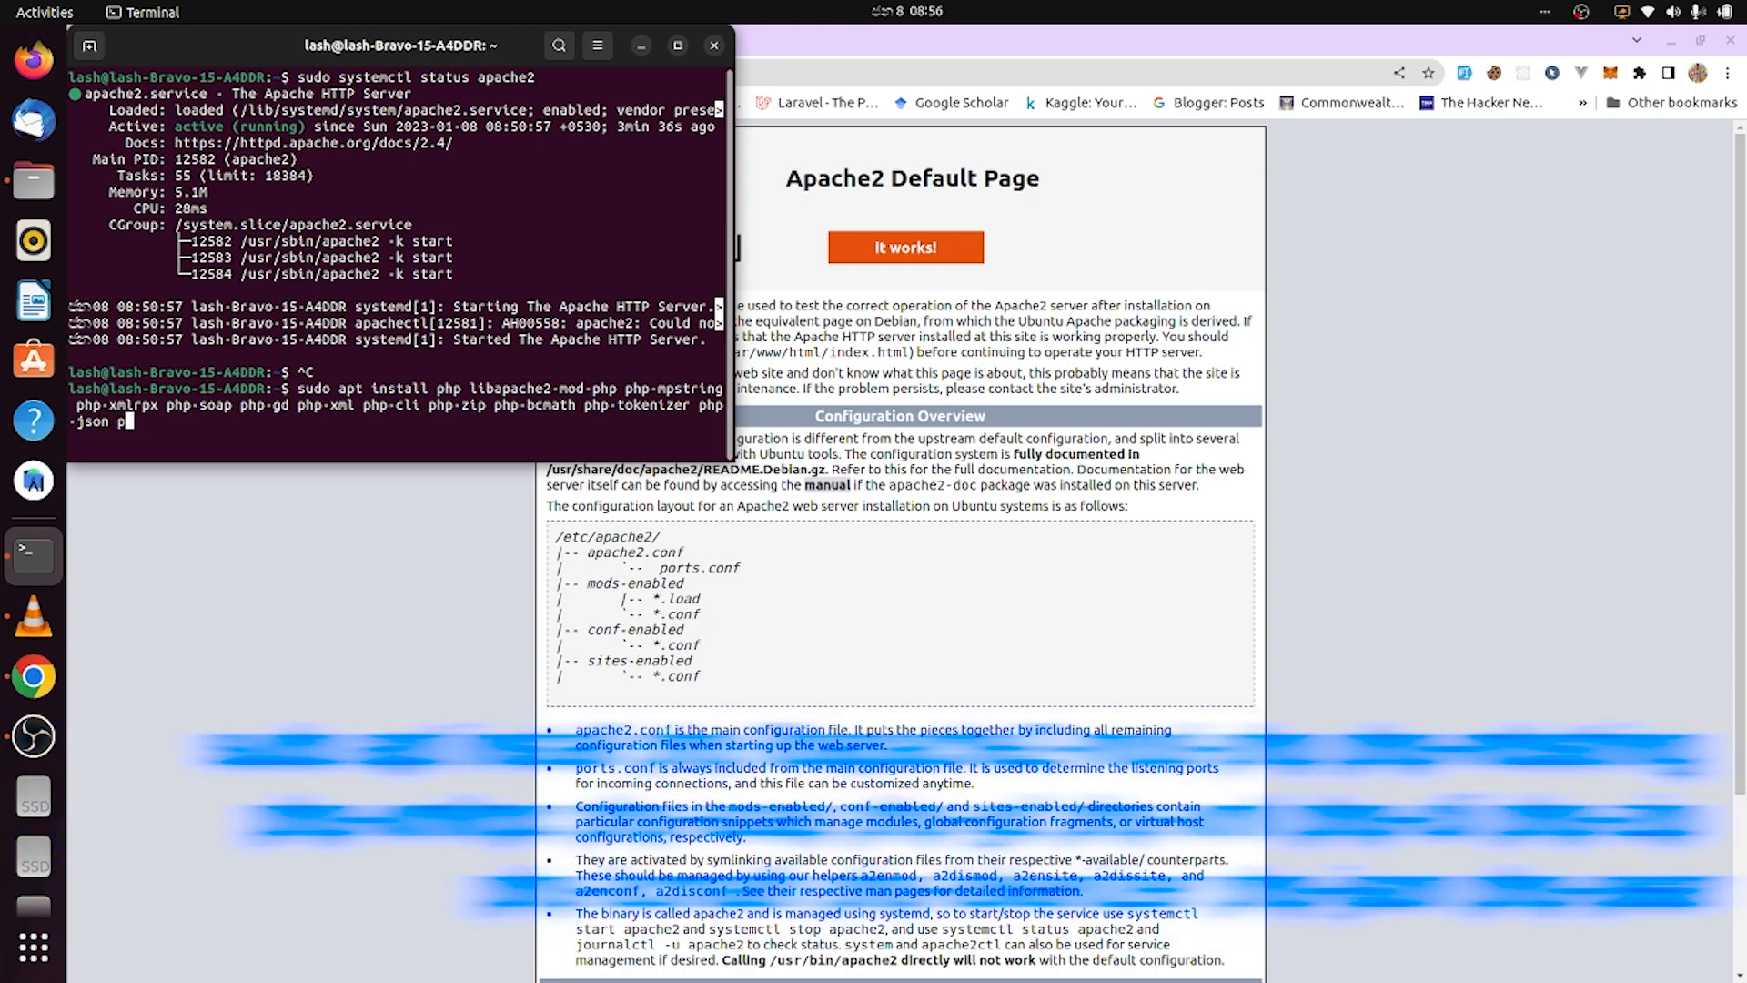
- Run the PHP package installation and answer y to continue
{"action": "key", "text": "Return"}
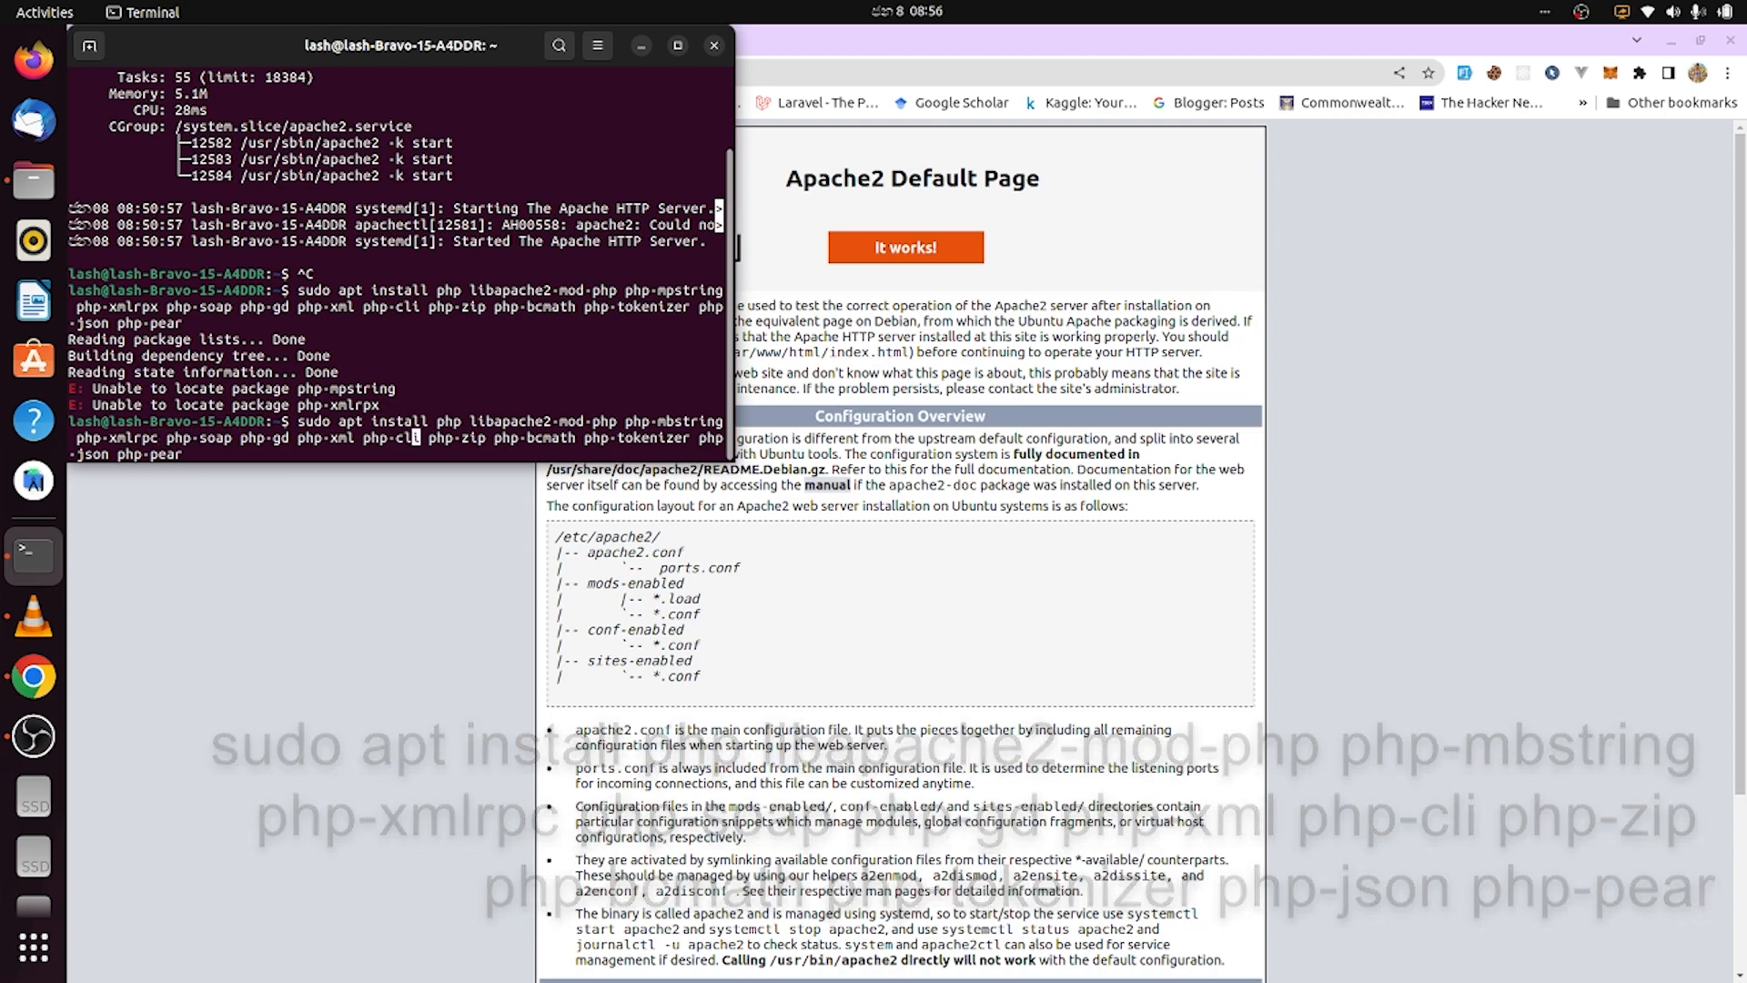
{"action": "type", "text": "y"}
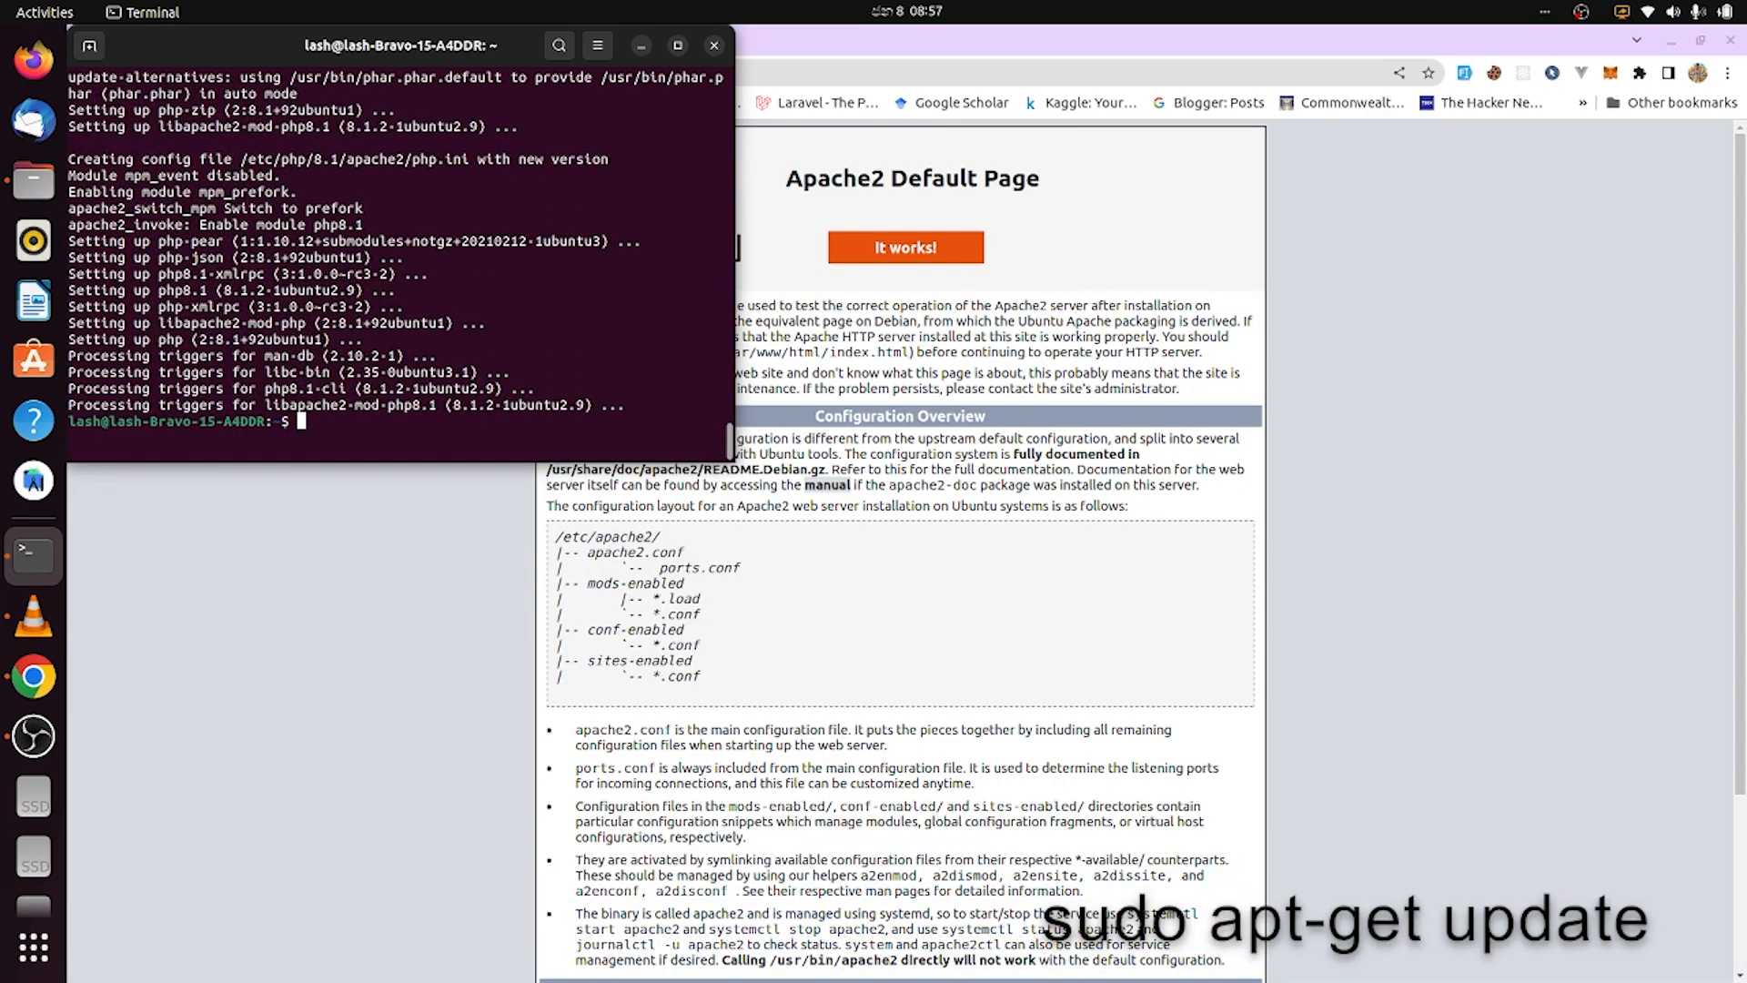
- Refresh the package lists with sudo apt-get update
{"action": "type", "text": "sudo apt get"}
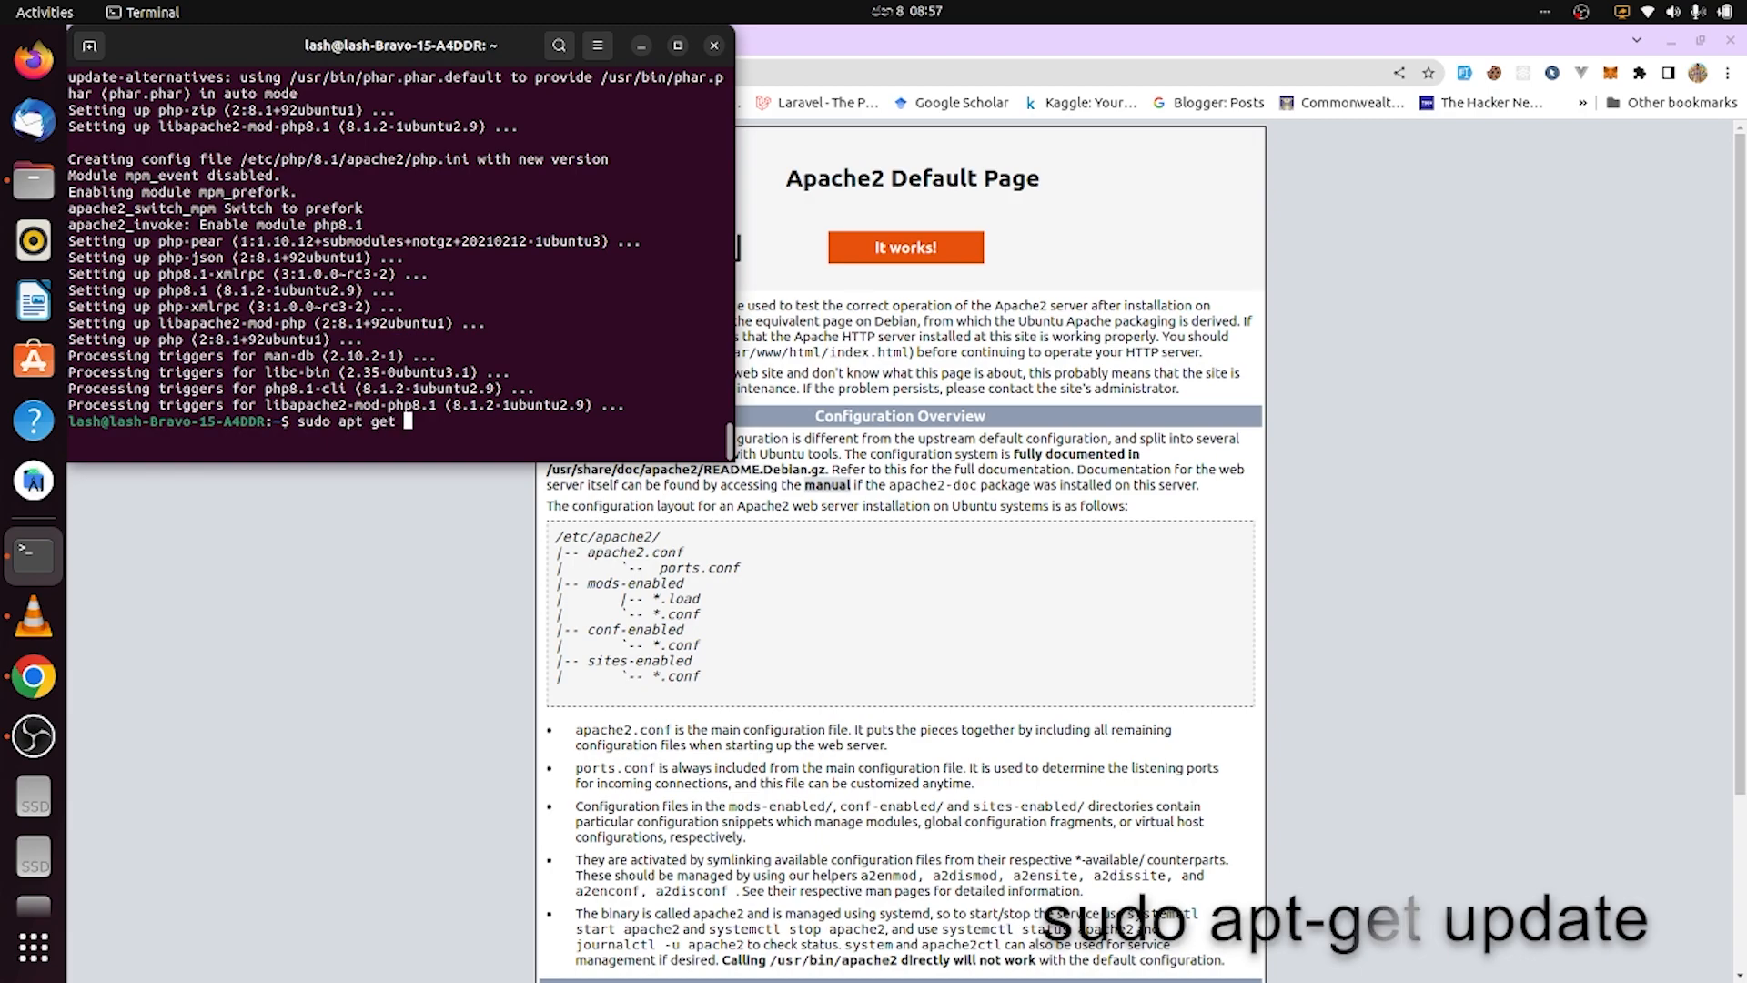
{"action": "type", "text": "update"}
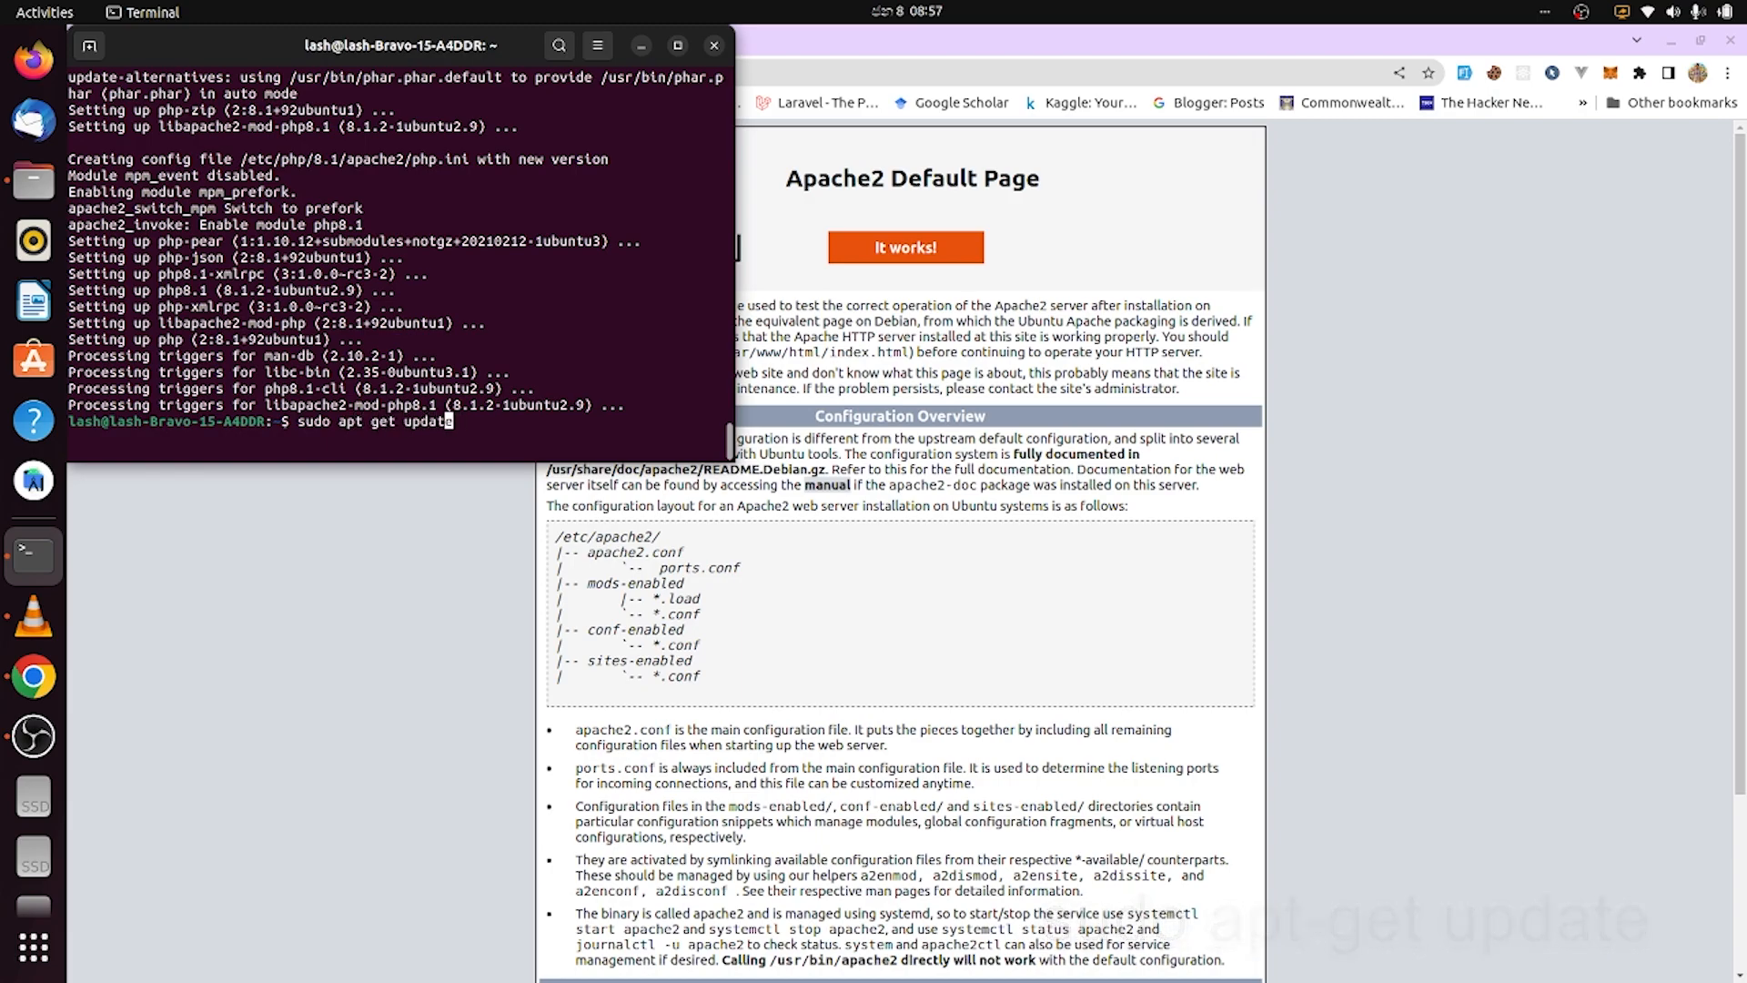
{"action": "key", "text": "Return"}
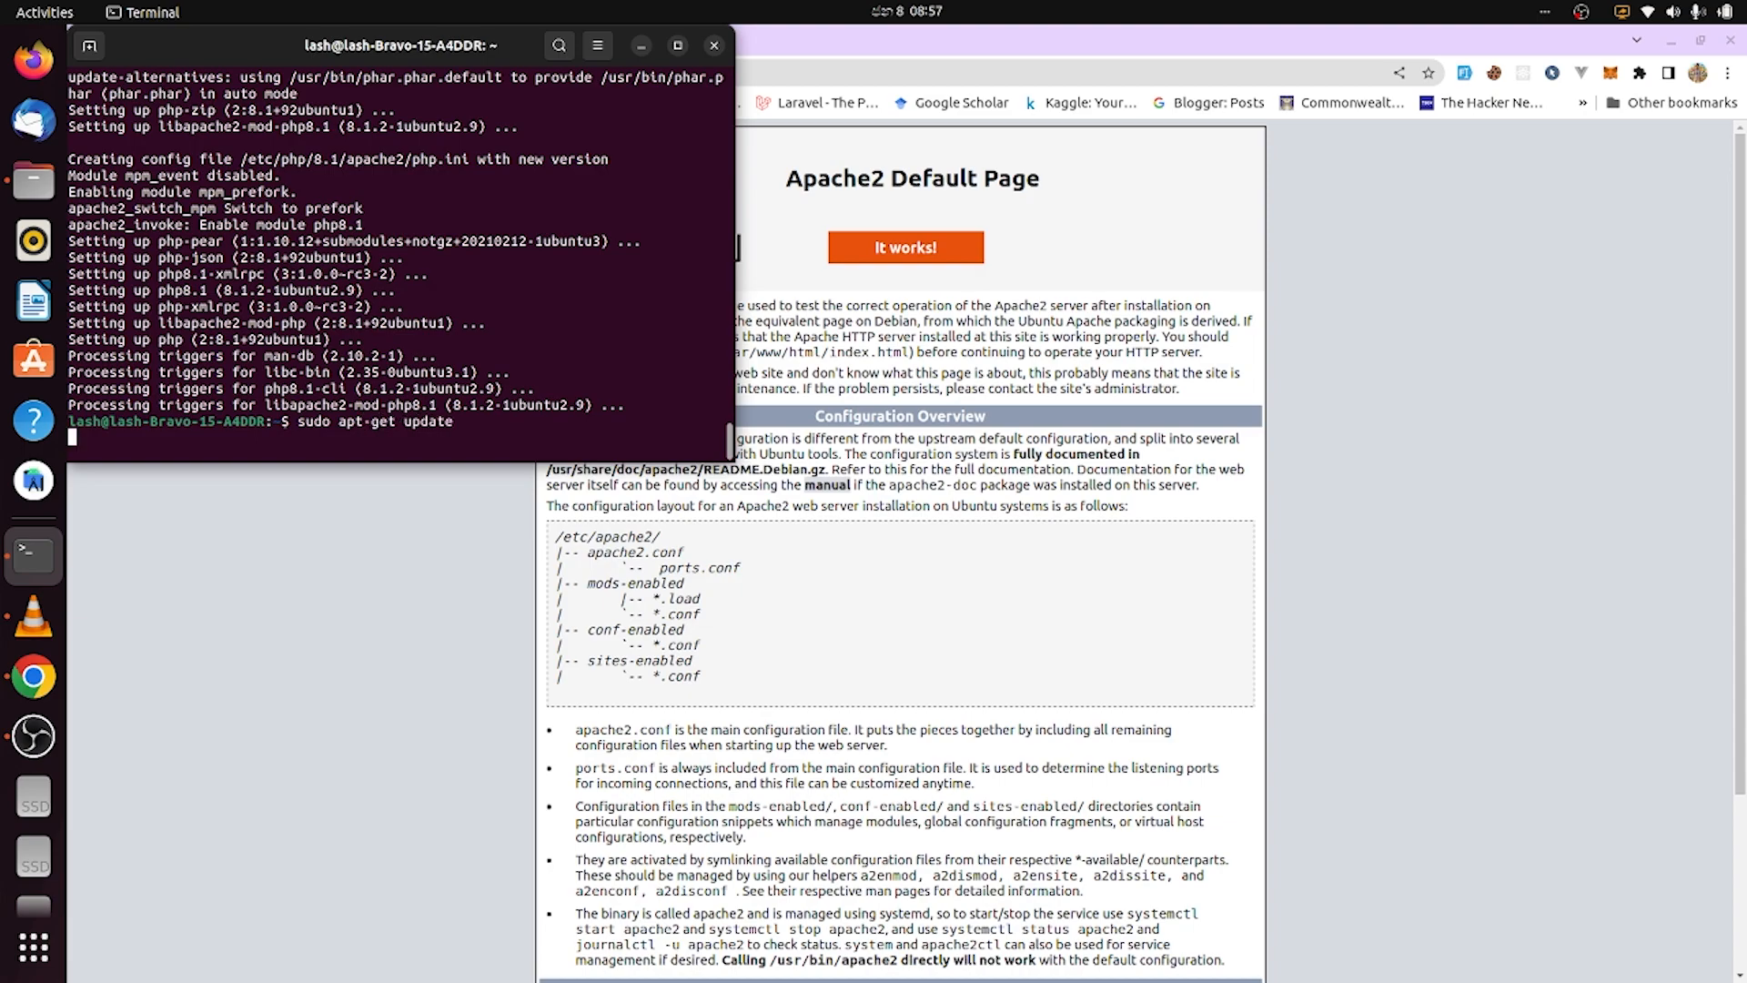
{"action": "key", "text": "Return"}
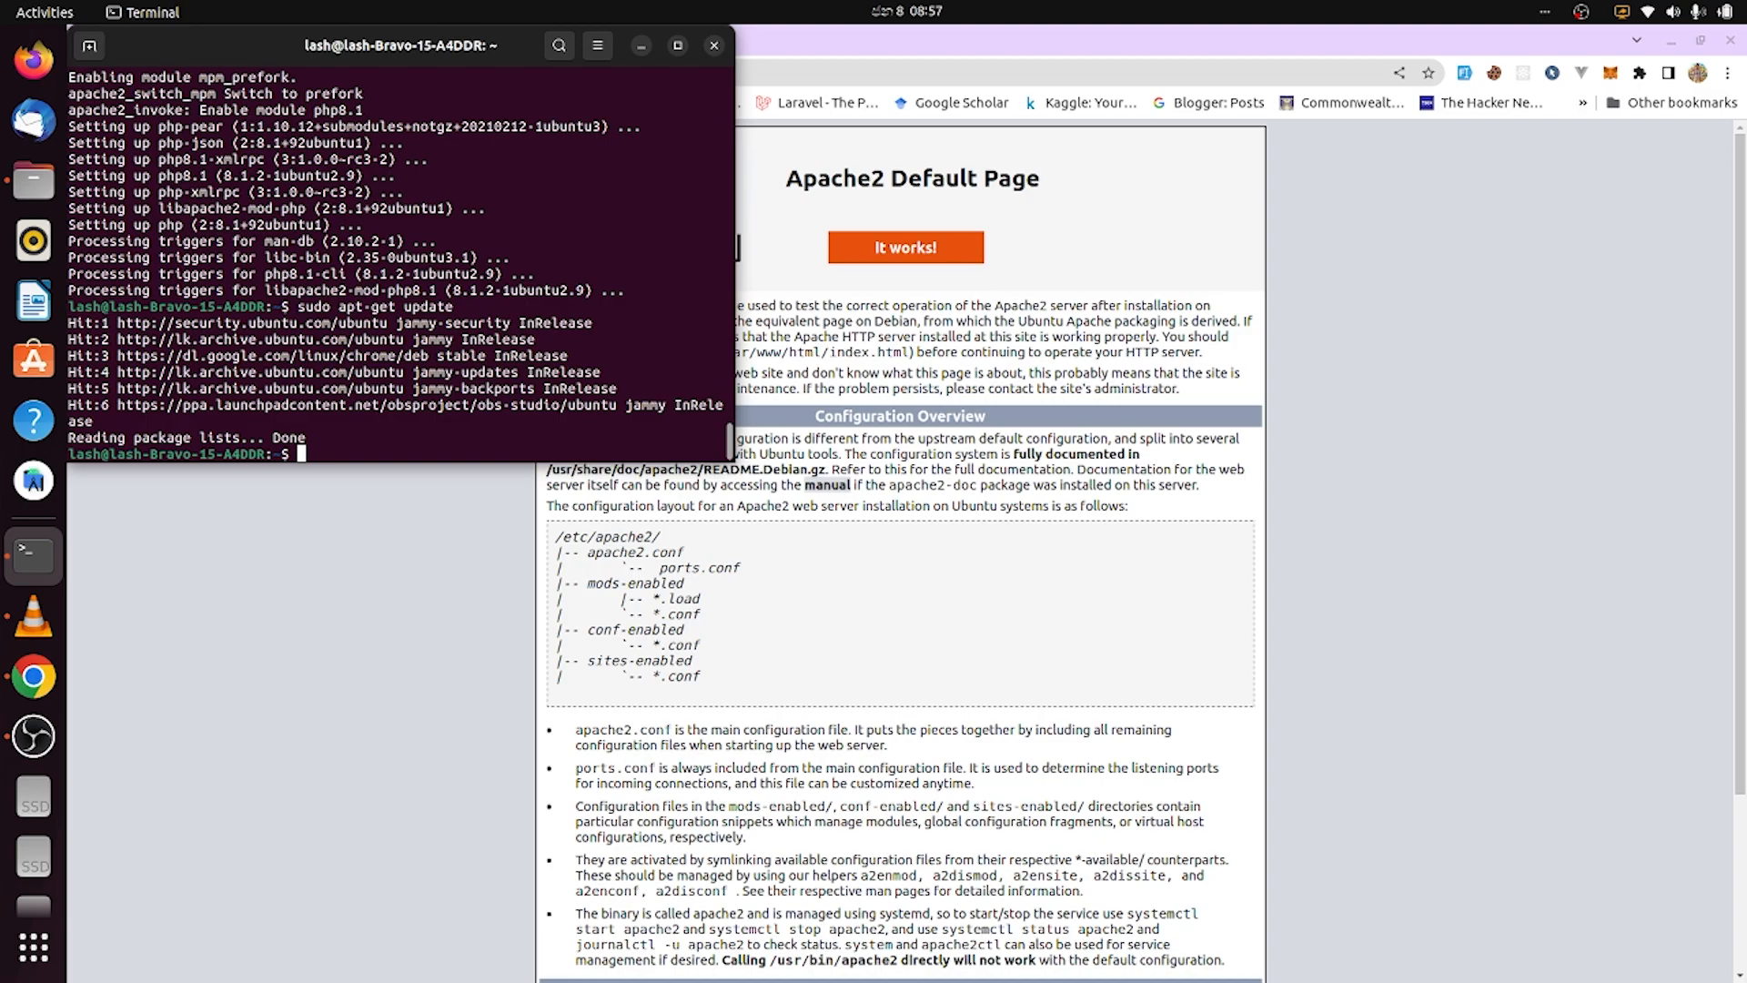
- Create /var/www/html/test.php in nano with sudo
{"action": "type", "text": "sudo"}
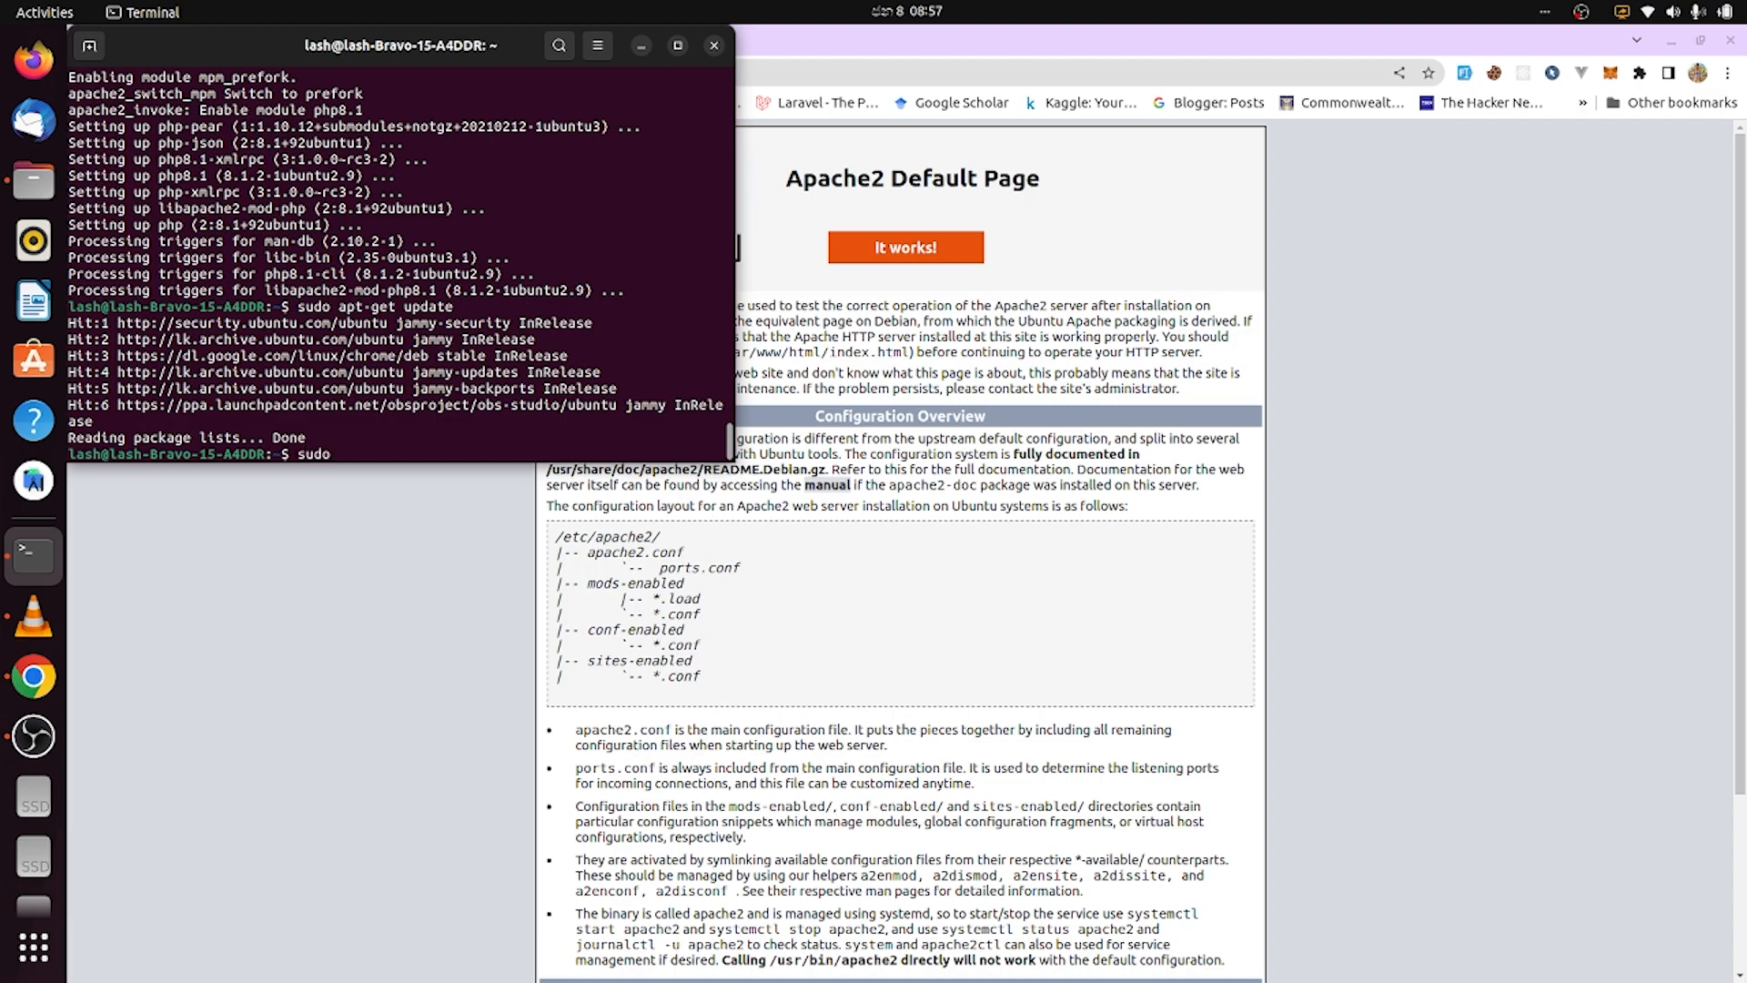
{"action": "type", "text": "nano"}
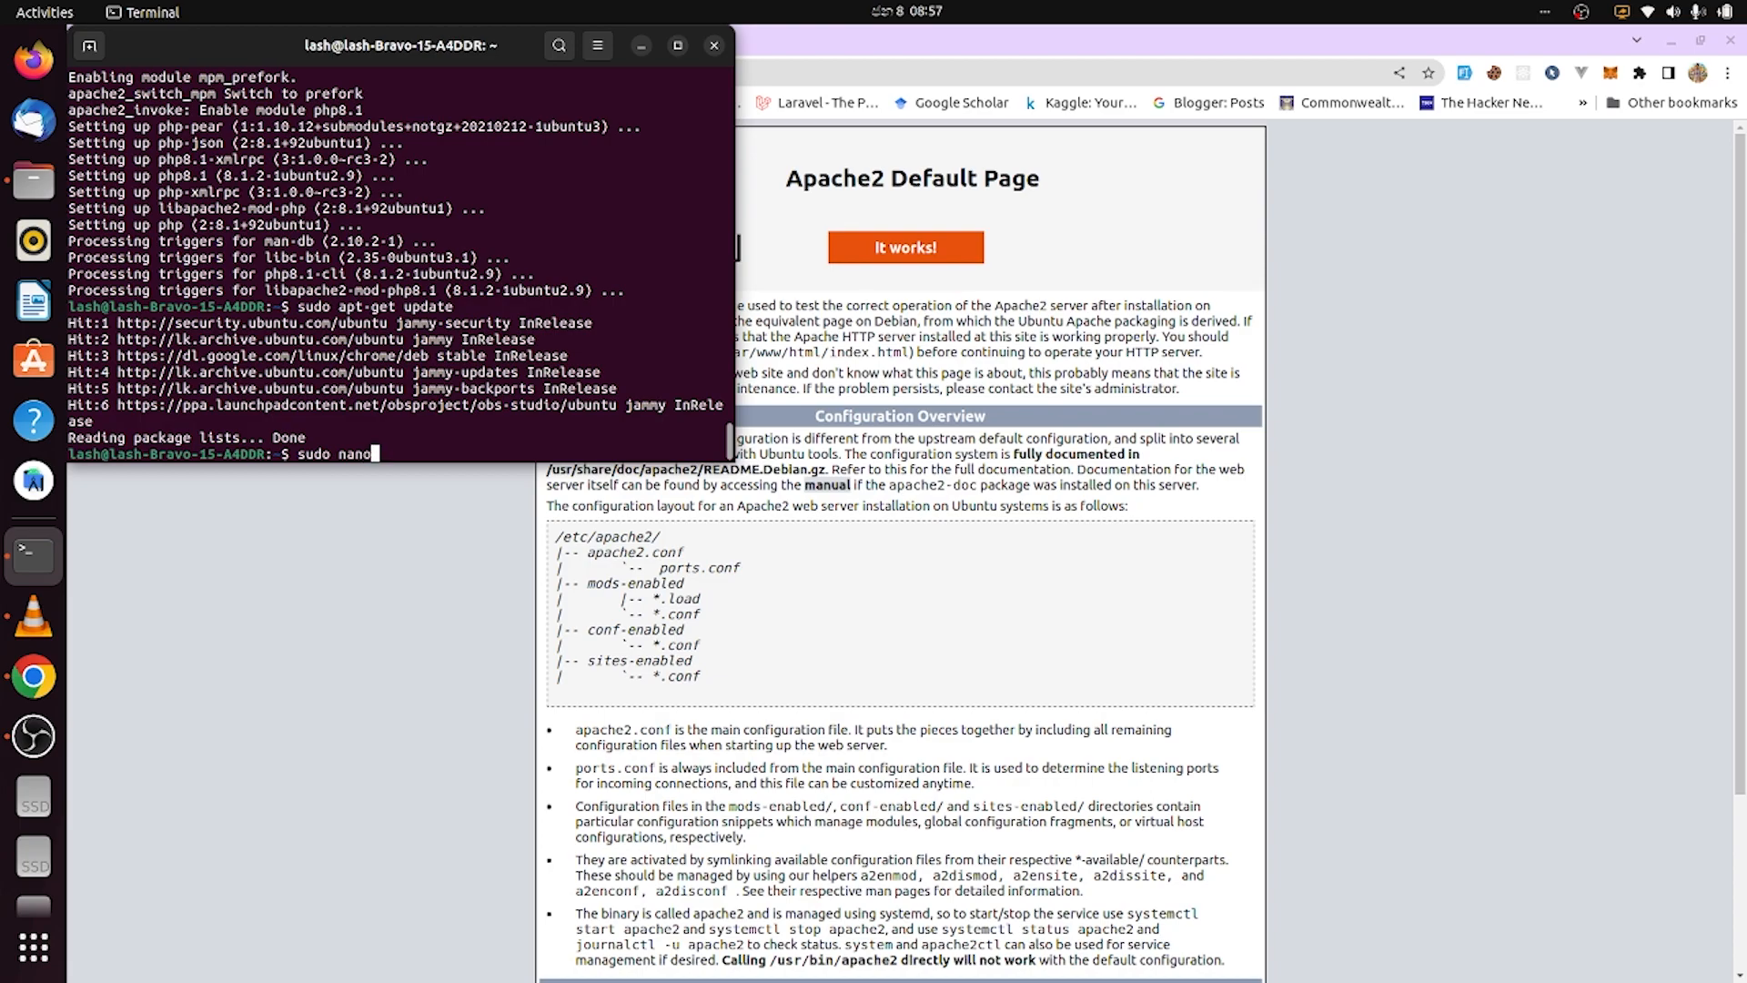
{"action": "type", "text": "/var"}
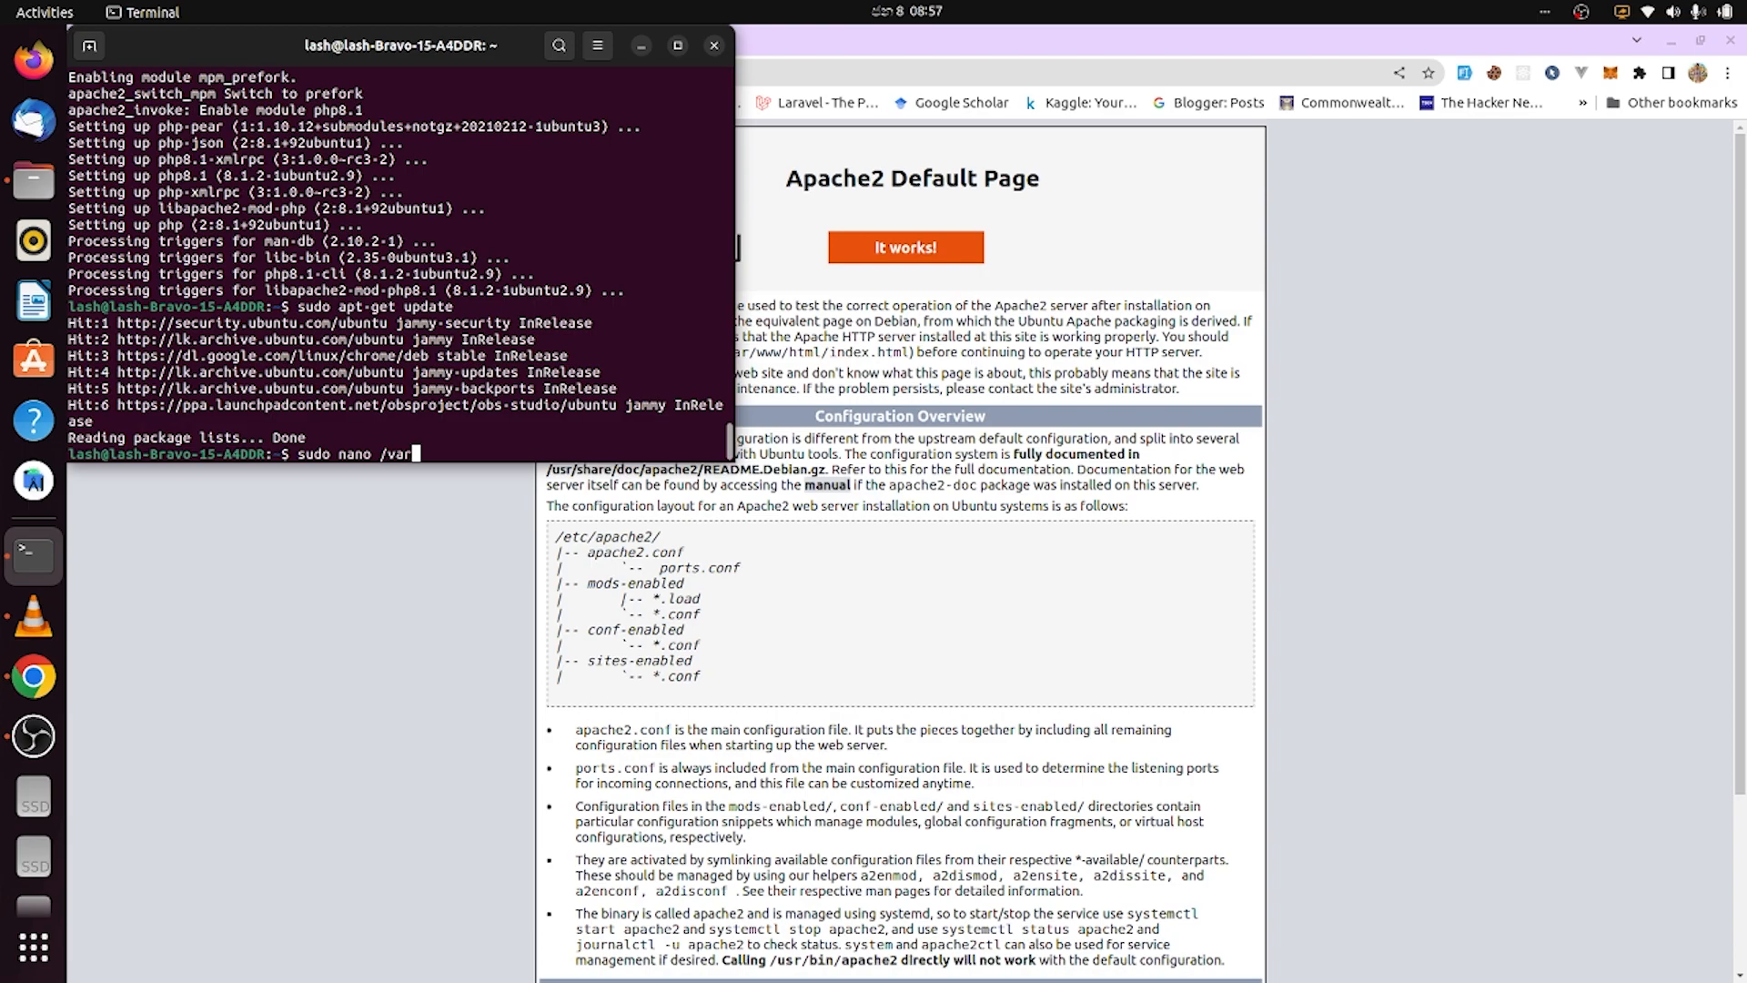
{"action": "type", "text": "ww"}
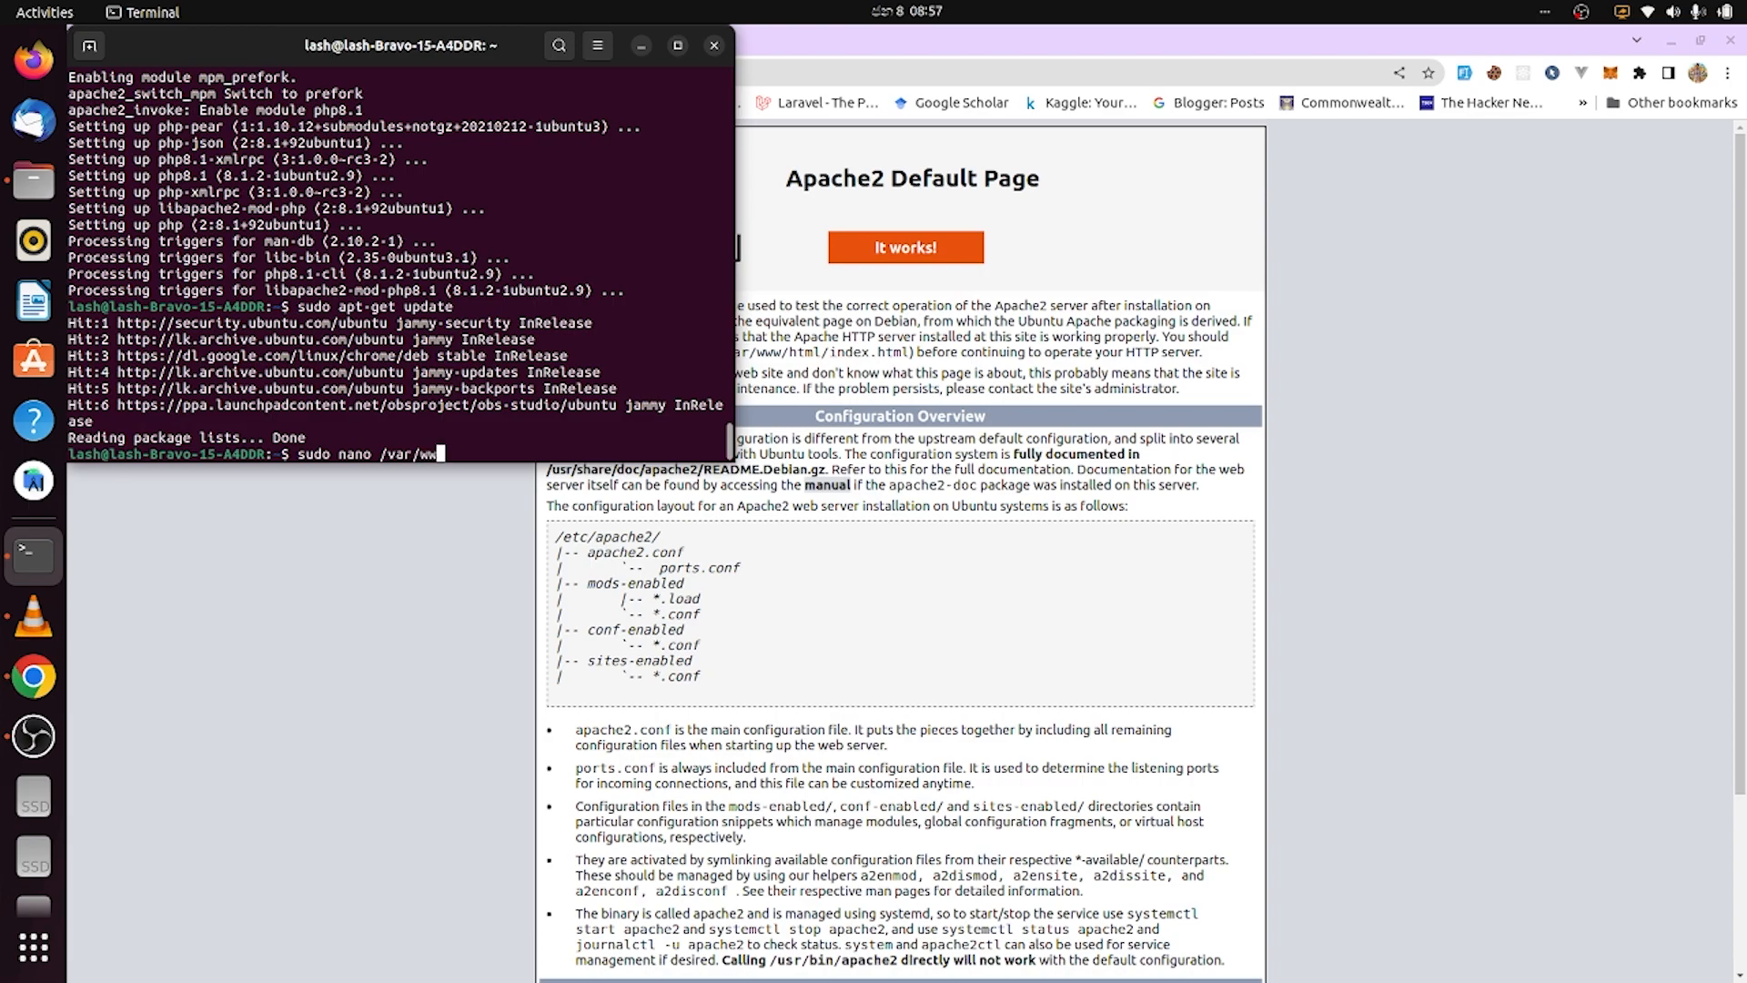
{"action": "type", "text": "/html"}
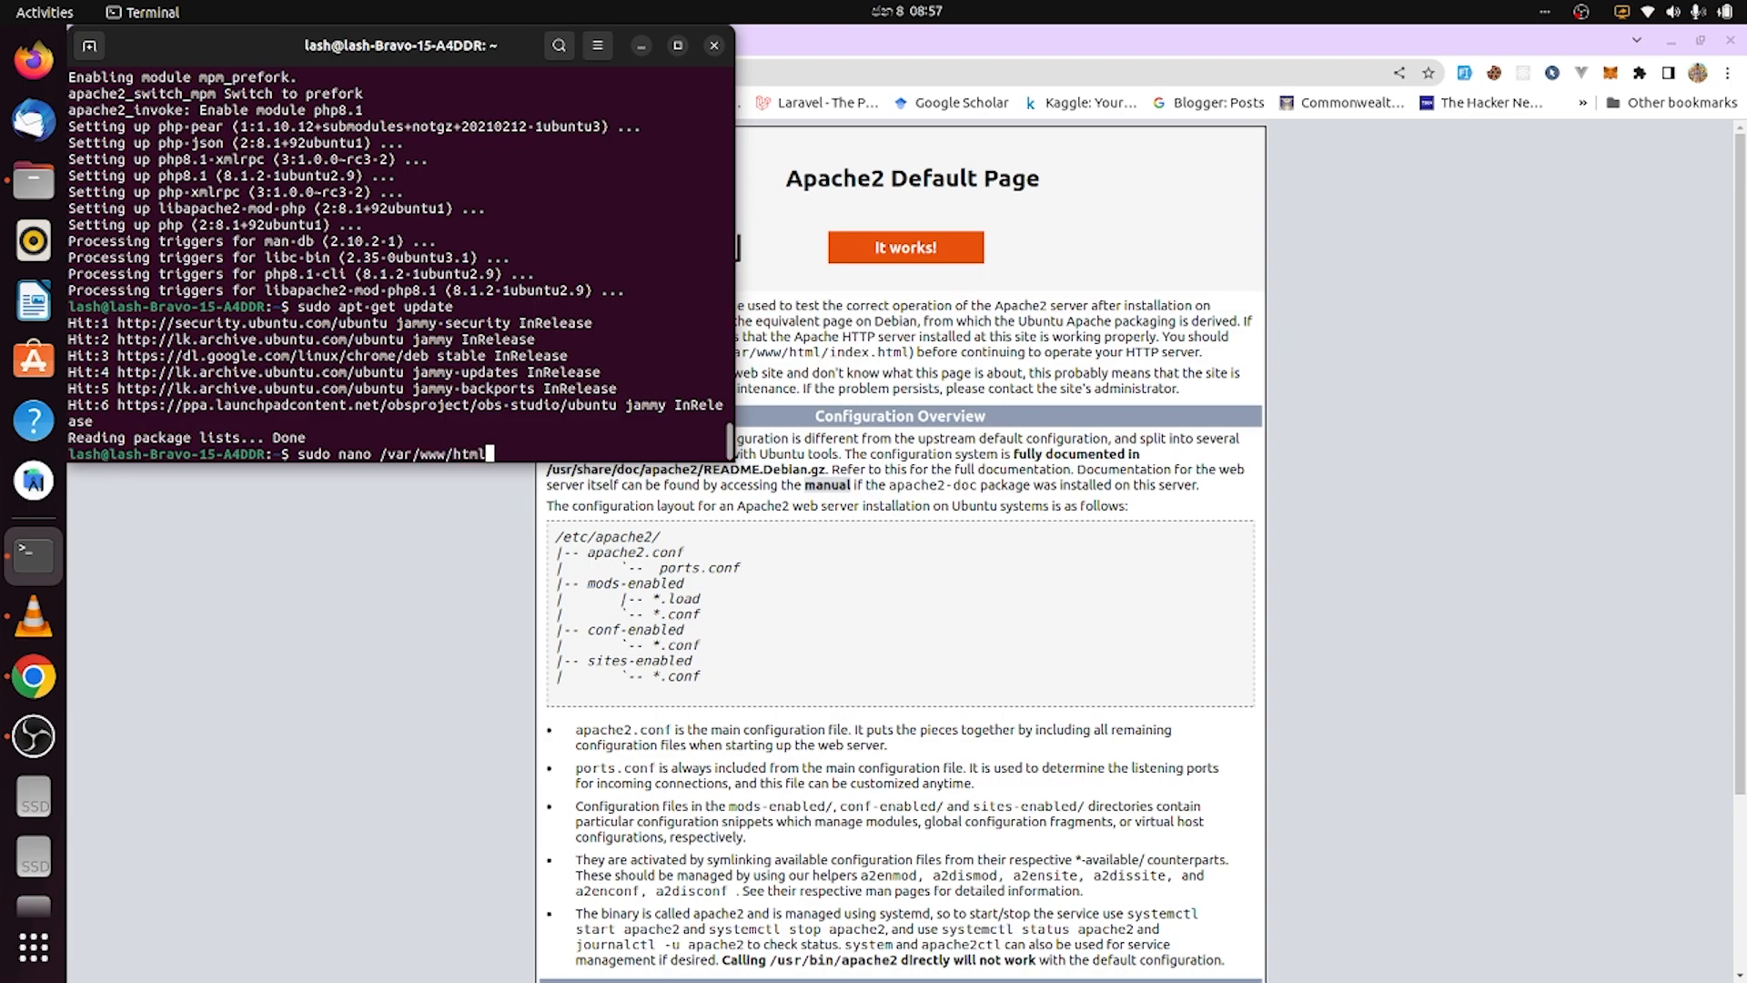
{"action": "type", "text": "test.php"}
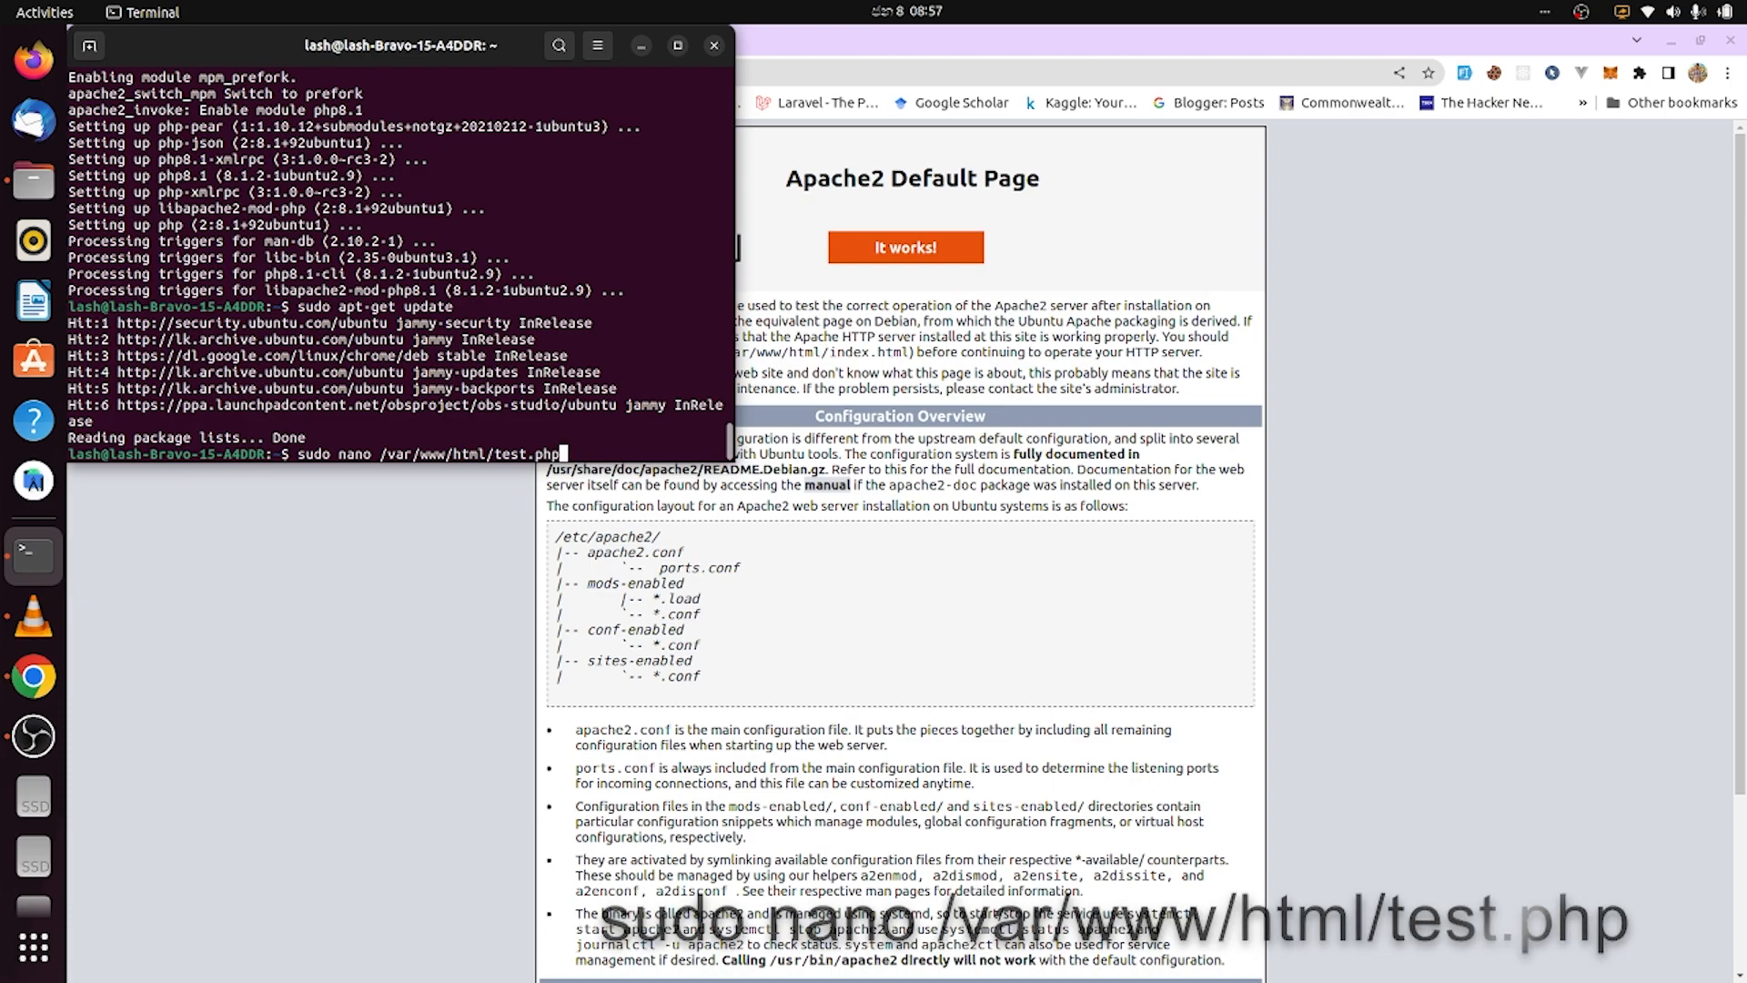
{"action": "key", "text": "Return"}
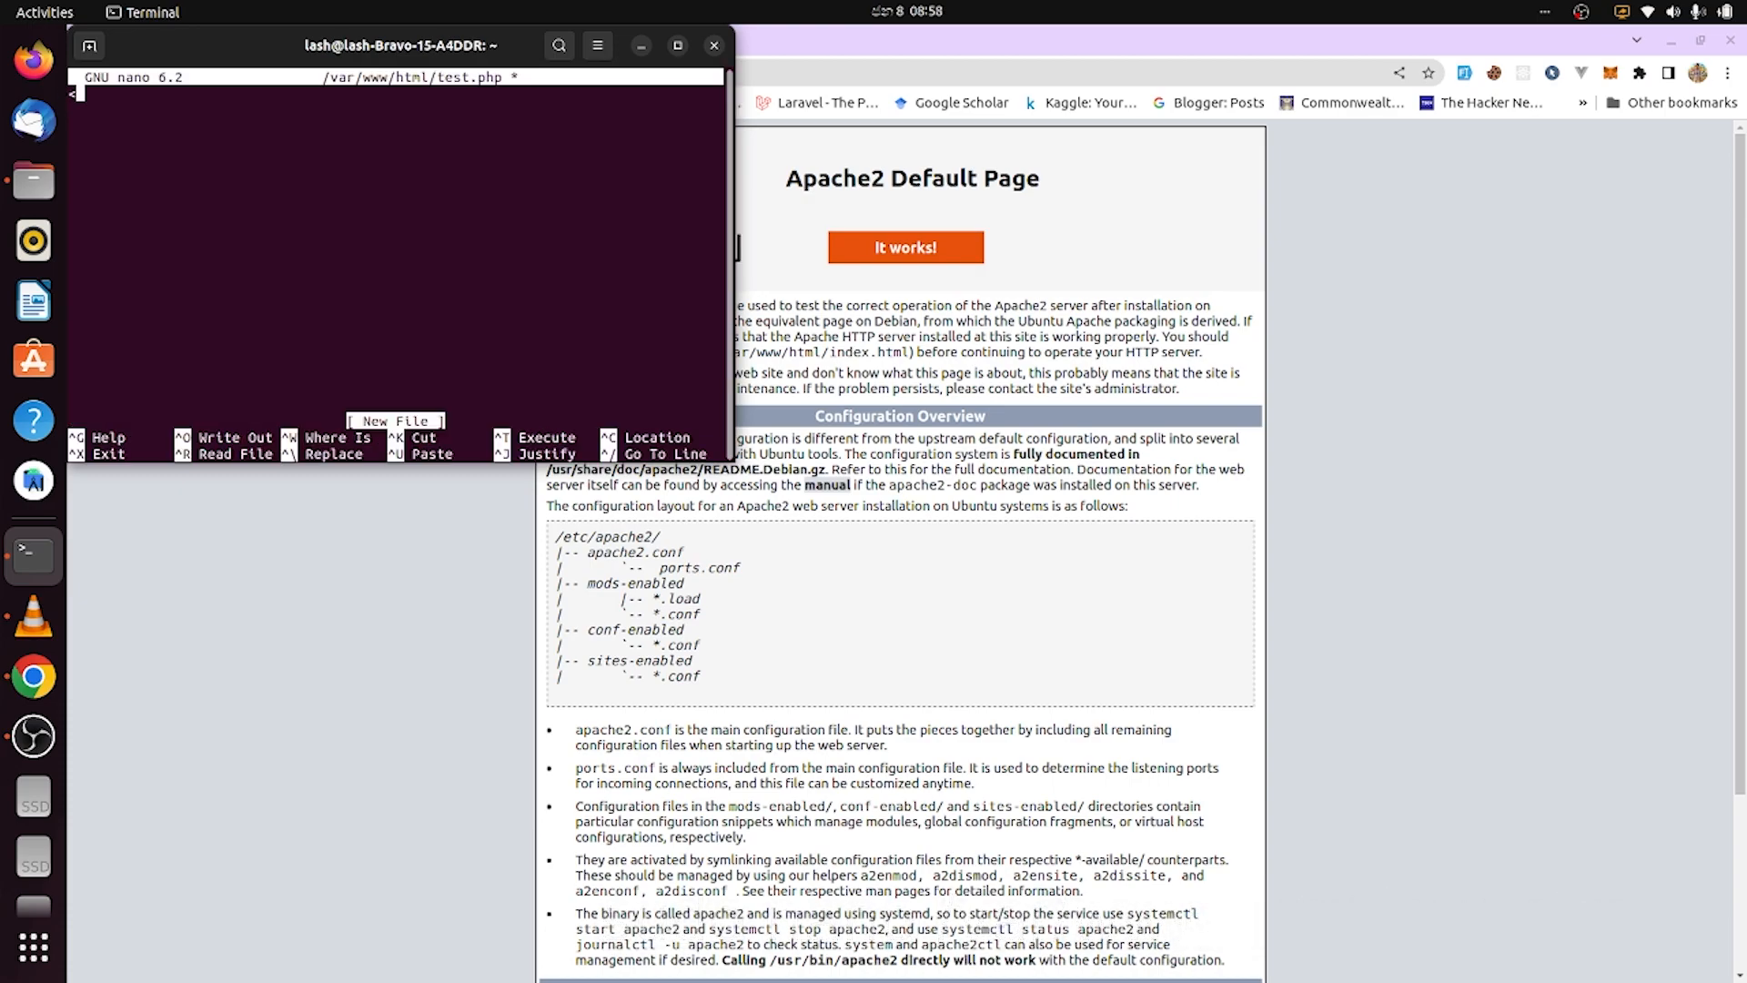
- Write <?php phpinfo(); ?> into test.php, then save and exit nano
{"action": "type", "text": "<?php"}
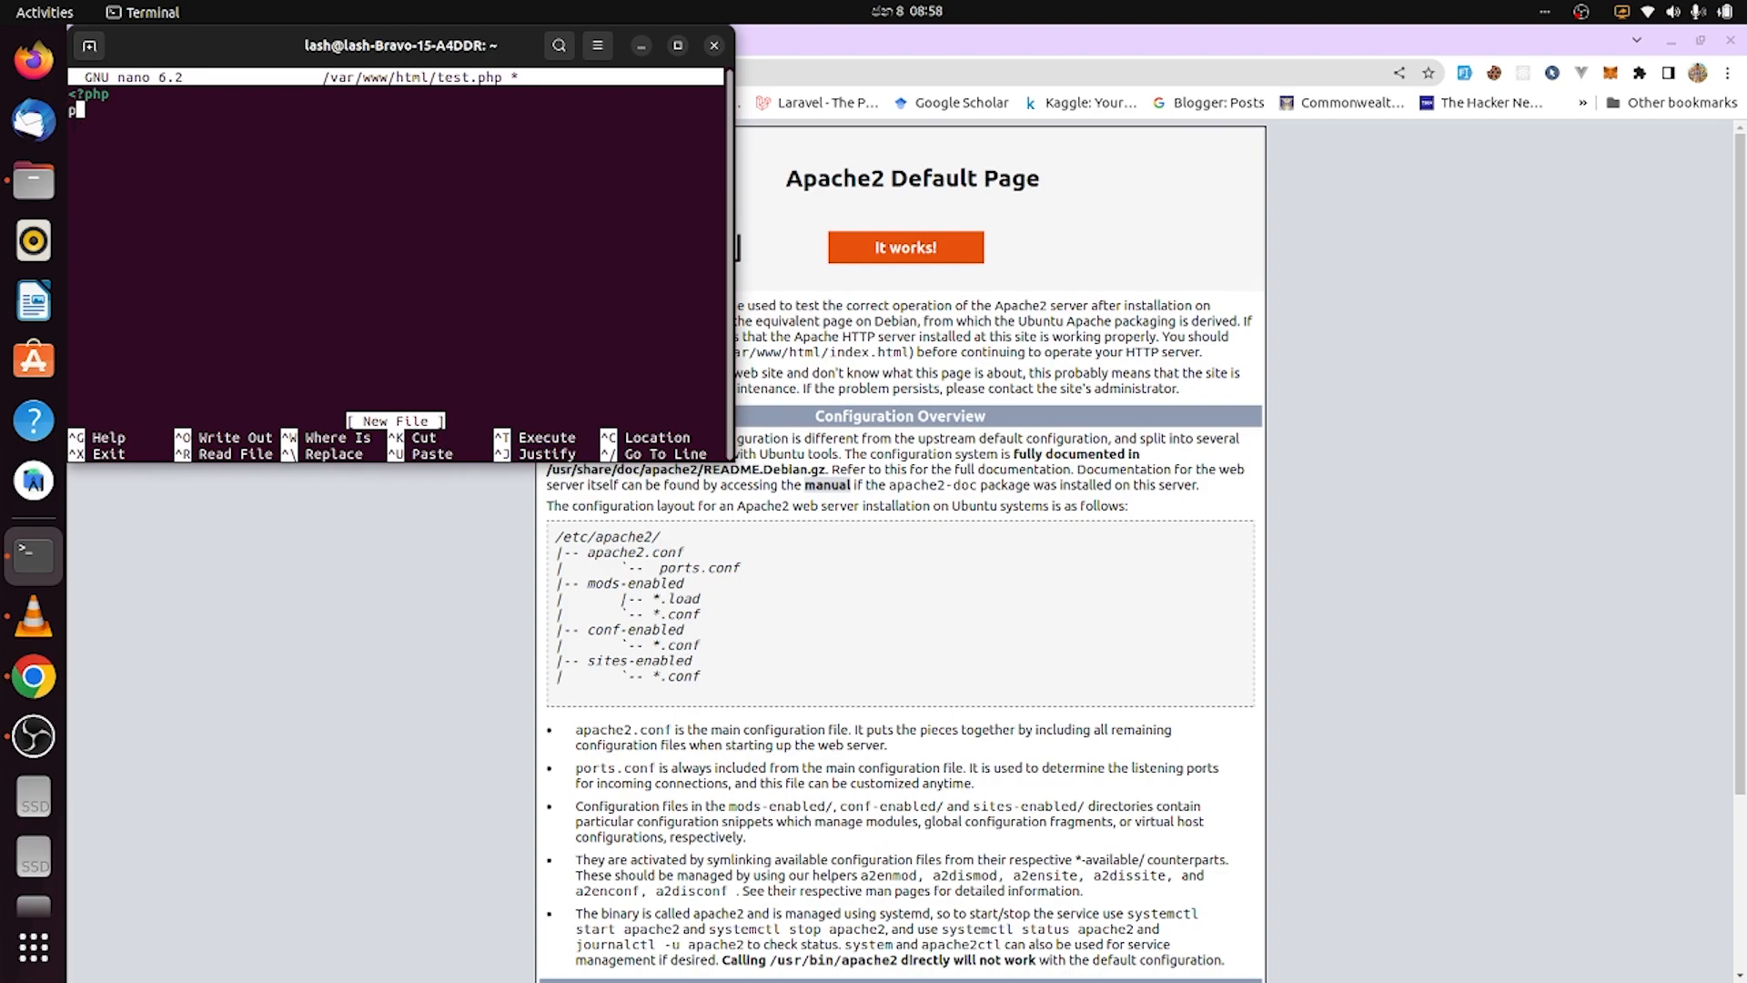
{"action": "type", "text": "hpinfo();"}
{"action": "type", "text": "?"}
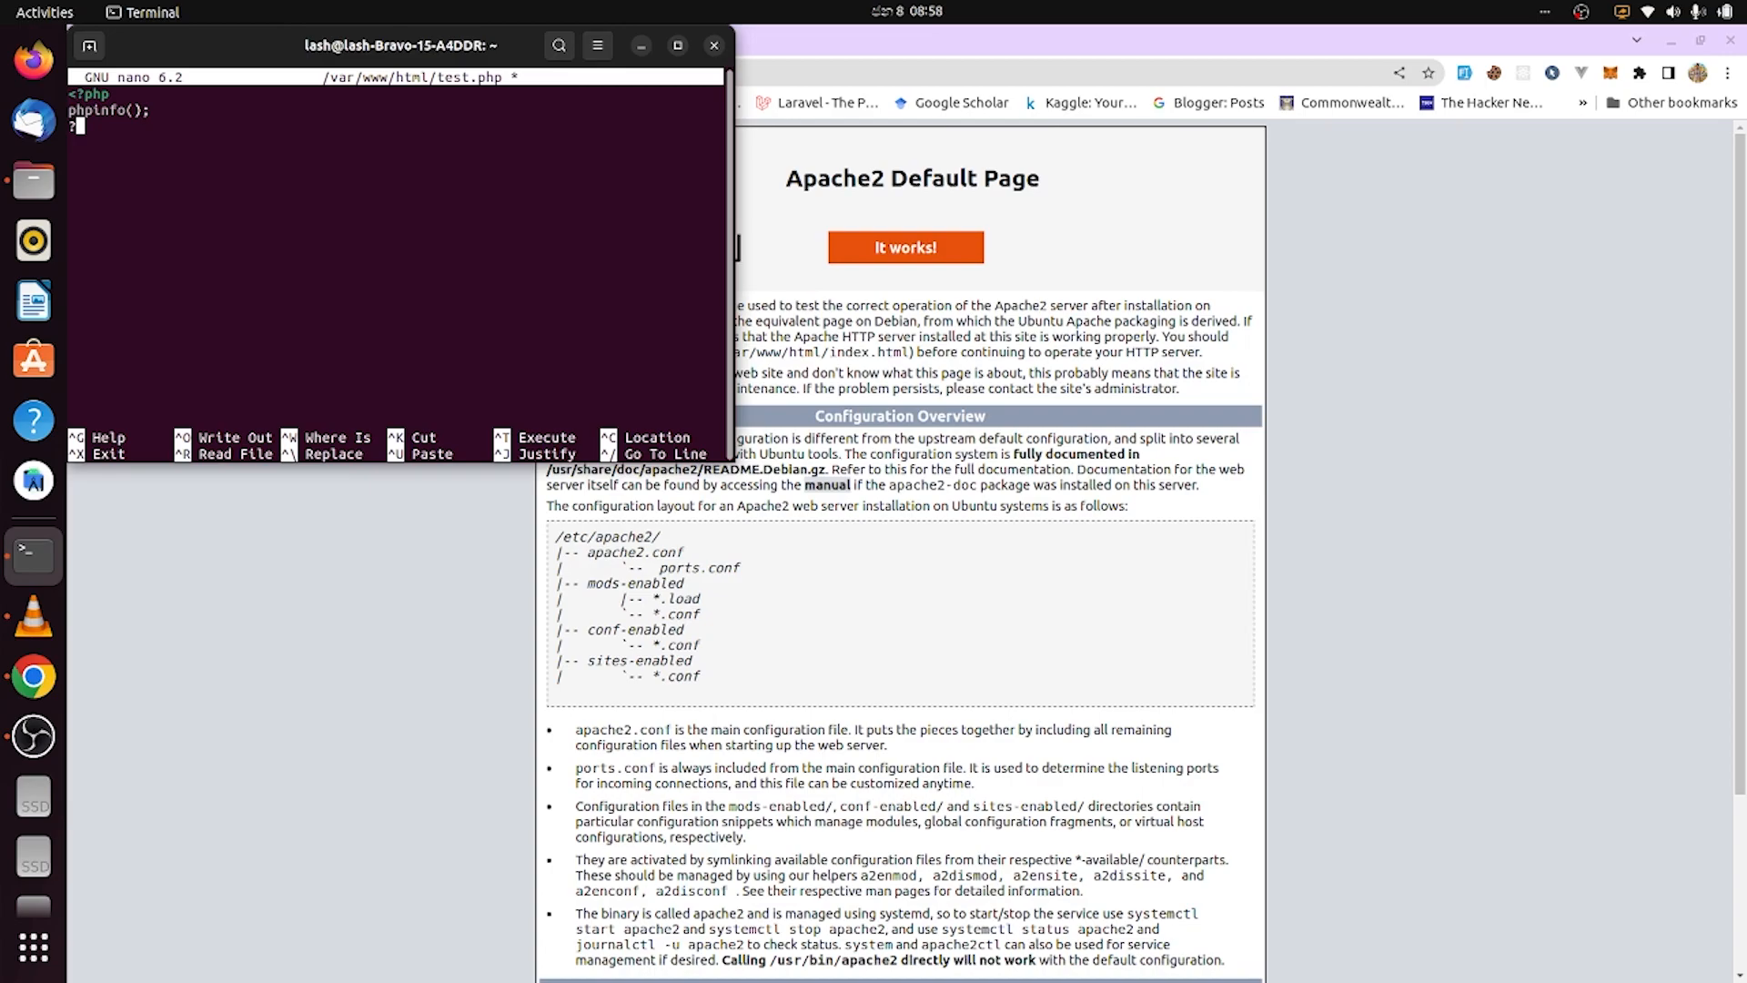
{"action": "key", "text": "ctrl+x"}
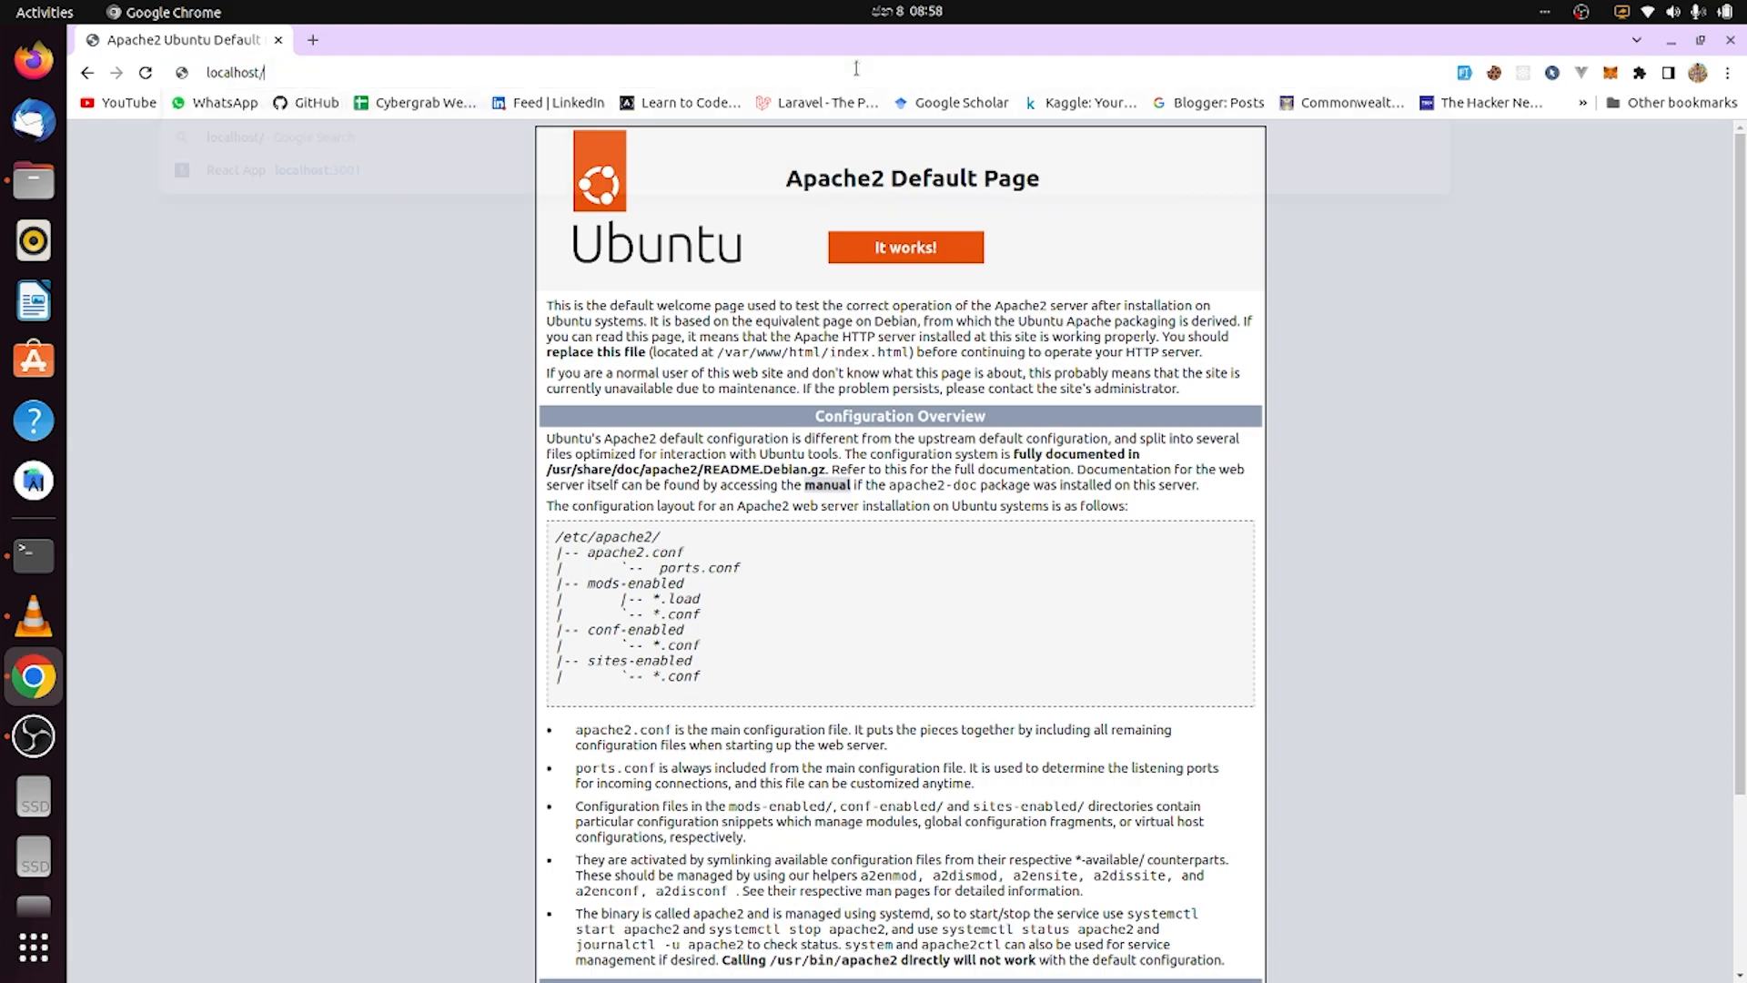
- Load localhost/test.php in Chrome to show the PHP 8.1.2 info page
{"action": "type", "text": "test.php"}
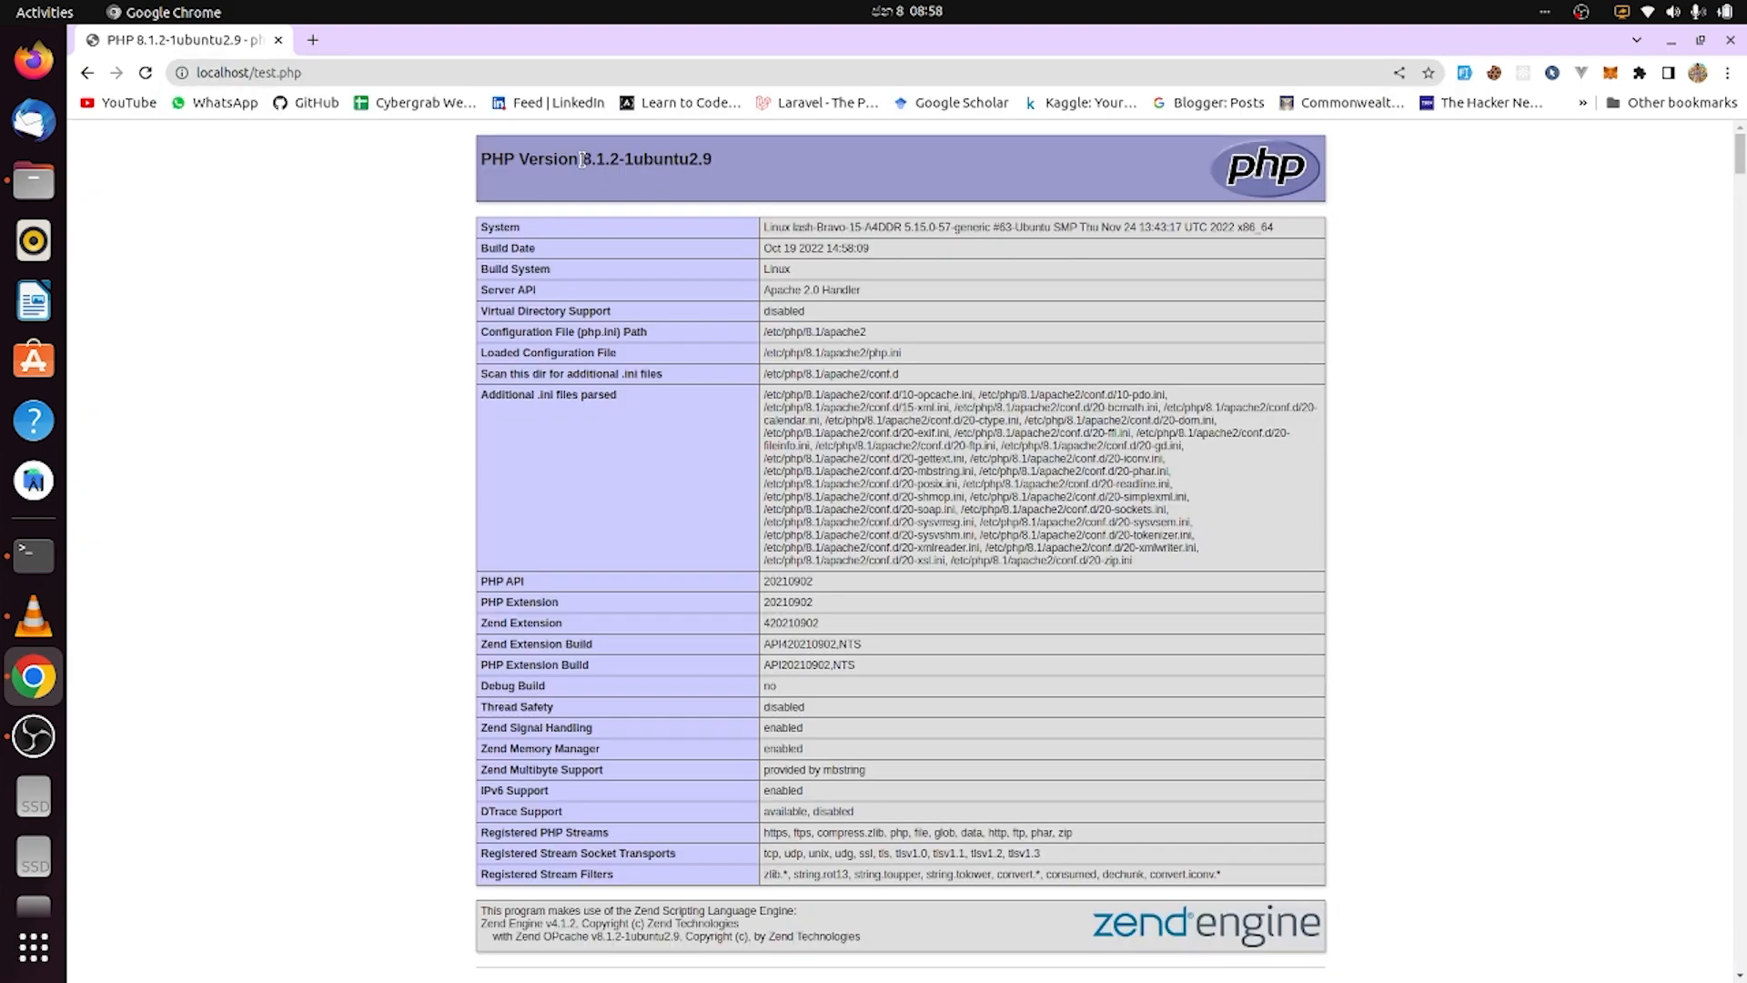
{"action": "double_click", "coordinate": [621, 158]}
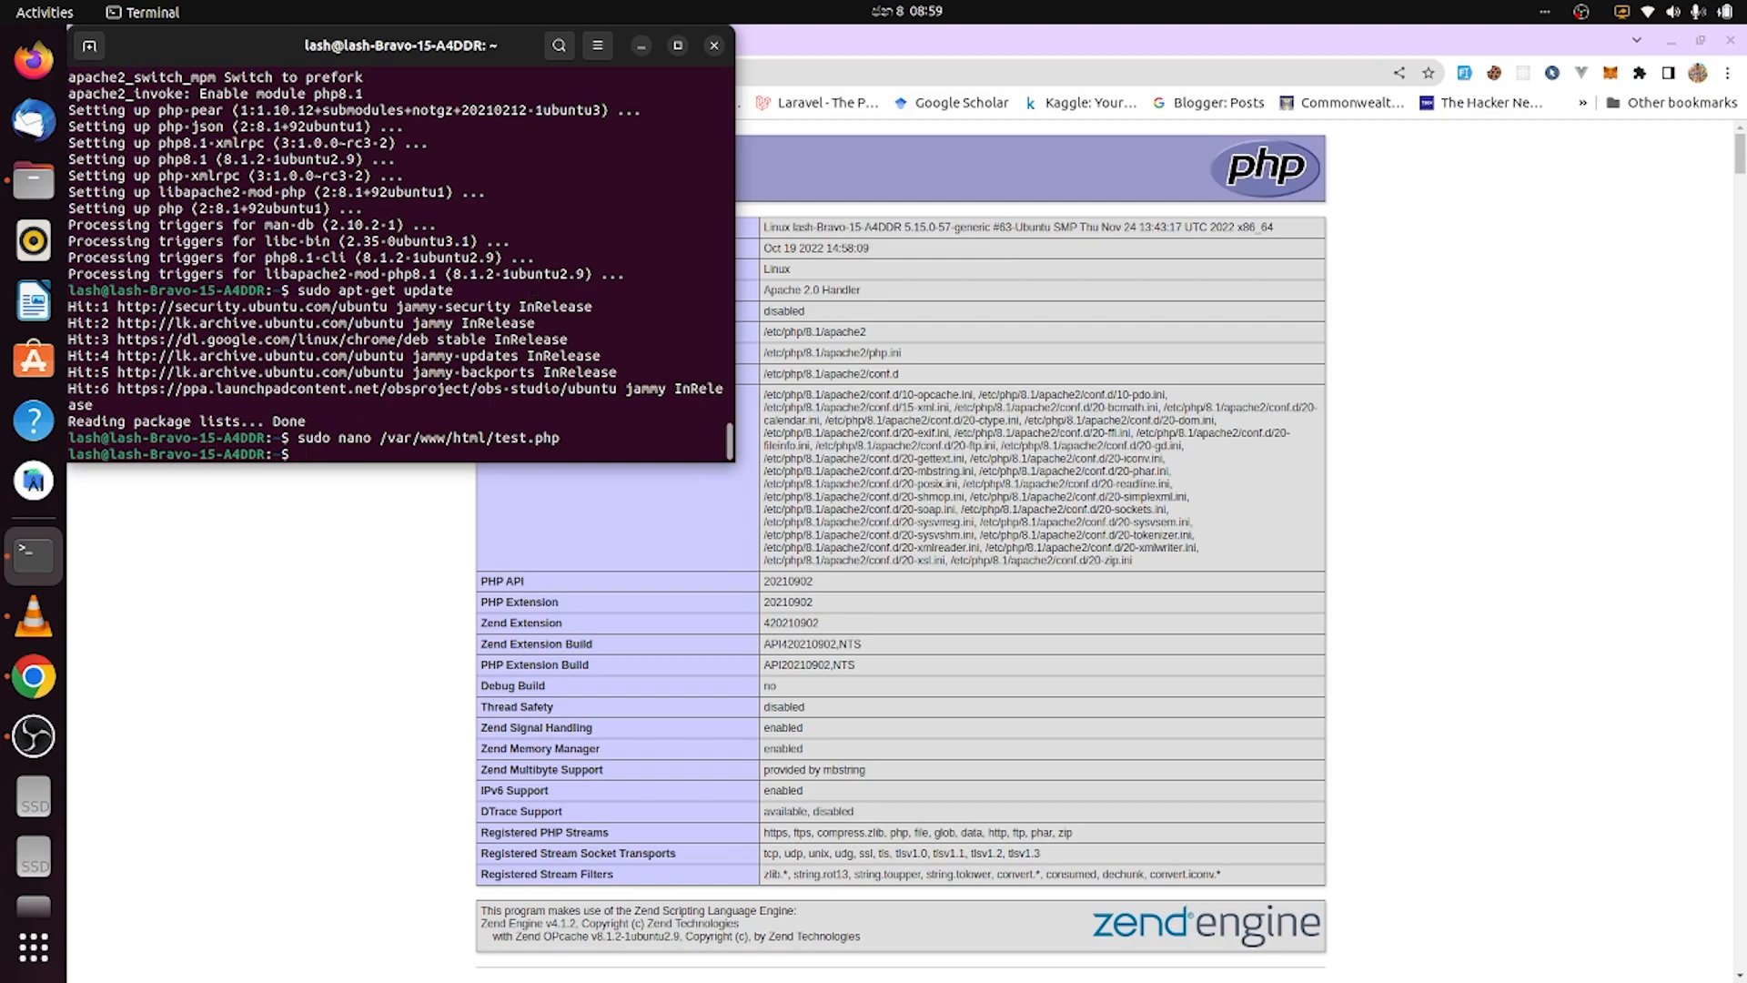
- Install MariaDB with sudo apt install mariadb-server, correcting the typo and answering y
{"action": "type", "text": "sudo apt isntall mari"}
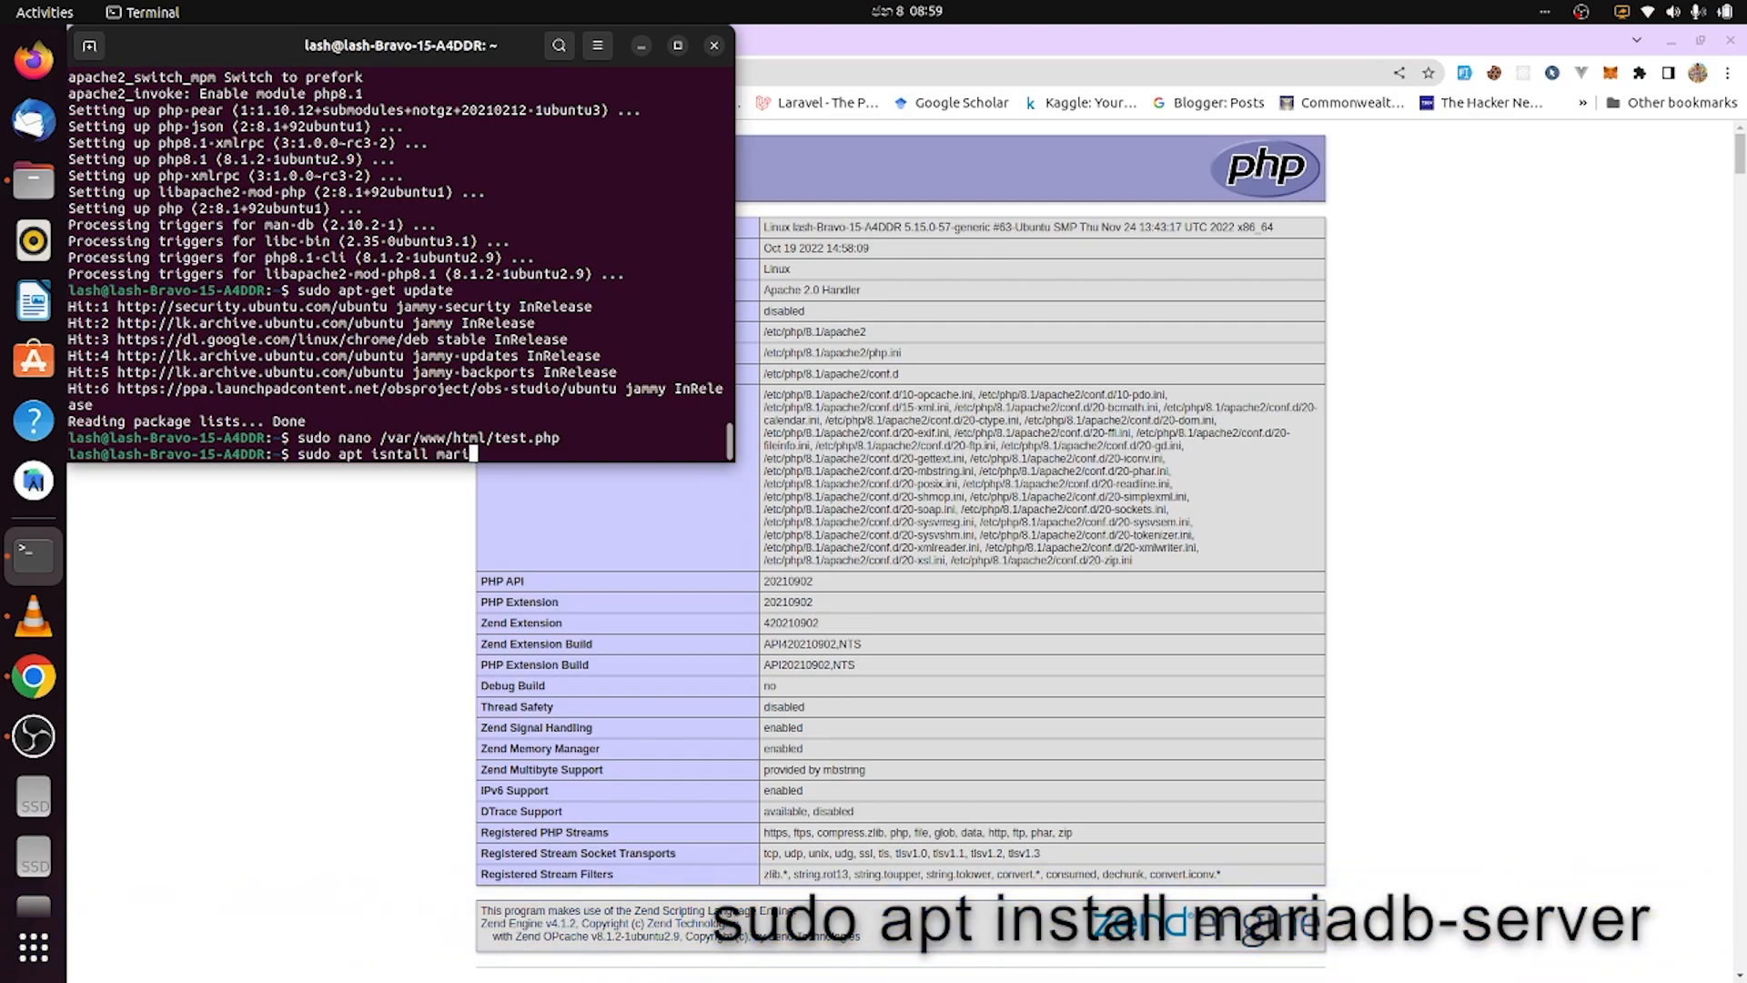
{"action": "type", "text": "adb-"}
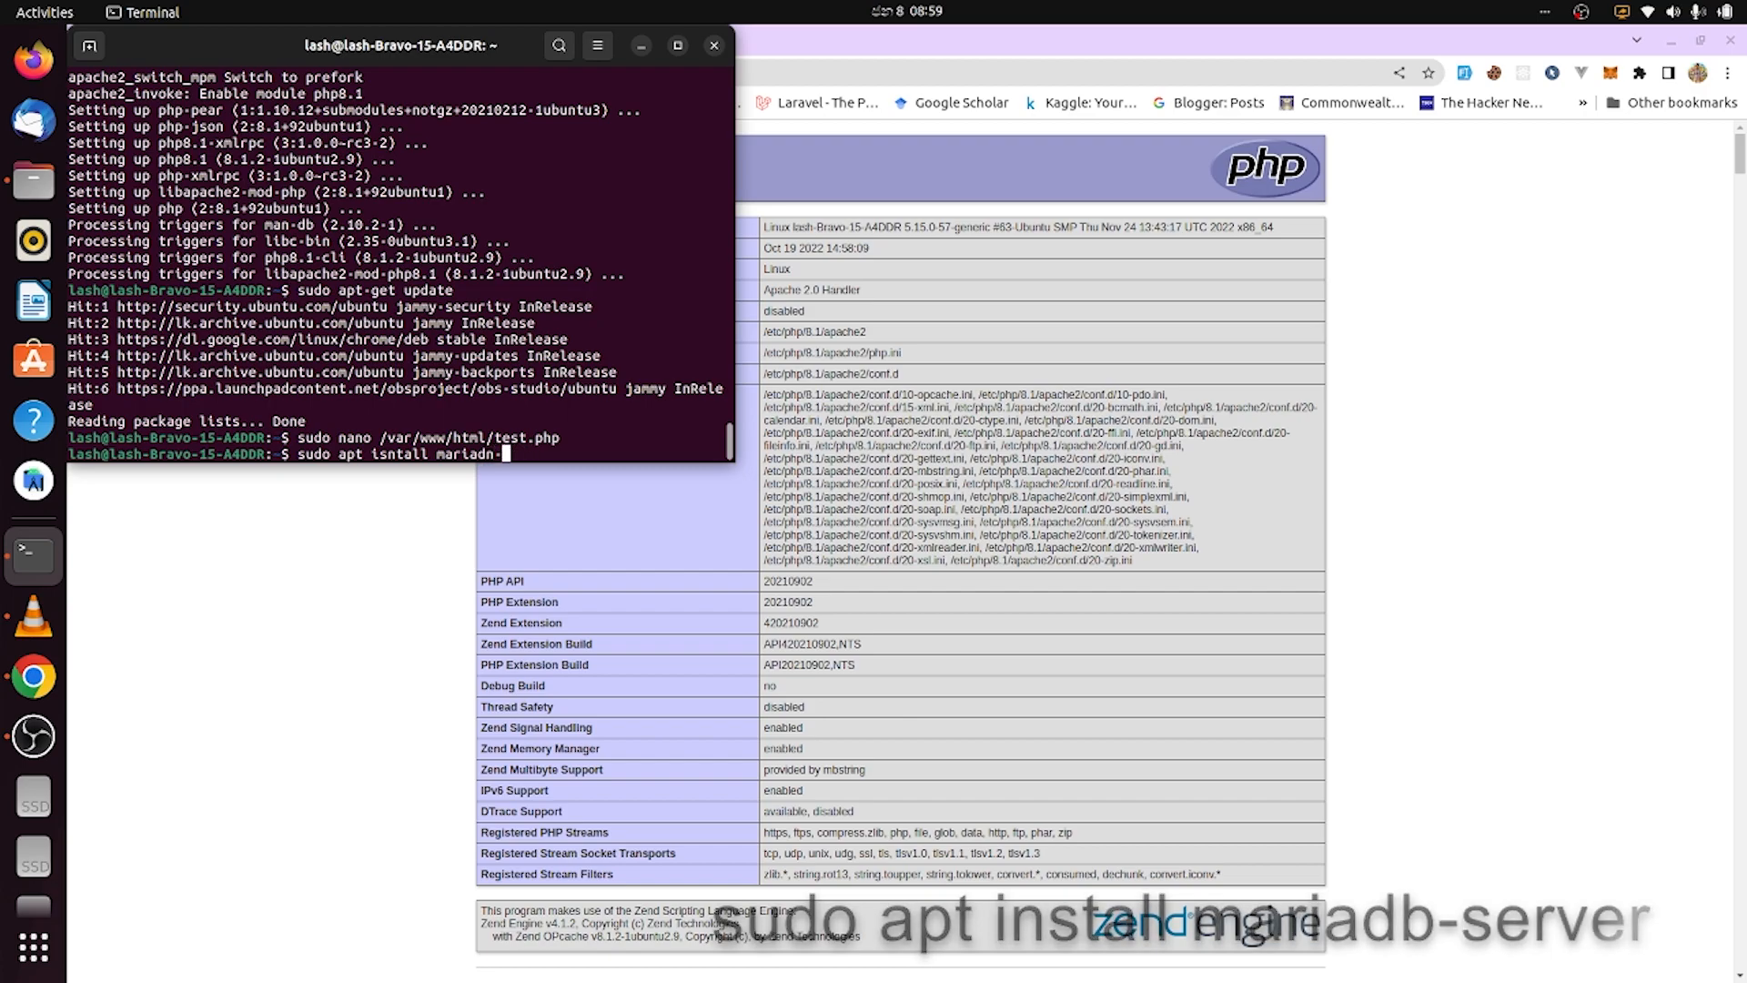
{"action": "key", "text": "Return"}
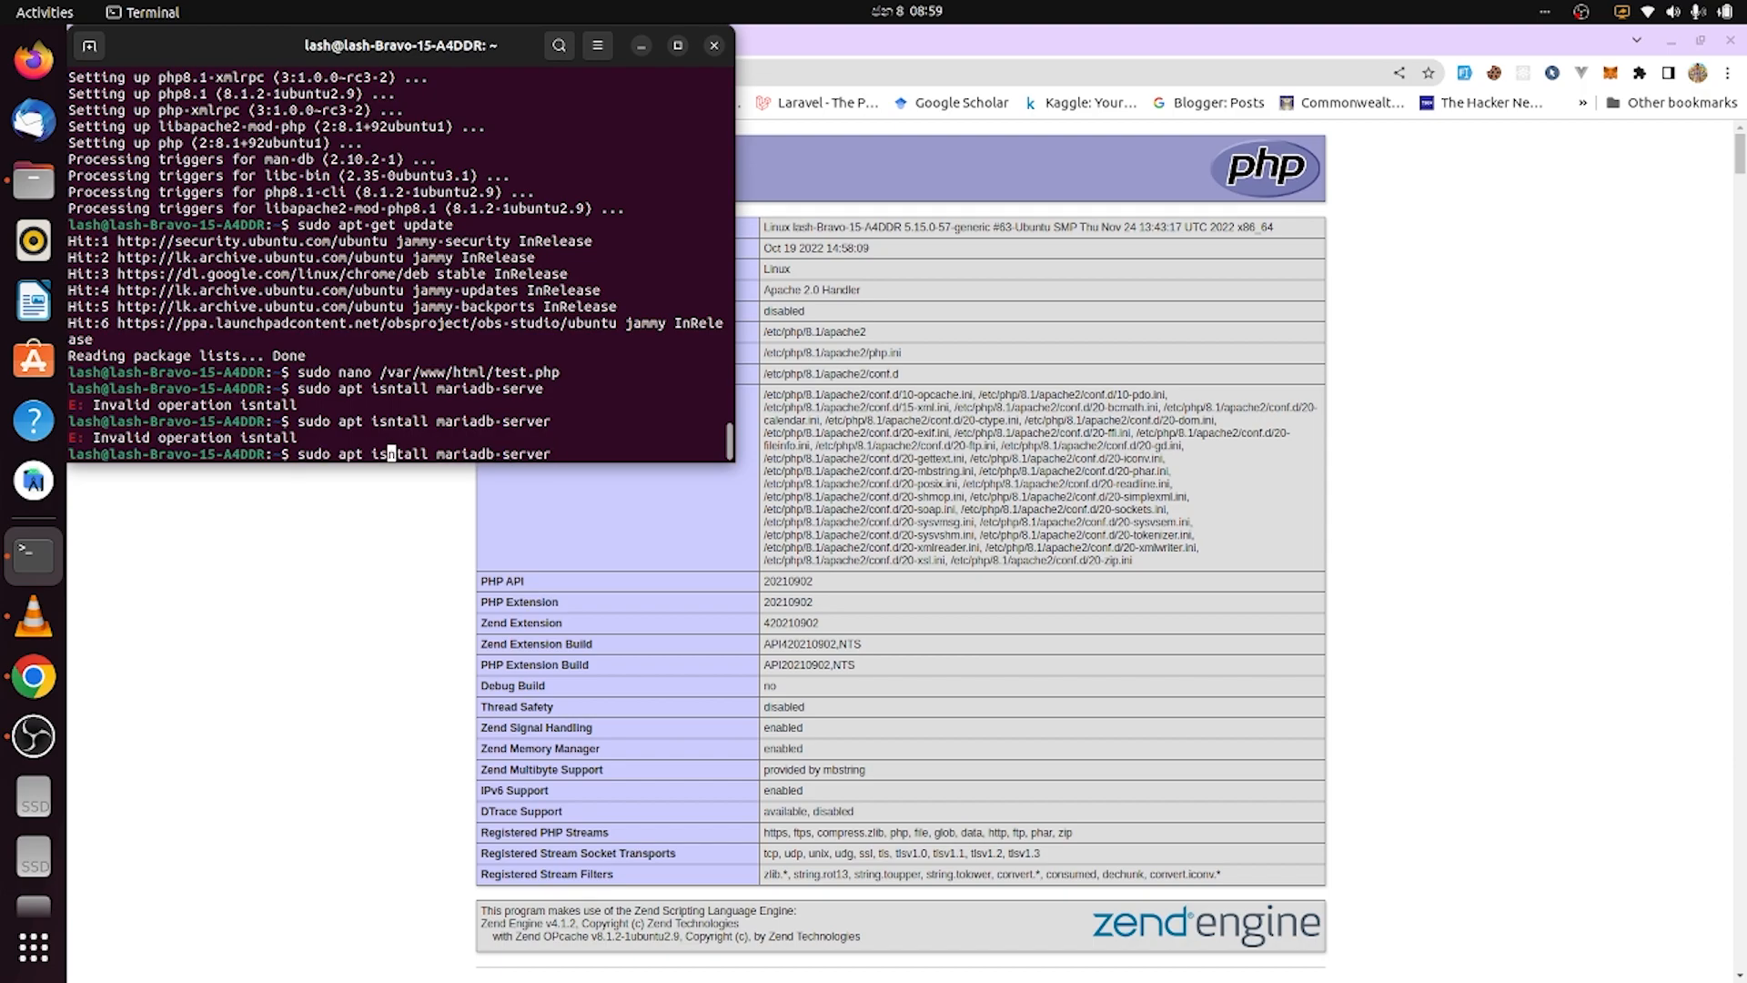
{"action": "key", "text": "Return"}
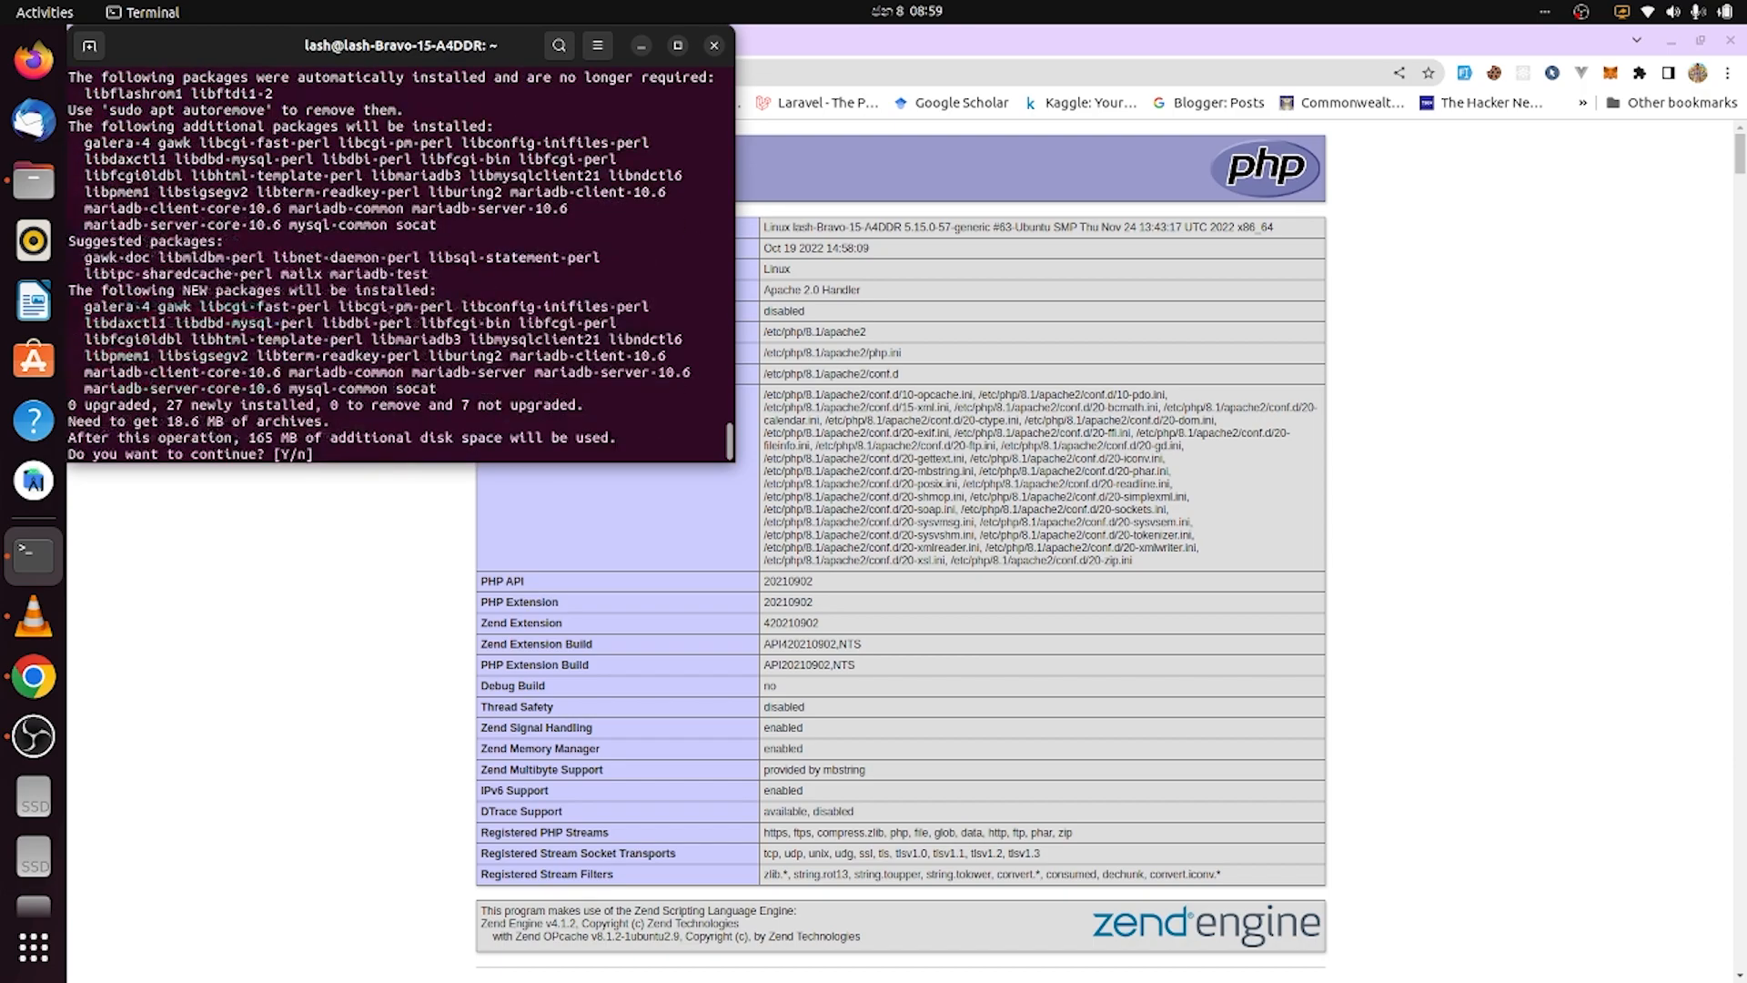
{"action": "type", "text": "y"}
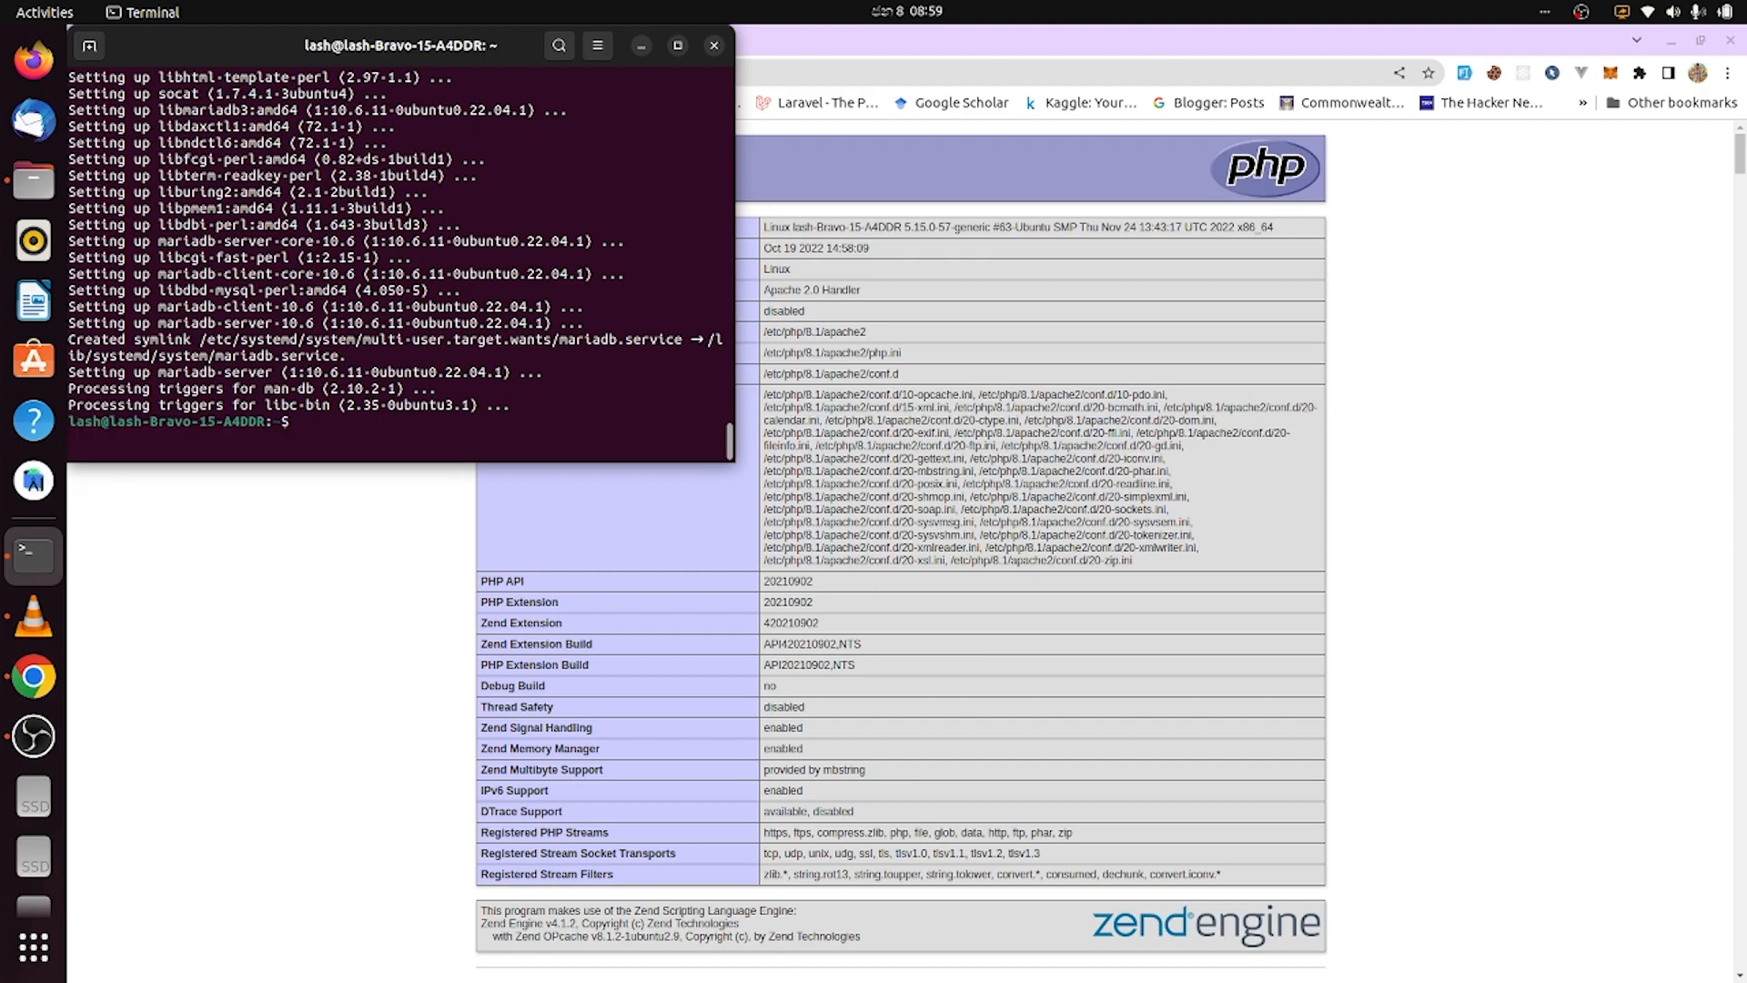
- Run sudo mysql_secure_installation, skip the current password and set a new root password
{"action": "type", "text": "s"}
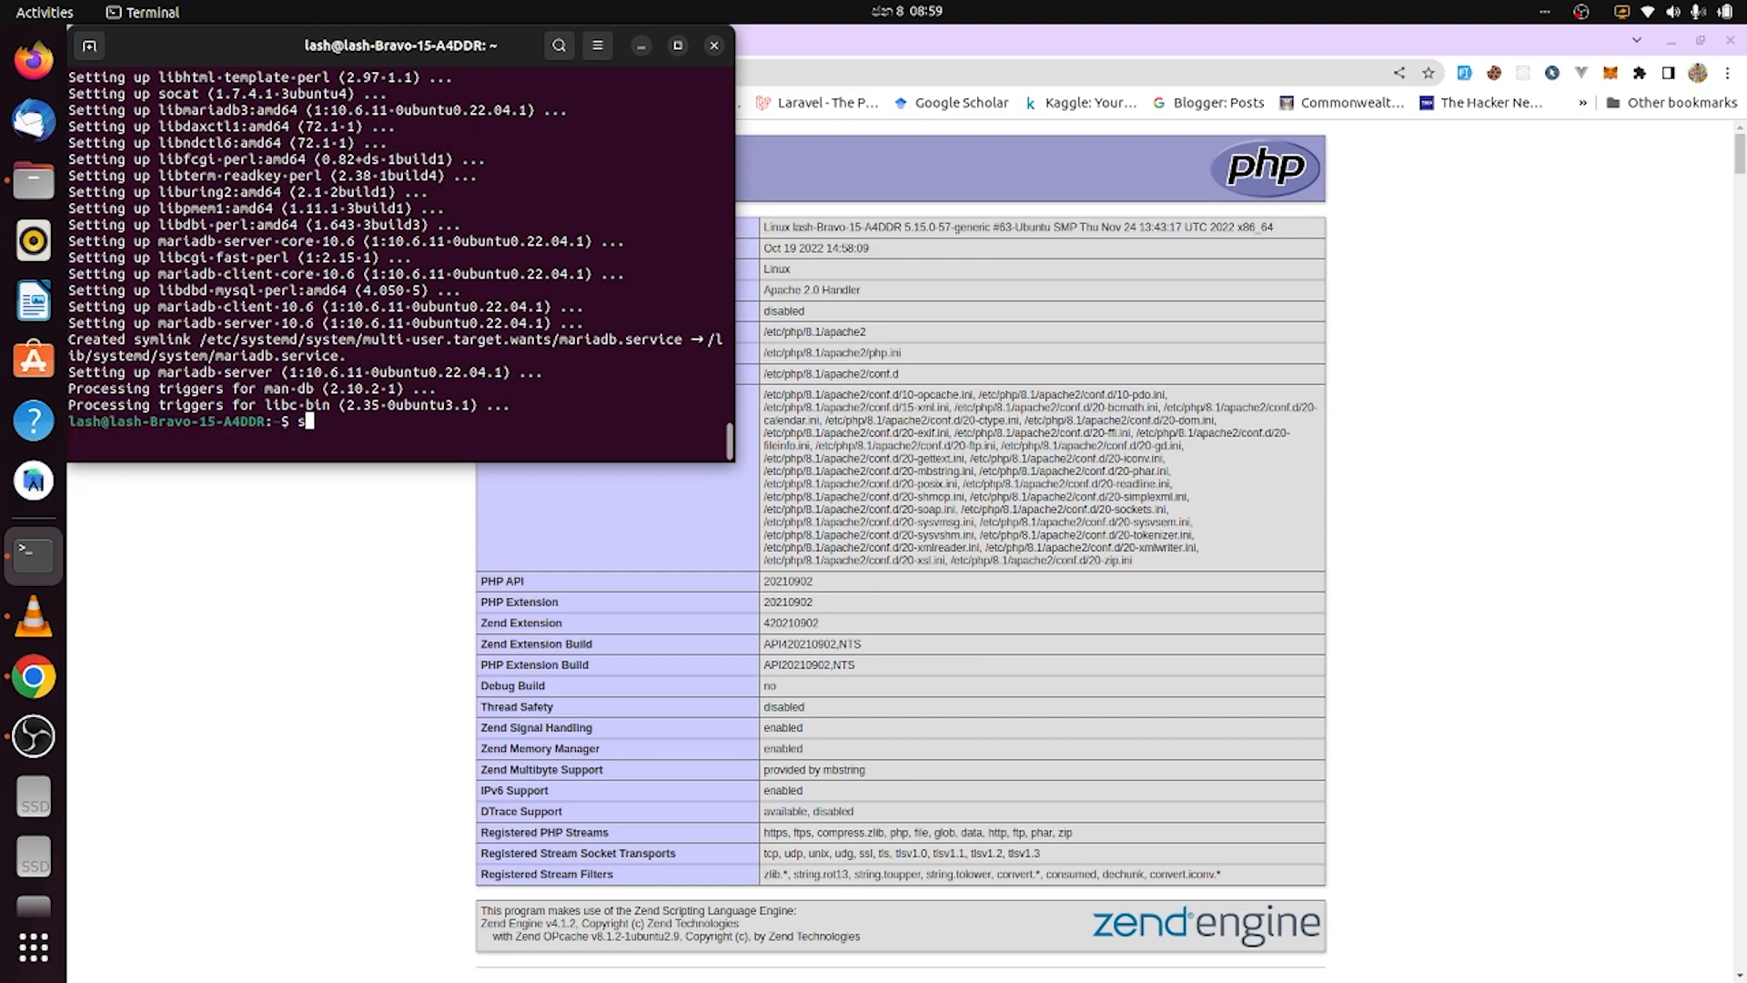
{"action": "type", "text": "sudo my"}
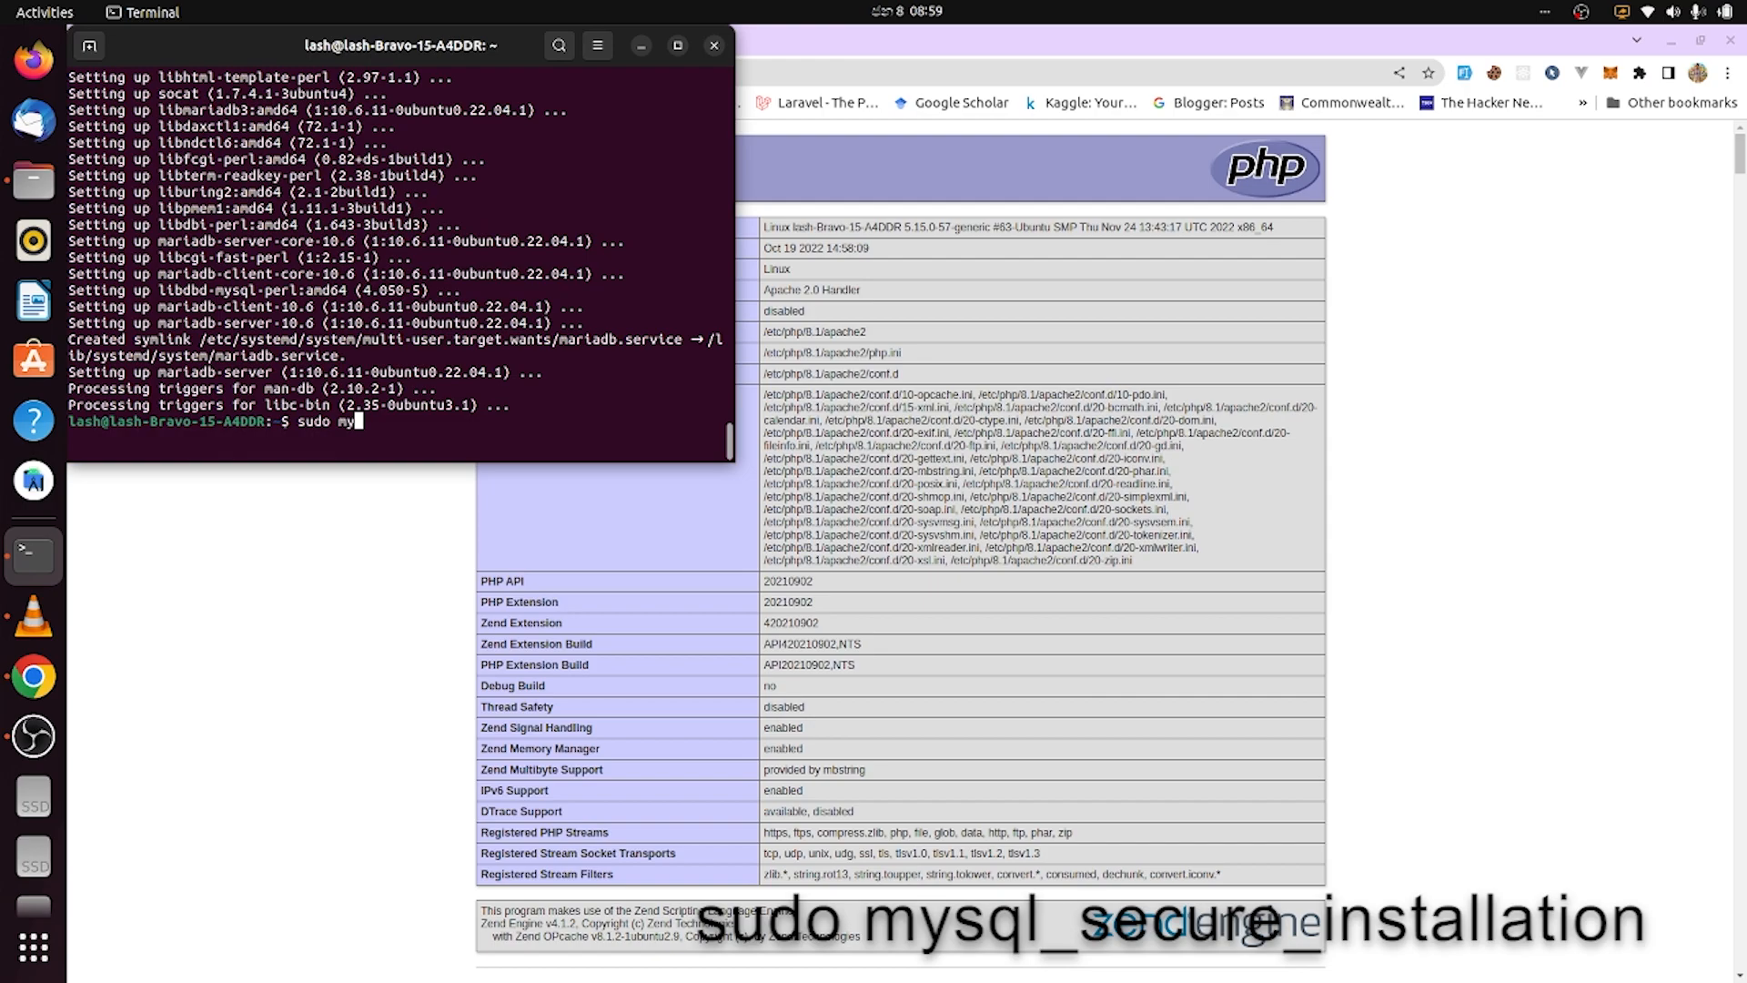
{"action": "type", "text": "sql_secure_installatio"}
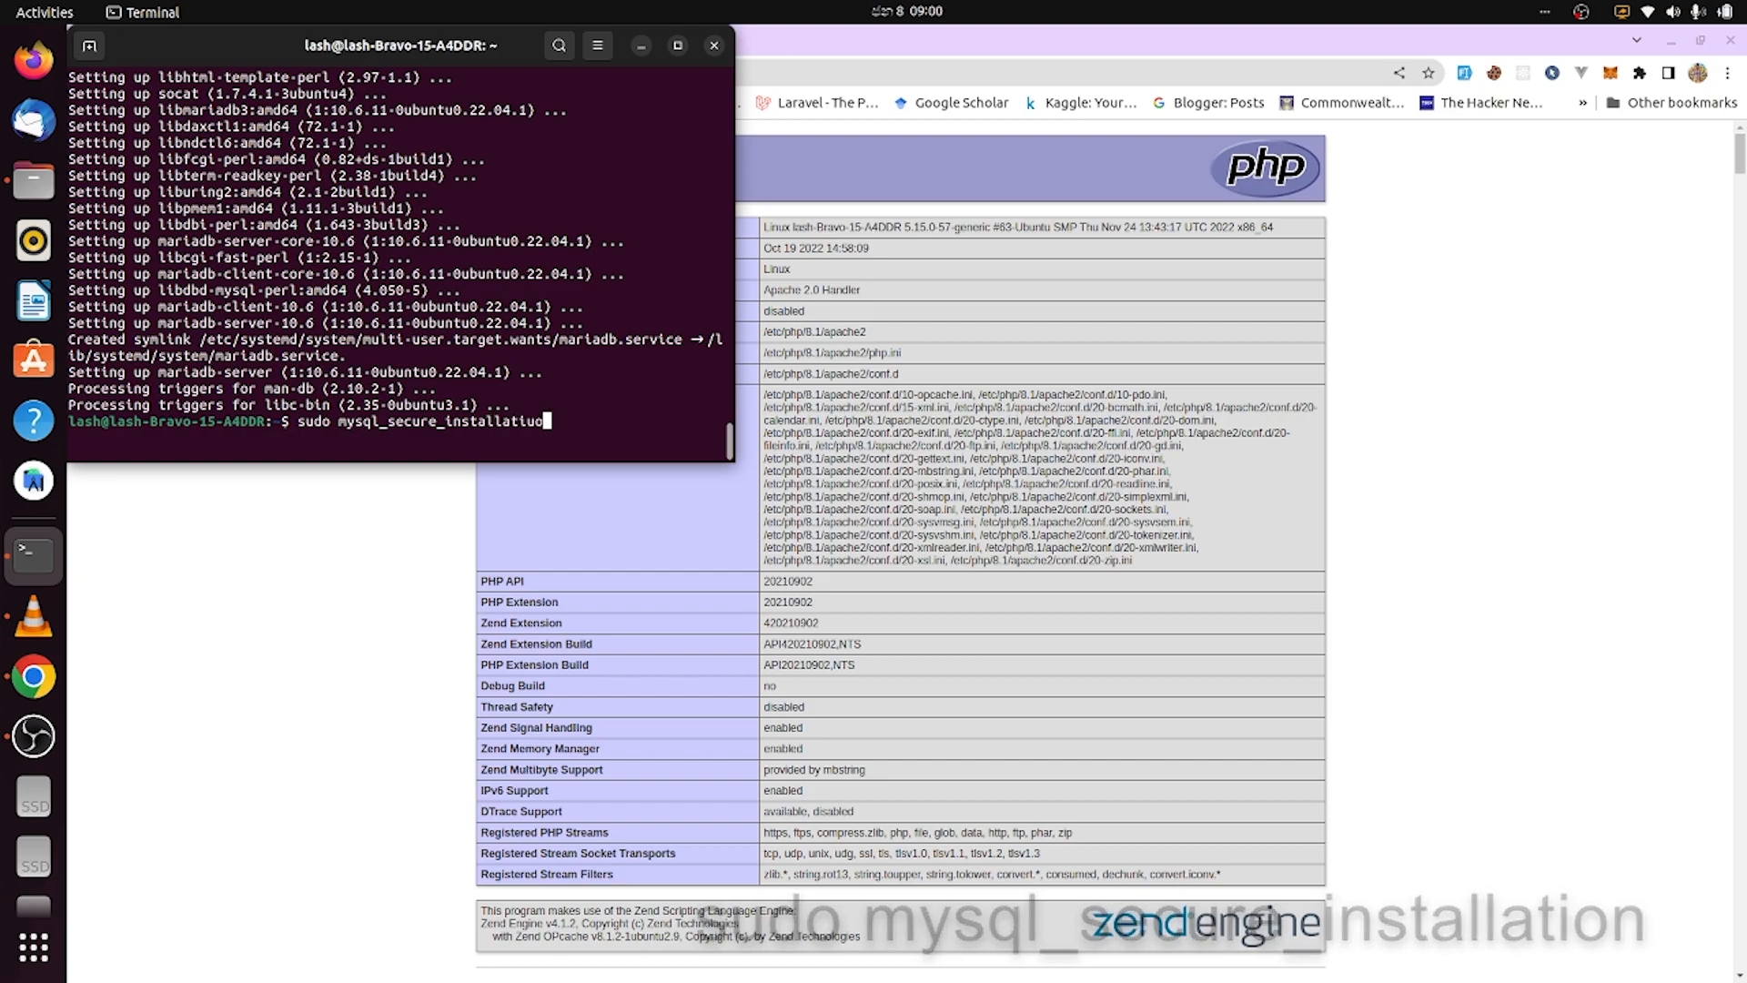
{"action": "key", "text": "Return"}
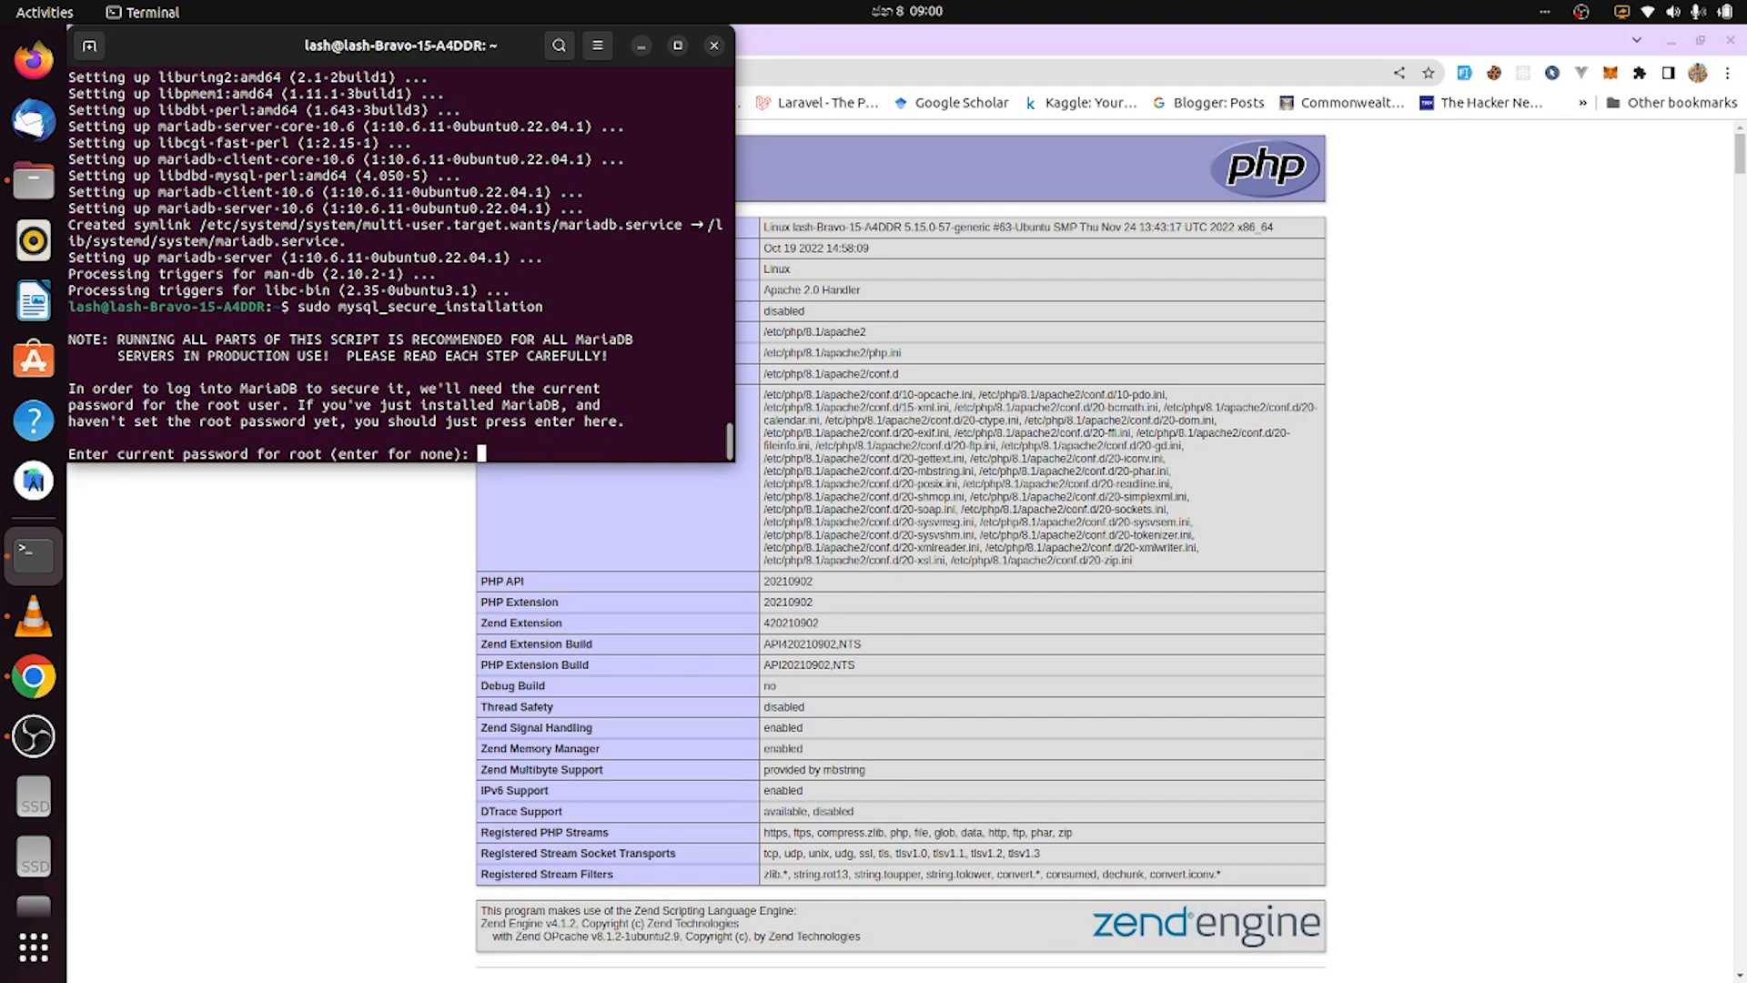
{"action": "key", "text": "Return"}
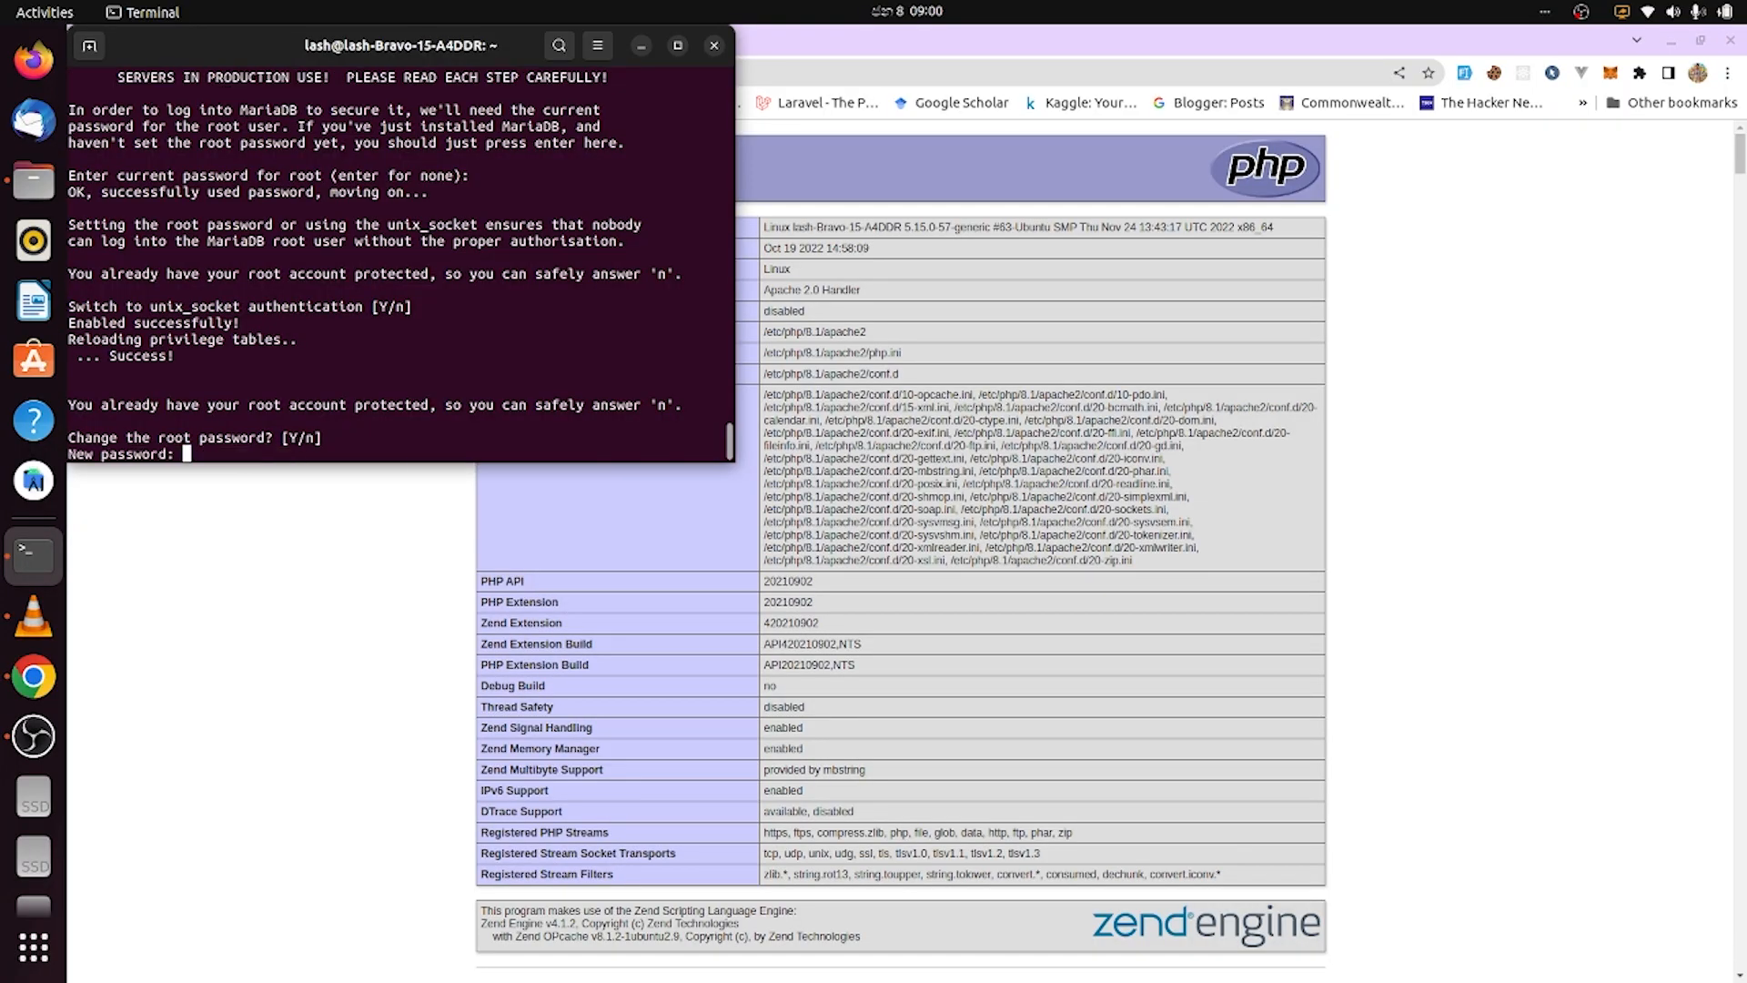
{"action": "key", "text": "Return"}
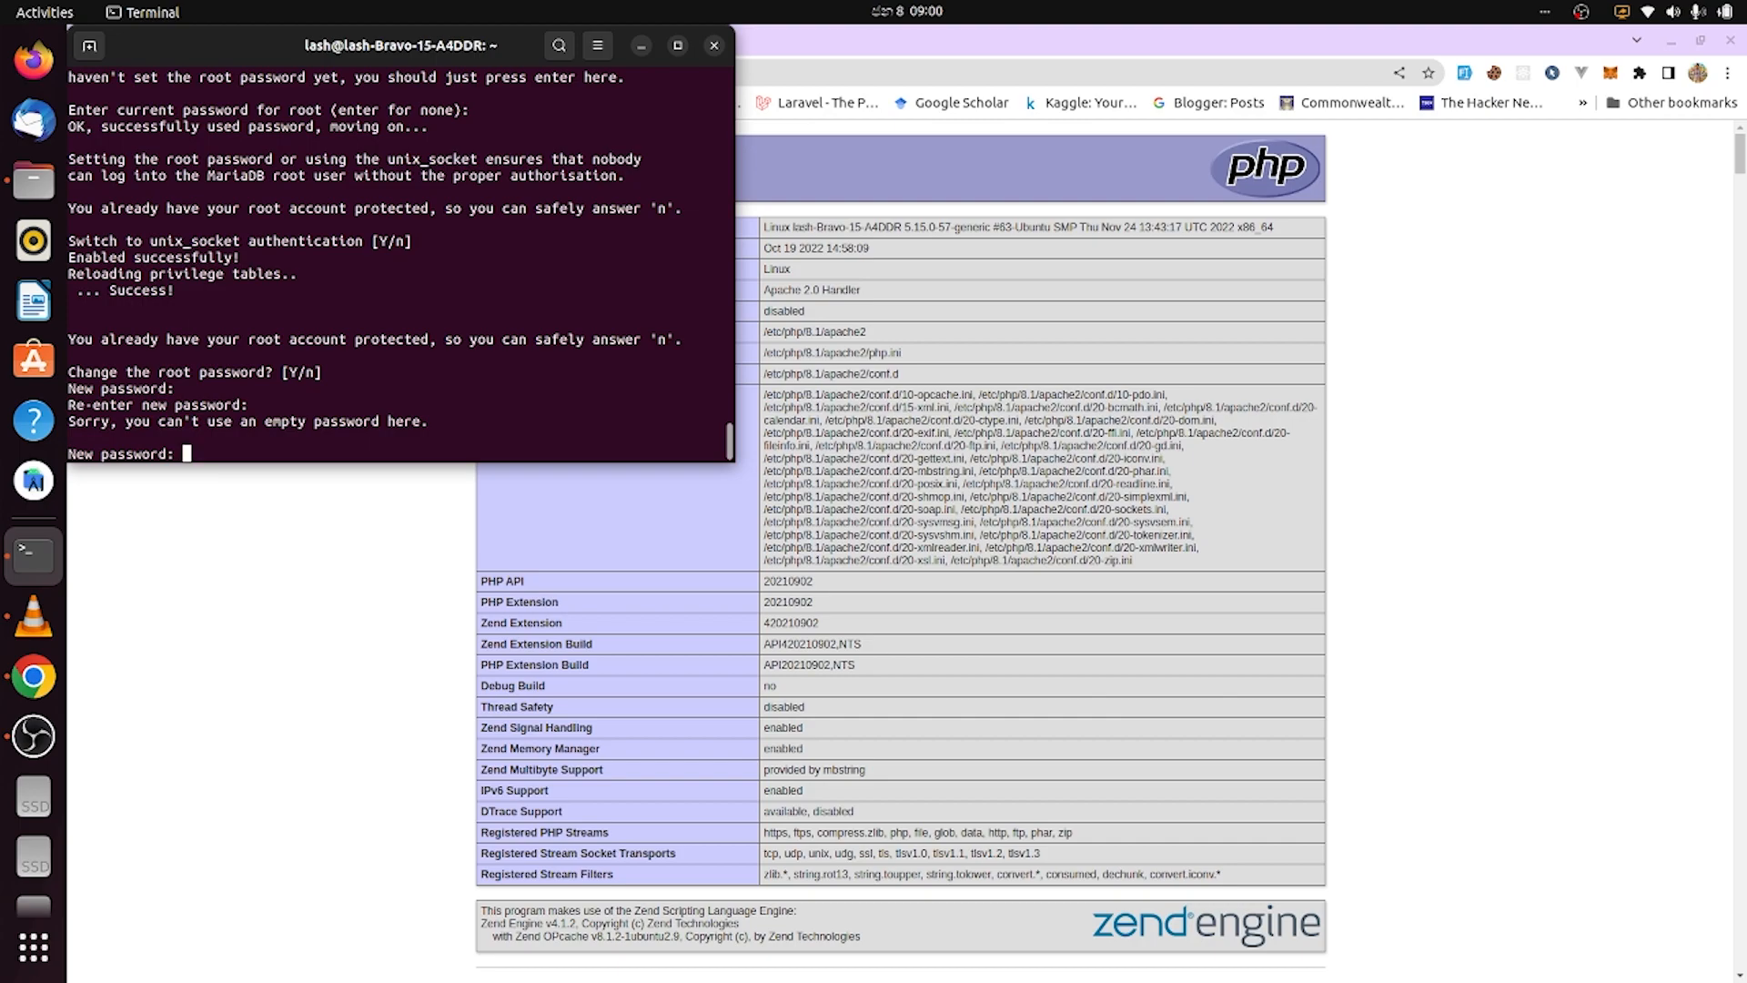
{"action": "key", "text": "Return"}
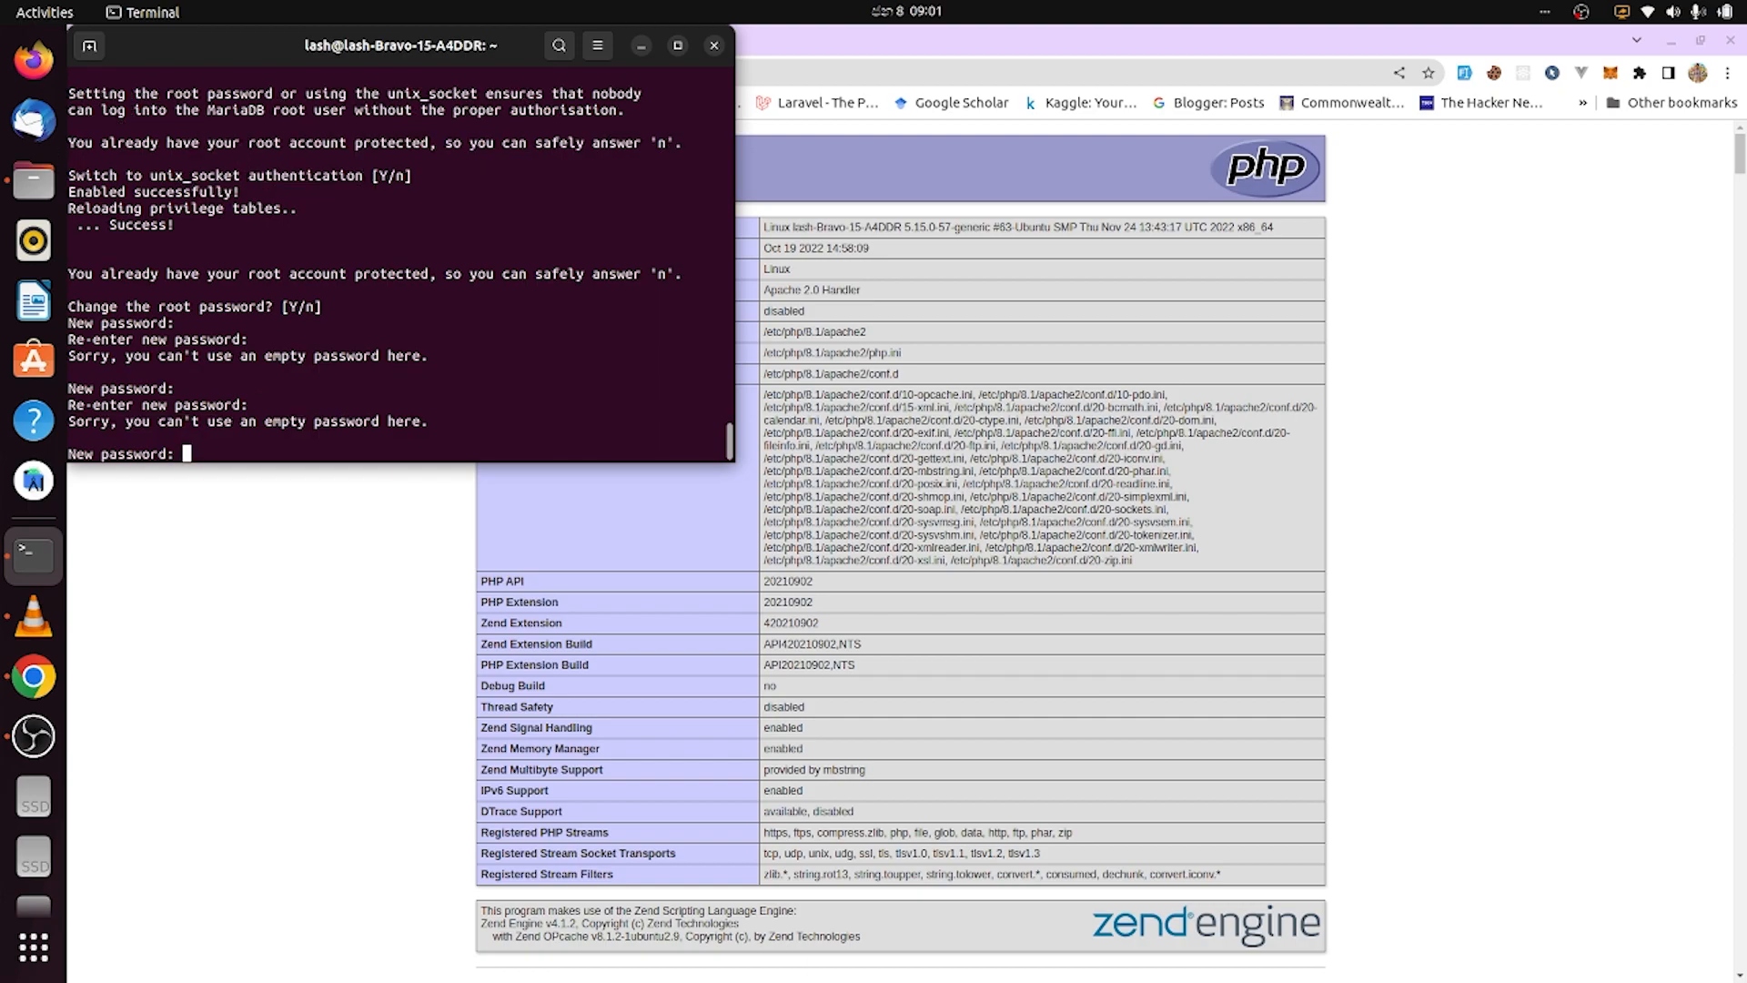
{"action": "key", "text": "Return"}
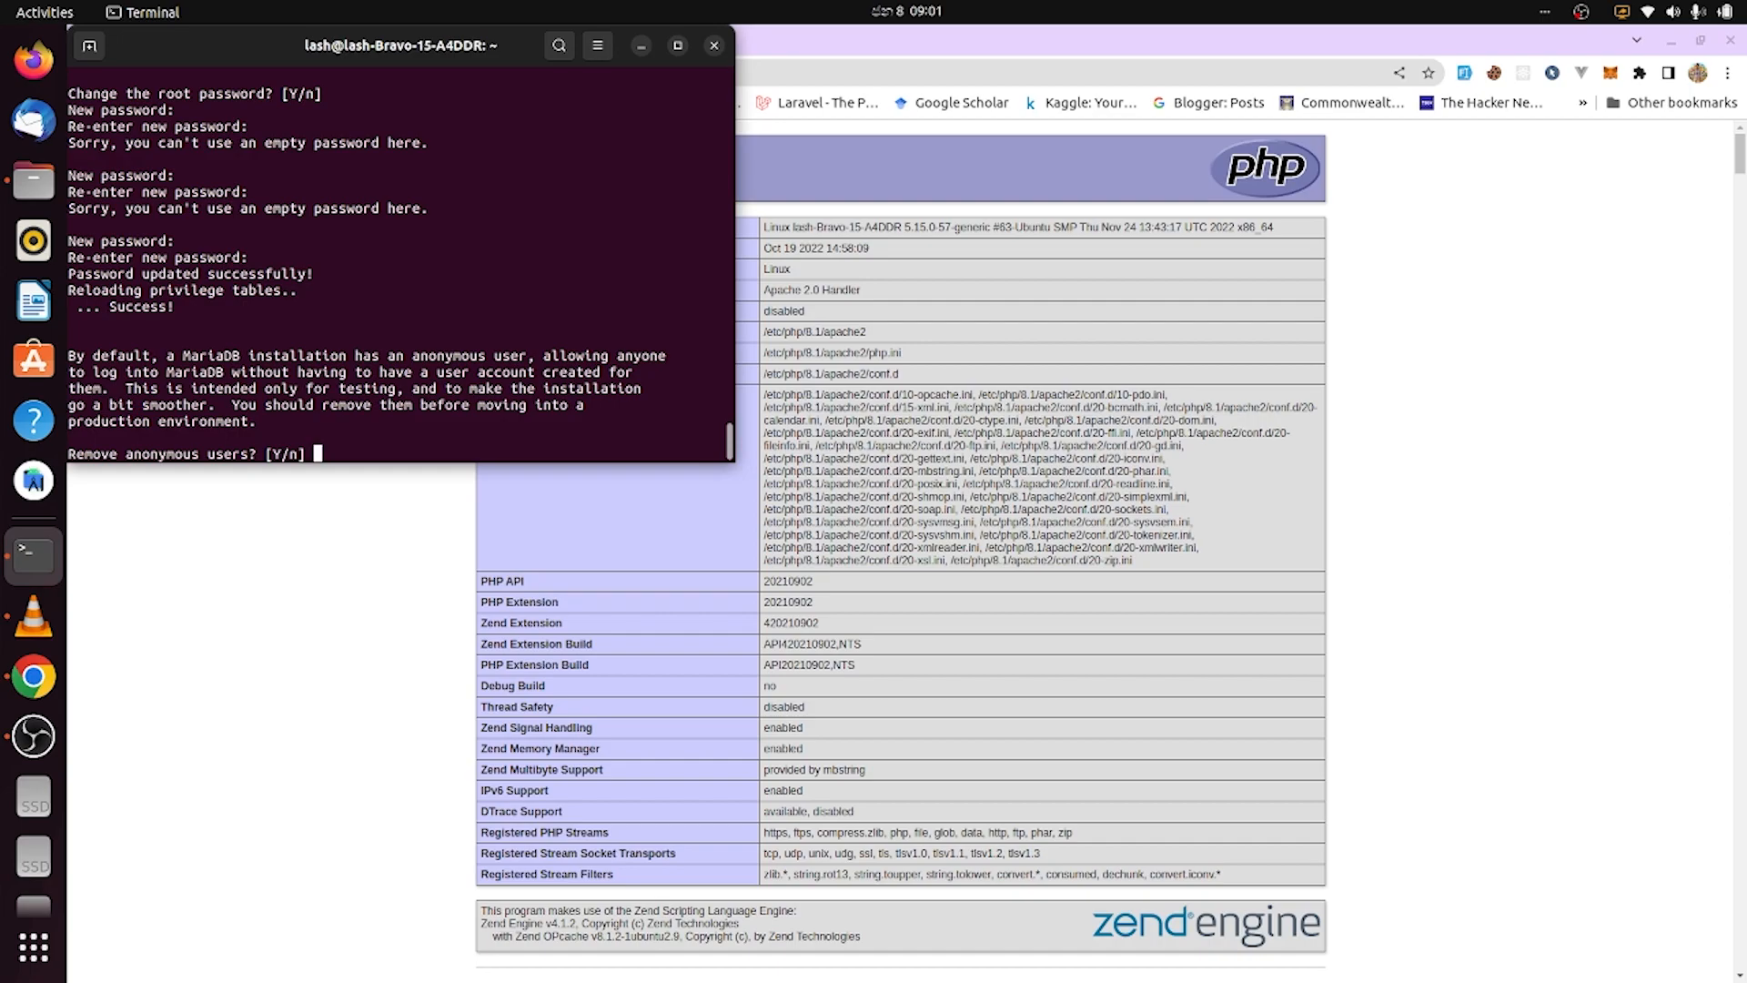
- Answer y, n, y, y to remove anonymous users and the test database and reload privileges
{"action": "type", "text": "y"}
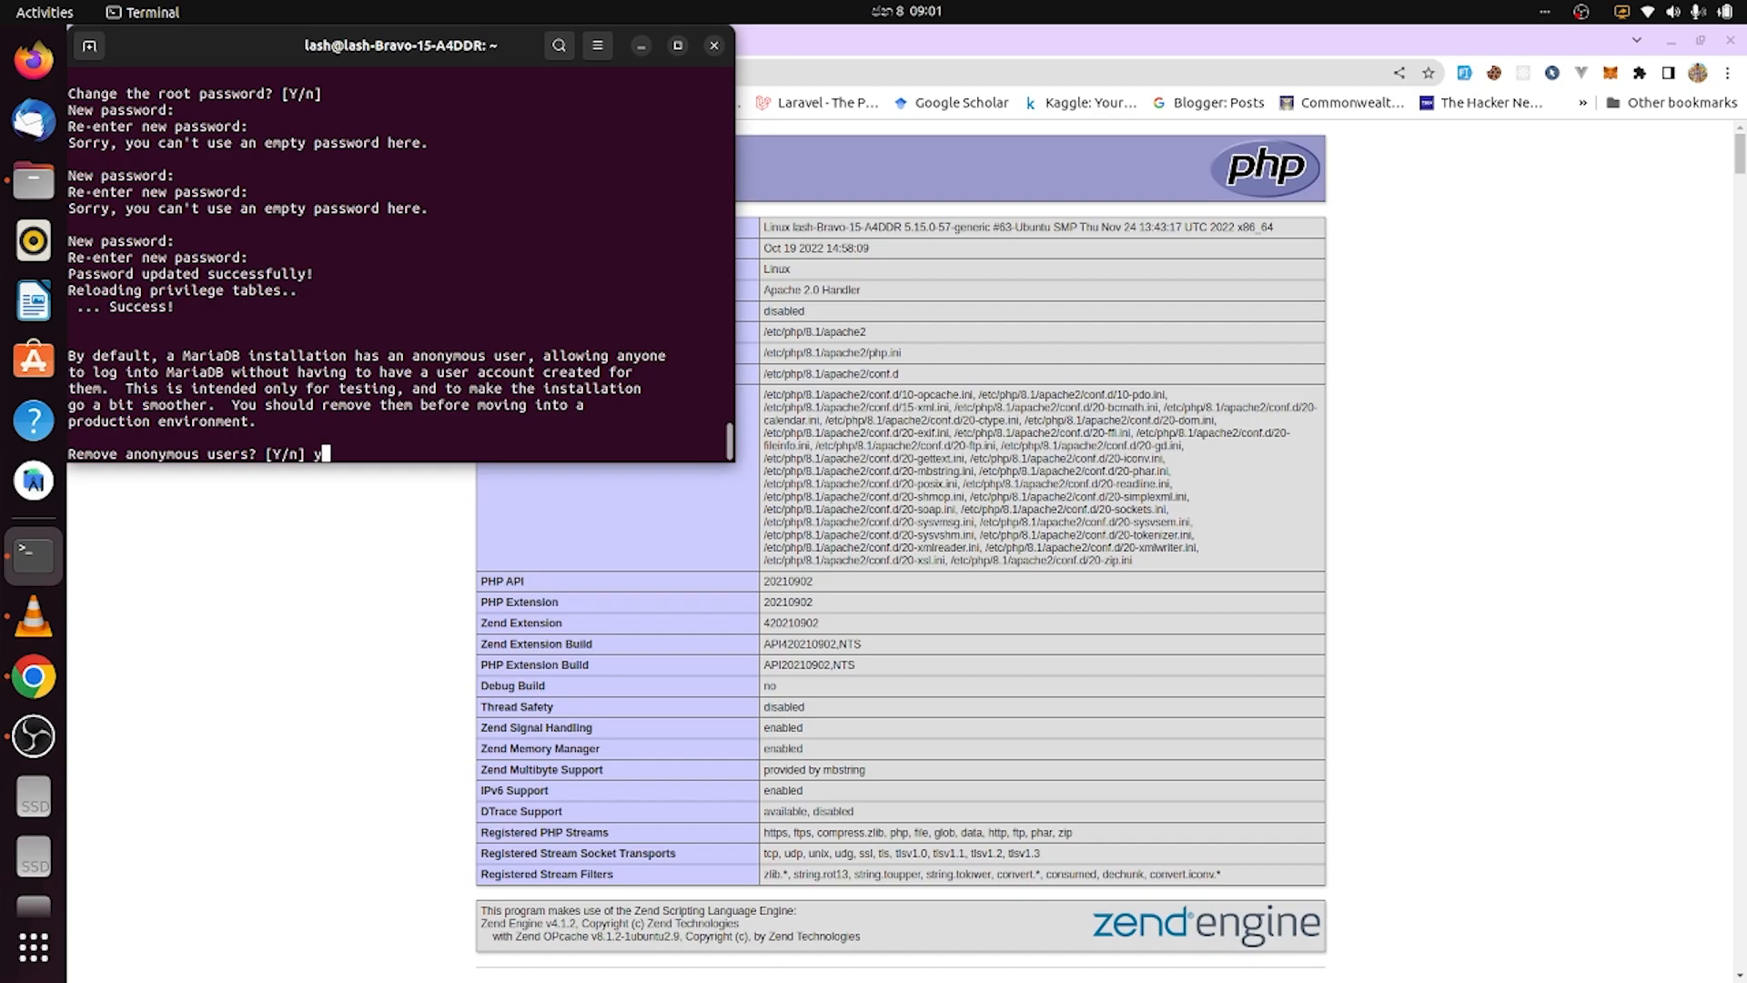
{"action": "key", "text": "Return"}
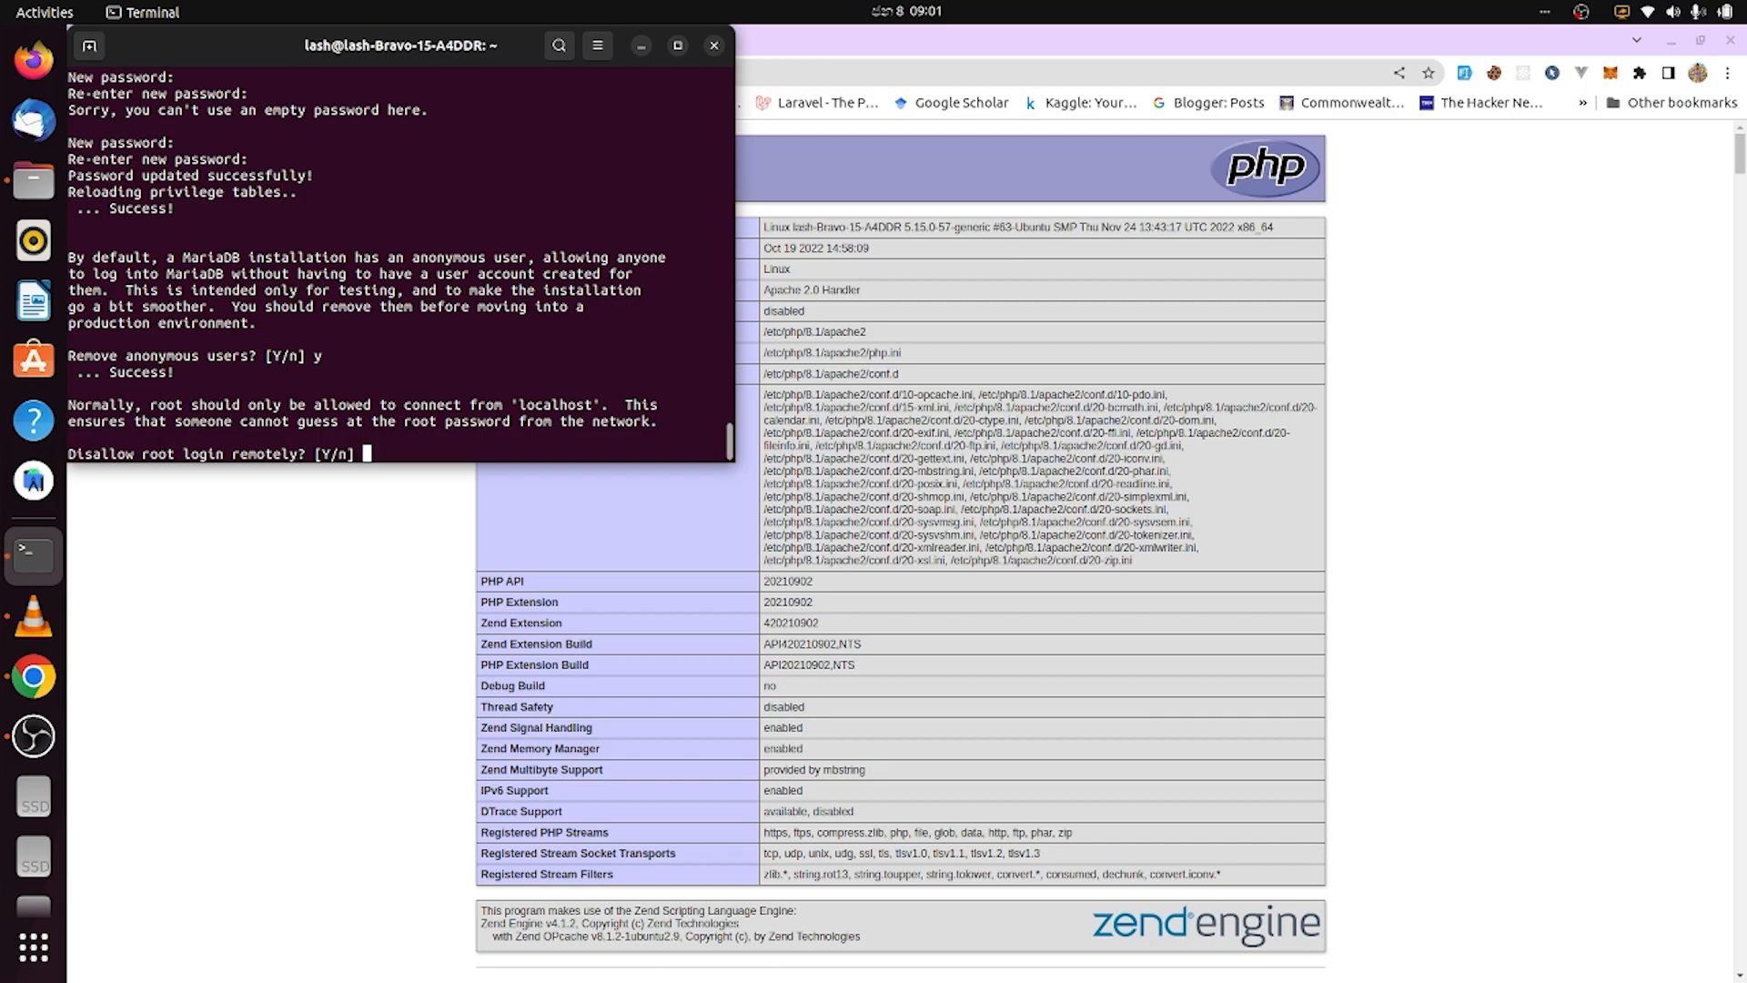
{"action": "type", "text": "n"}
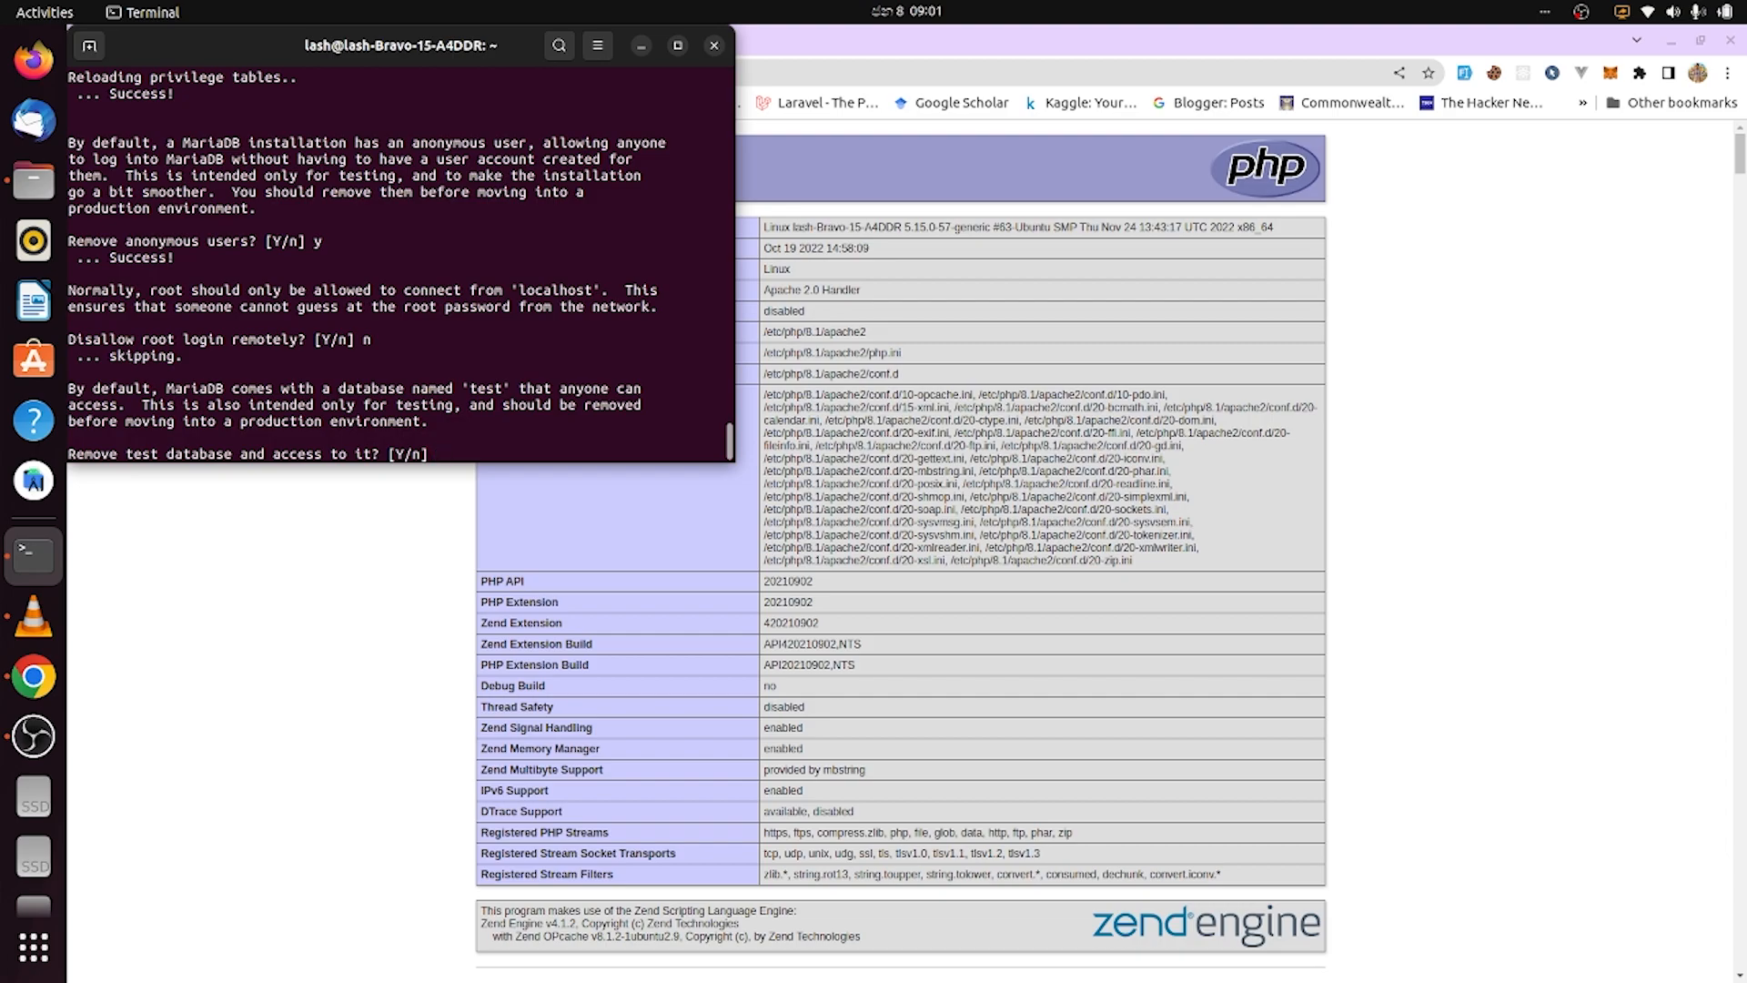
{"action": "type", "text": "y"}
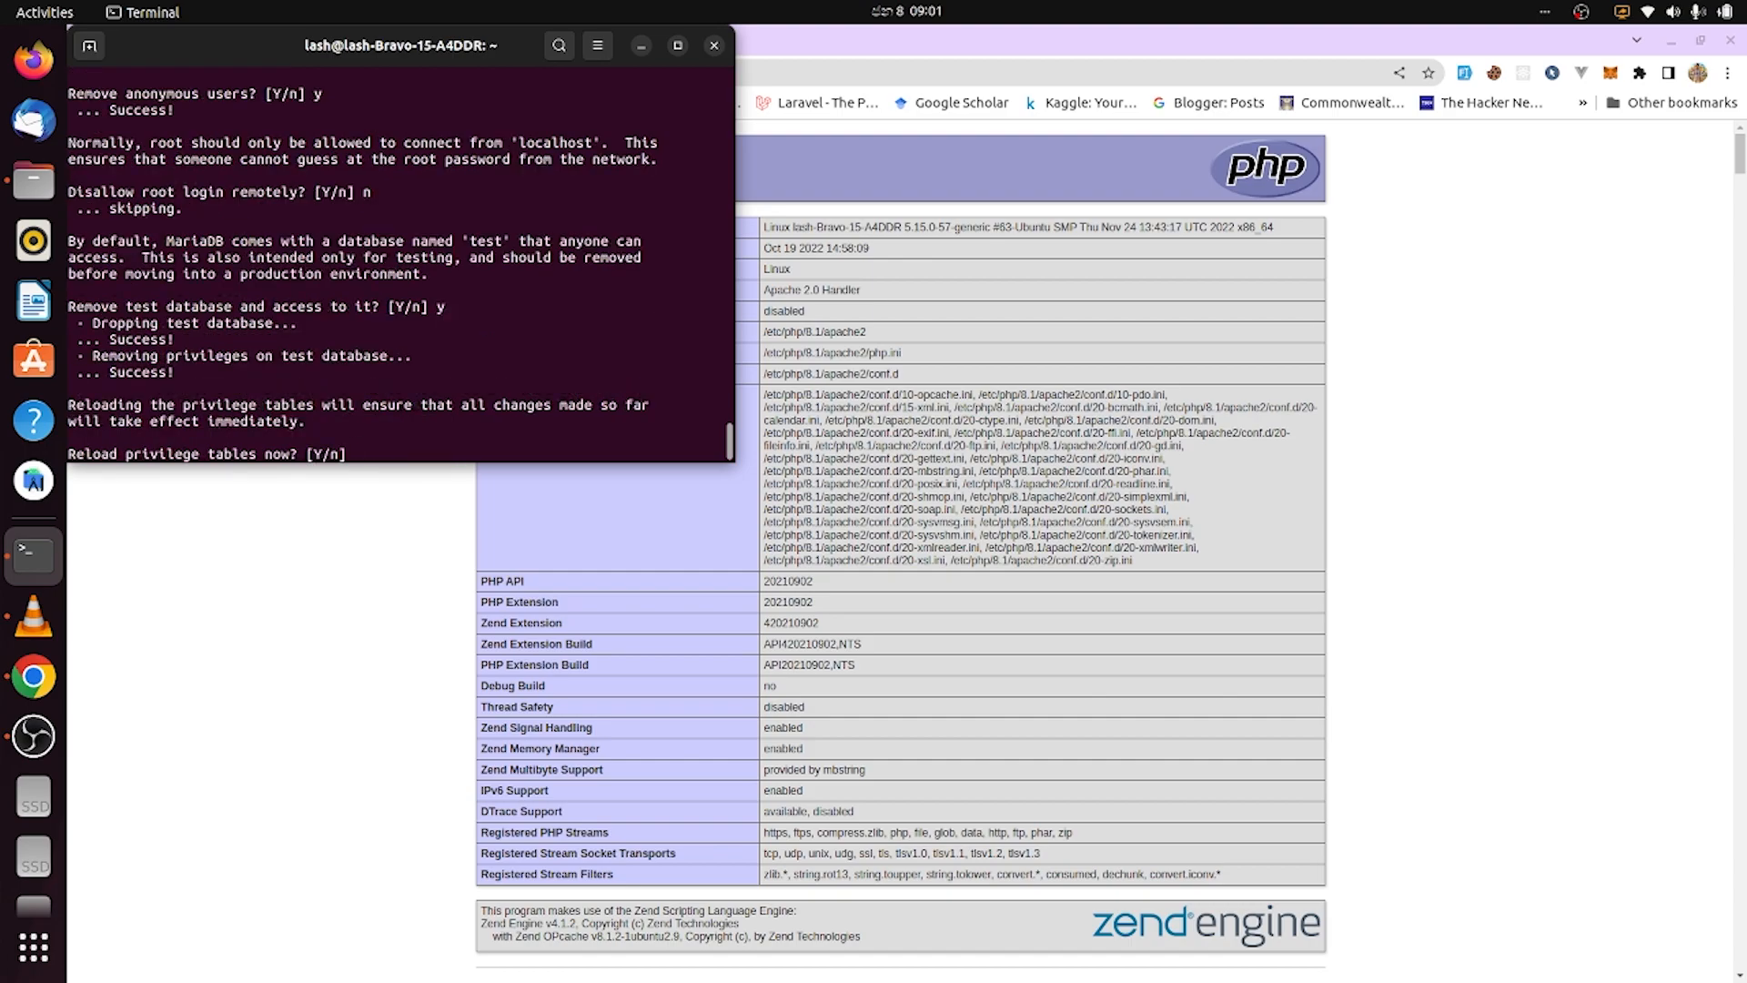
{"action": "type", "text": "y"}
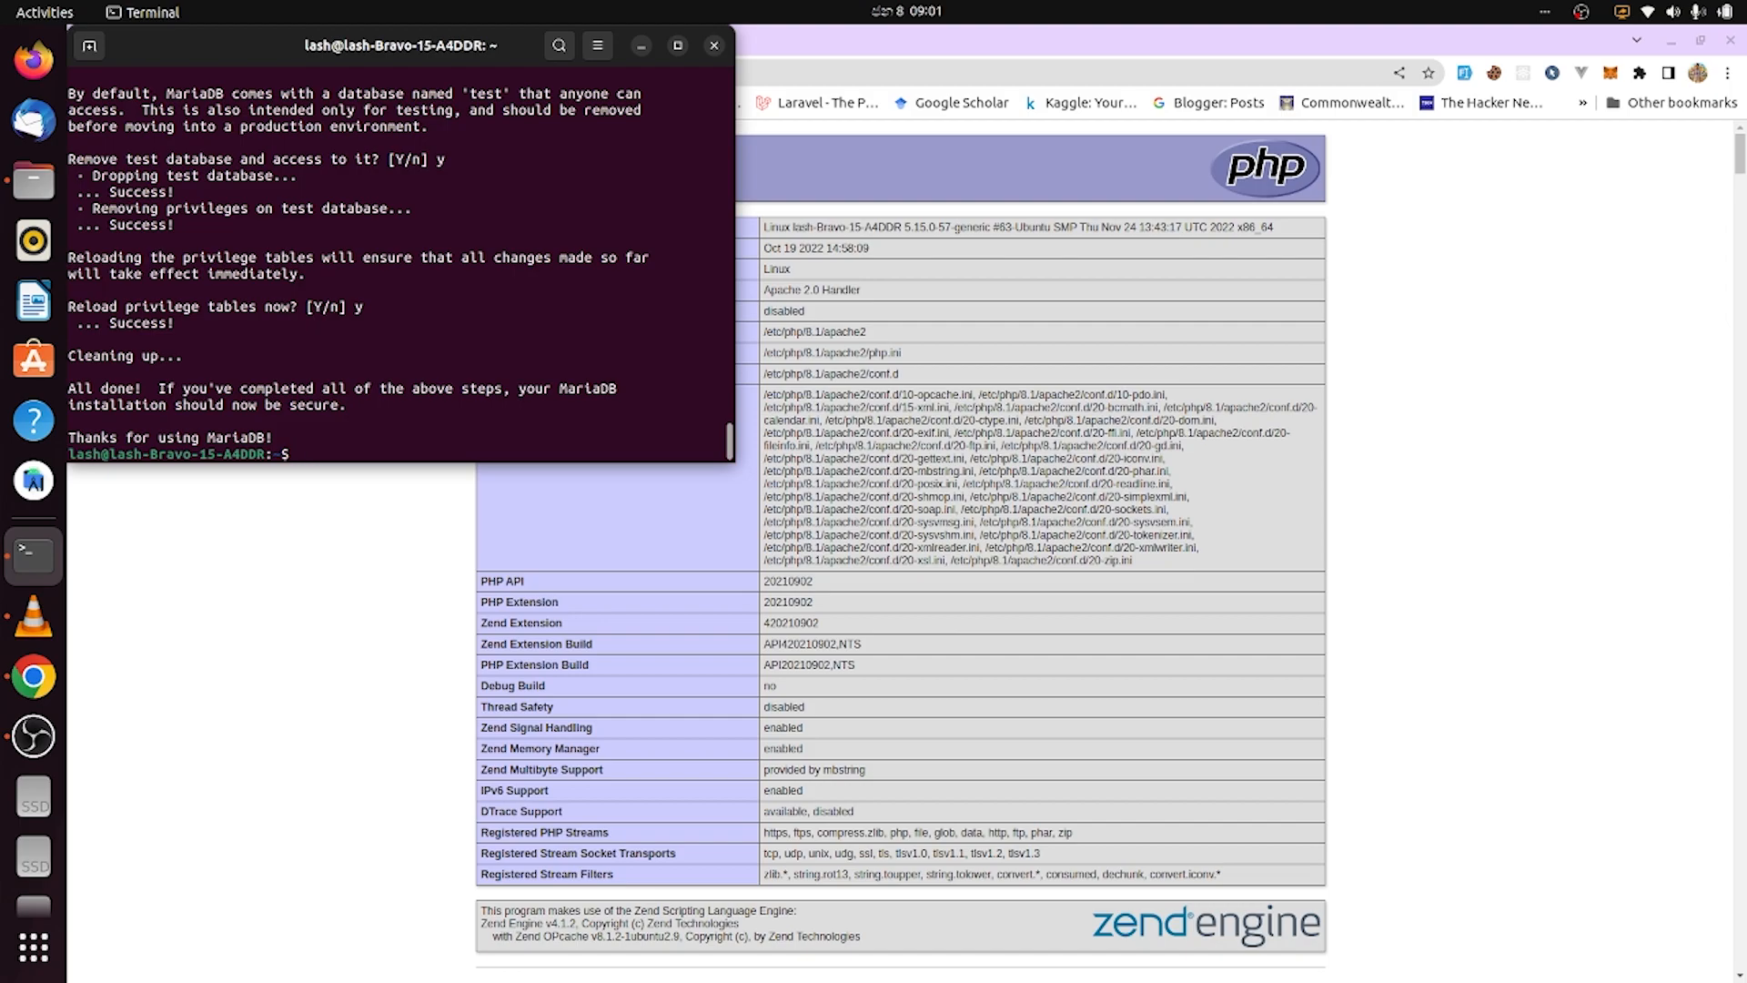
- Download the Composer installer with curl from getcomposer.org and run it through php, installing curl when missing
{"action": "type", "text": "curl"}
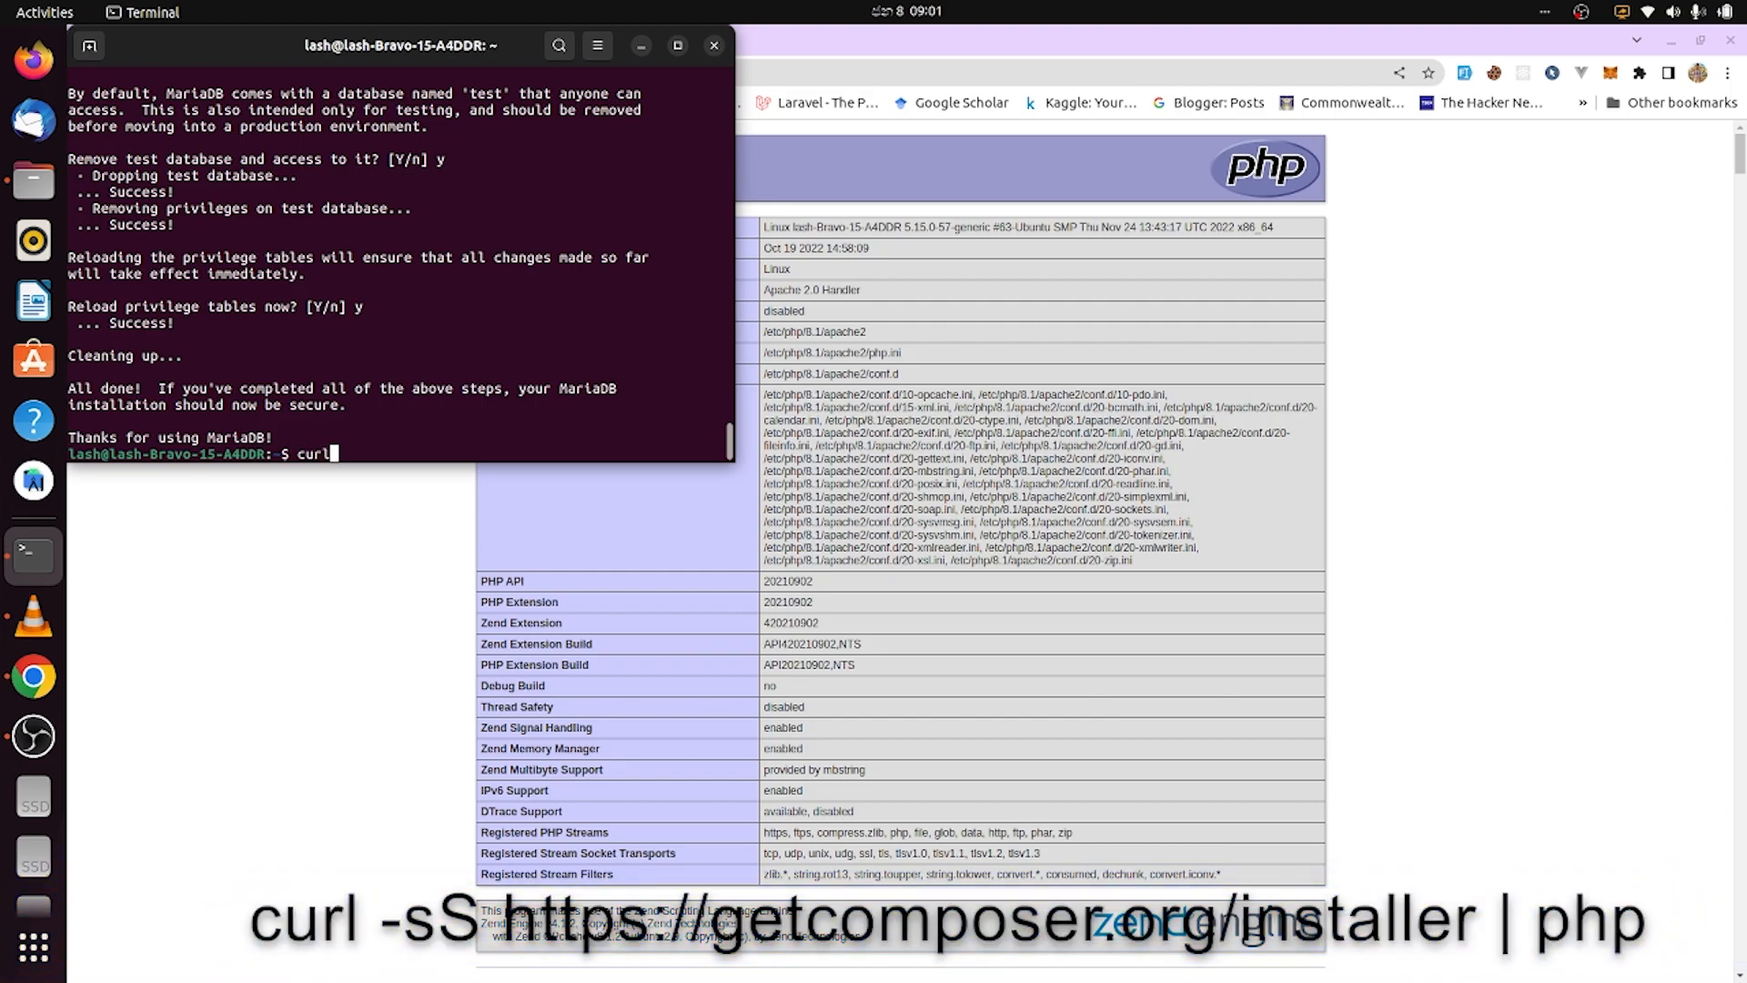
{"action": "type", "text": "-sS h"}
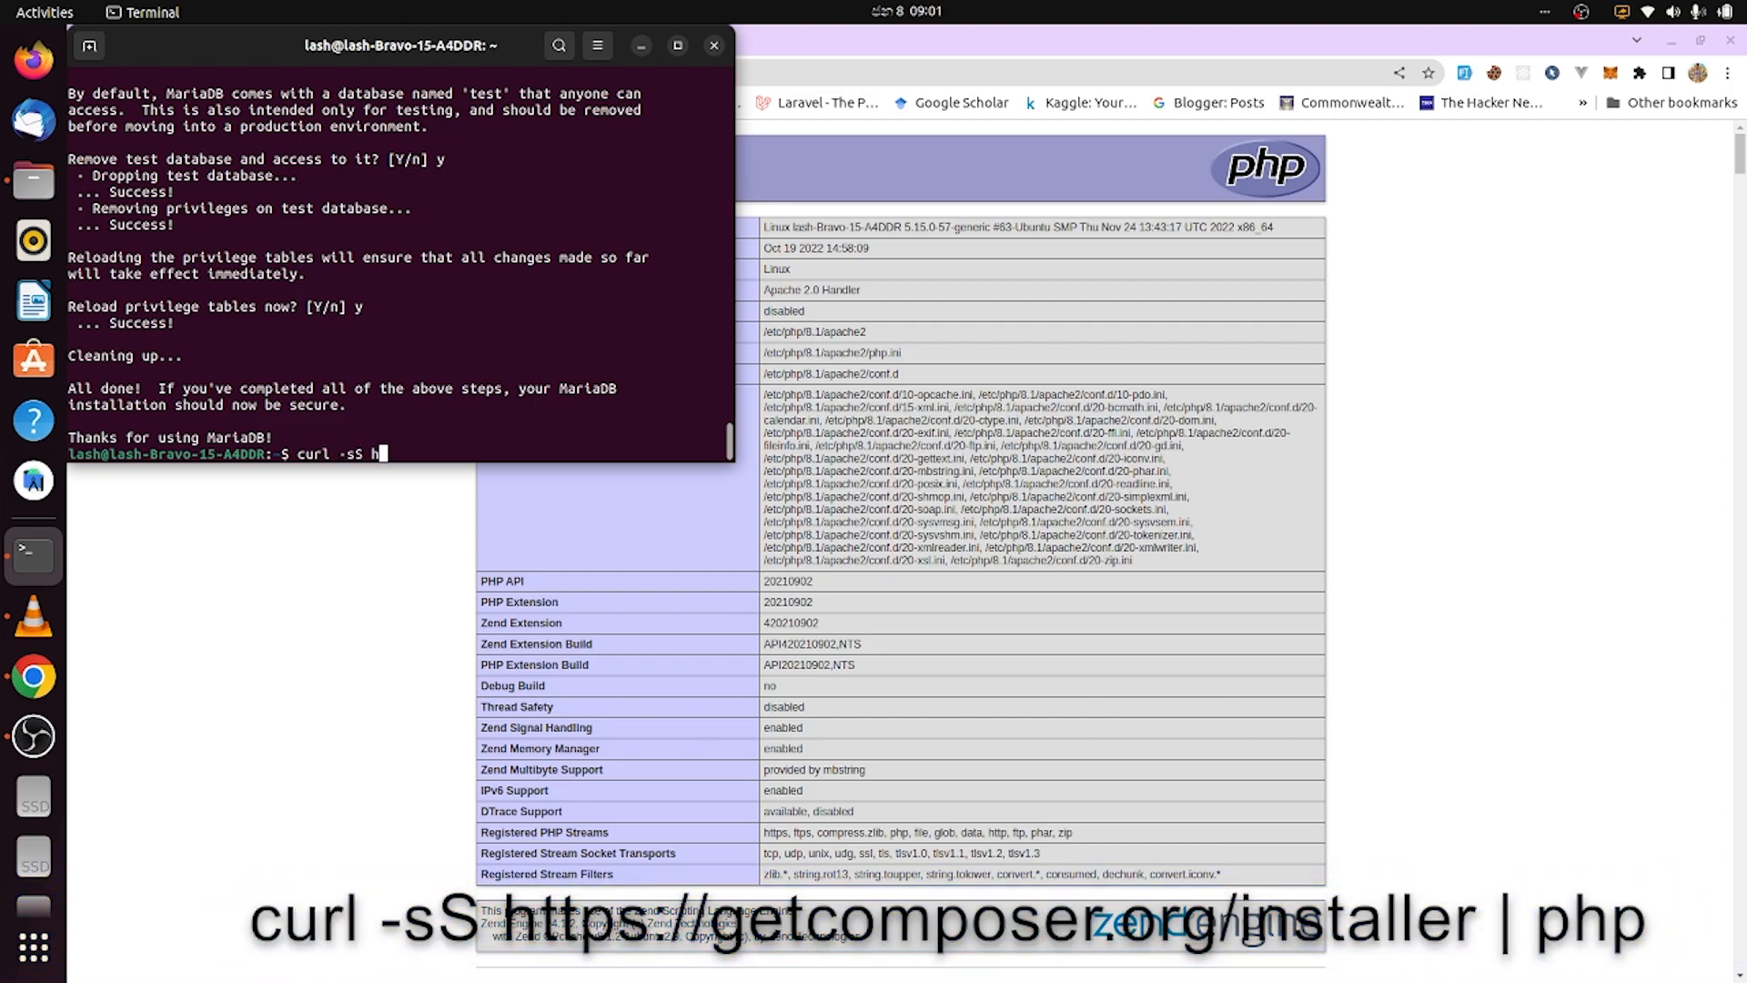
{"action": "type", "text": "ttps://getcomposer.or"}
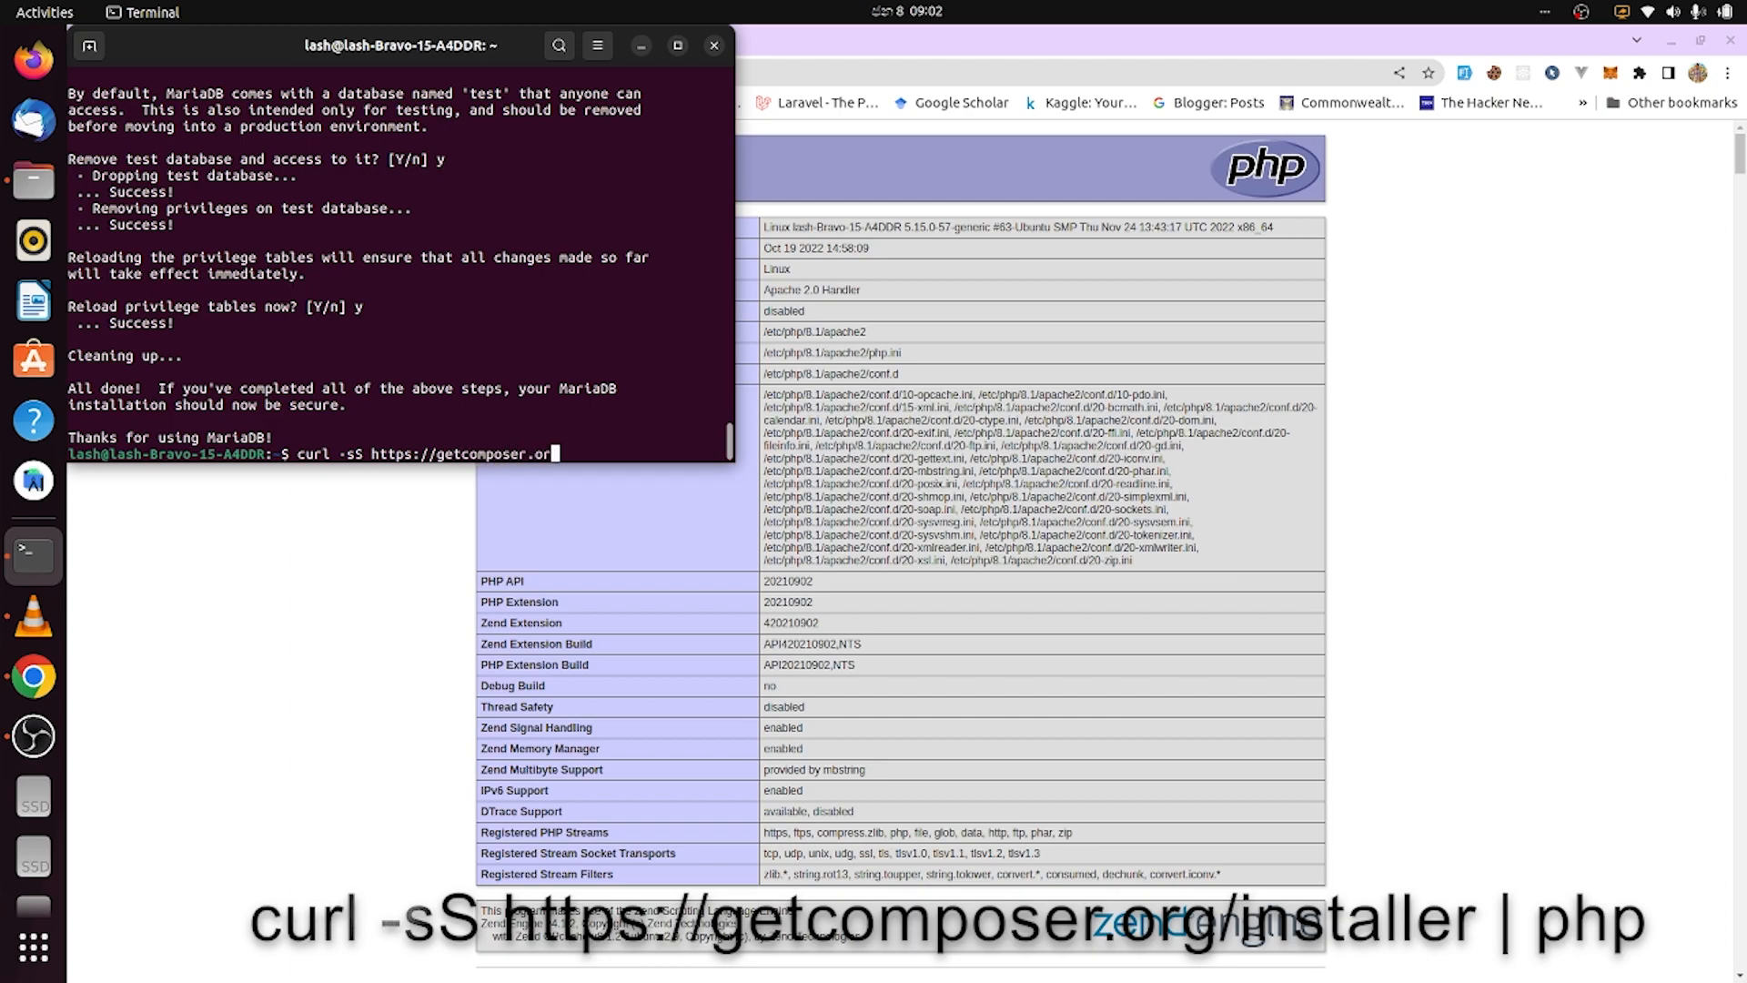
{"action": "type", "text": "/isntaller |"}
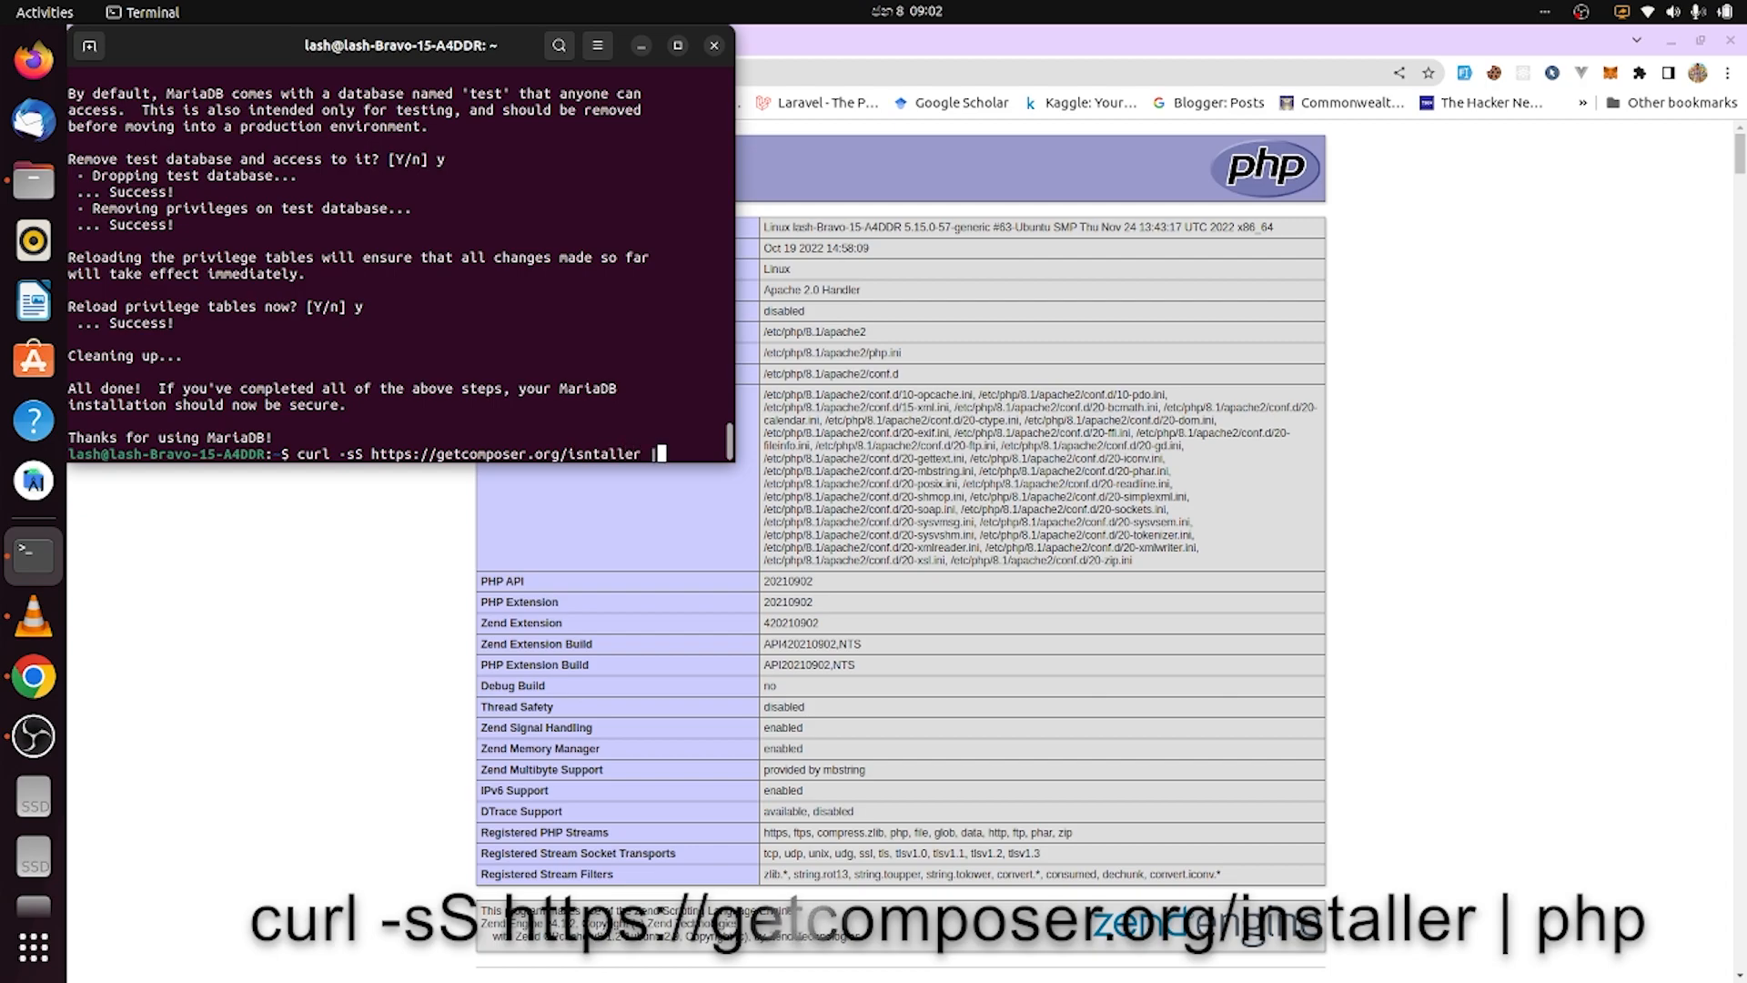
{"action": "key", "text": "Return"}
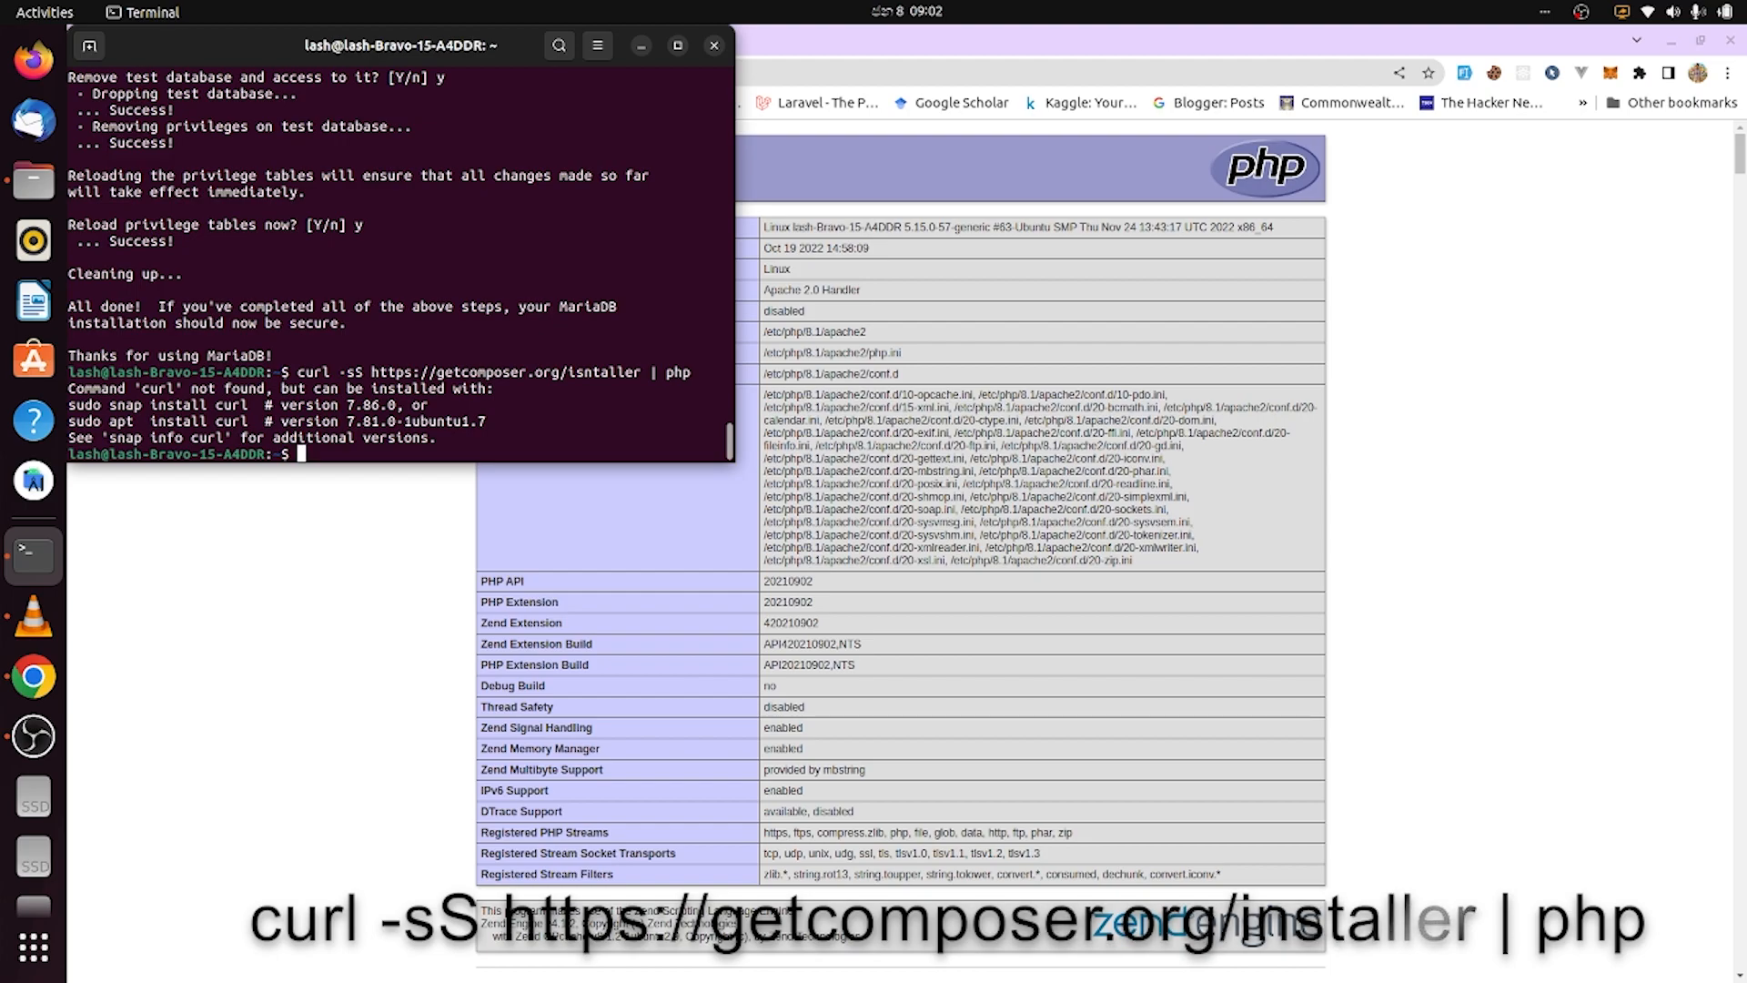
{"action": "type", "text": "curl -sS https://getcomposer.org/installer | php"}
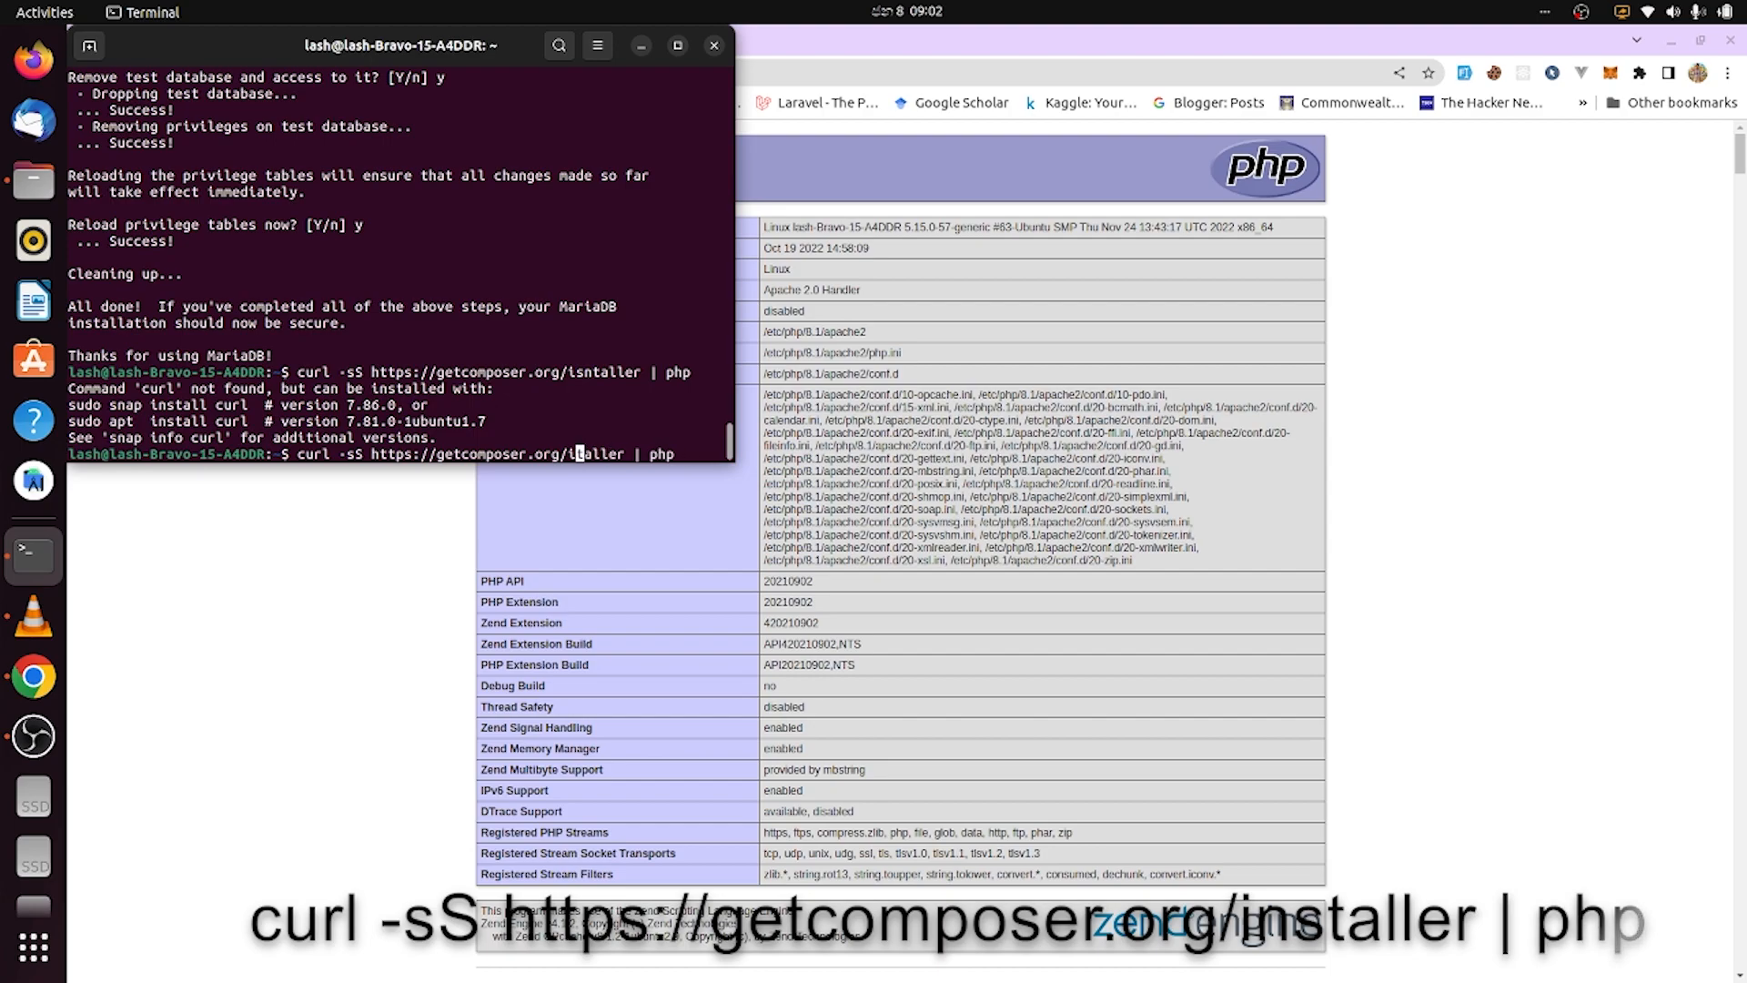
{"action": "key", "text": "Return"}
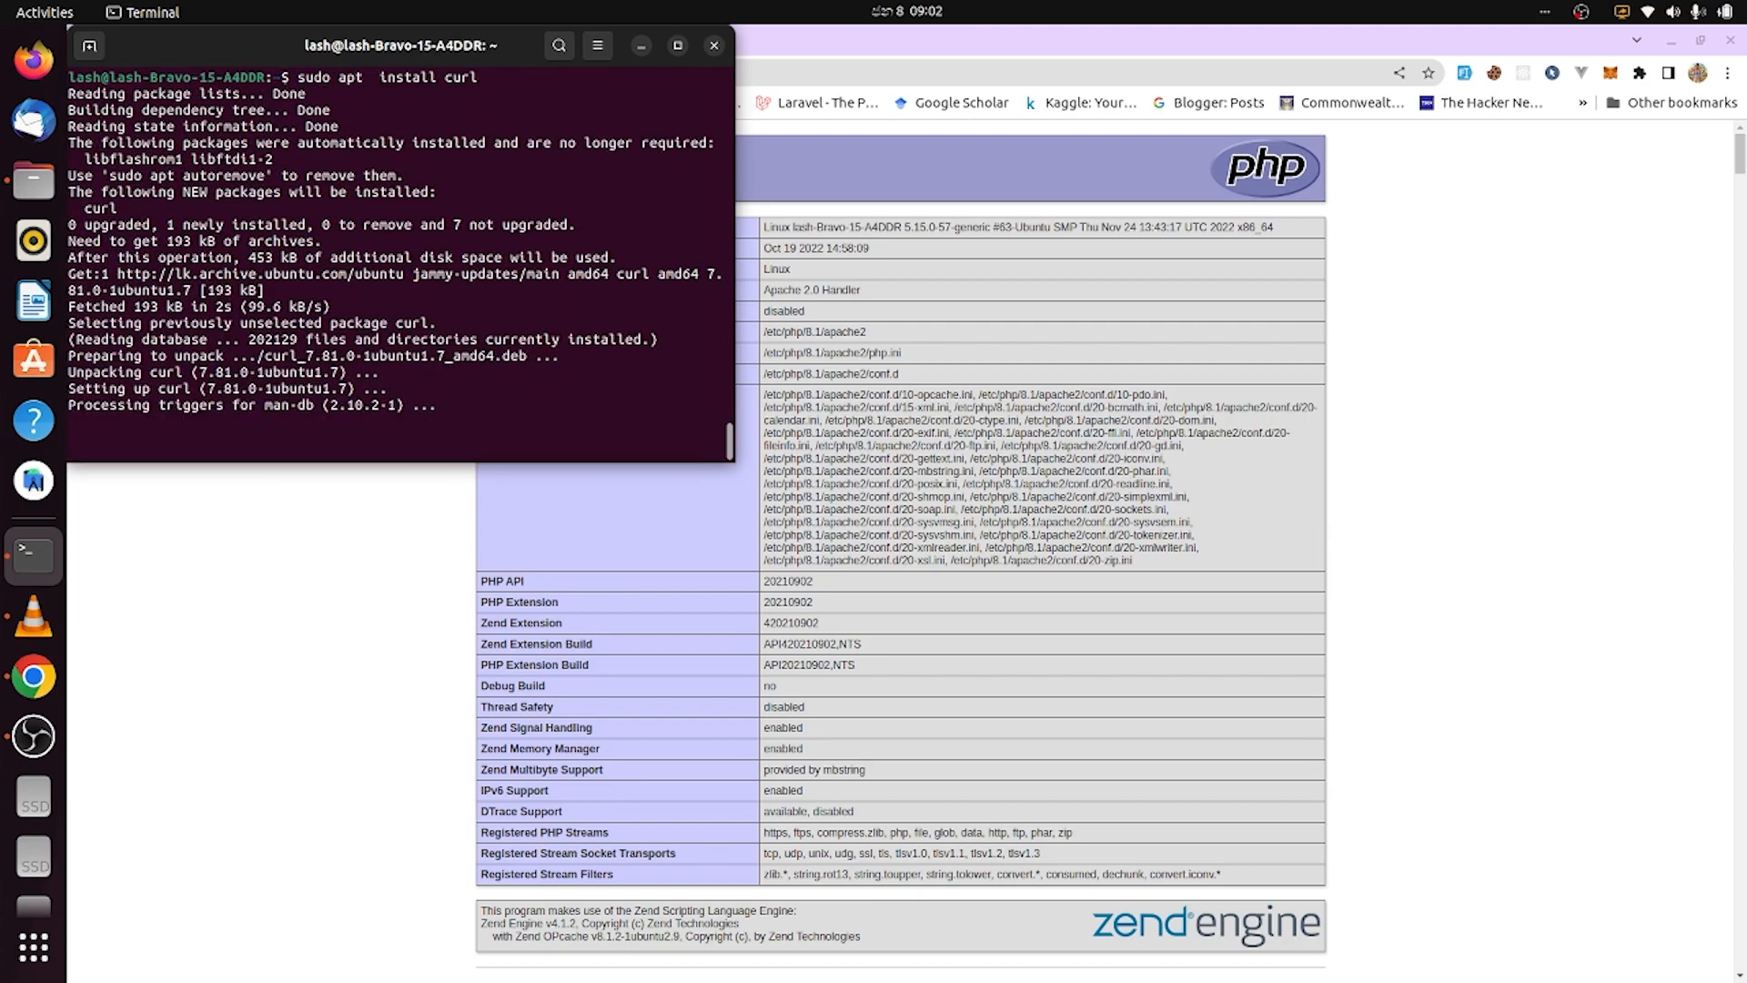
{"action": "type", "text": "curl -sS https://getcomposer.org/installer | php"}
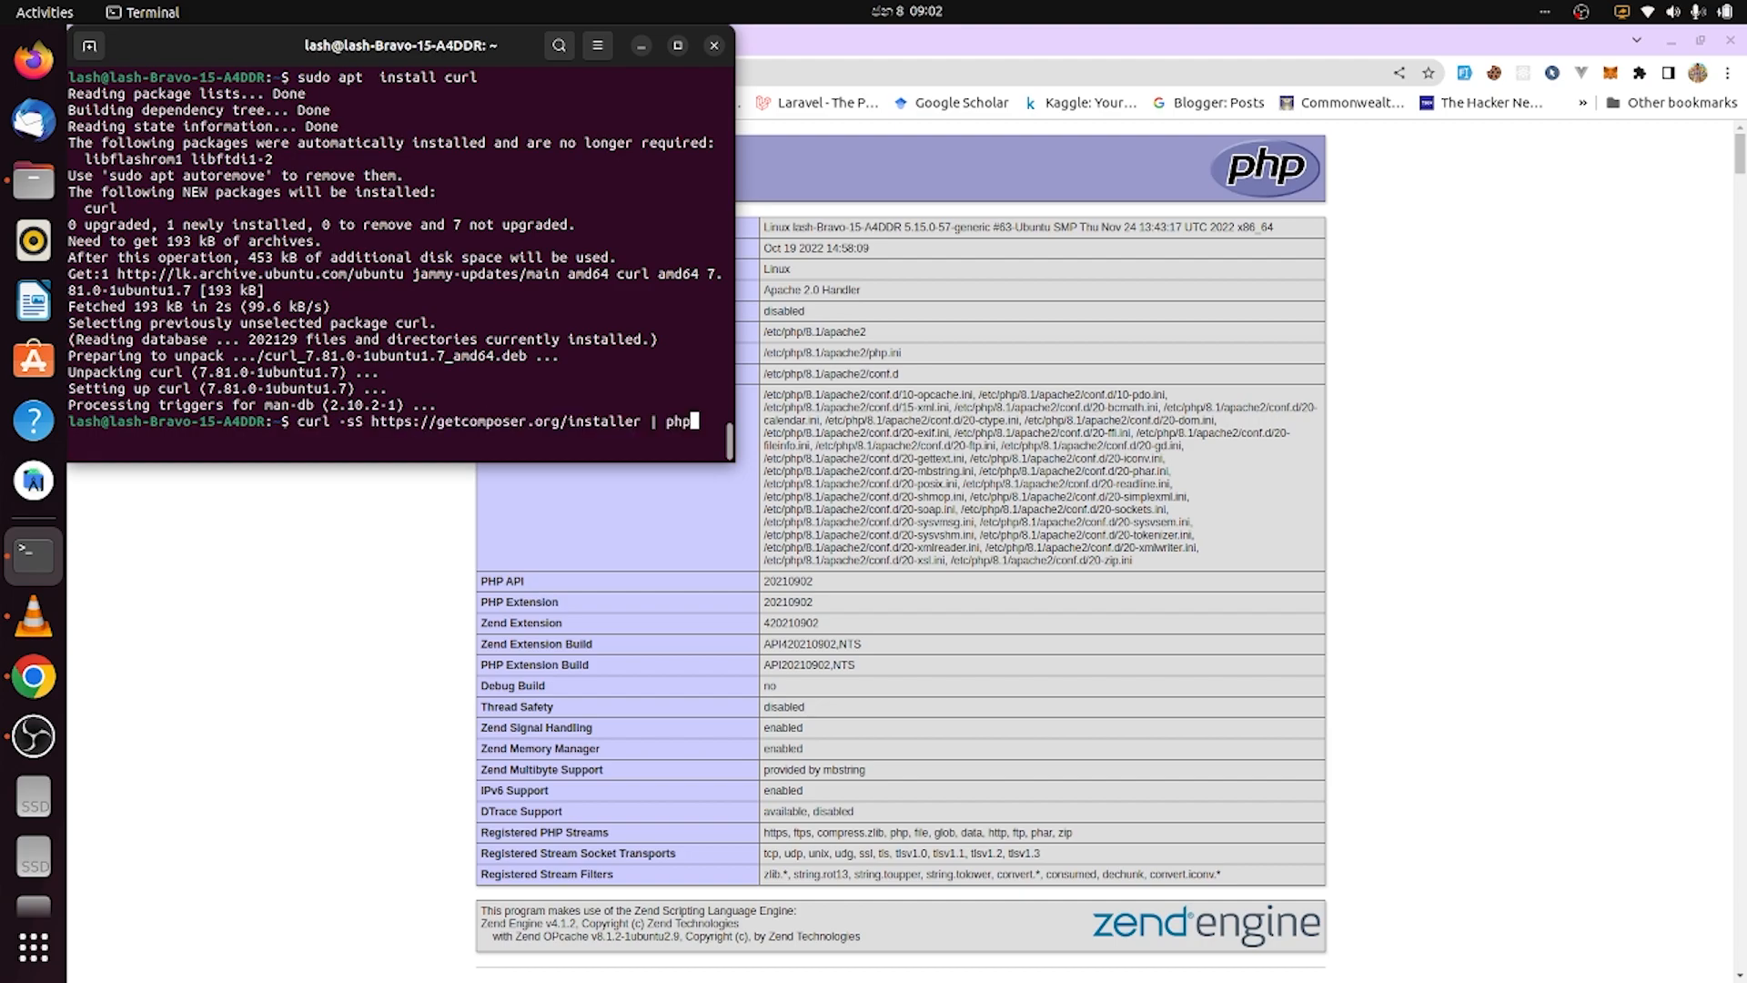
{"action": "key", "text": "Return"}
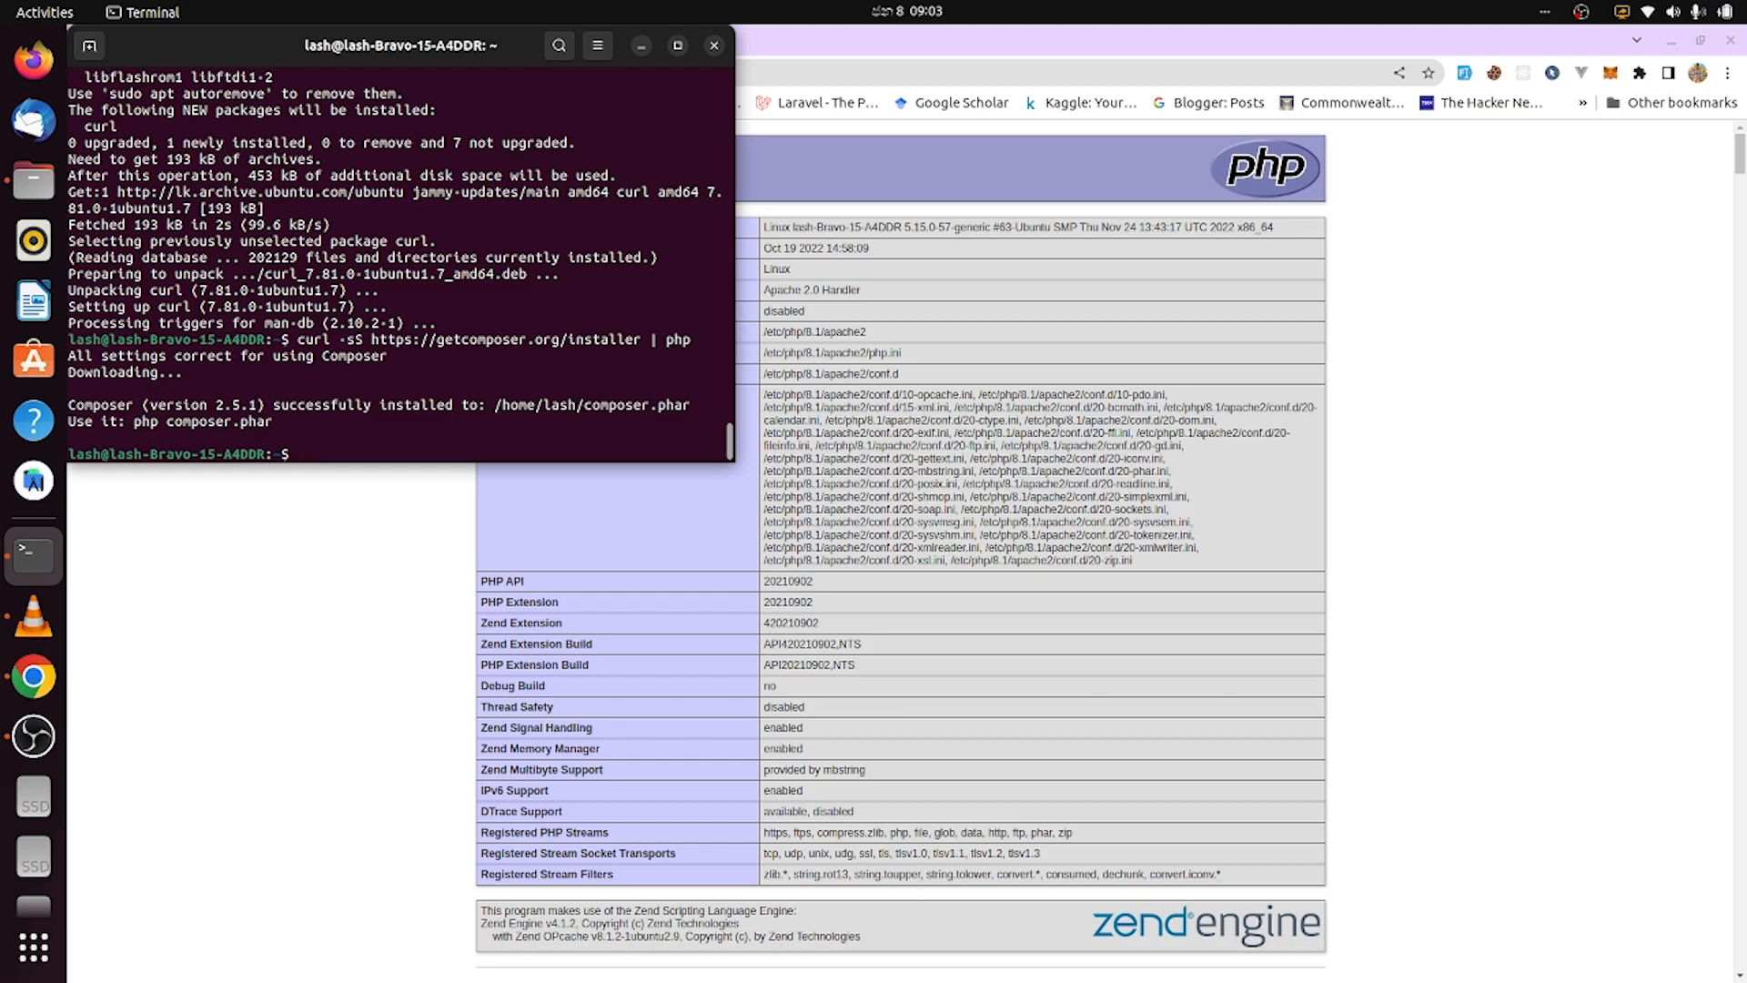
- Move composer.phar to /usr/local/bin/composer with sudo mv
{"action": "type", "text": "sudo mv composer.phar"}
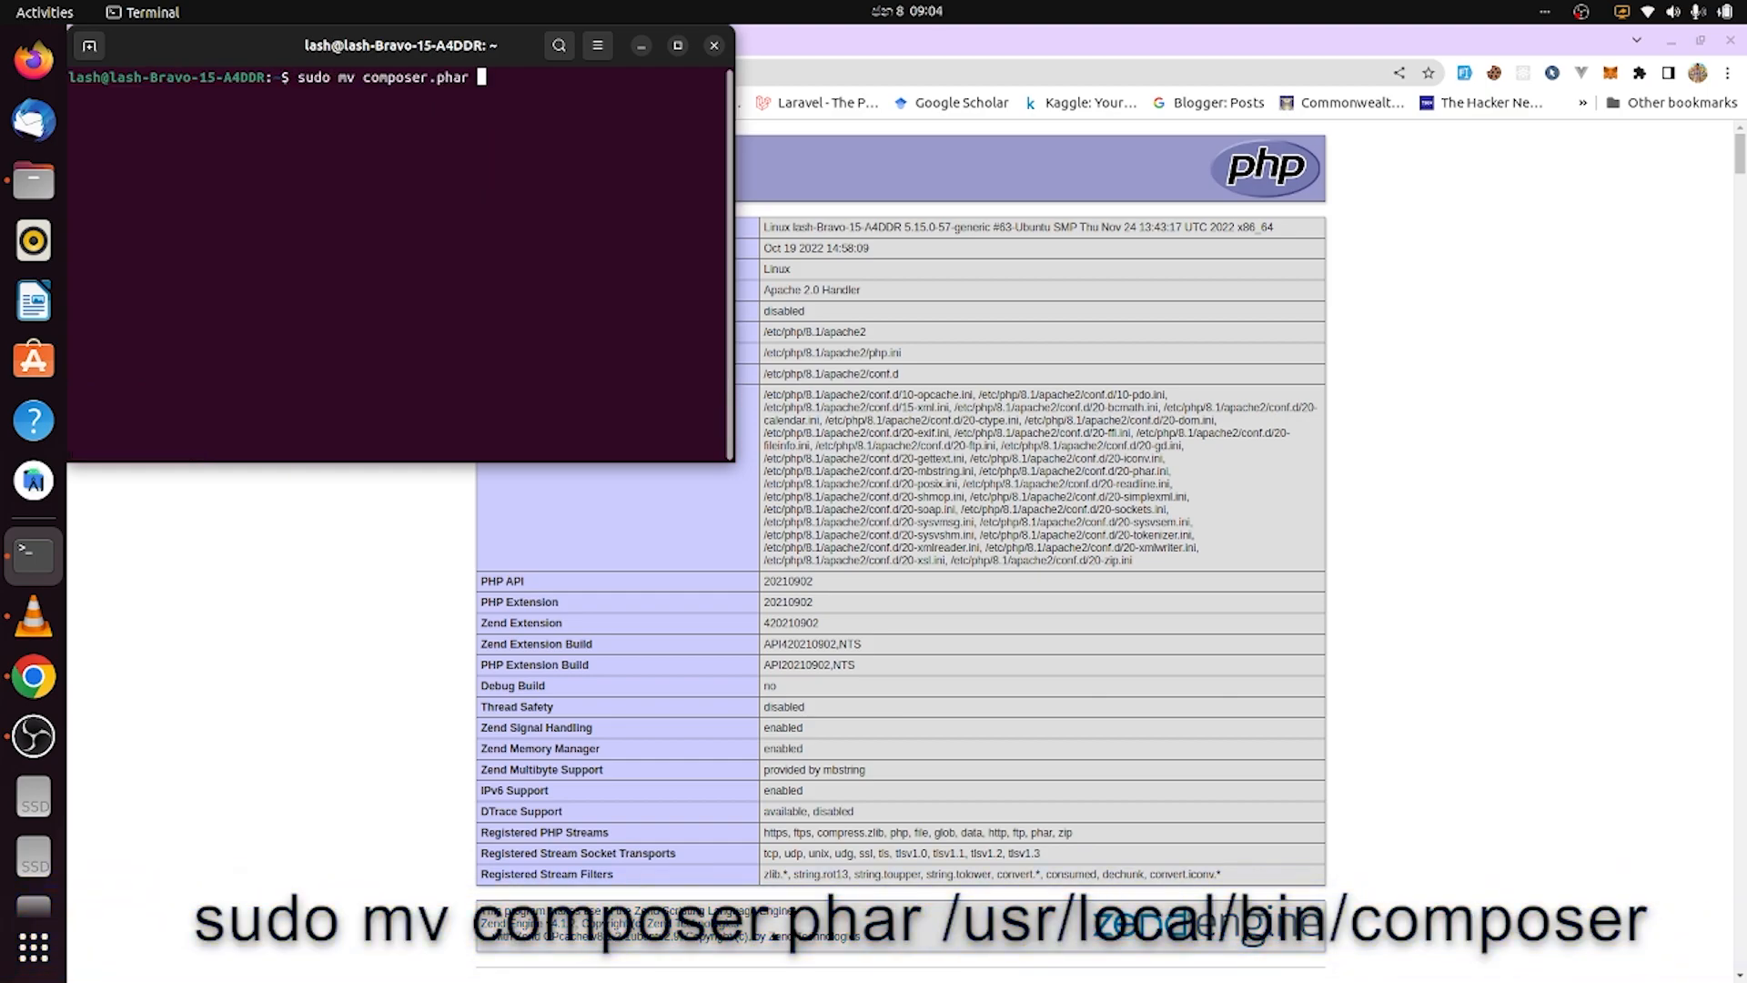
{"action": "type", "text": "/user"}
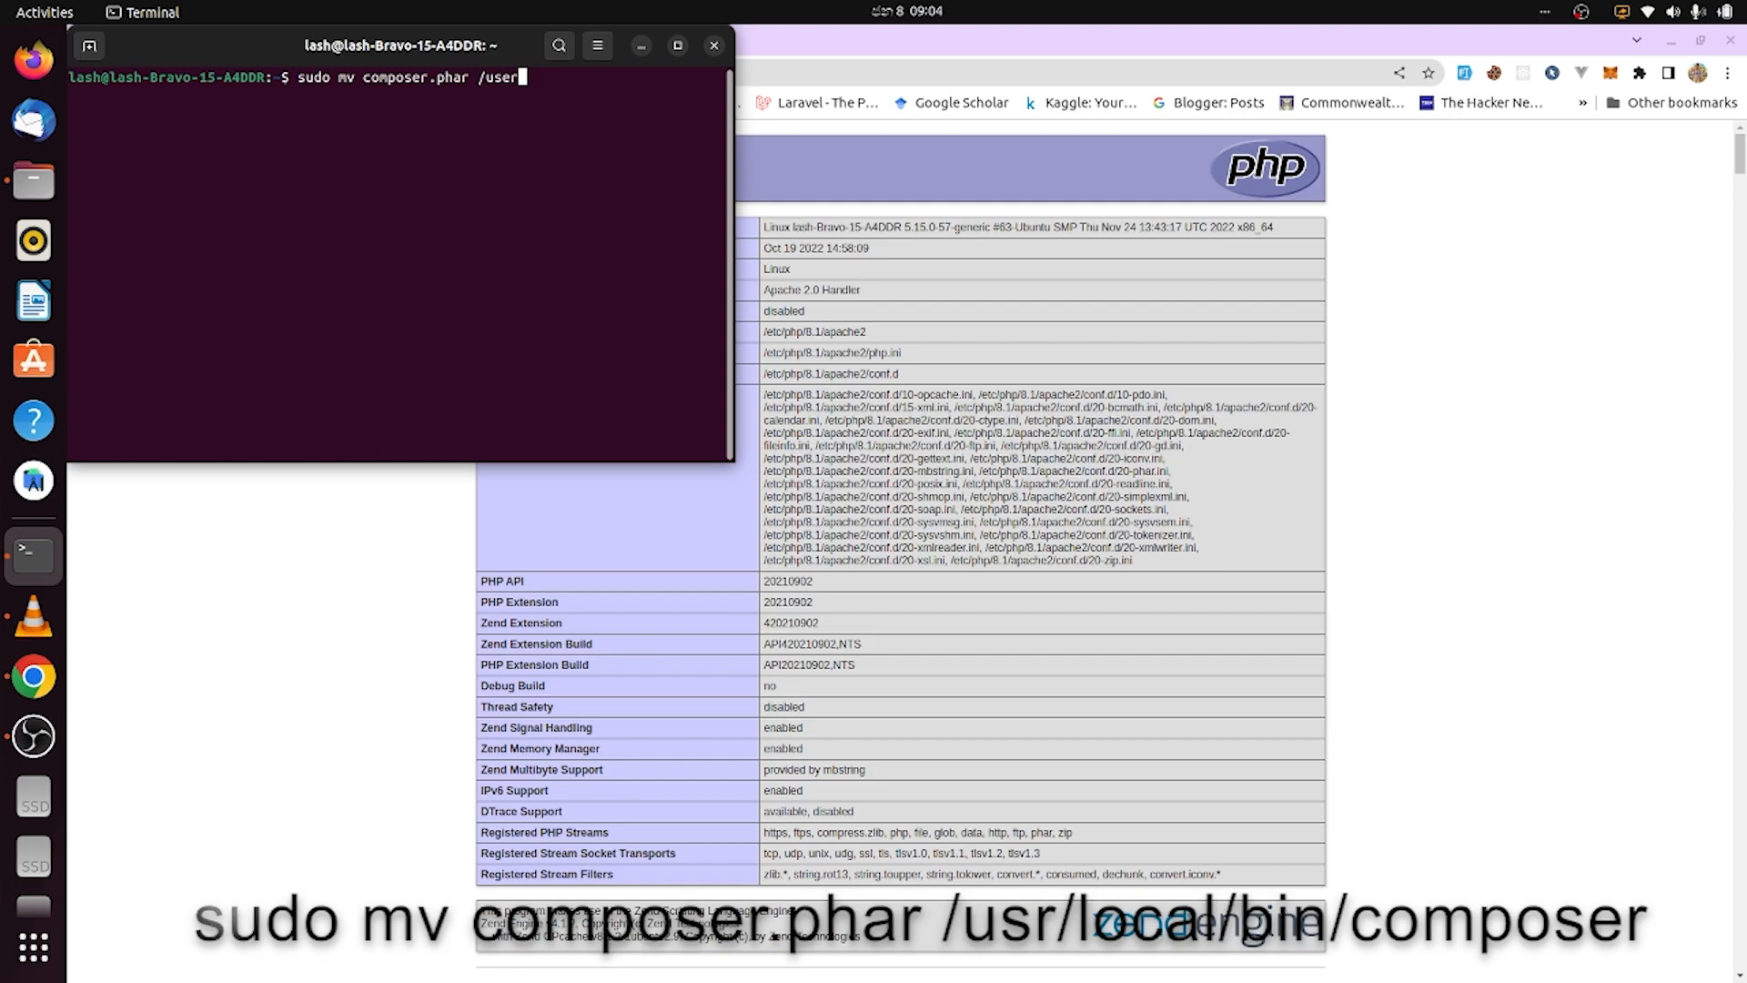
{"action": "type", "text": "/"}
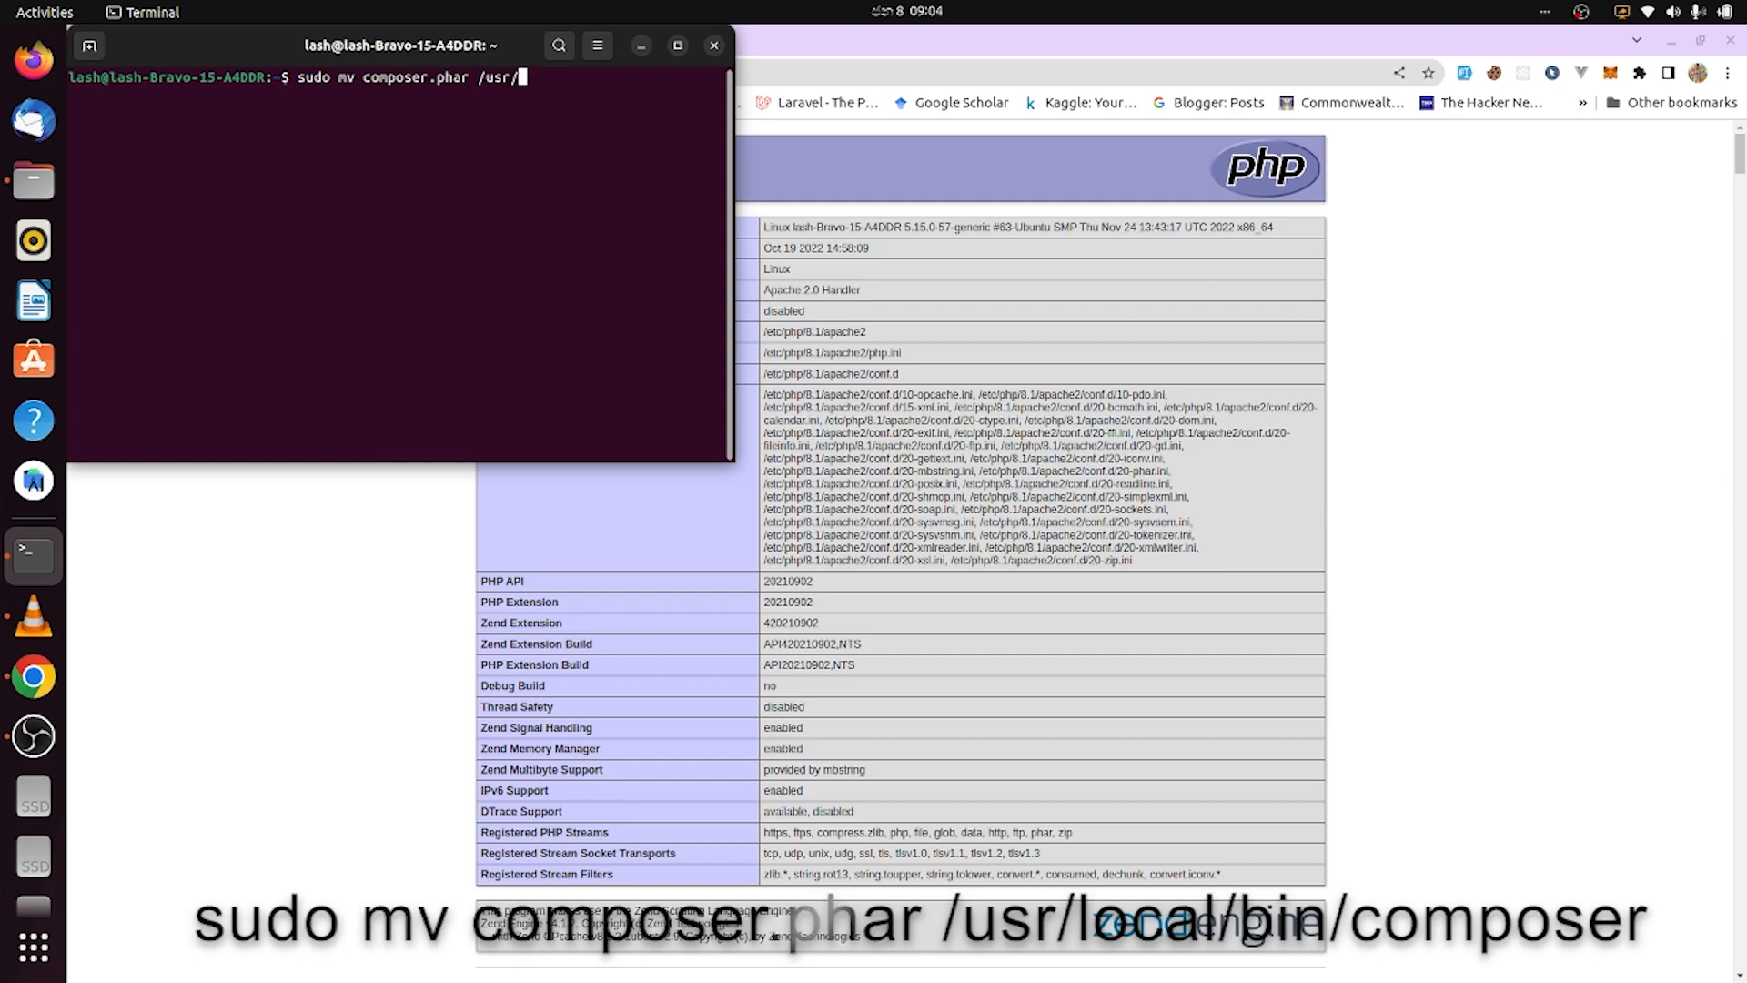
{"action": "type", "text": "local"}
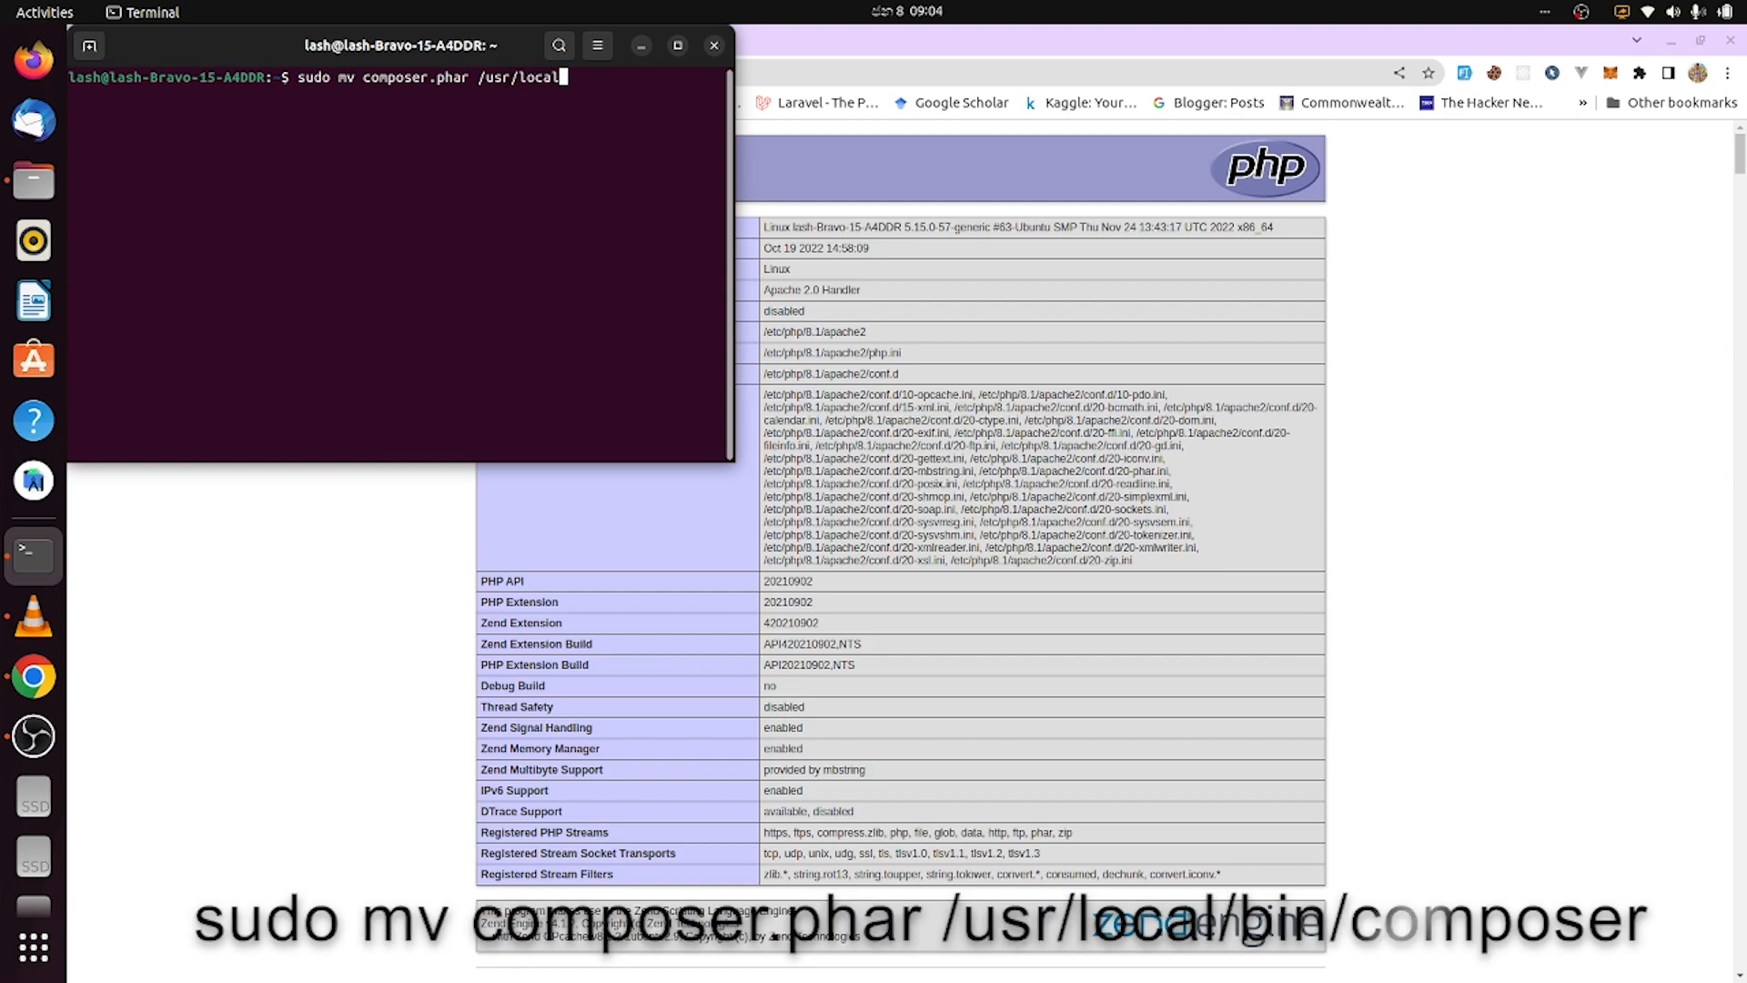
{"action": "type", "text": "/bin"}
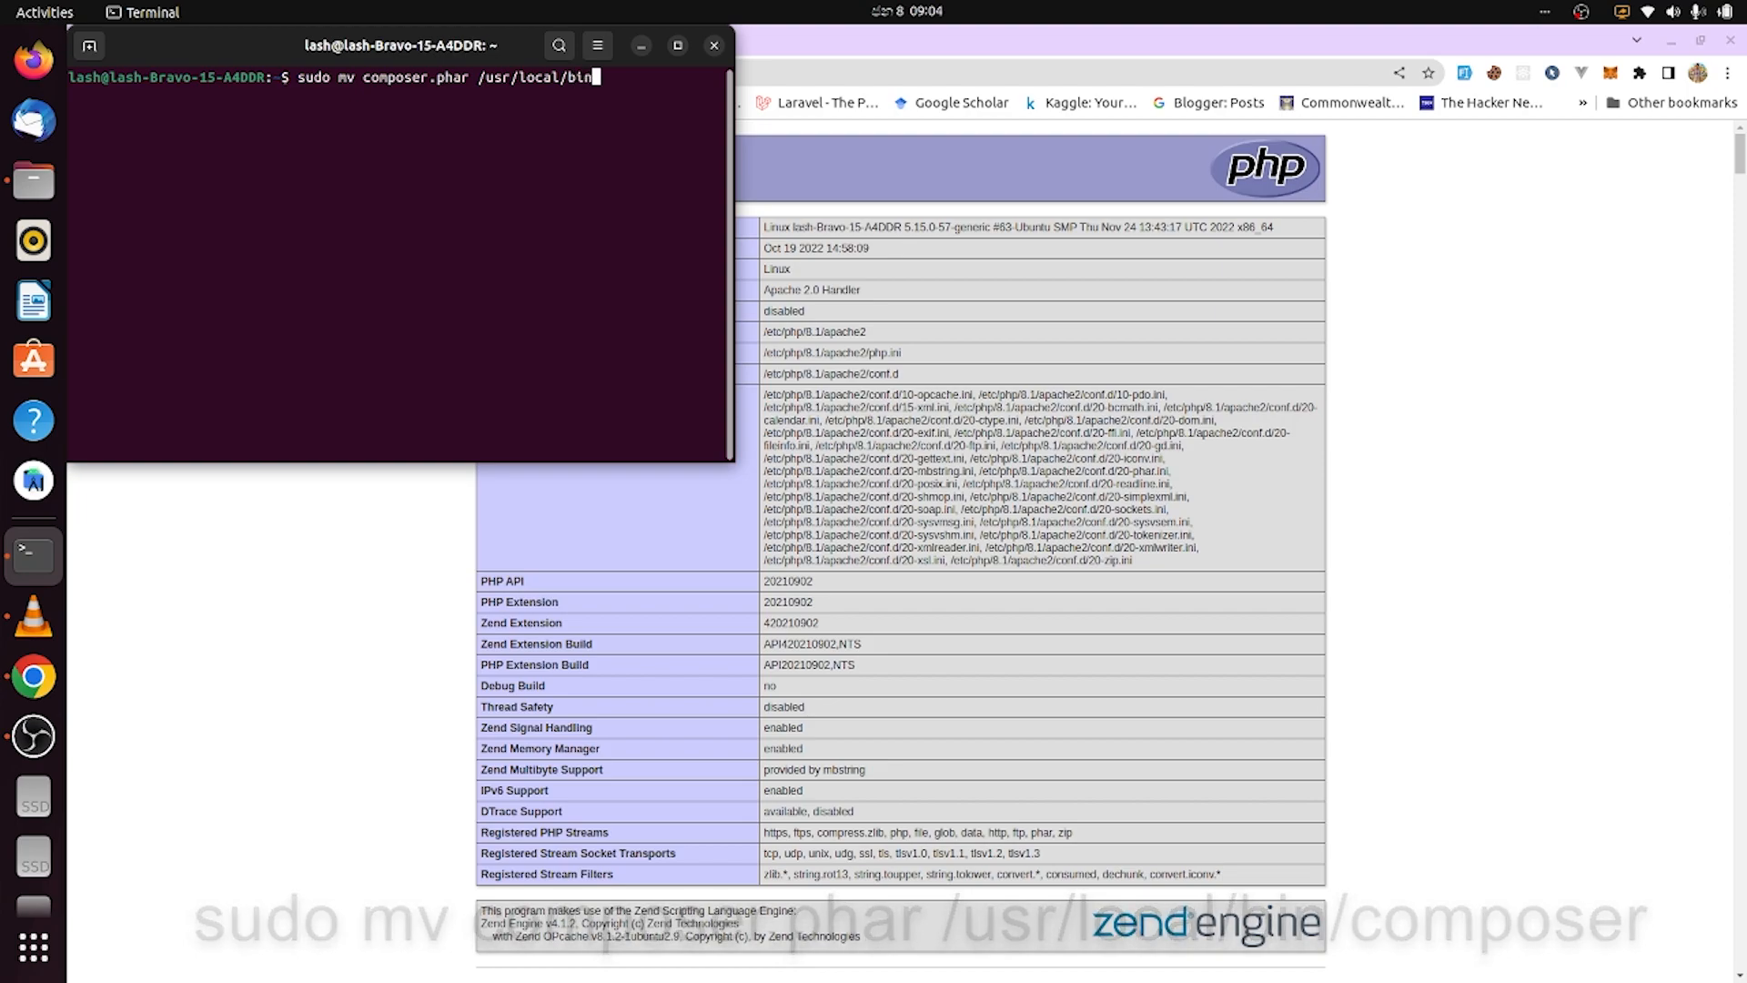
{"action": "type", "text": "composer"}
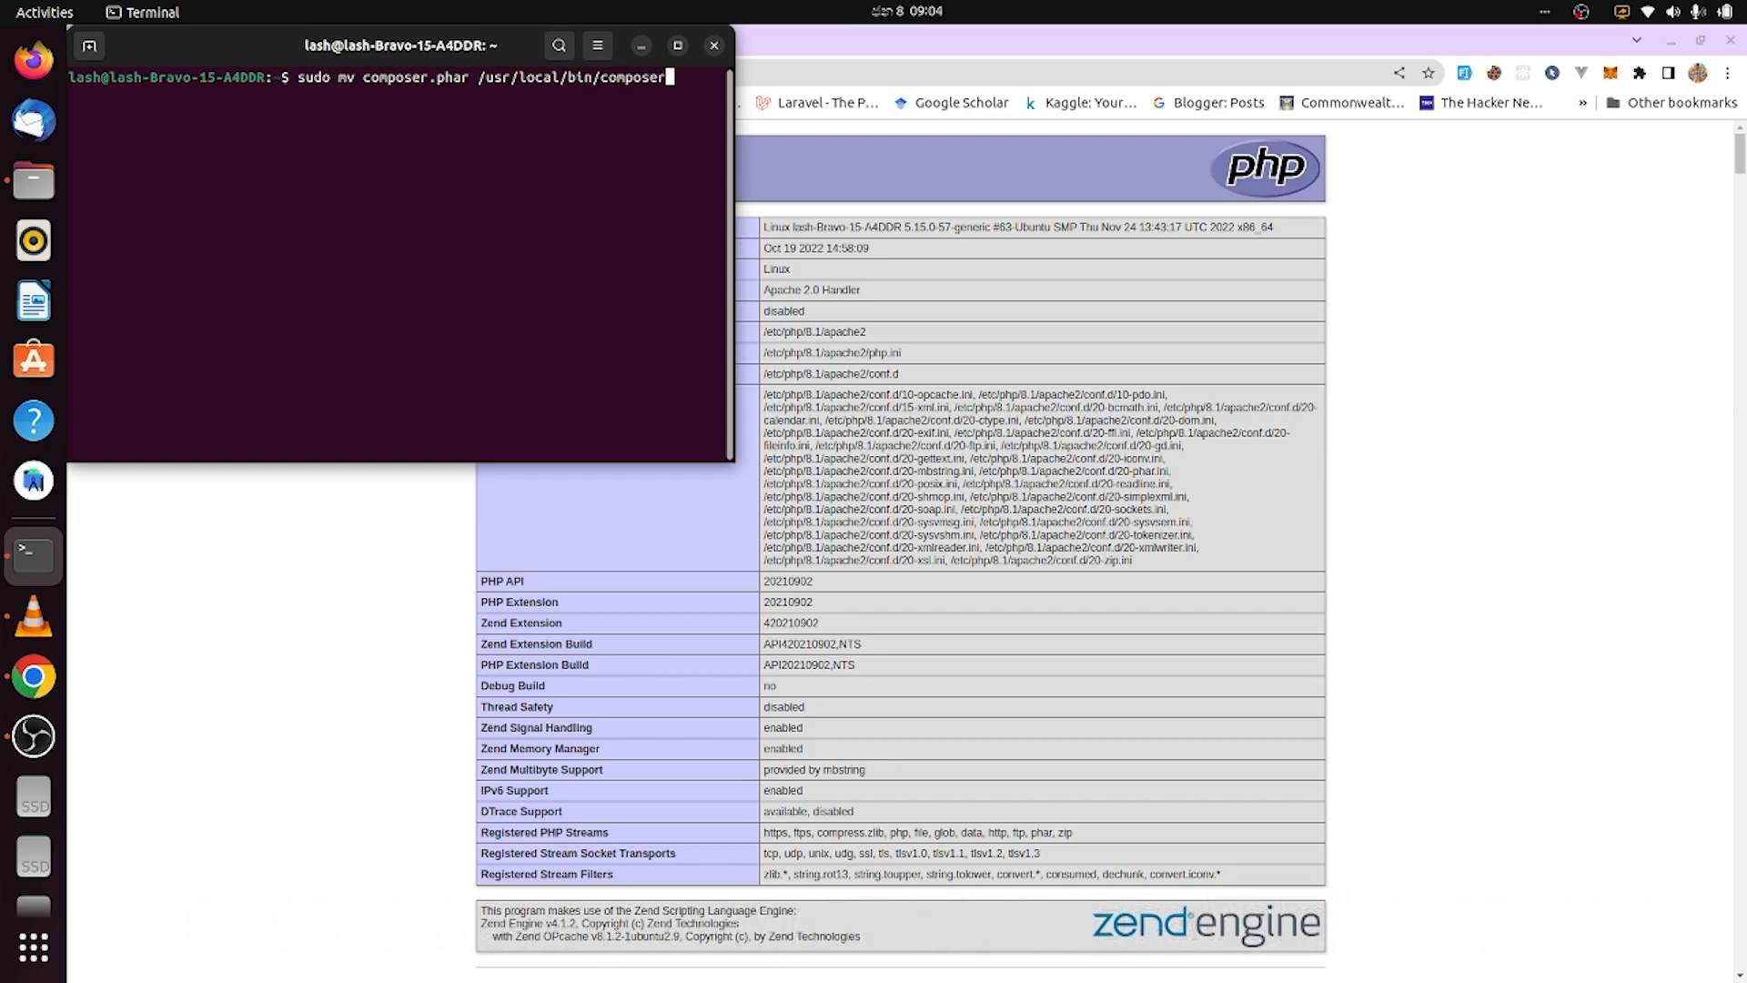
{"action": "key", "text": "Return"}
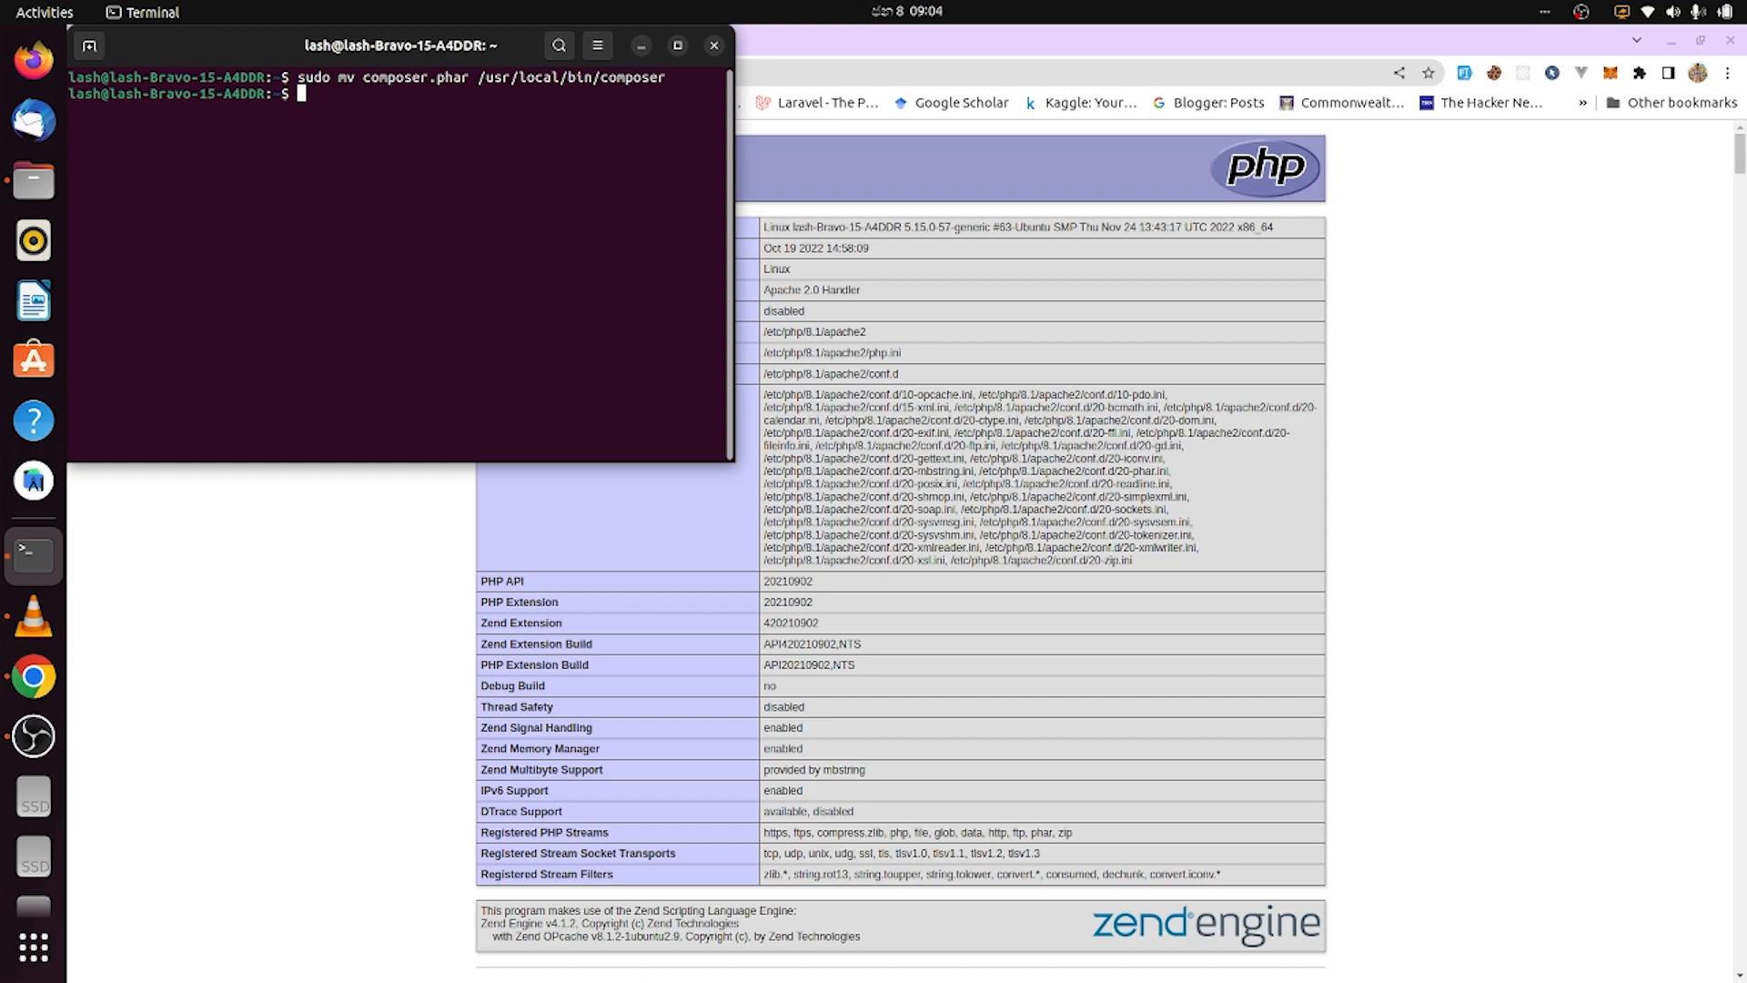
- Make /usr/local/bin/composer executable with sudo chmod +x
{"action": "type", "text": "sudo ch"}
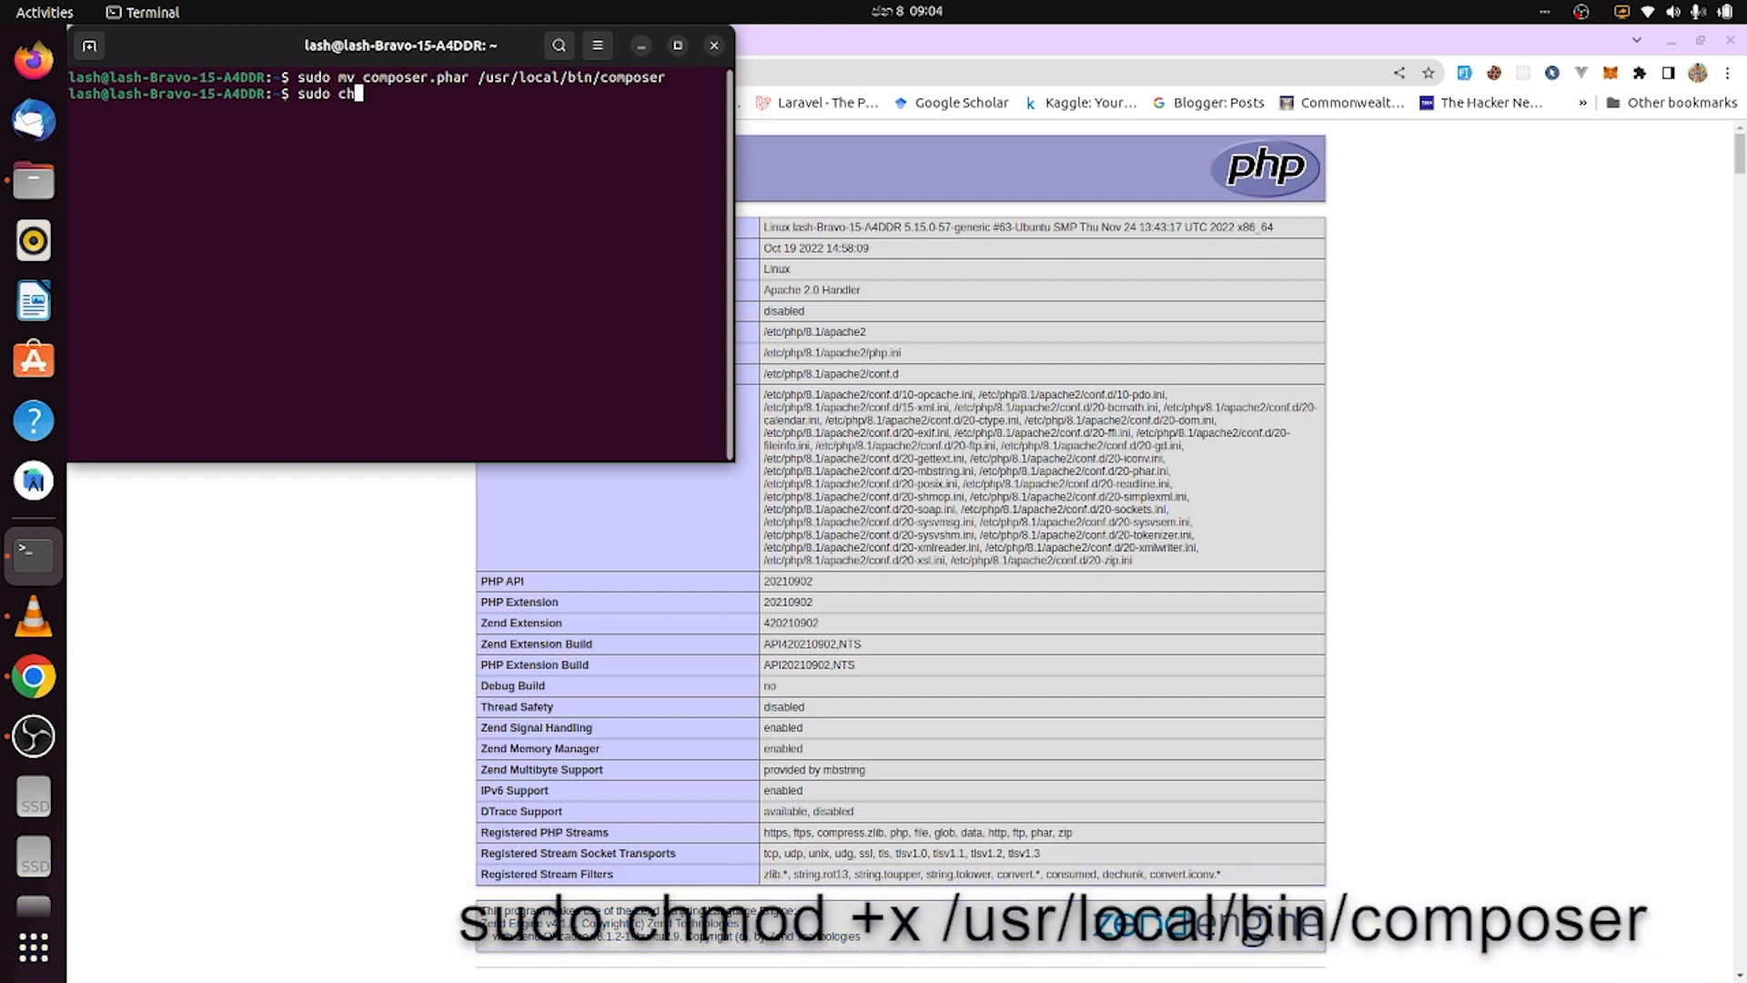
{"action": "type", "text": "mod"}
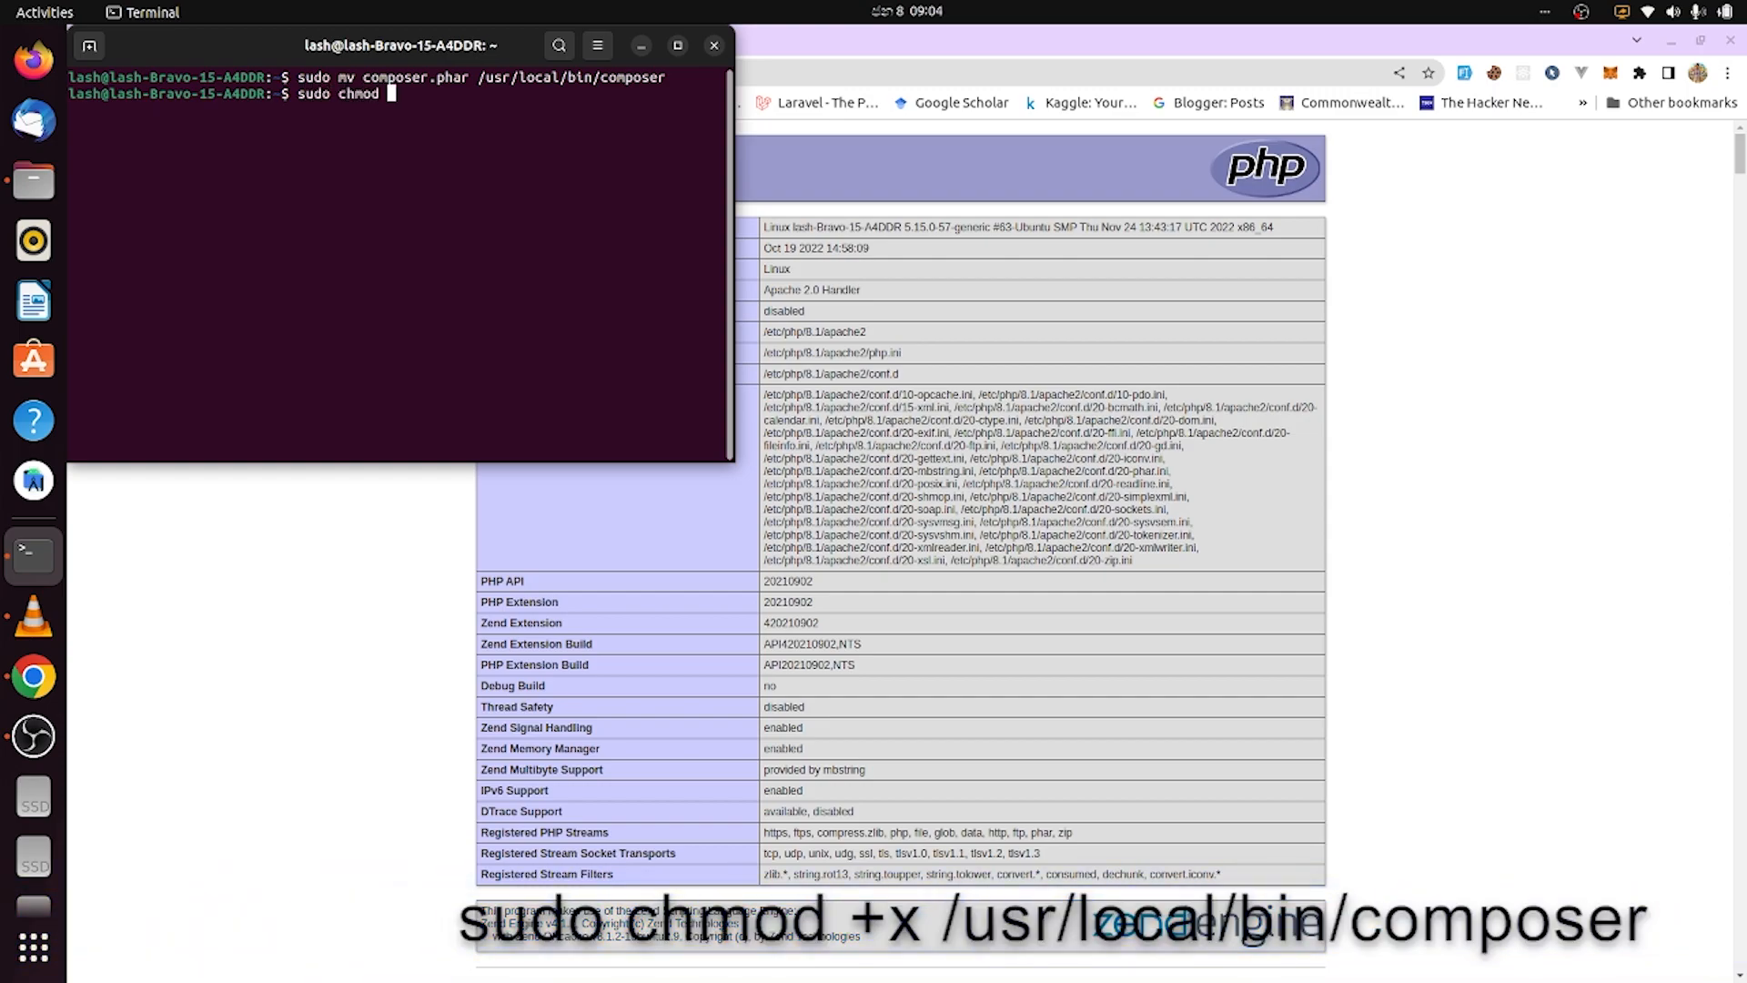
{"action": "type", "text": "+"}
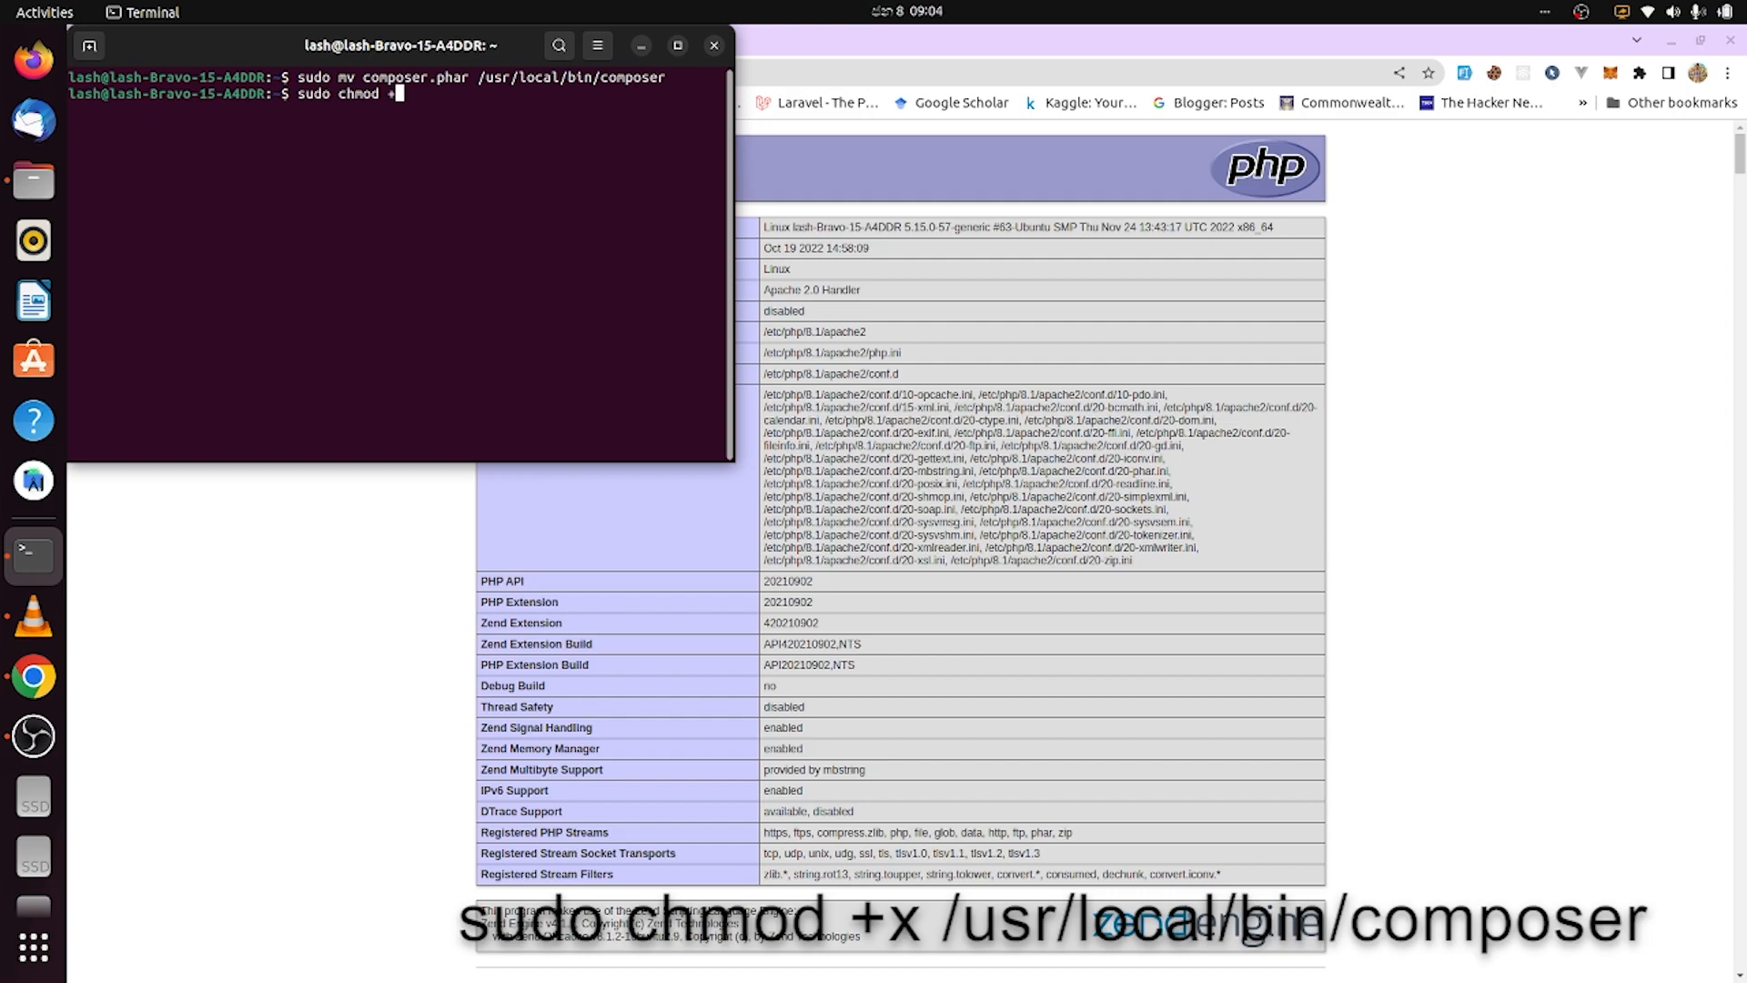
{"action": "type", "text": "/usr/local/bin/composer"}
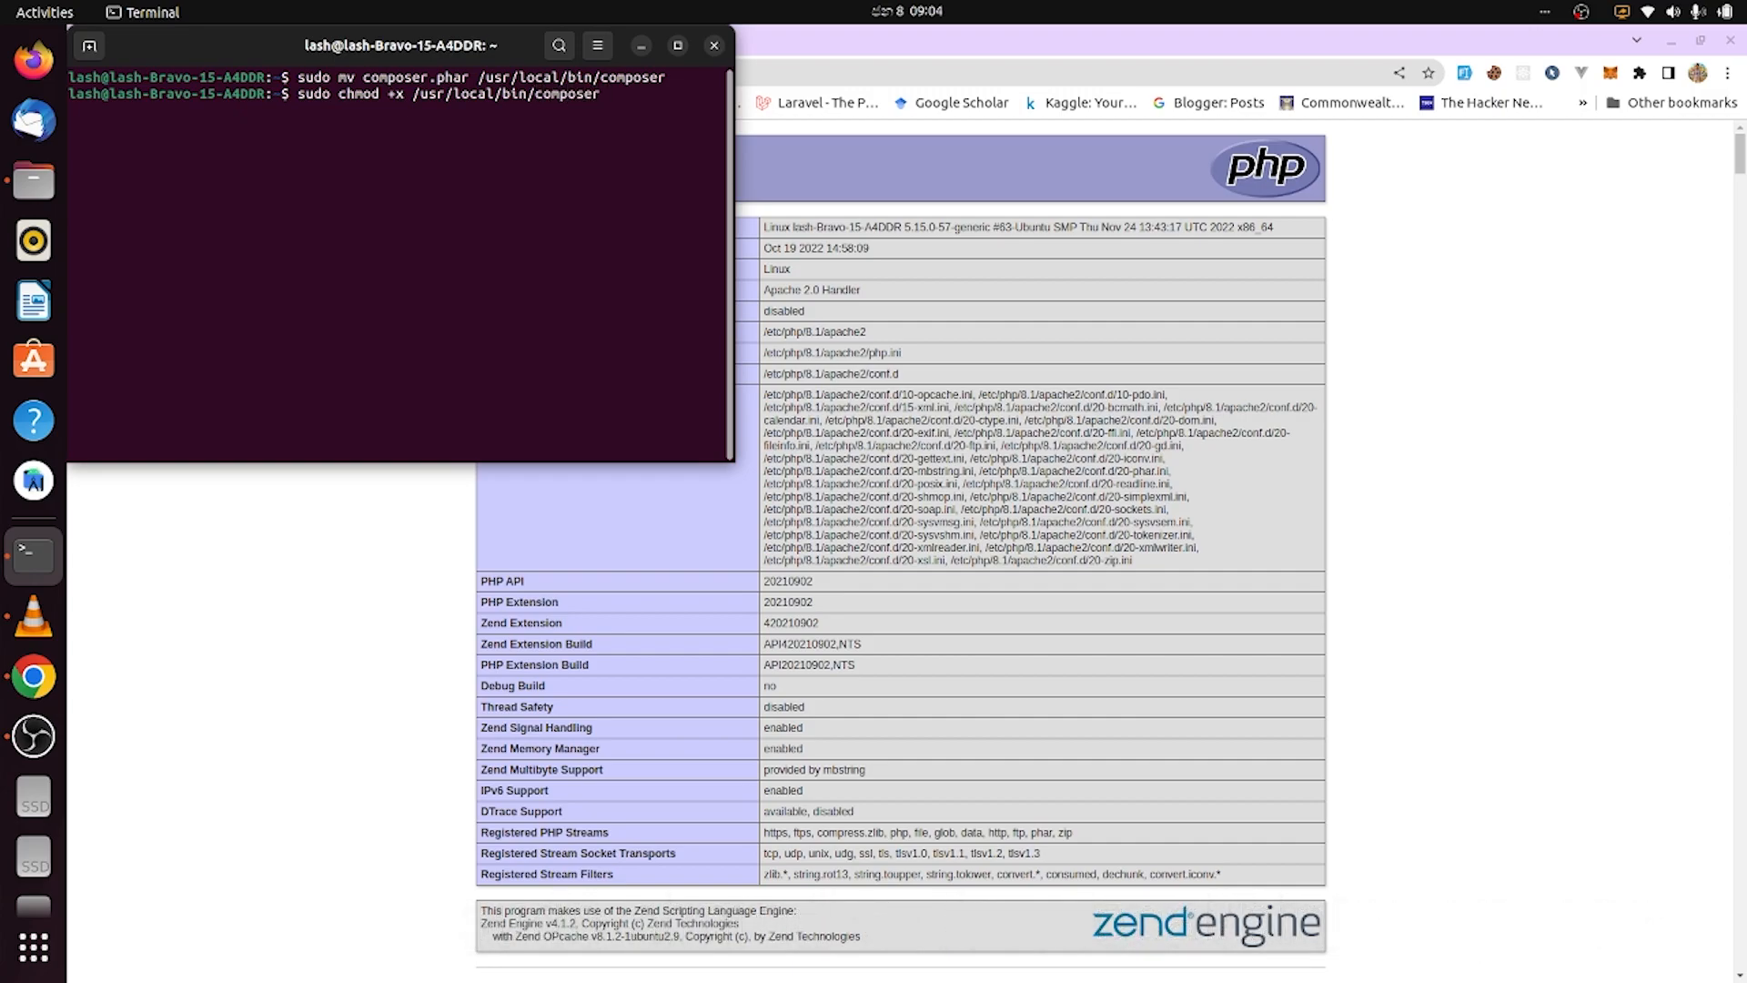
{"action": "key", "text": "Return"}
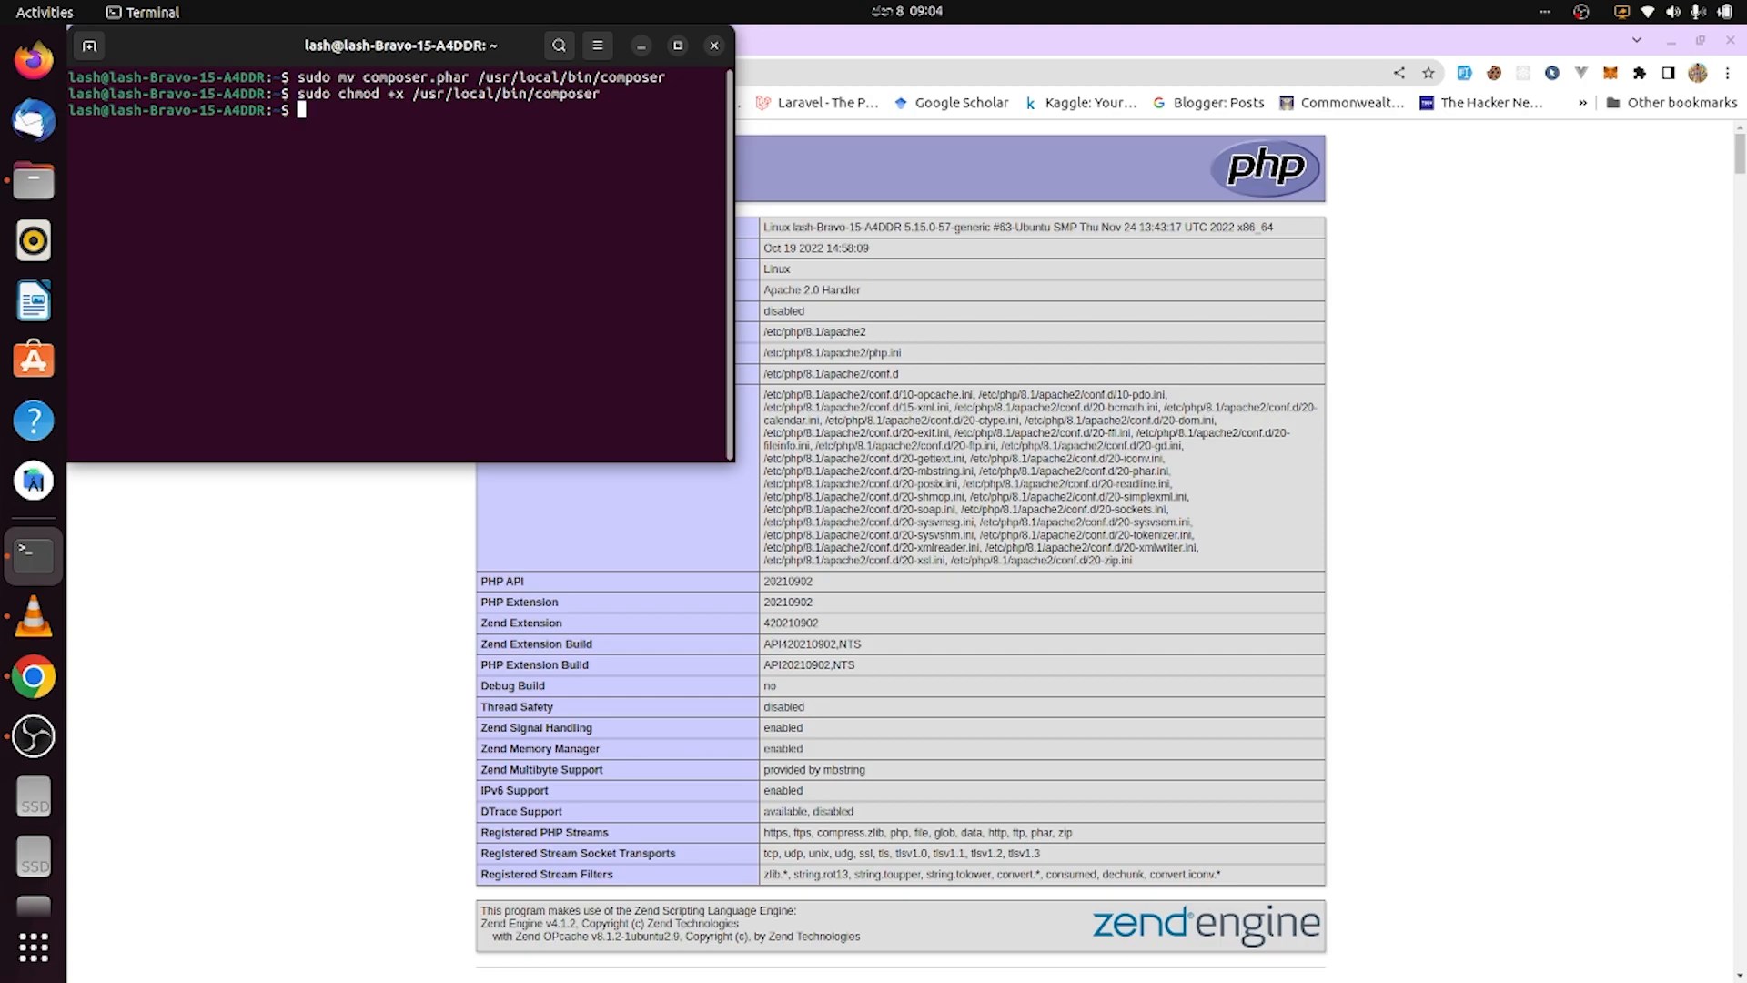
{"action": "mouse_move", "coordinate": [300, 109]}
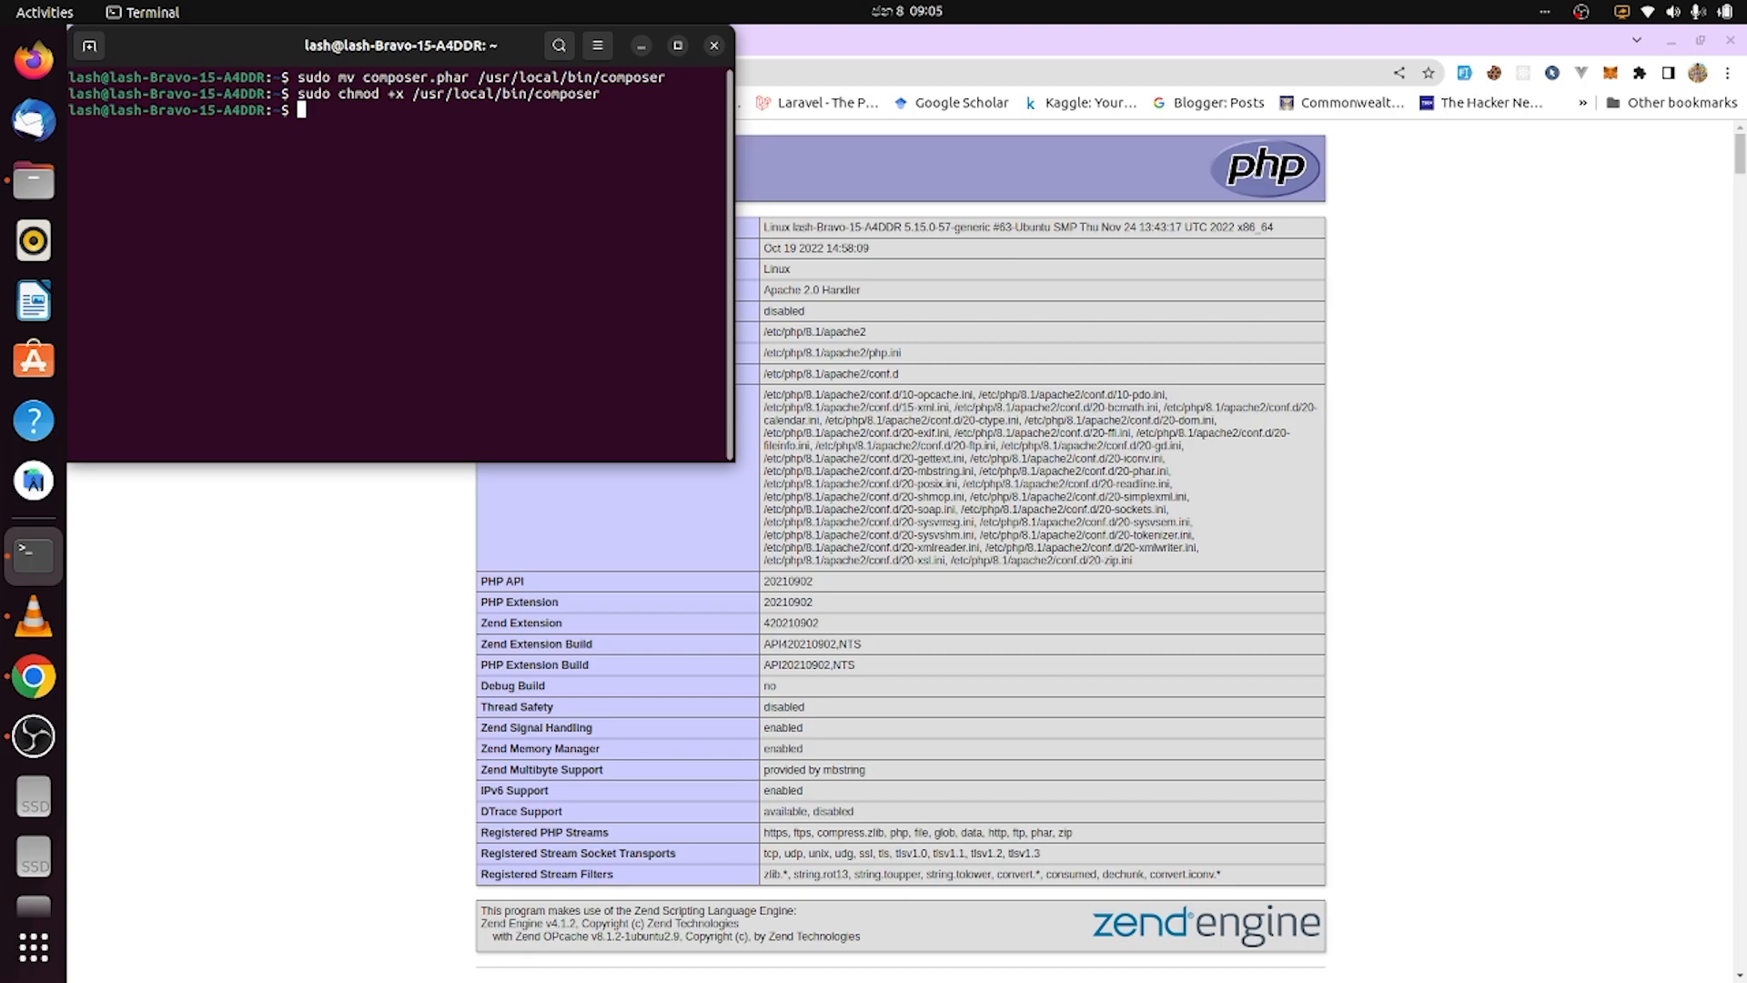
- Run composer create-project --prefer-dist laravel/laravel myfirstlaravelapp, which fails on the missing curl extension
{"action": "type", "text": "compsoer"}
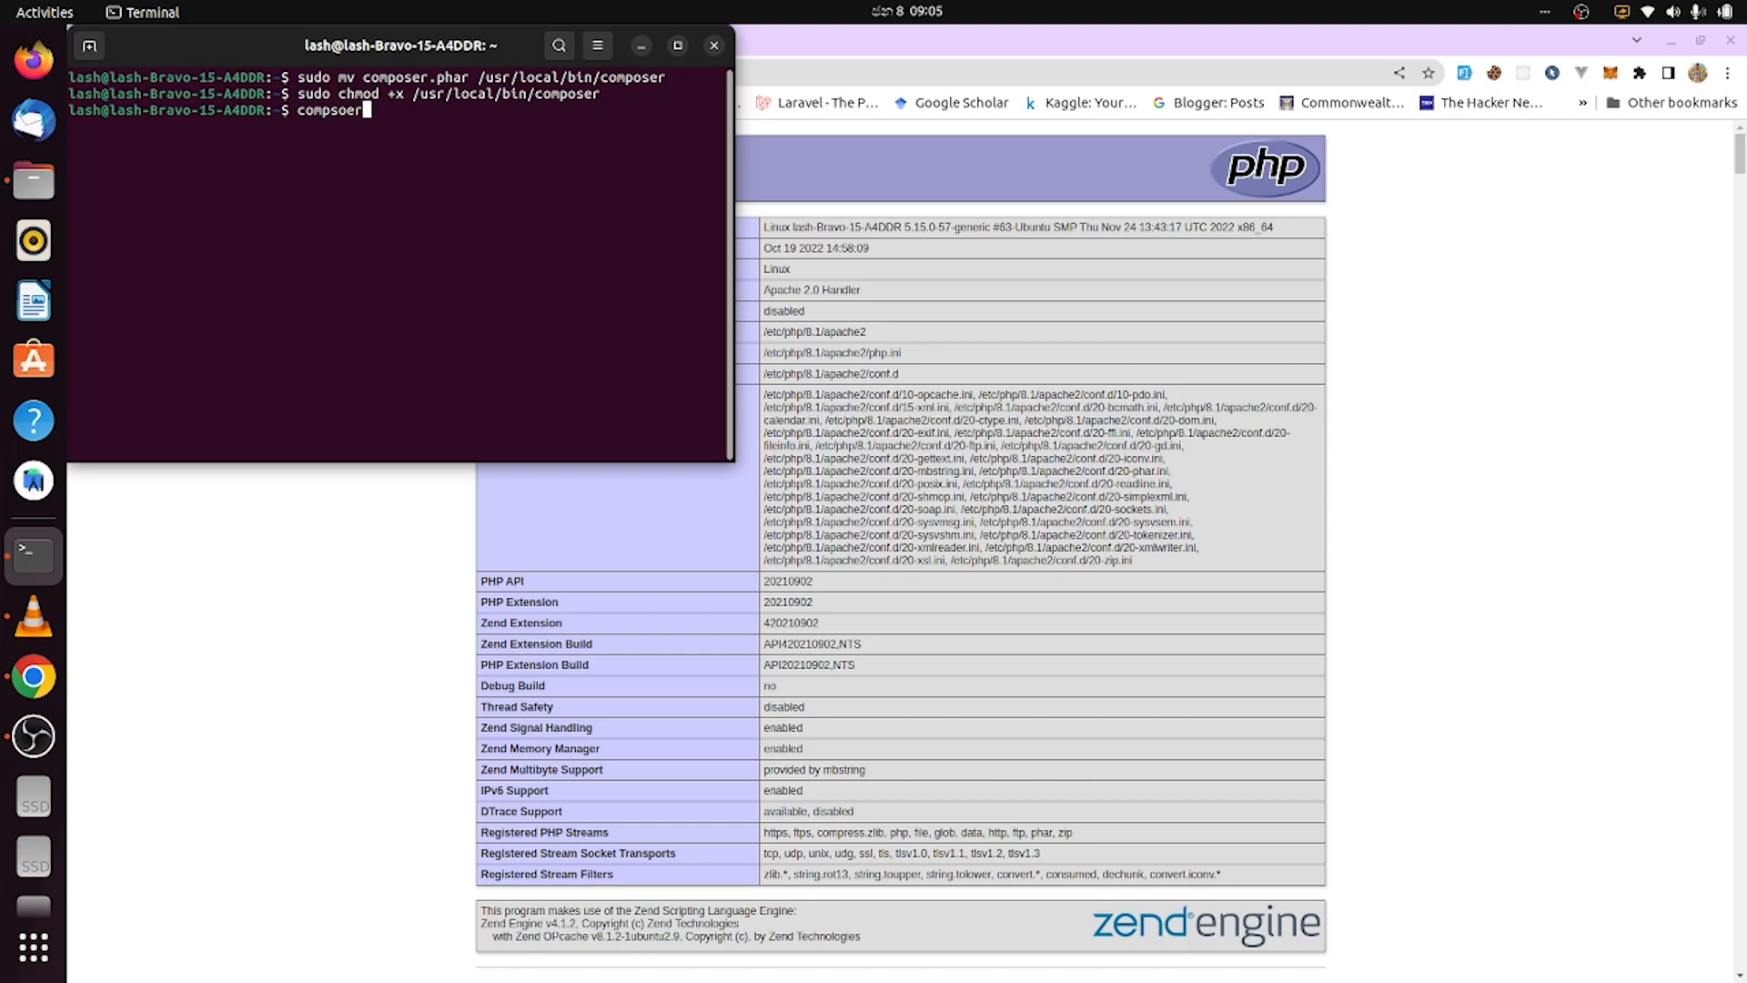
{"action": "key", "text": "BackSpace"}
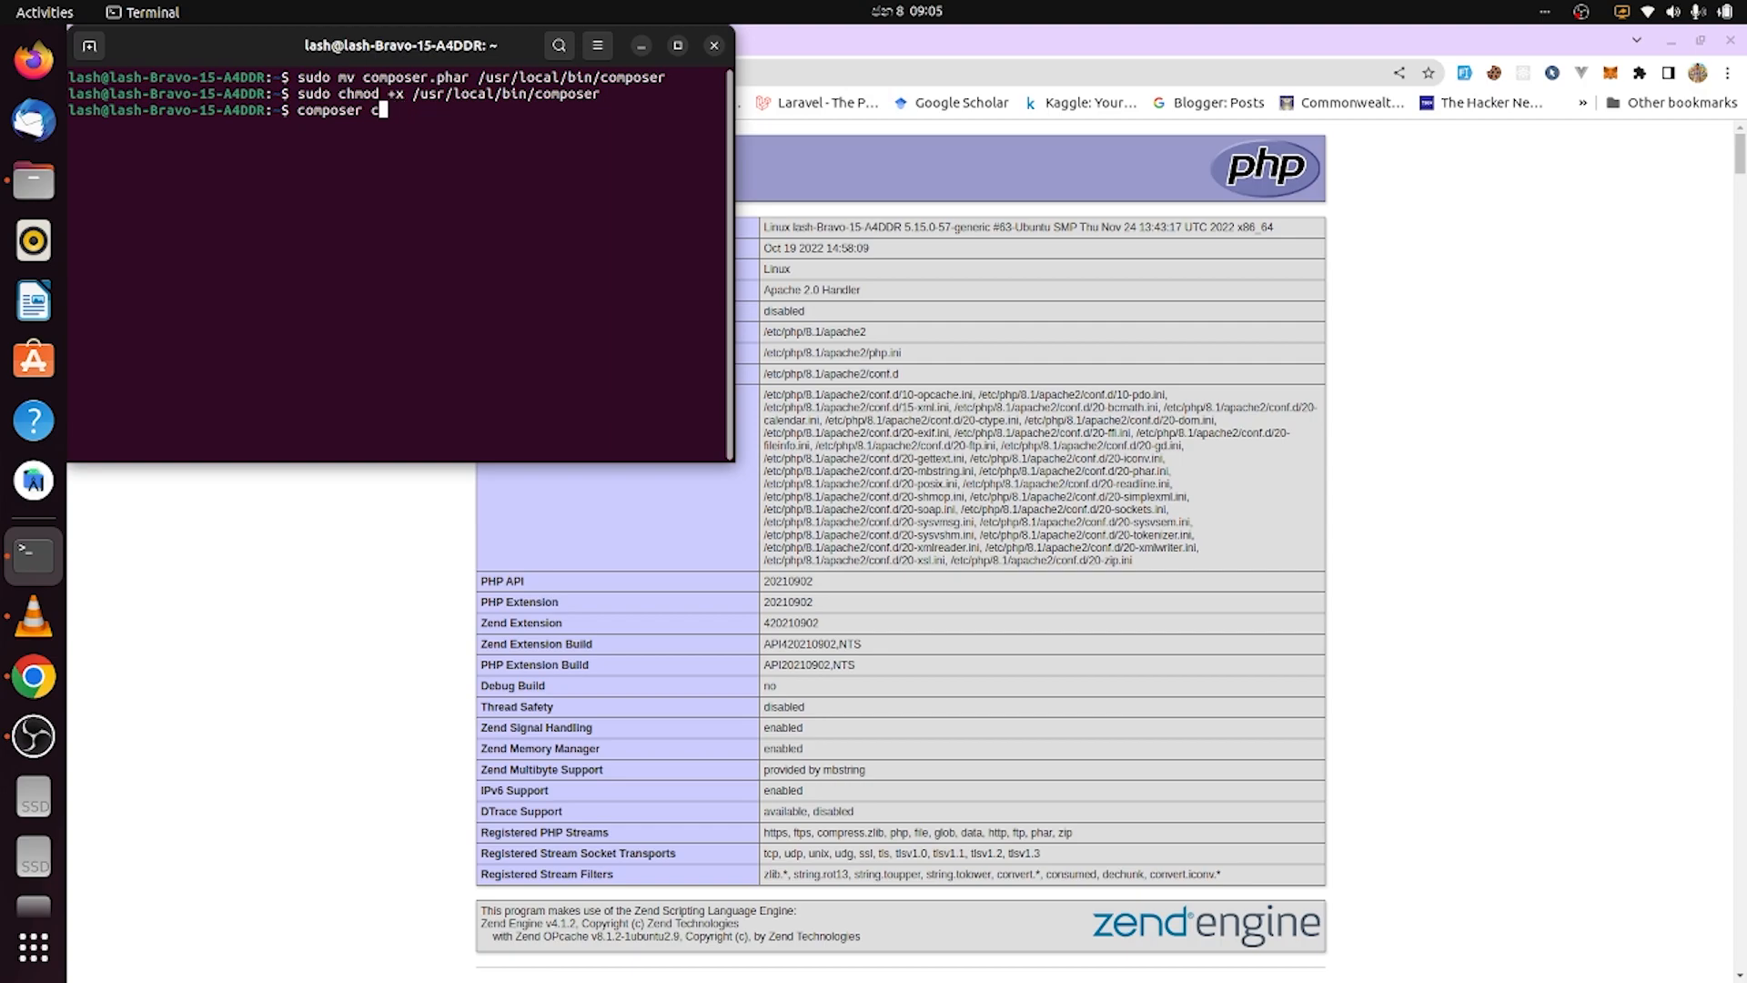
{"action": "type", "text": "reate-project --prefer-dist laravel/laravel"}
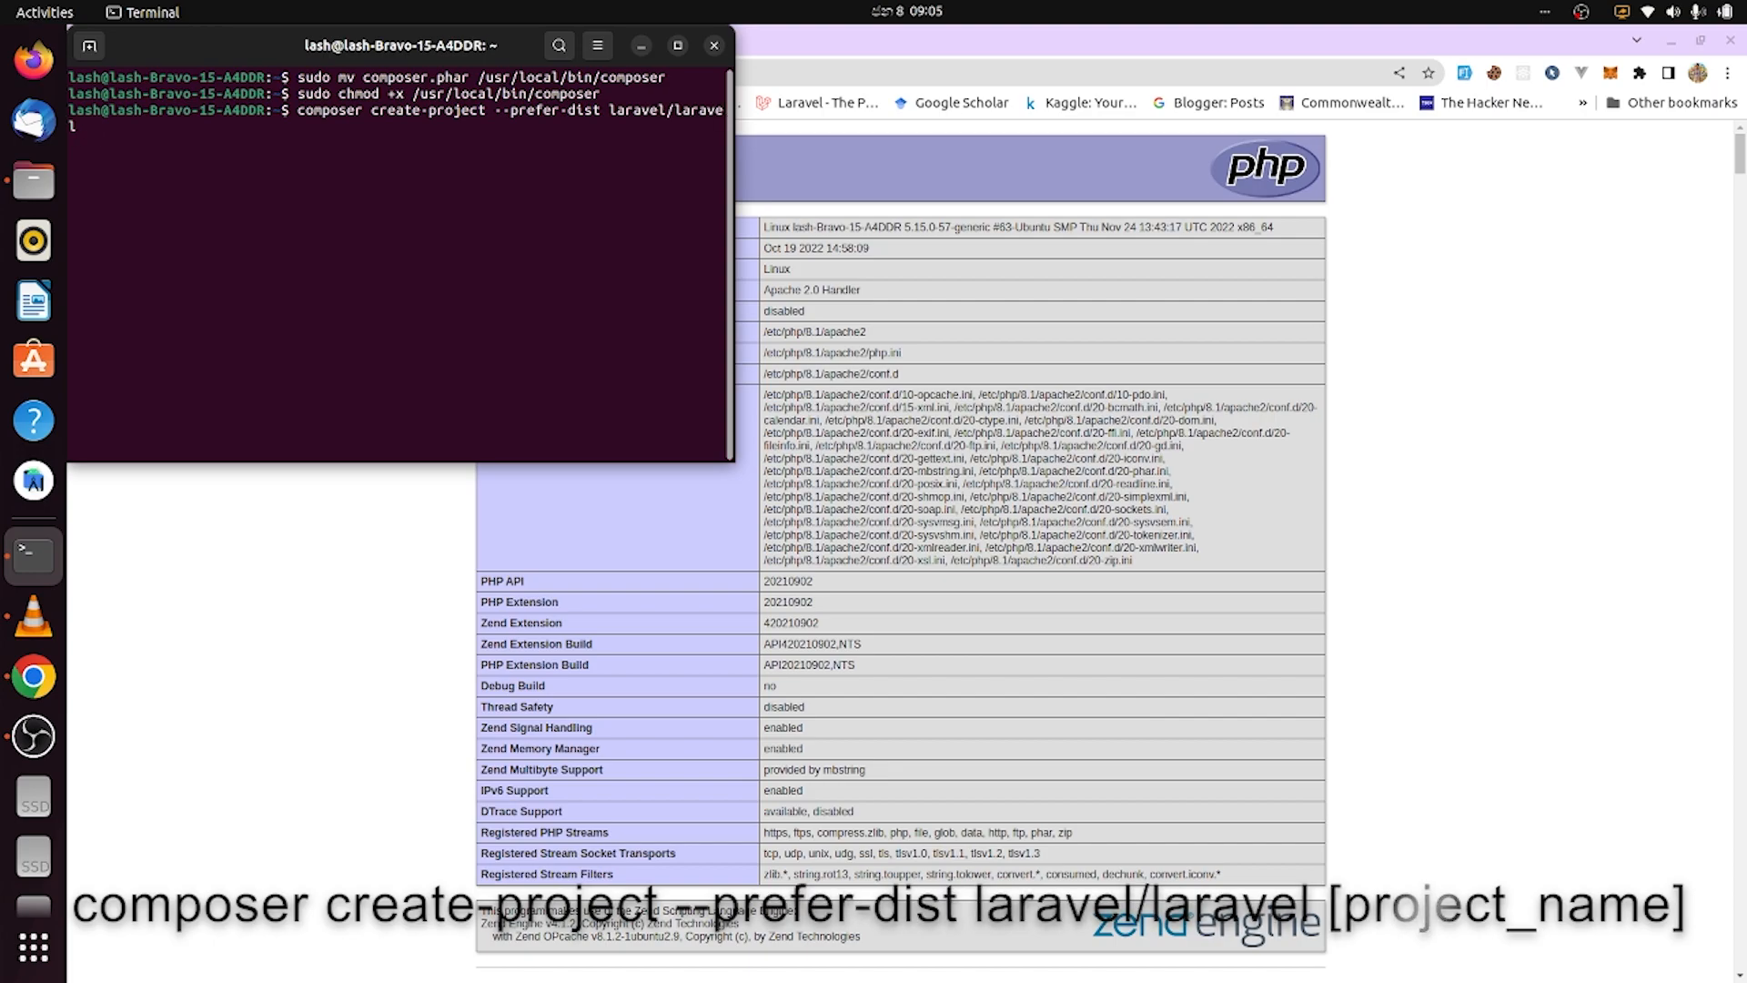
{"action": "type", "text": "mya"}
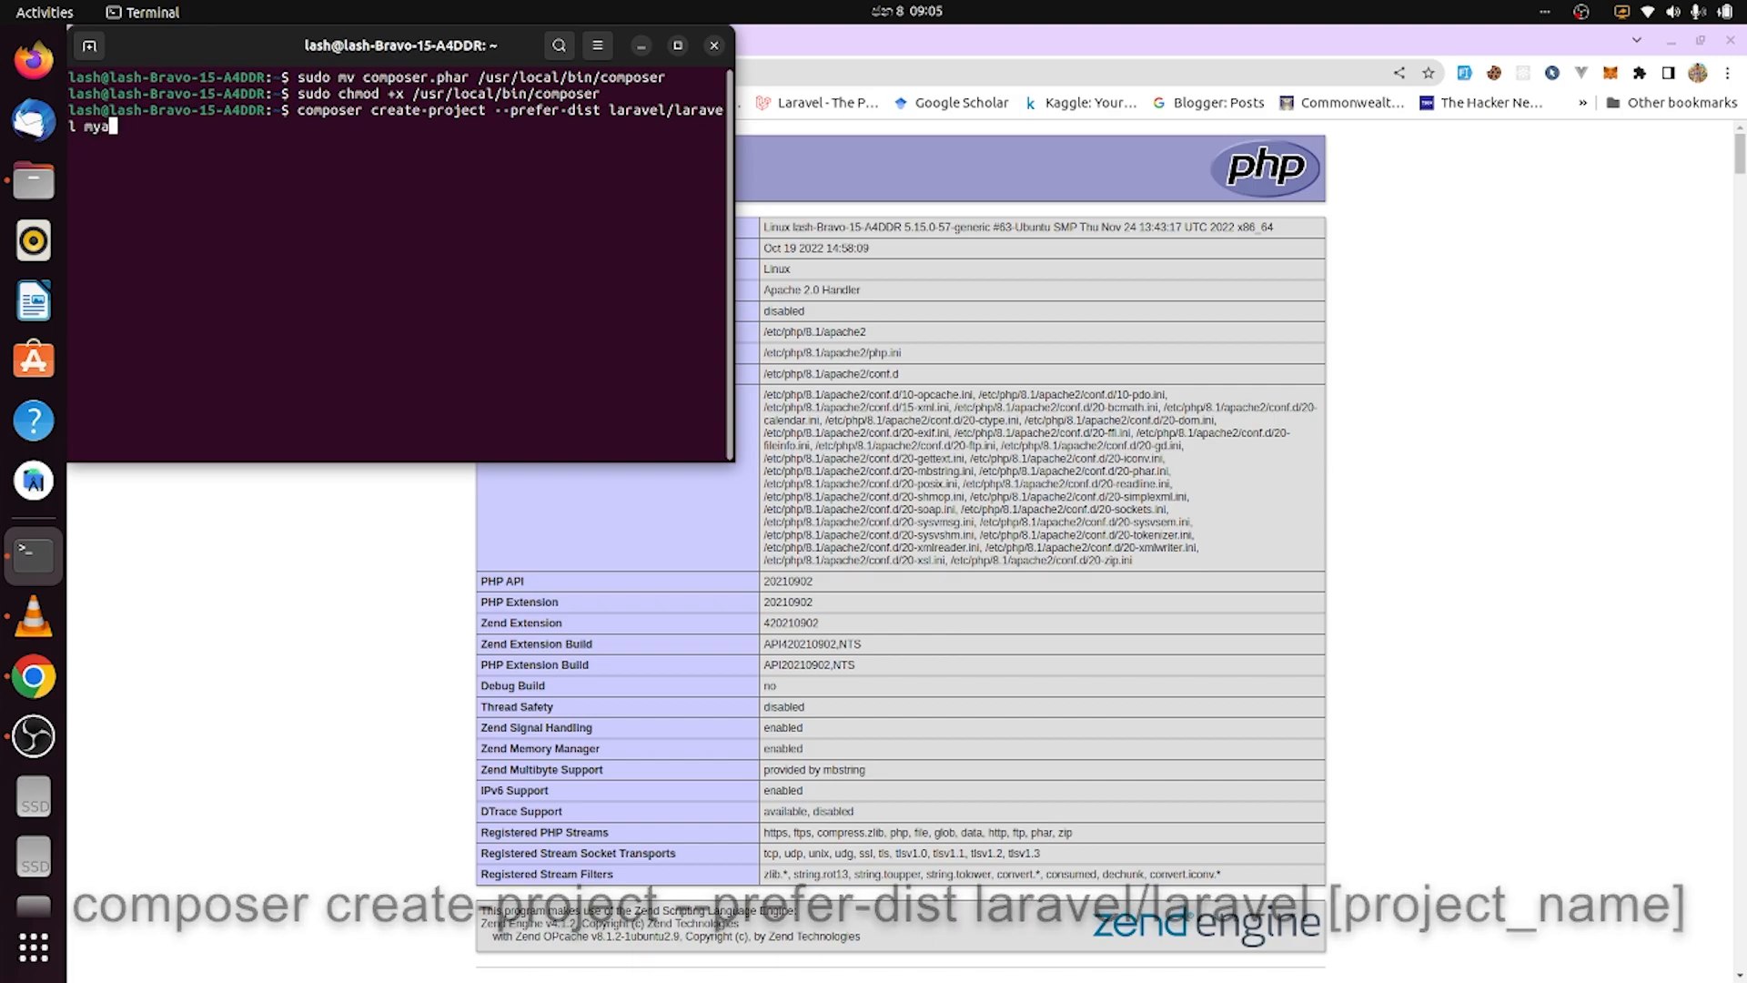
{"action": "type", "text": "pp"}
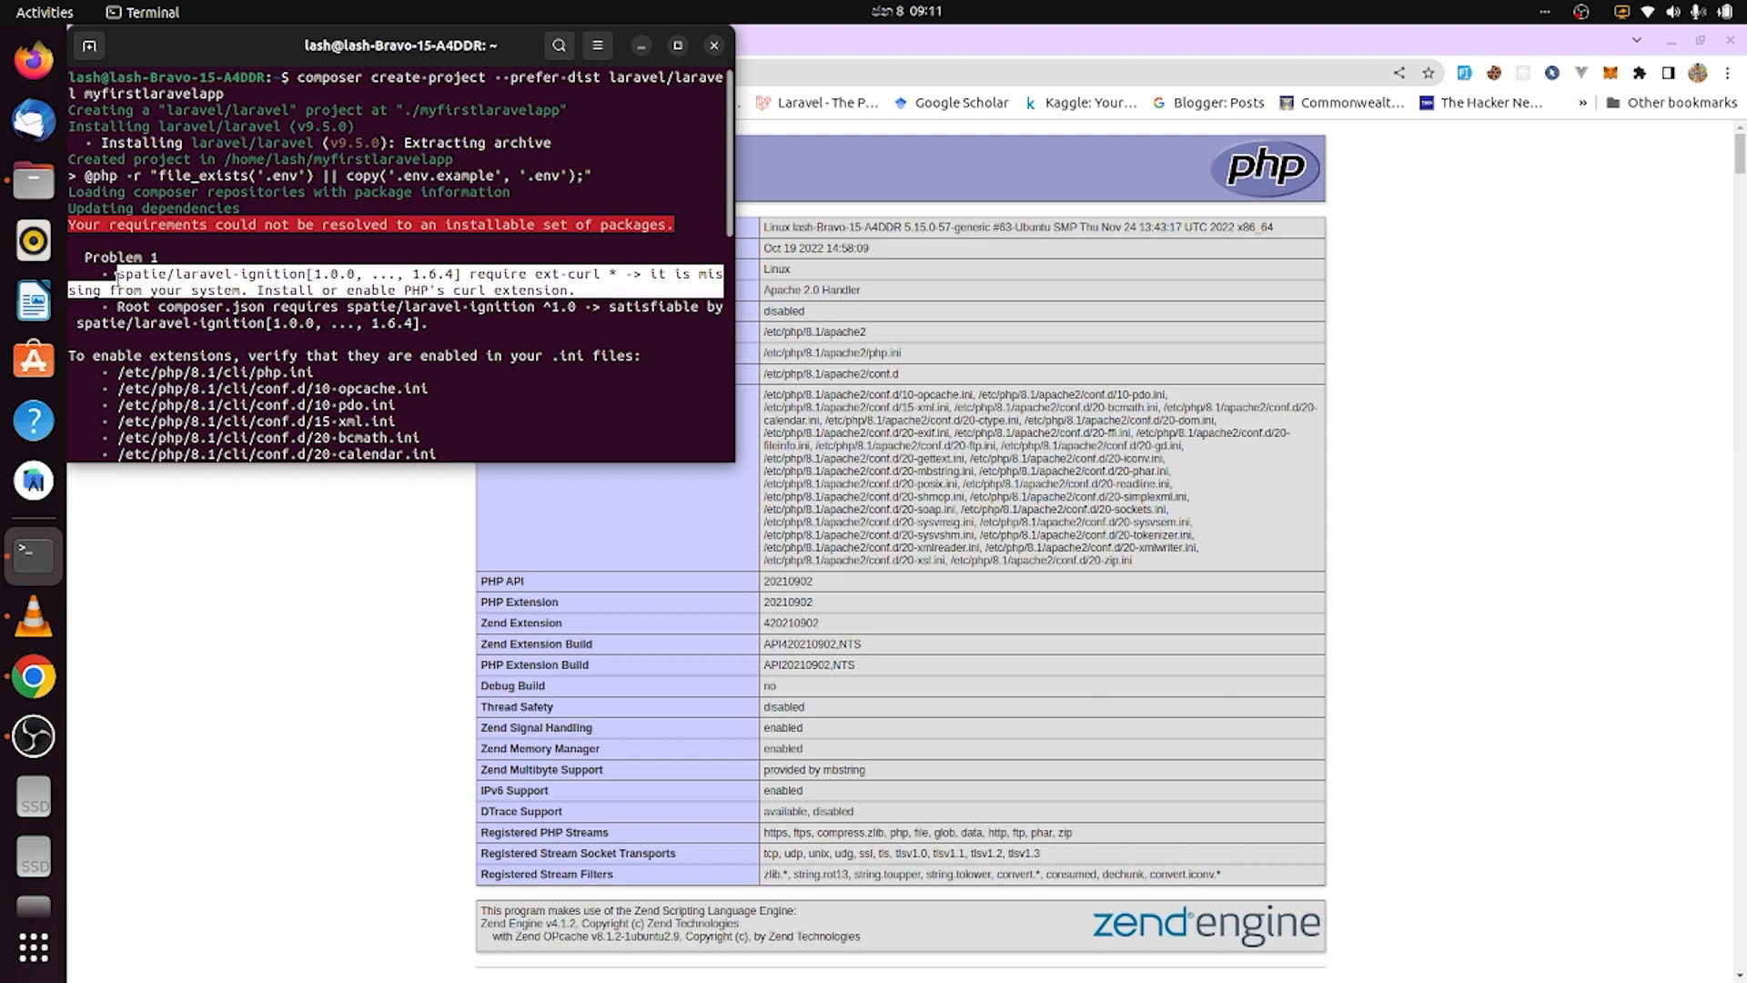
{"action": "mouse_move", "coordinate": [858, 46]}
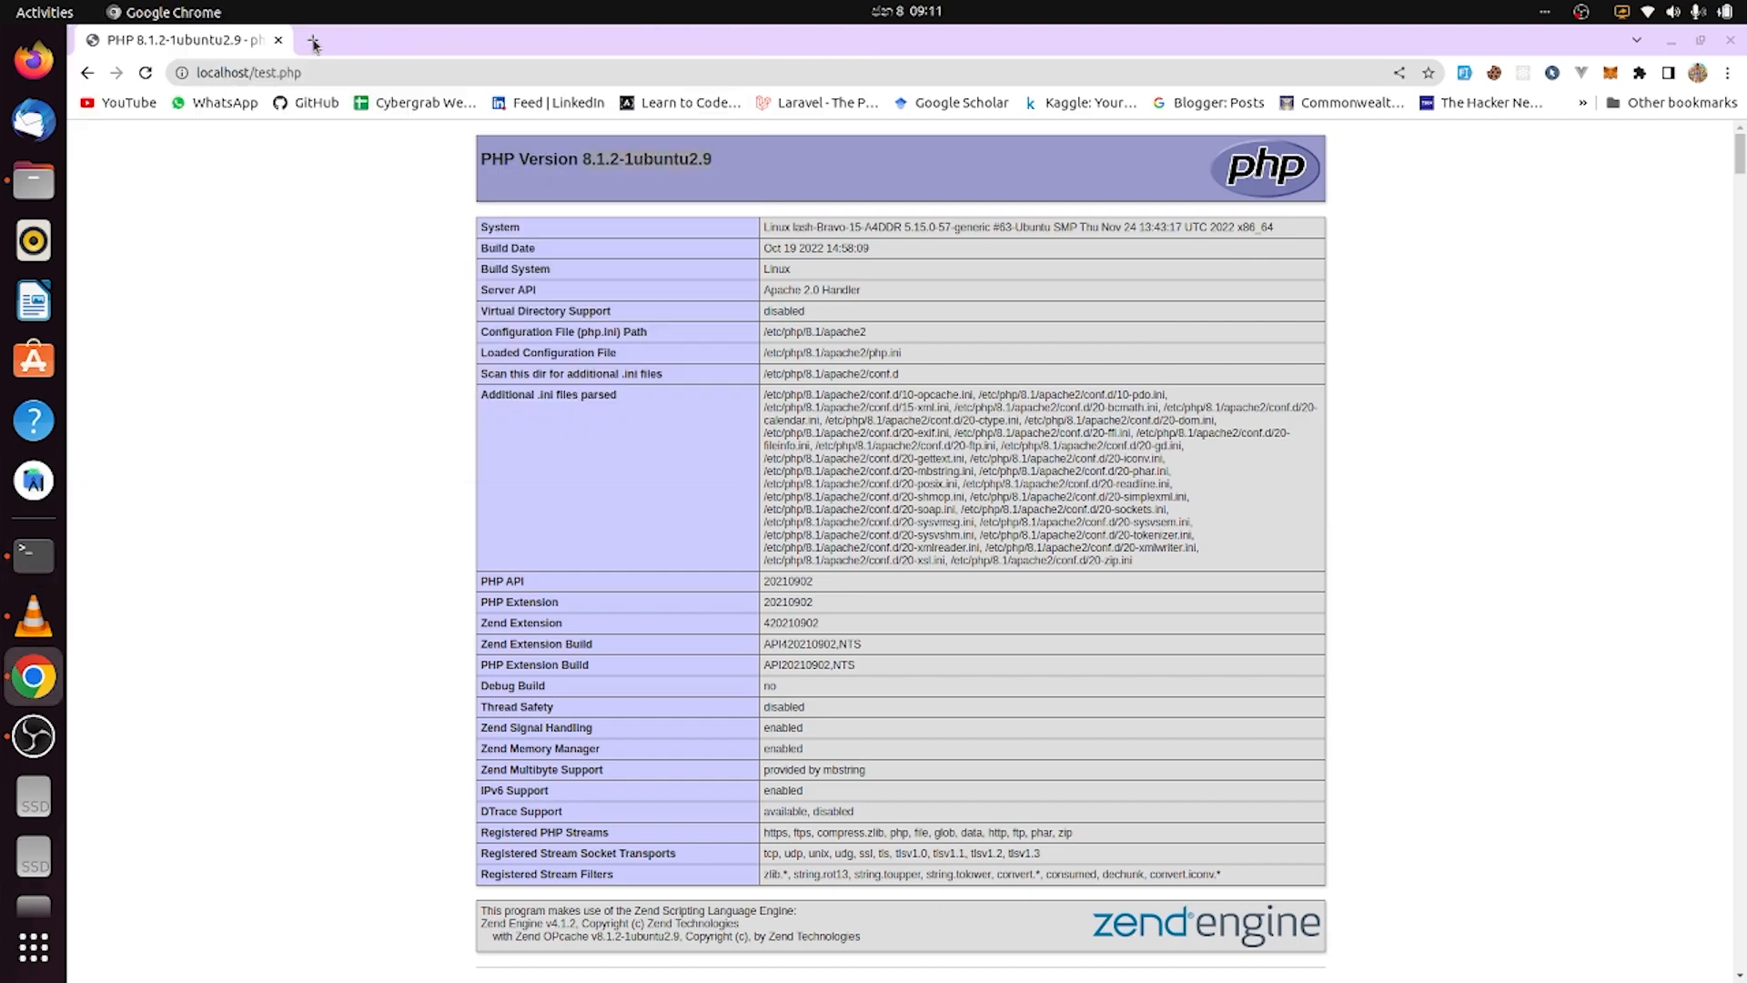
- Search the ext-curl error in a new tab and read the Stack Overflow answer on installing php-curl
{"action": "left_click", "coordinate": [313, 40]}
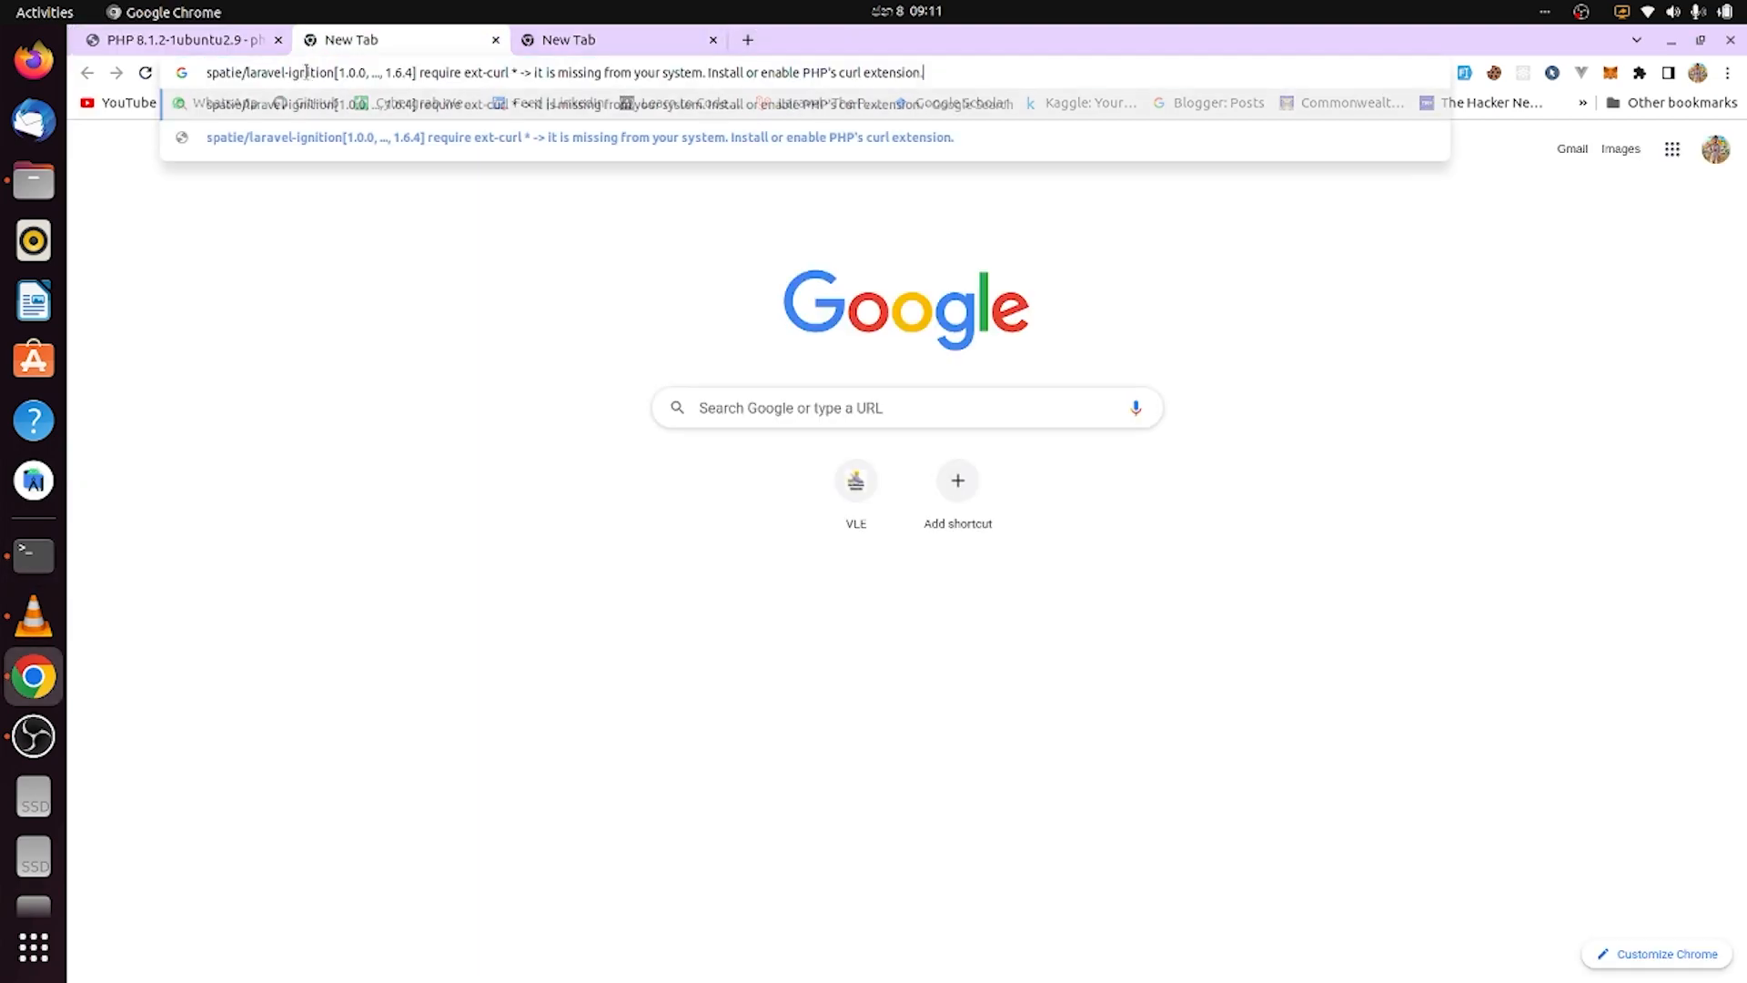
{"action": "key", "text": "Return"}
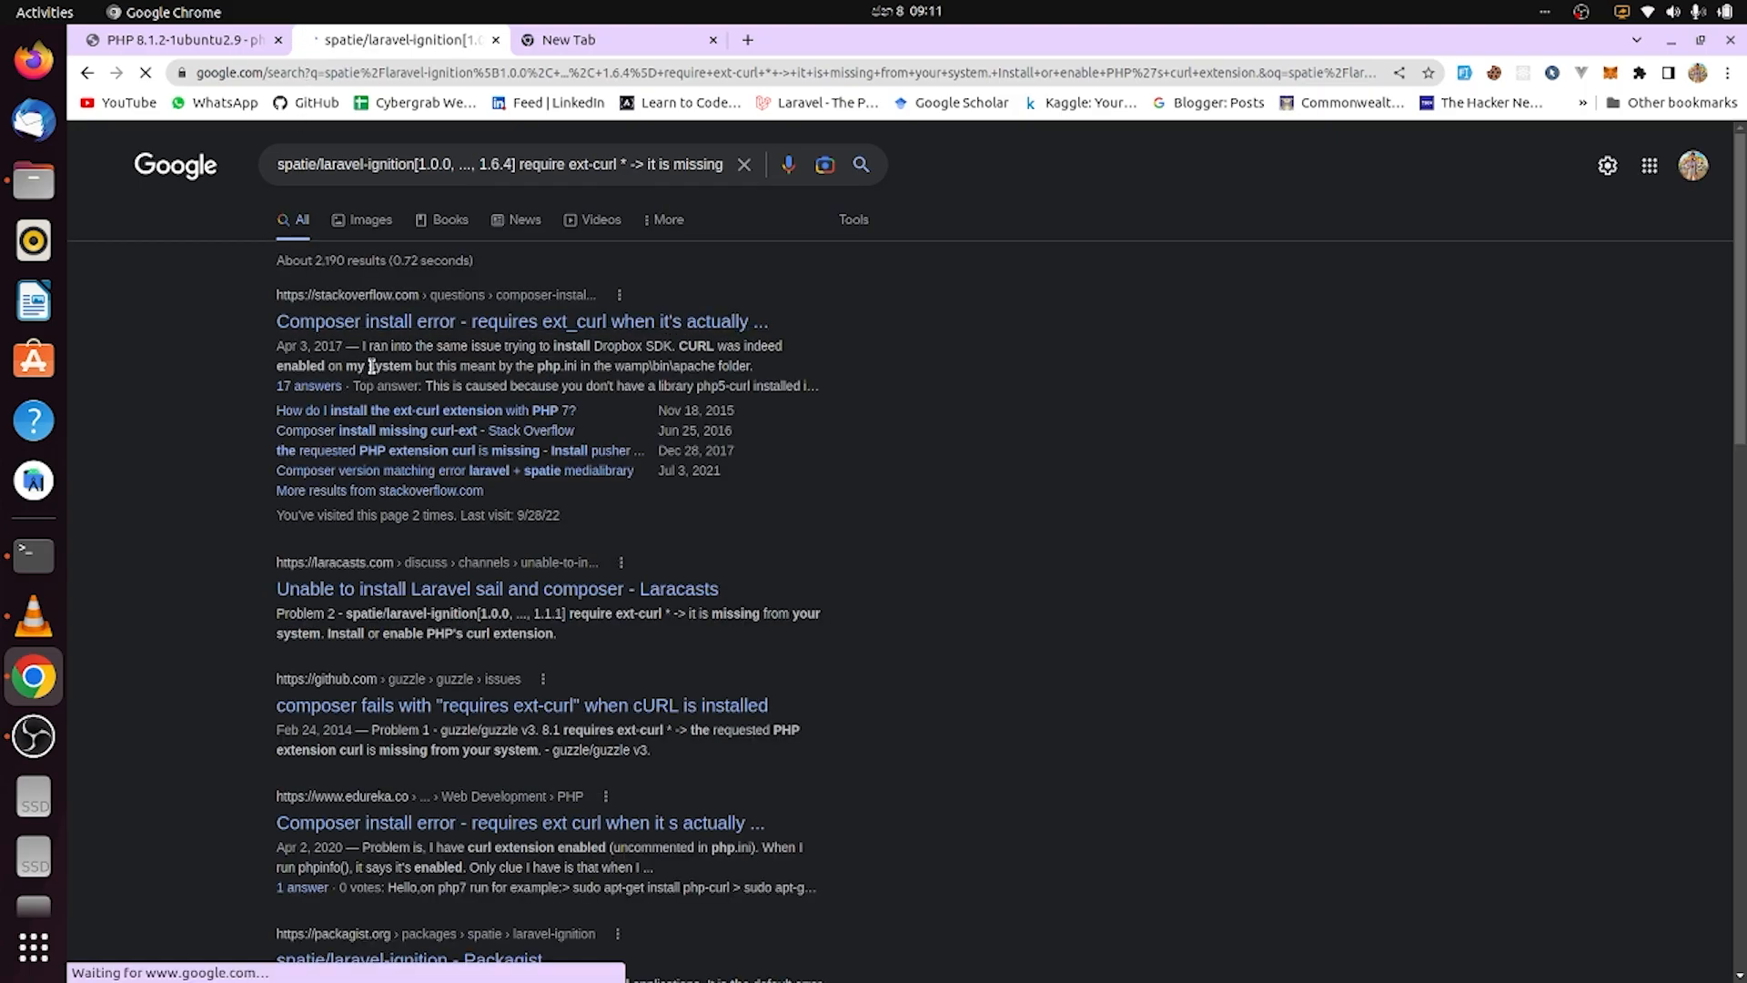
{"action": "left_click", "coordinate": [523, 320]}
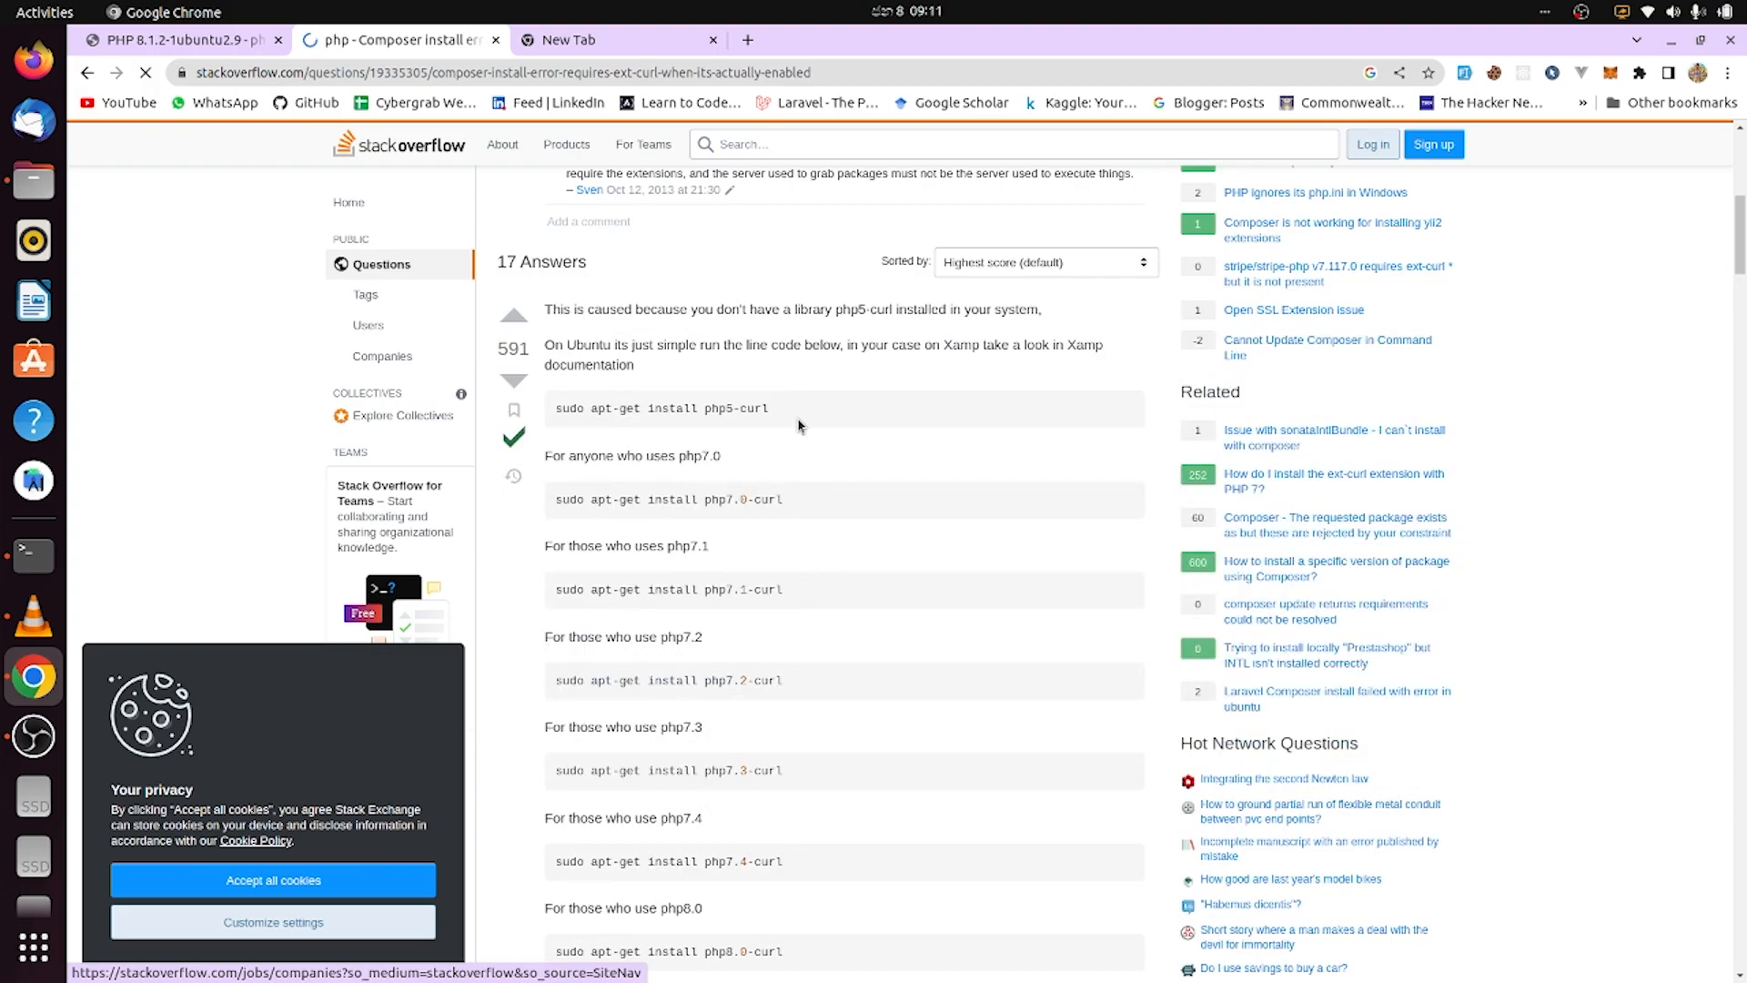
{"action": "scroll", "scroll_direction": "down", "scroll_amount": 3}
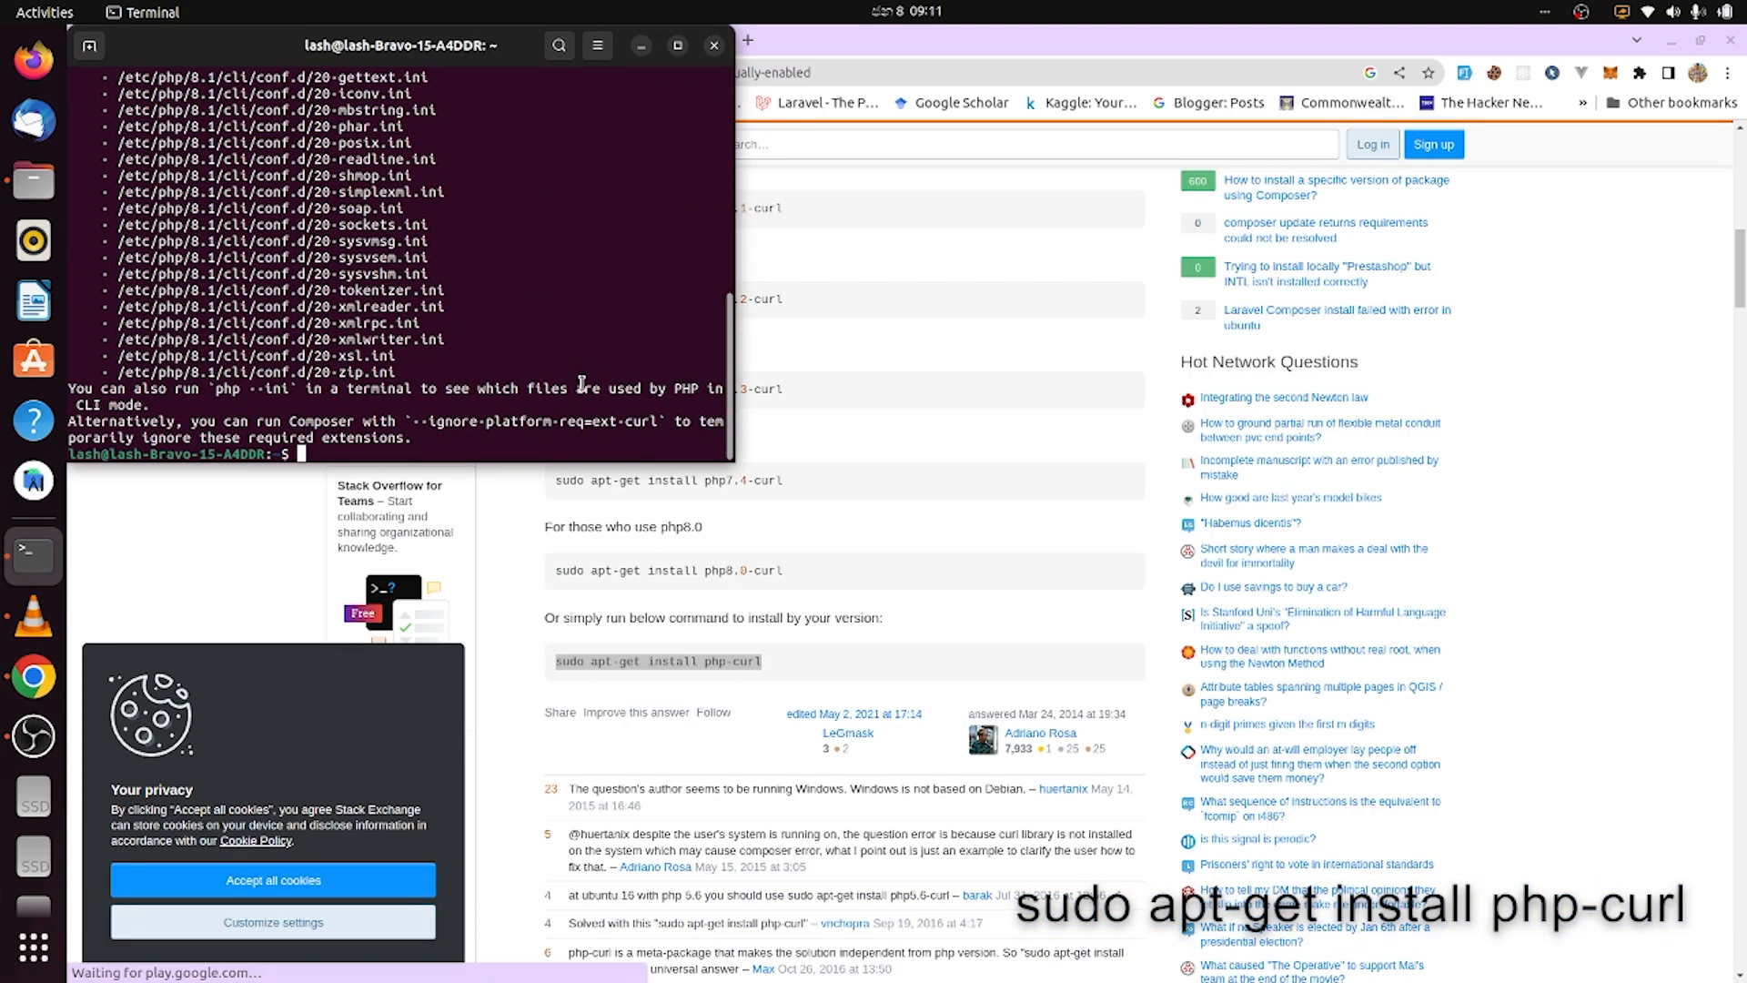
- Install php-curl via sudo apt-get with the password and a Y confirmation, then rerun create-project
{"action": "key", "text": "Return"}
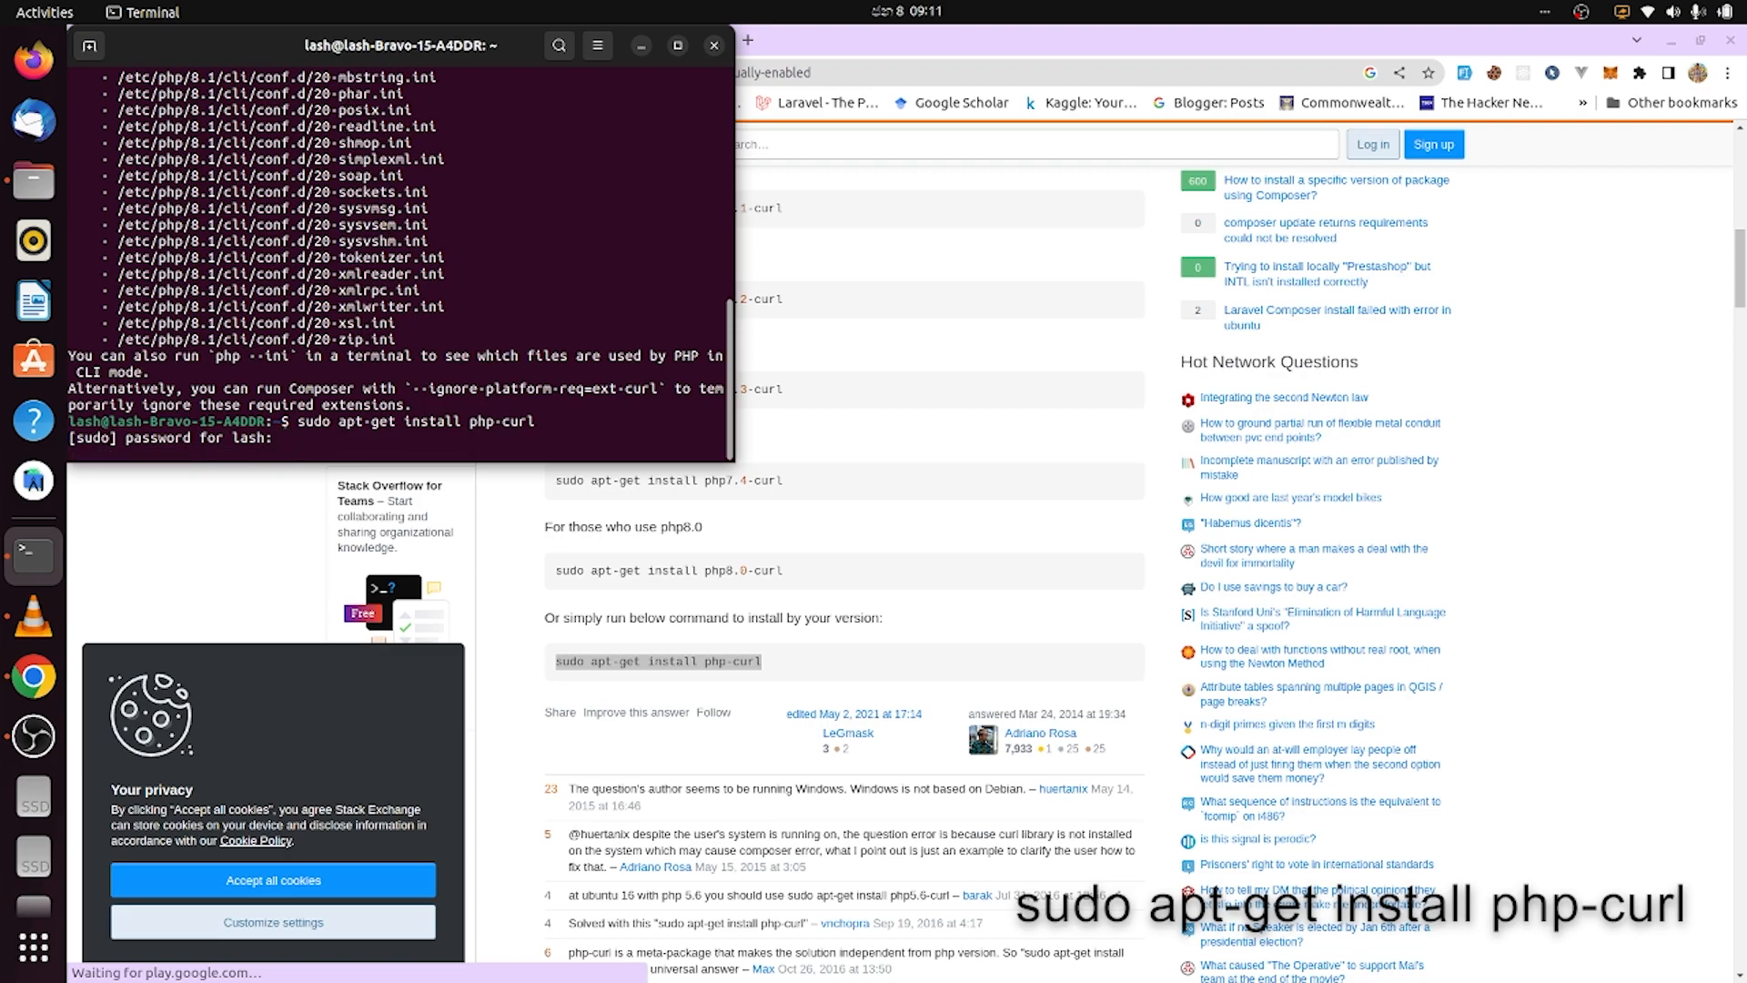
{"action": "key", "text": "Return"}
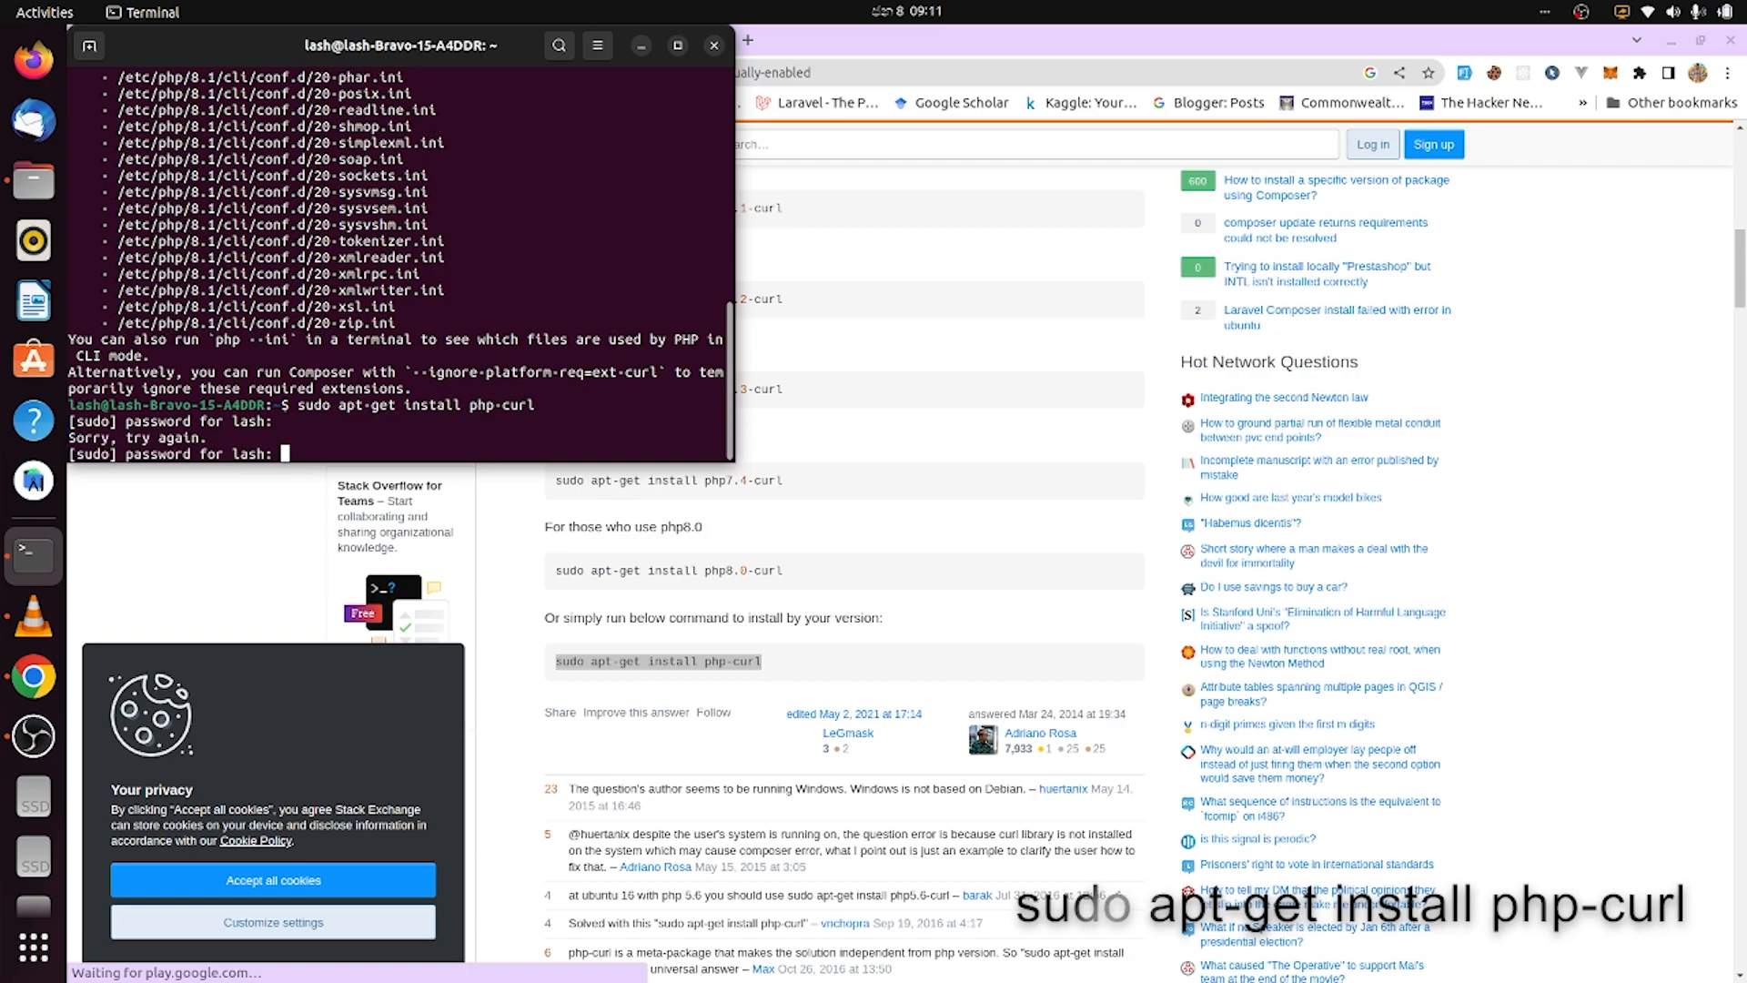
{"action": "key", "text": "Return"}
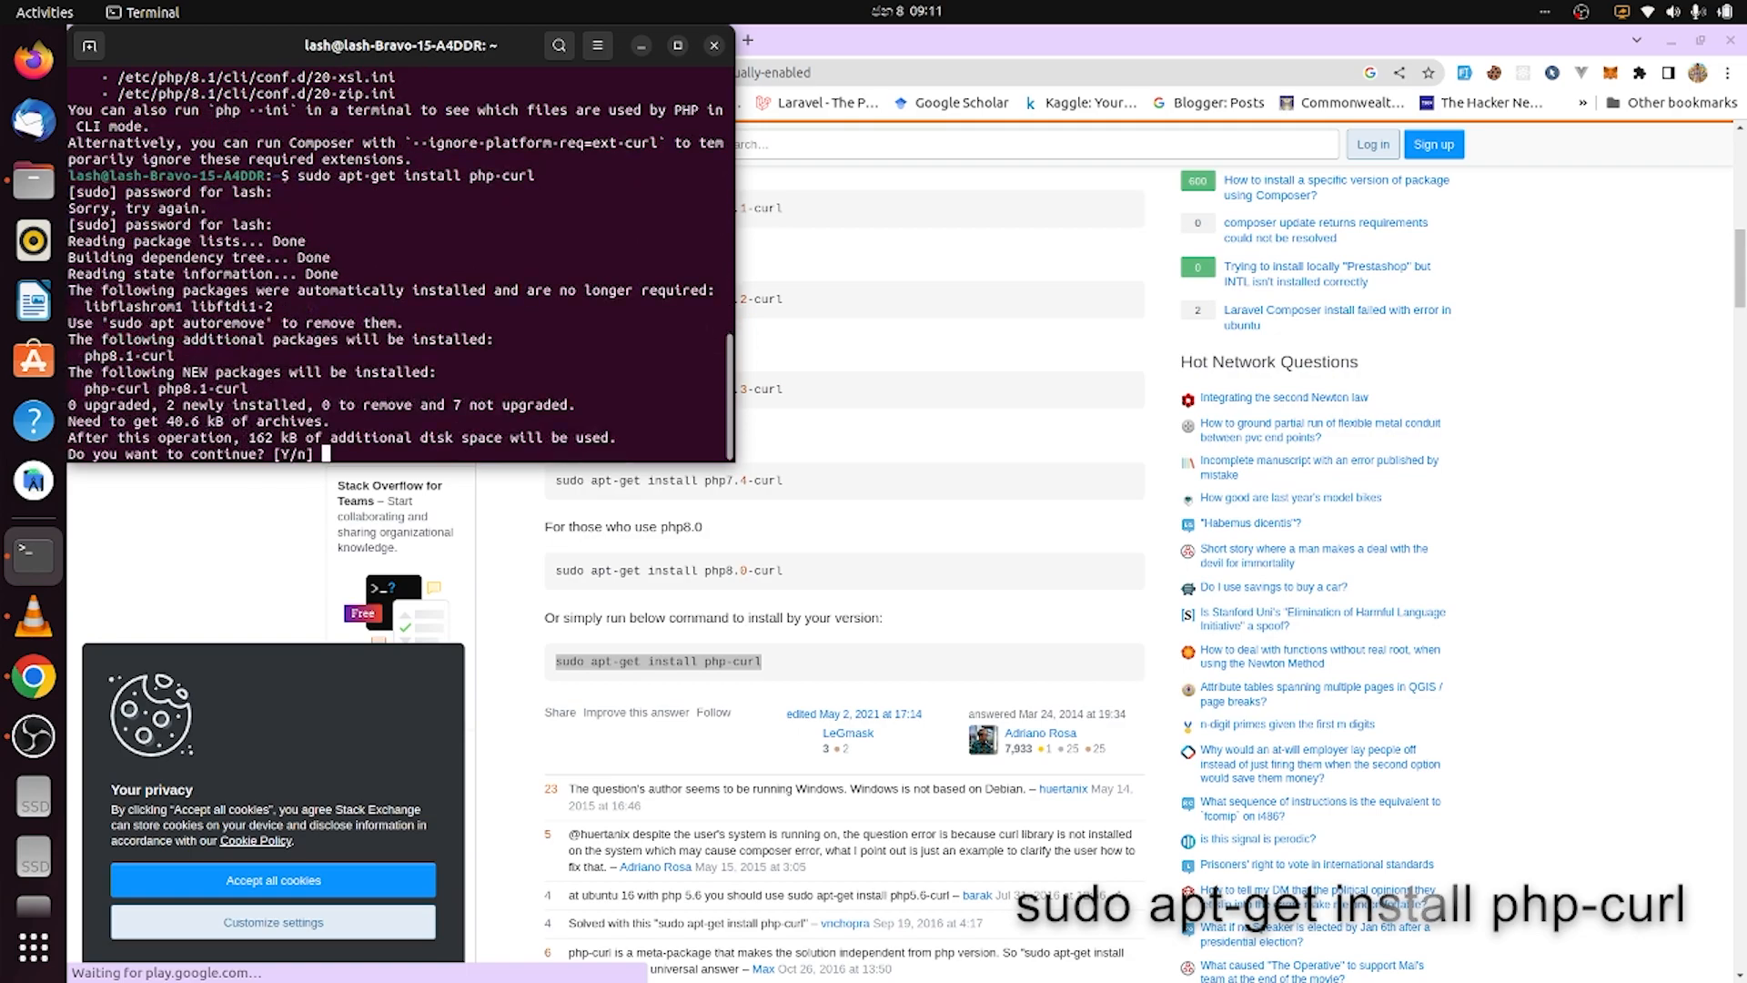
{"action": "type", "text": "y"}
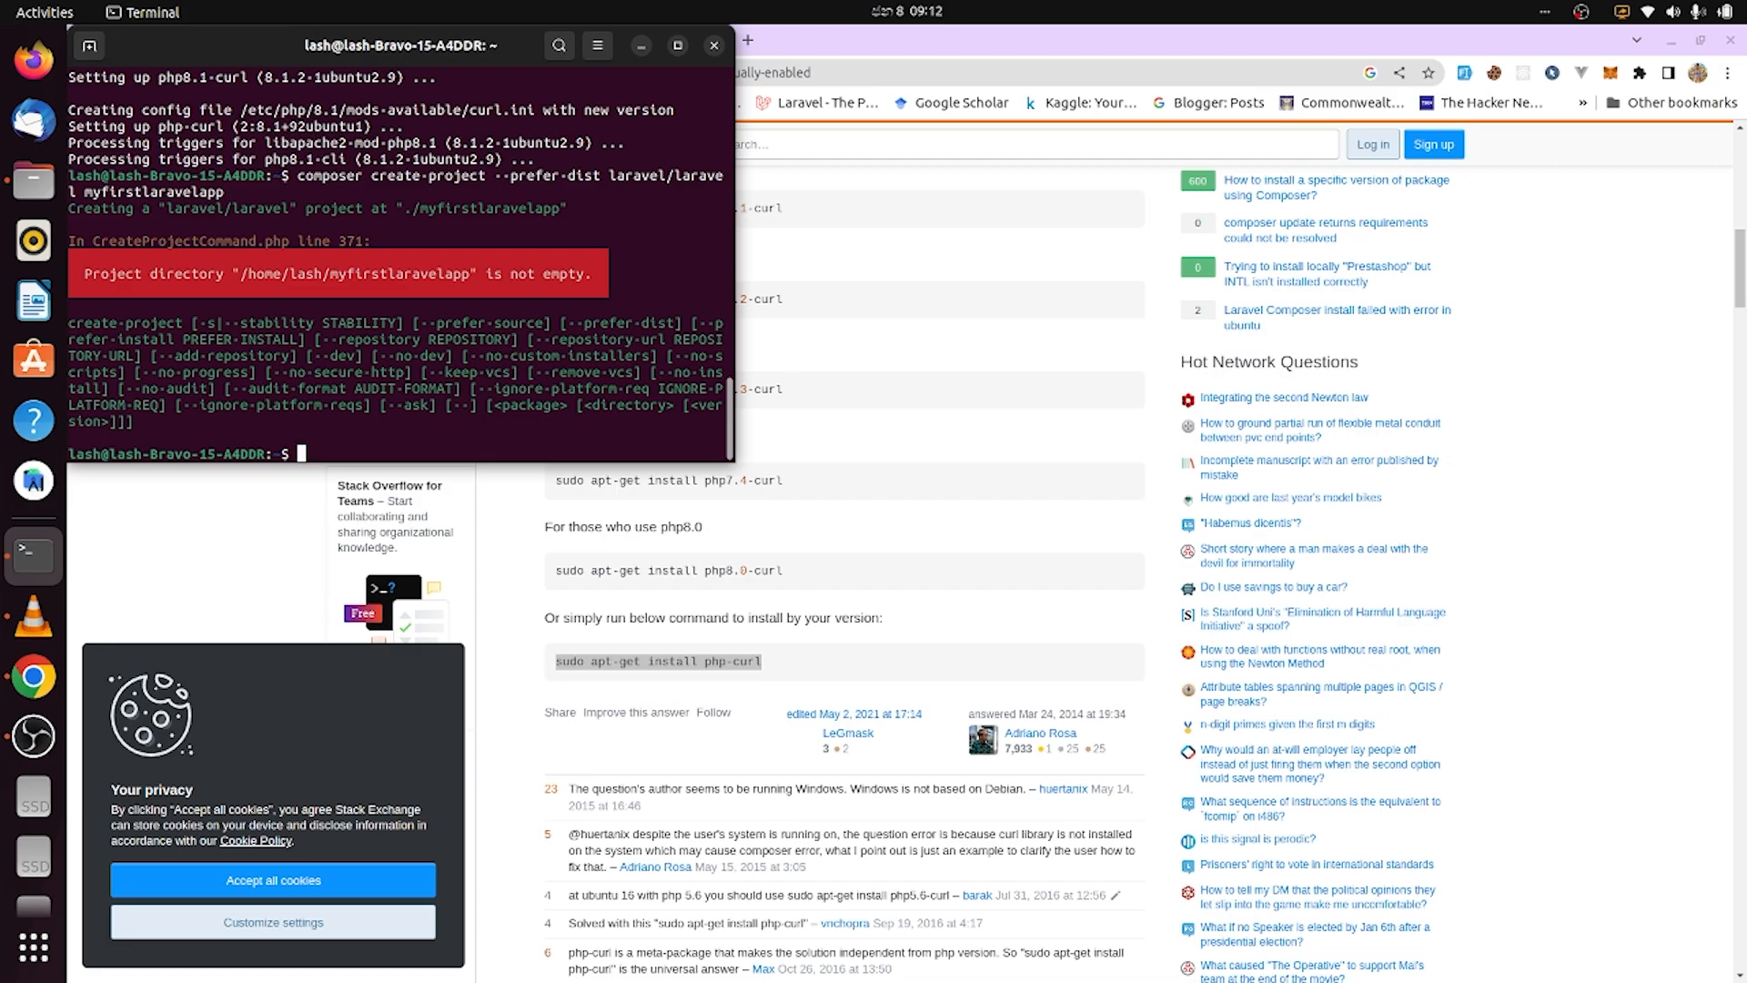
- Delete the partial folder with rm -rf myfirstlaravelapp so create-project succeeds
{"action": "type", "text": "rm"}
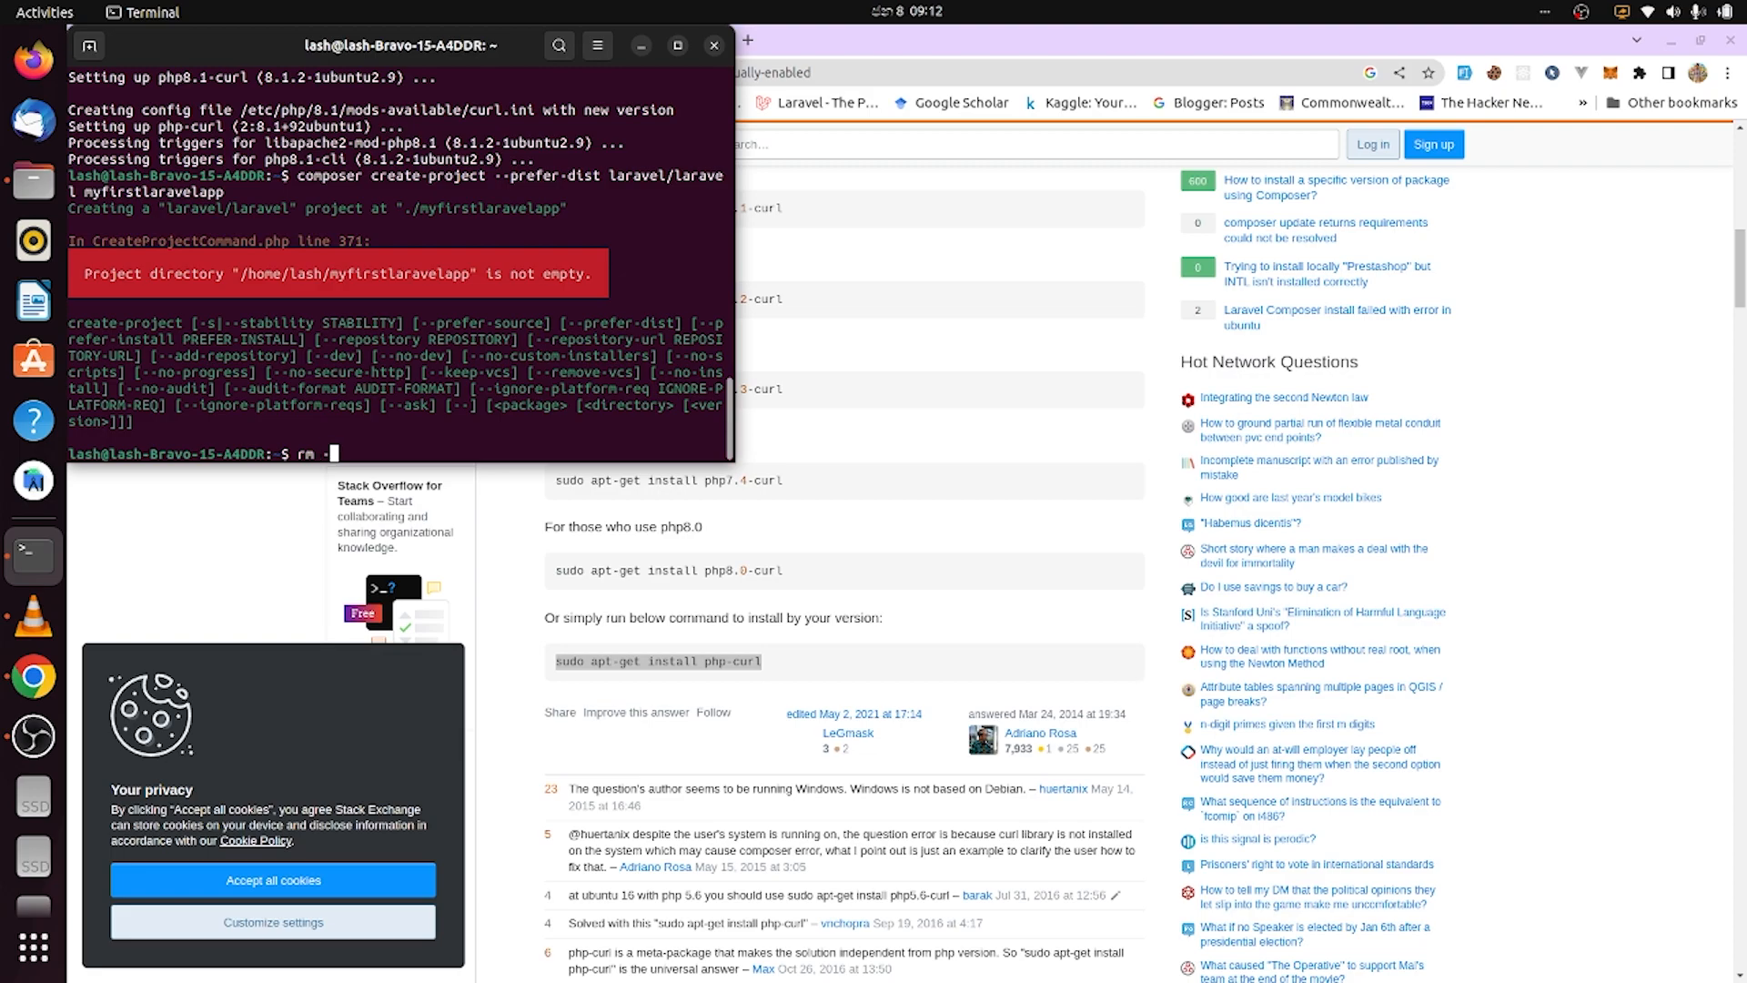
{"action": "type", "text": "-rf m"}
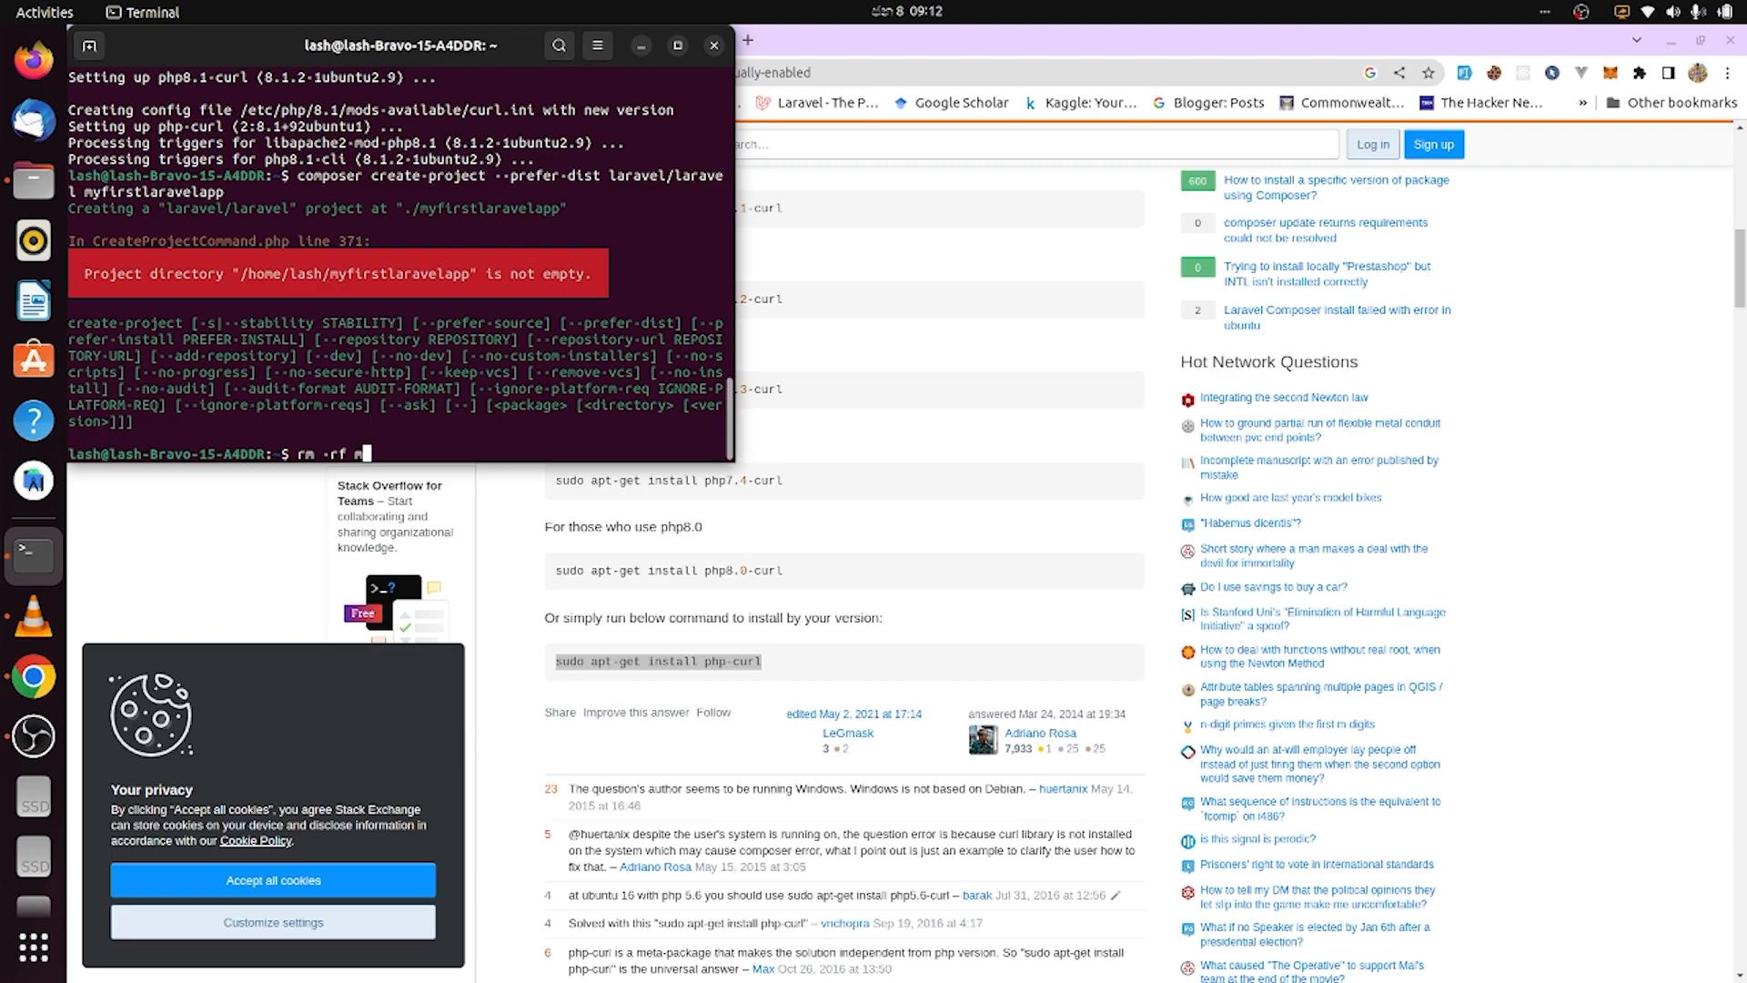
{"action": "type", "text": "yfirst"}
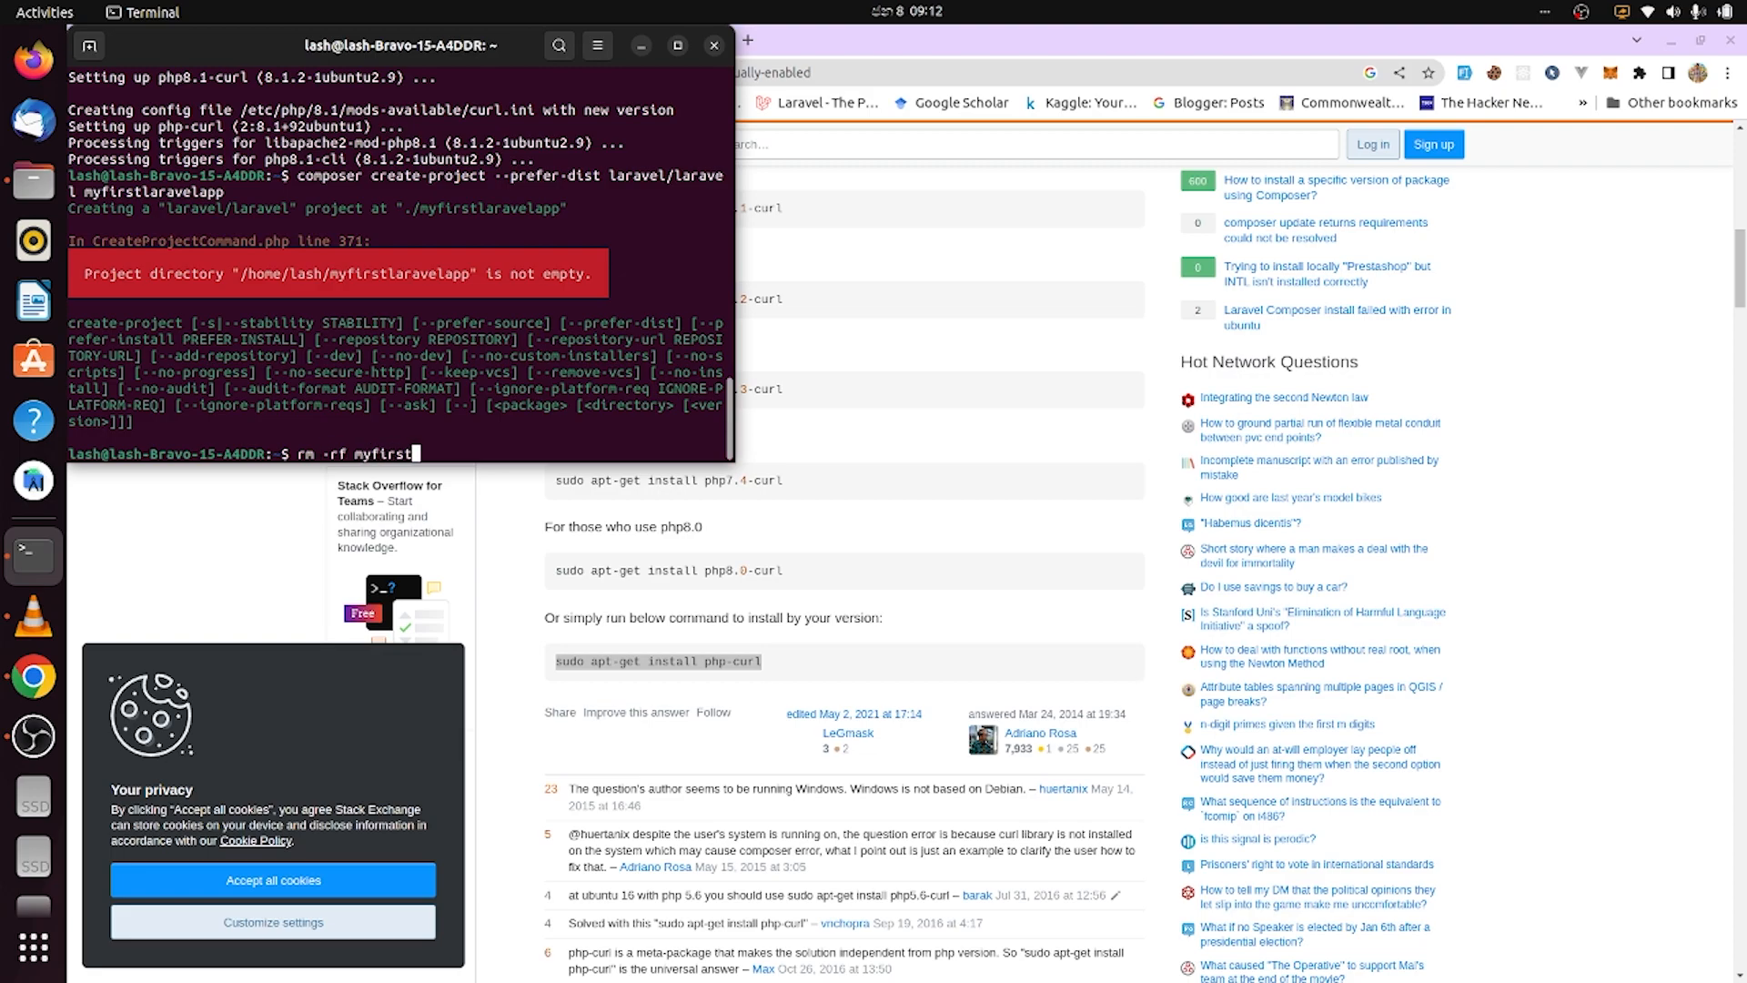
{"action": "type", "text": "laravel"}
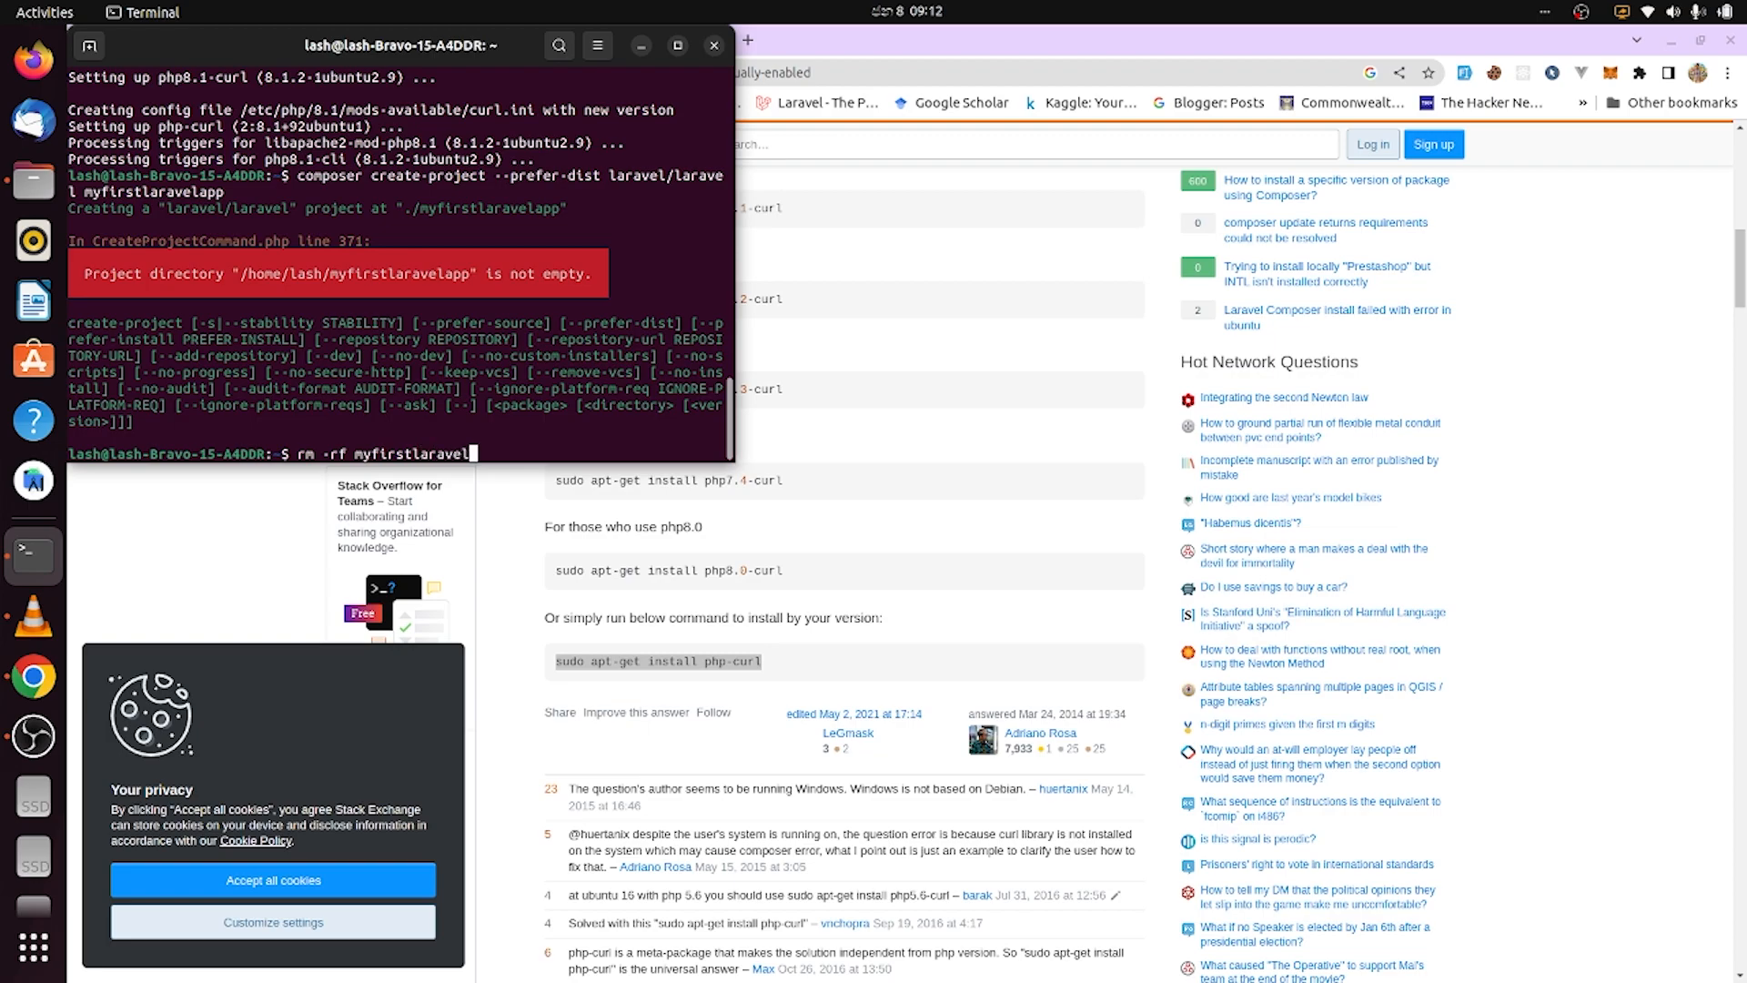
{"action": "key", "text": "Return"}
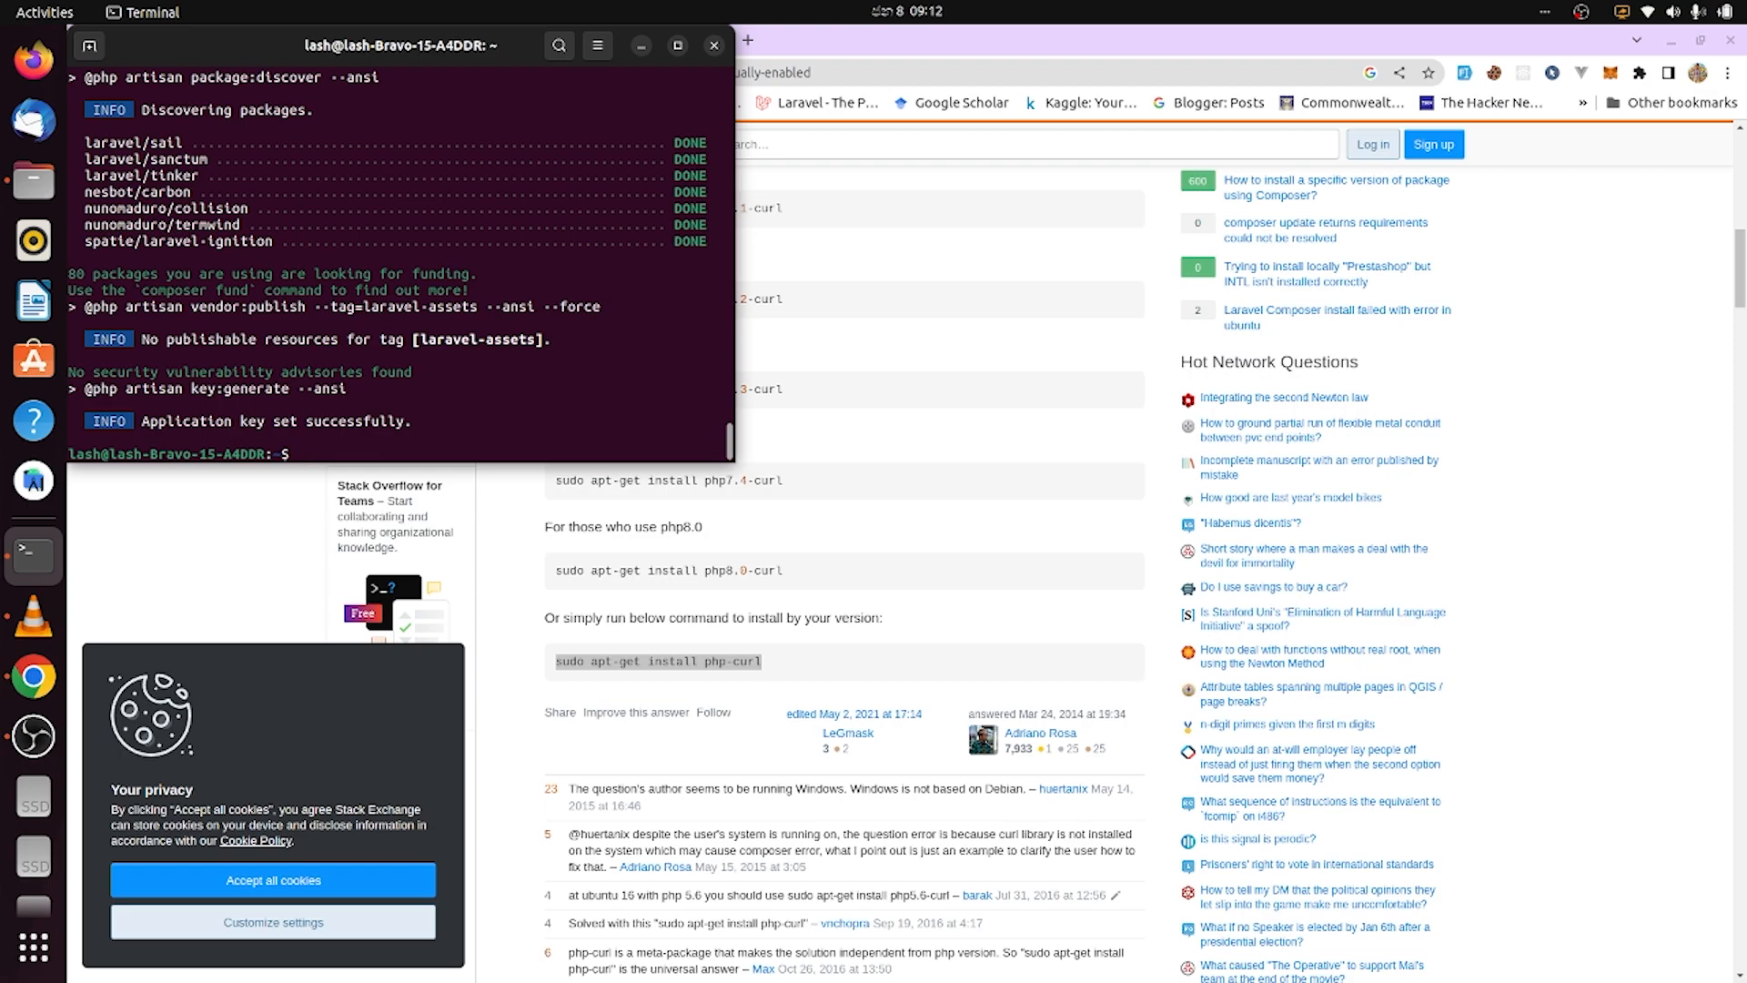
- Enter myfirstlaravelapp and run php artisan serve to start the server at 127.0.0.1:8000
{"action": "type", "text": "cd my"}
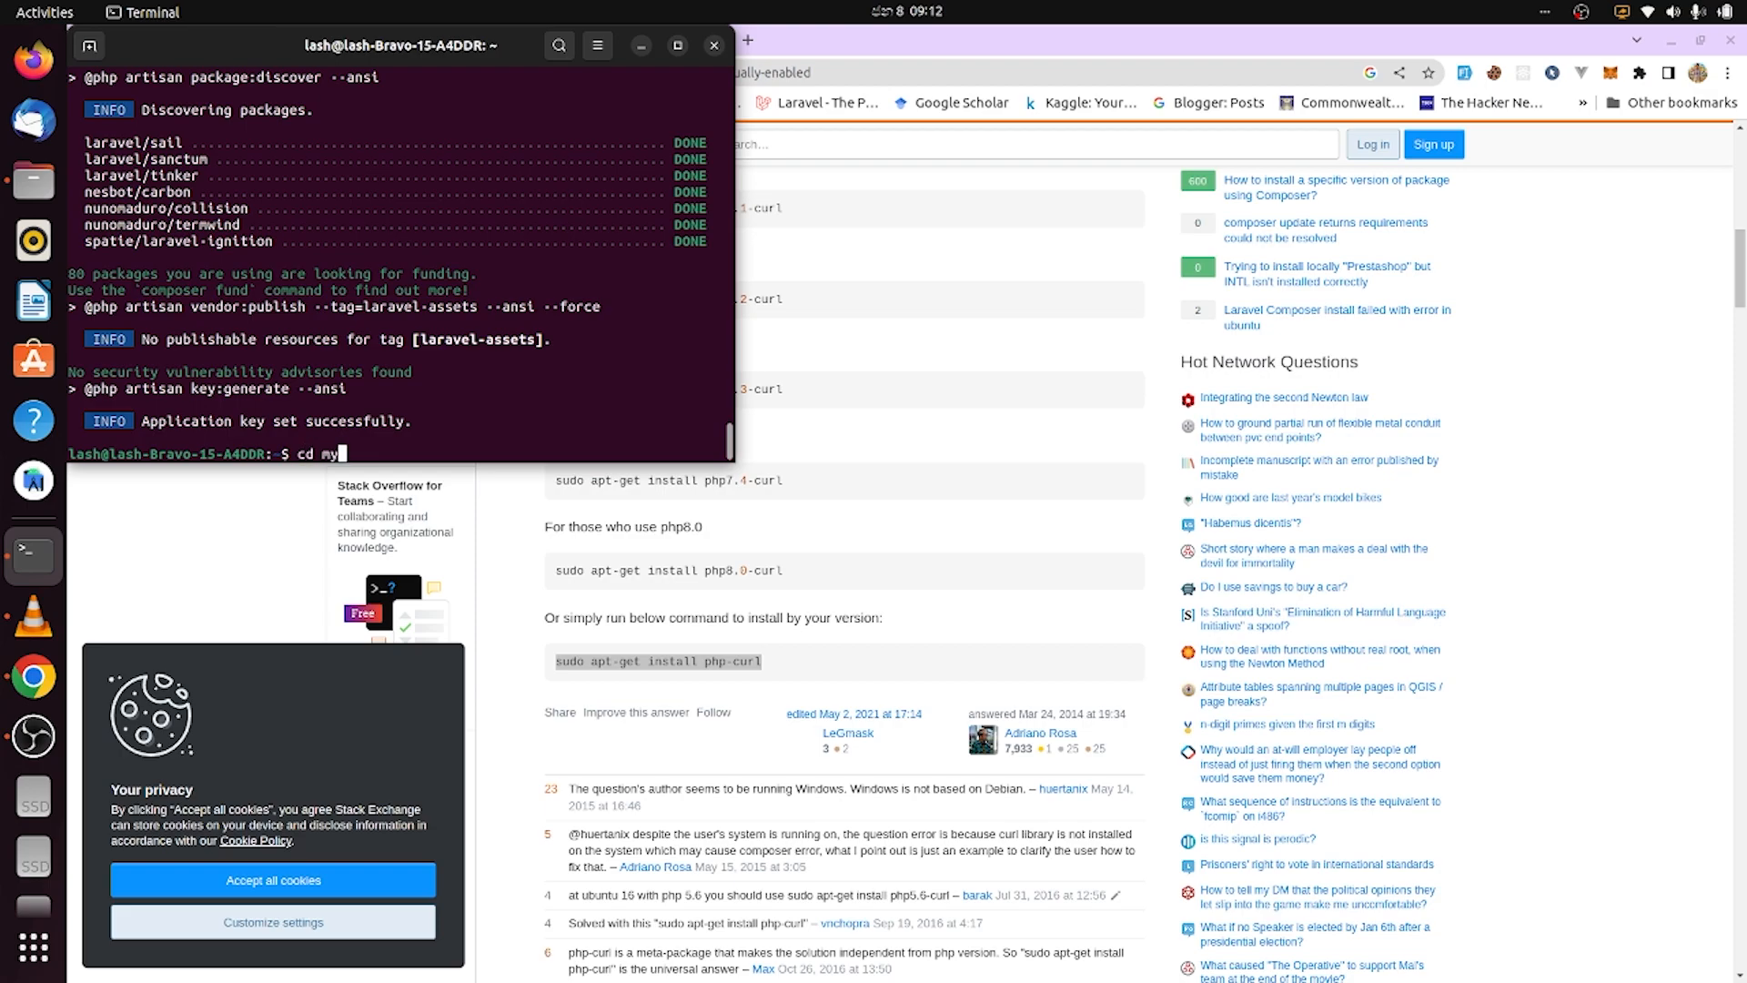
{"action": "type", "text": "first"}
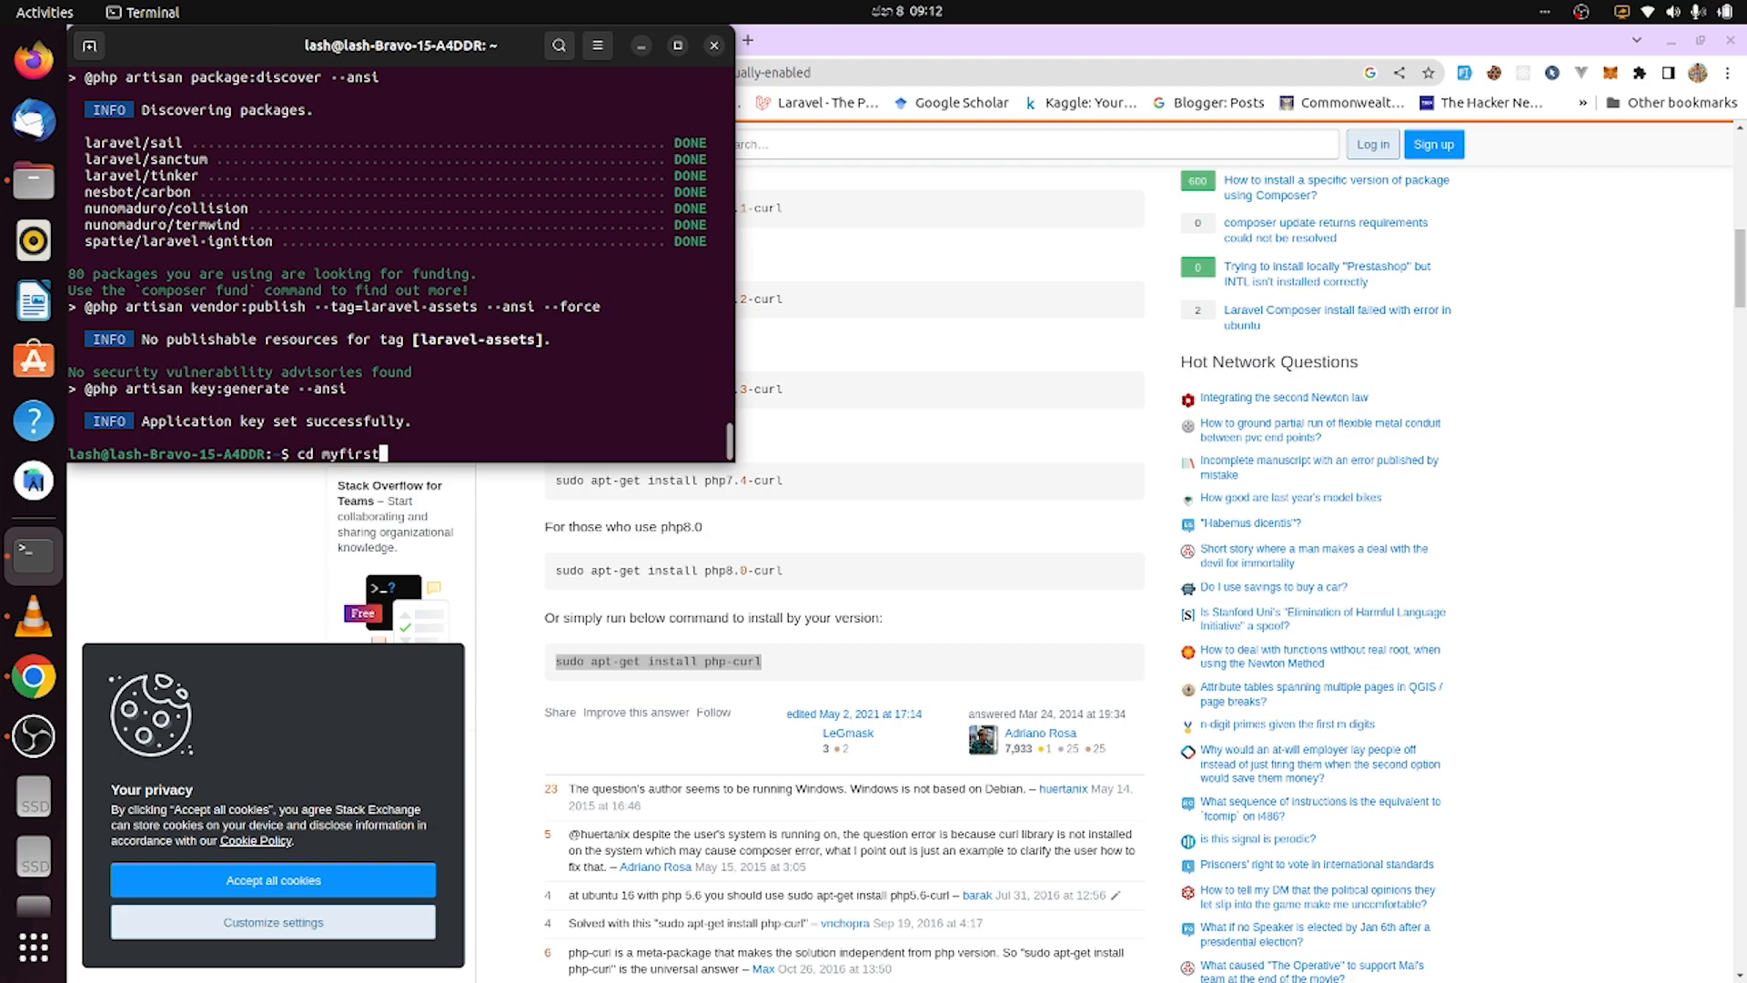
{"action": "type", "text": "laravelapp"}
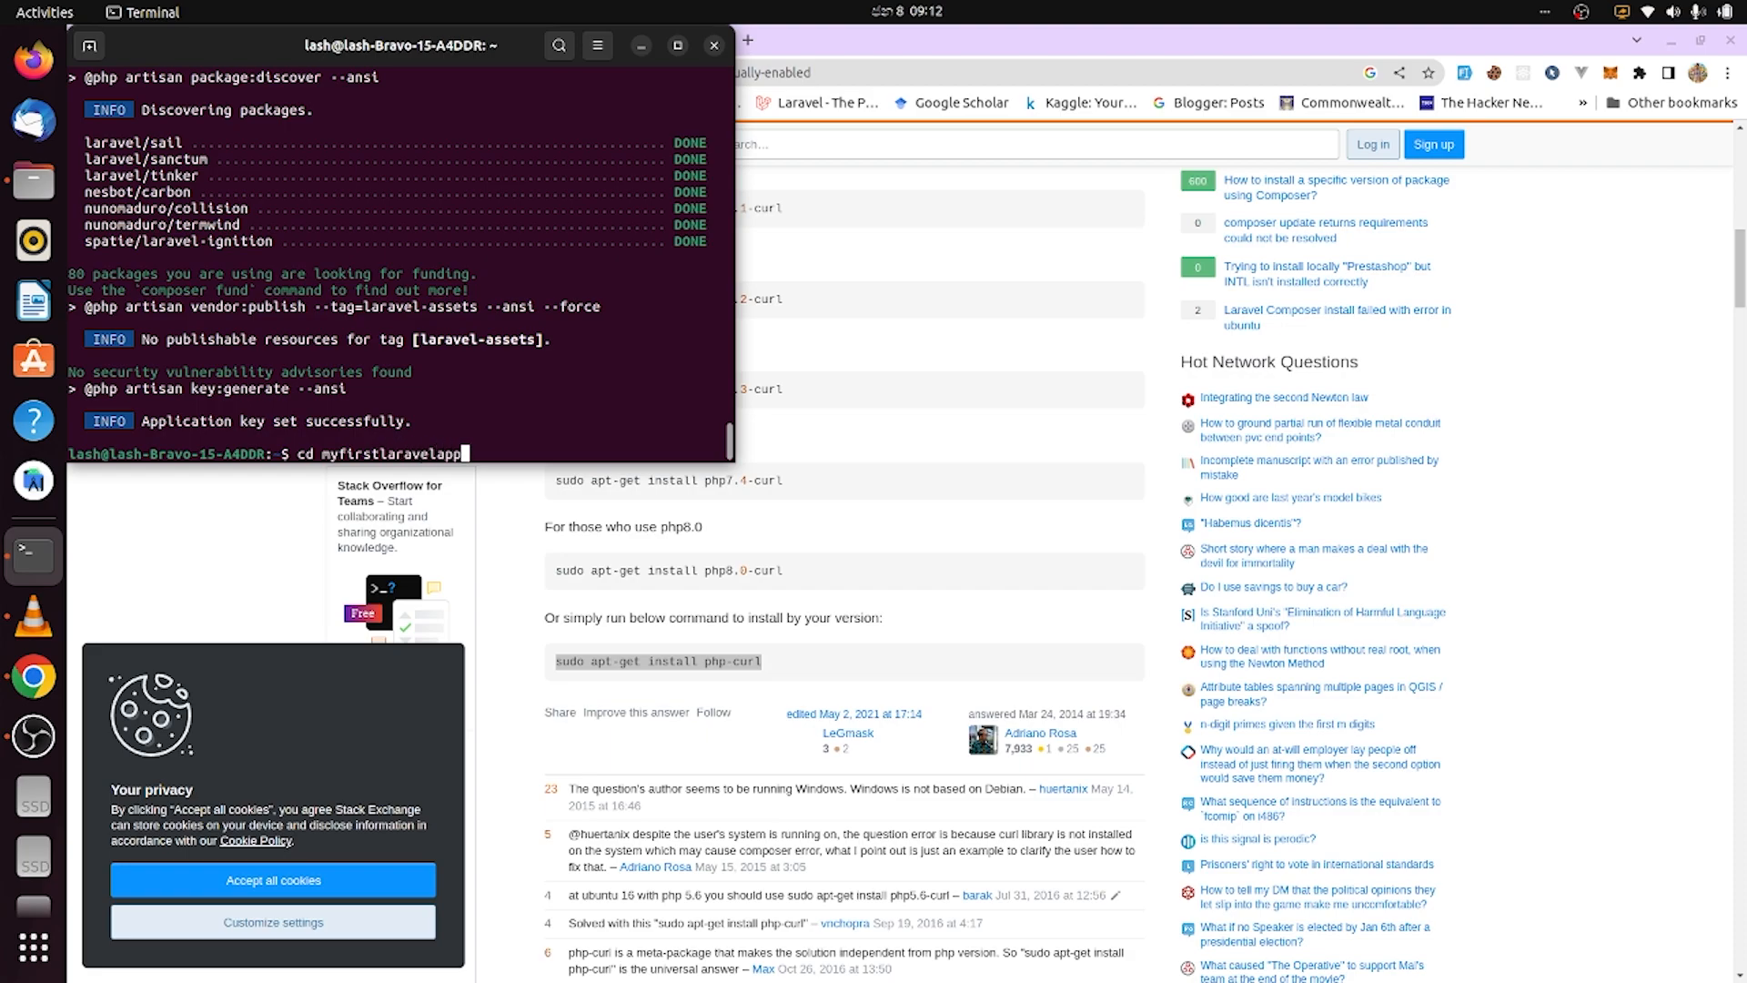
{"action": "key", "text": "Return"}
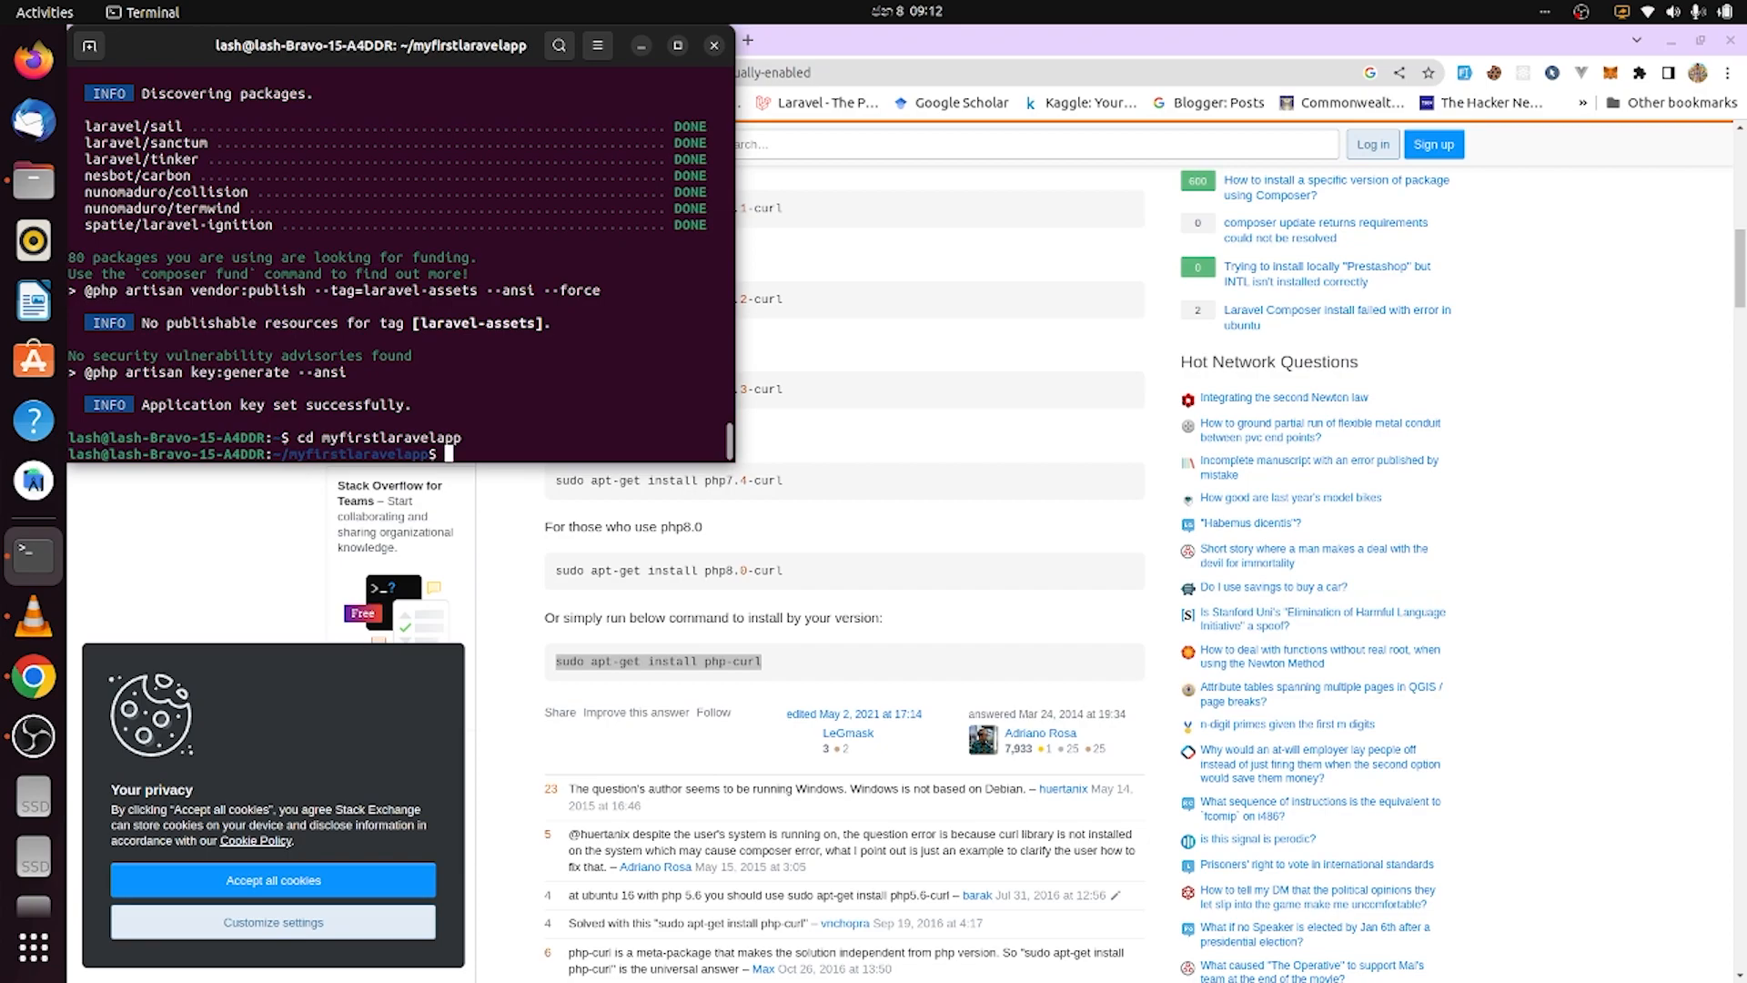
{"action": "type", "text": "php artisan se"}
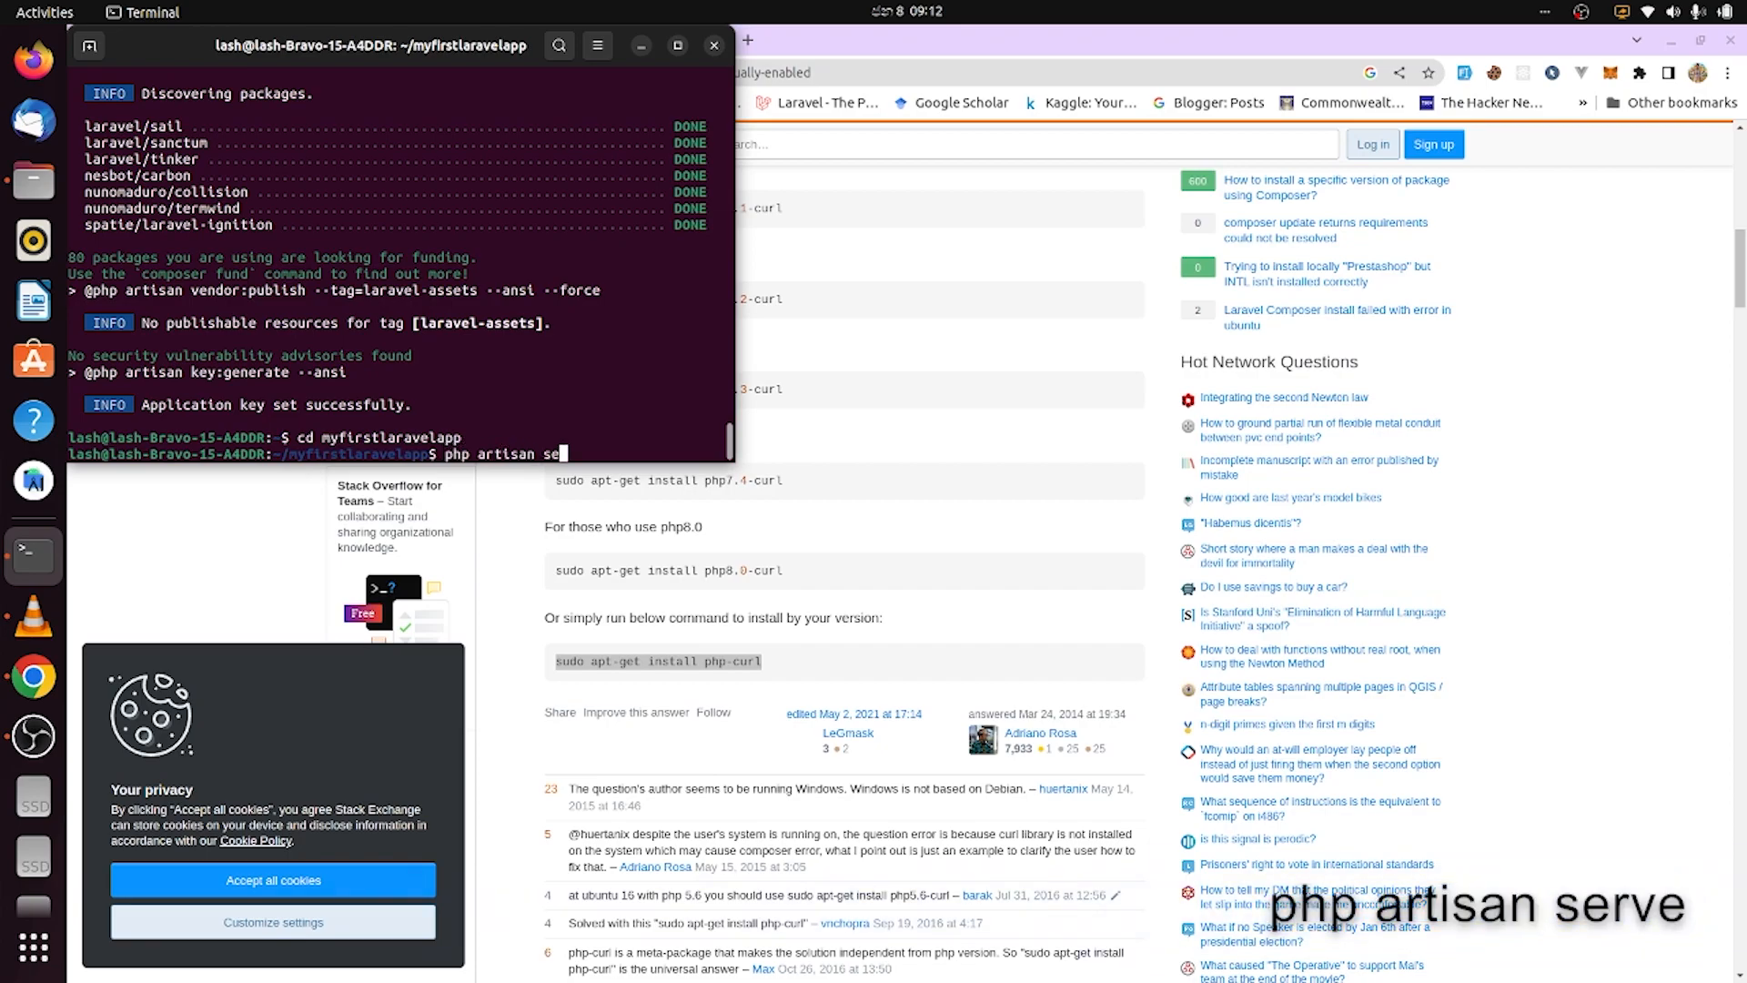
{"action": "key", "text": "Return"}
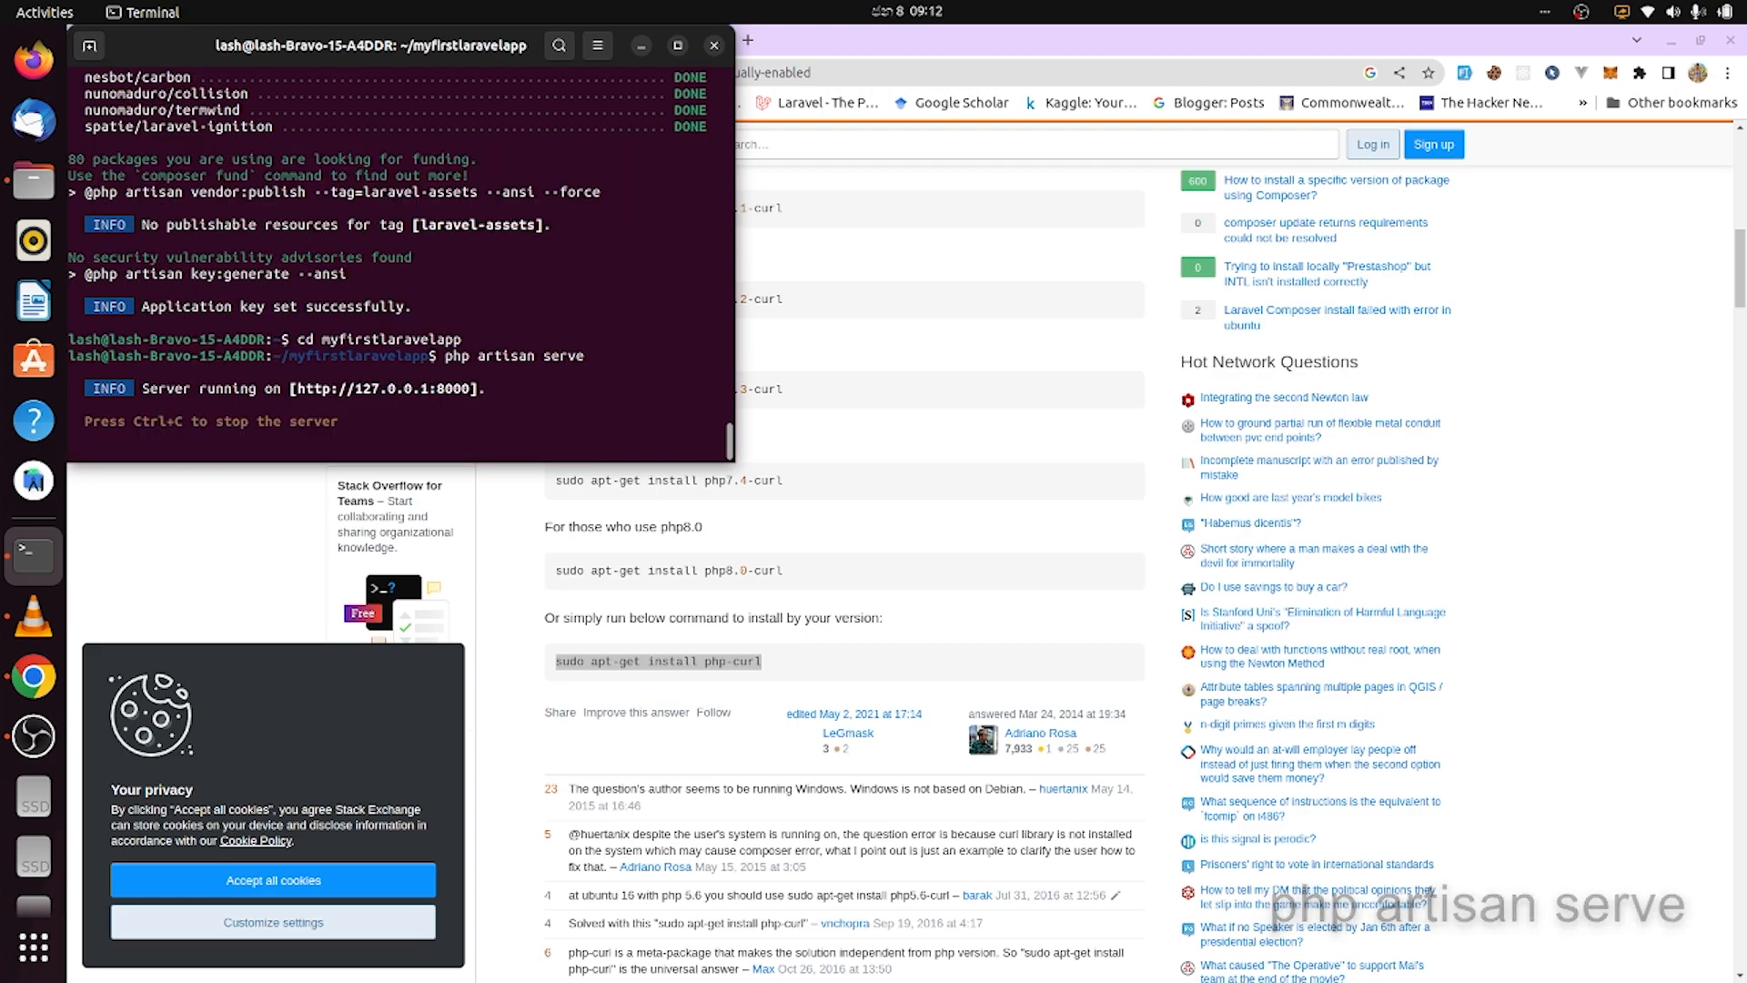
{"action": "mouse_move", "coordinate": [384, 387]}
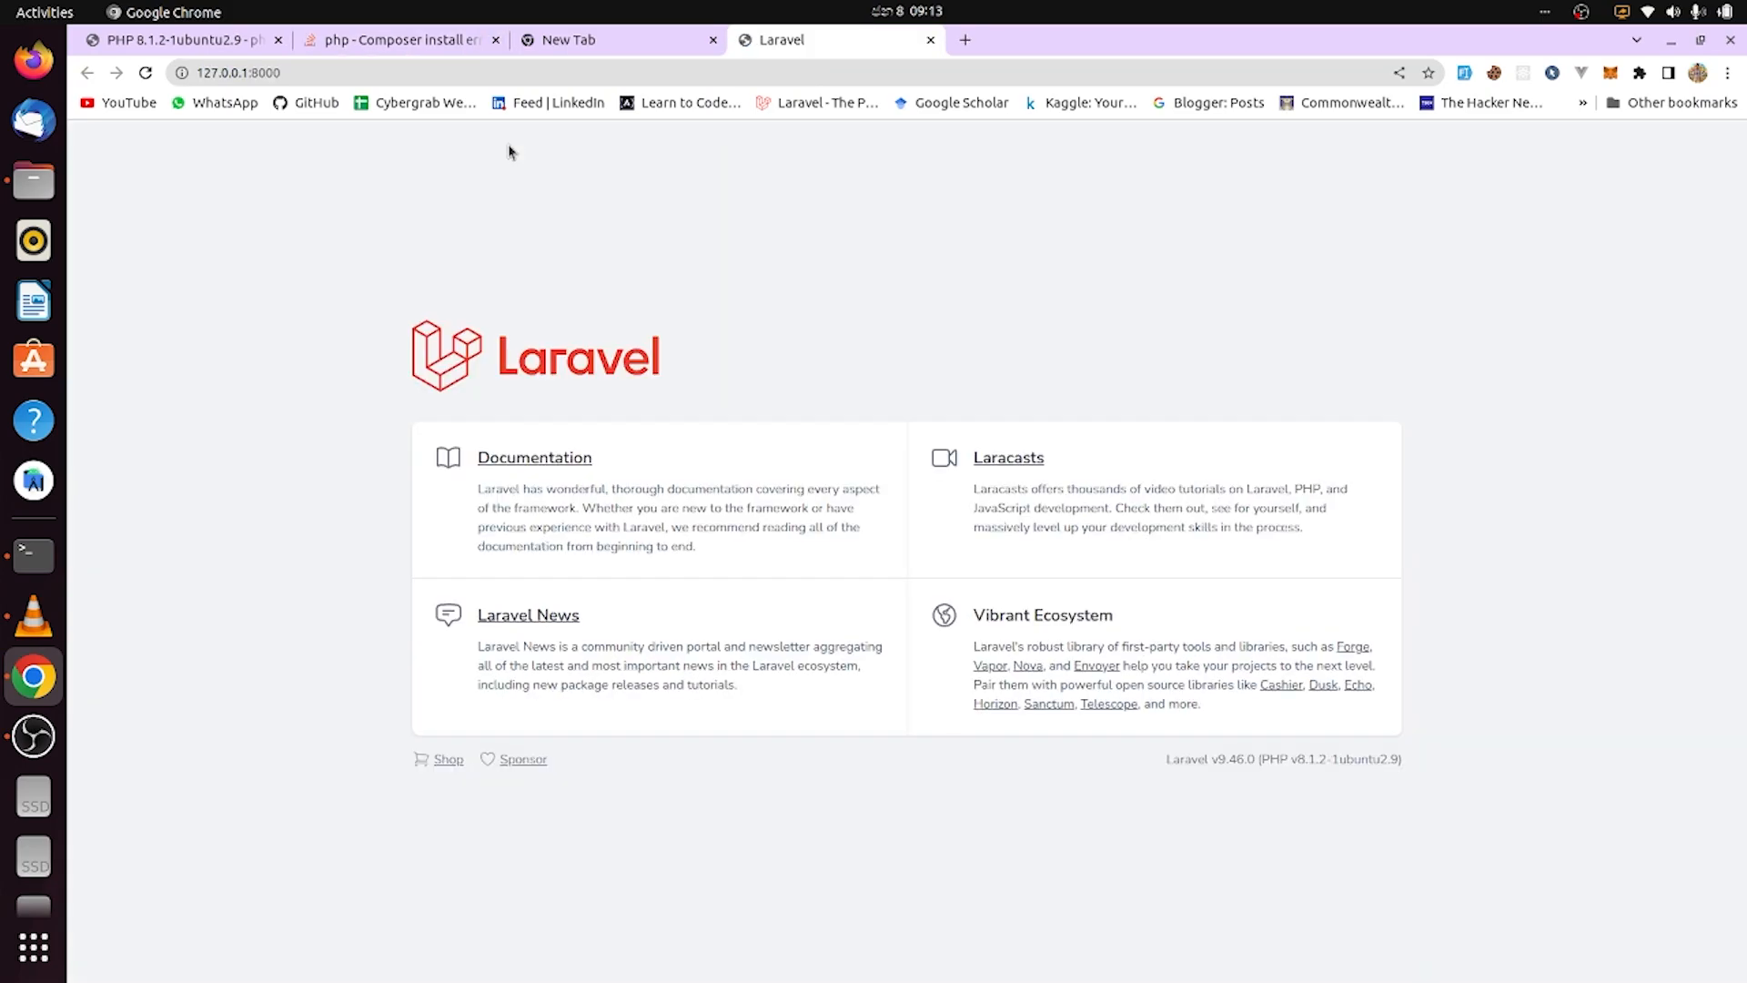
{"action": "mouse_move", "coordinate": [1136, 875]}
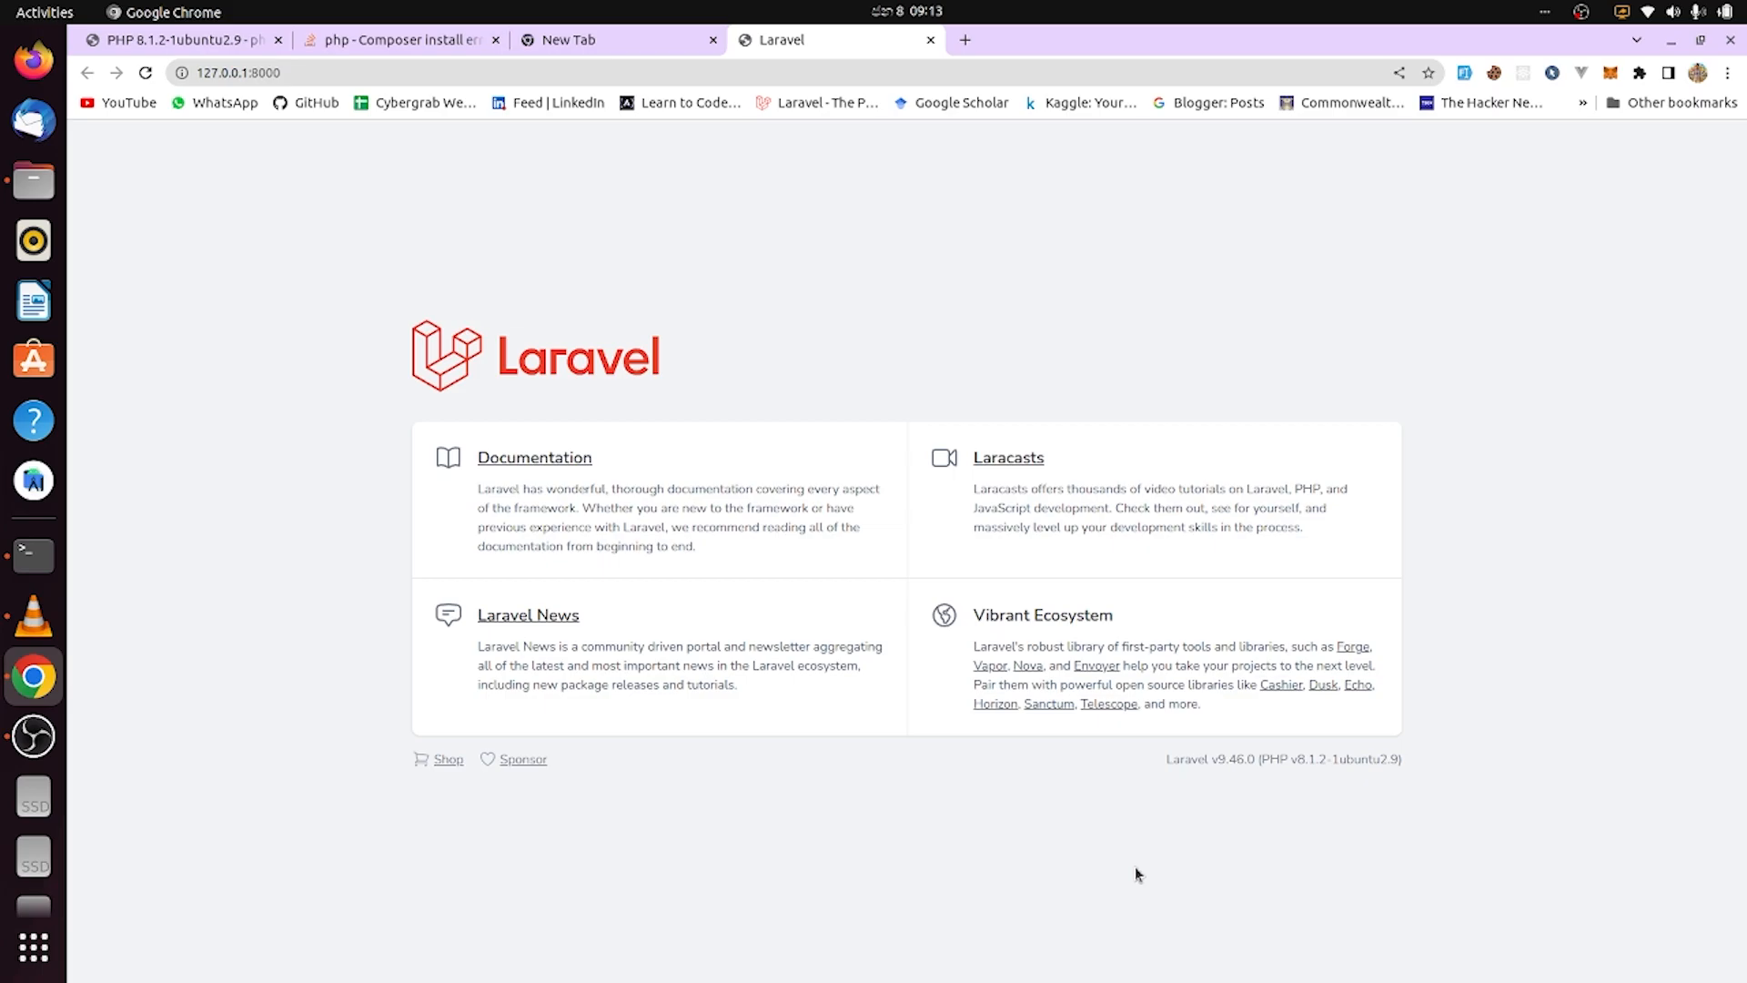
{"action": "mouse_move", "coordinate": [948, 761]}
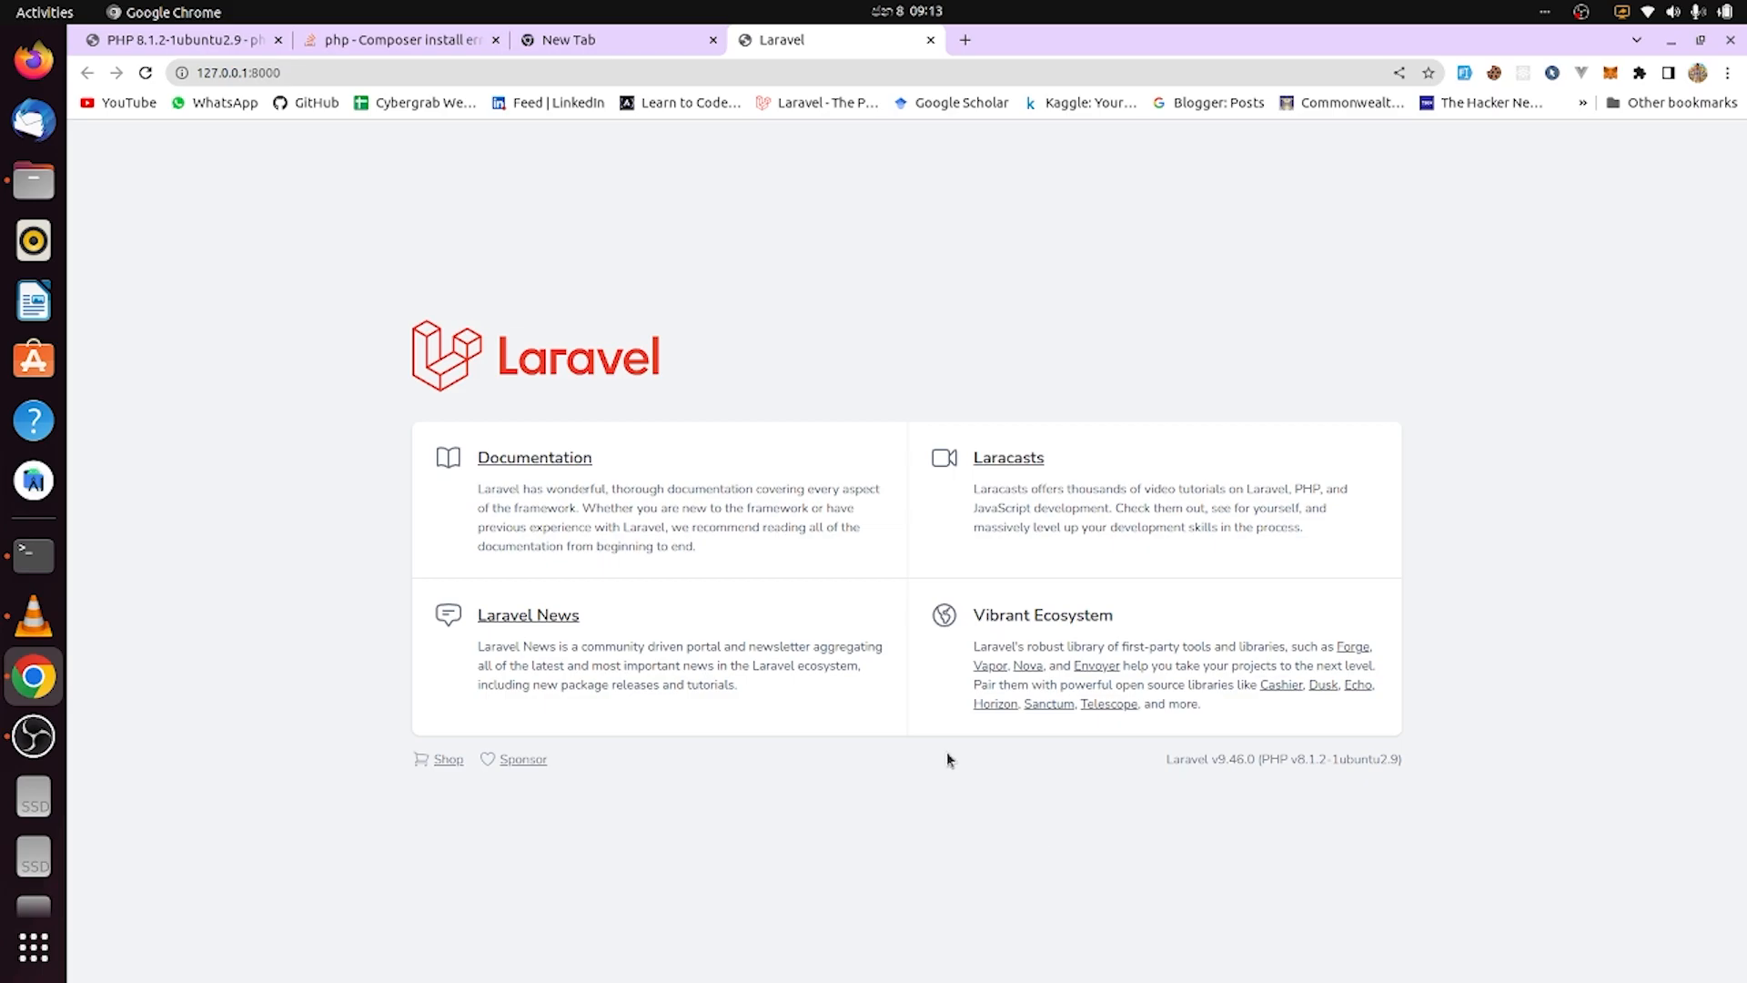
{"action": "mouse_move", "coordinate": [1105, 782]}
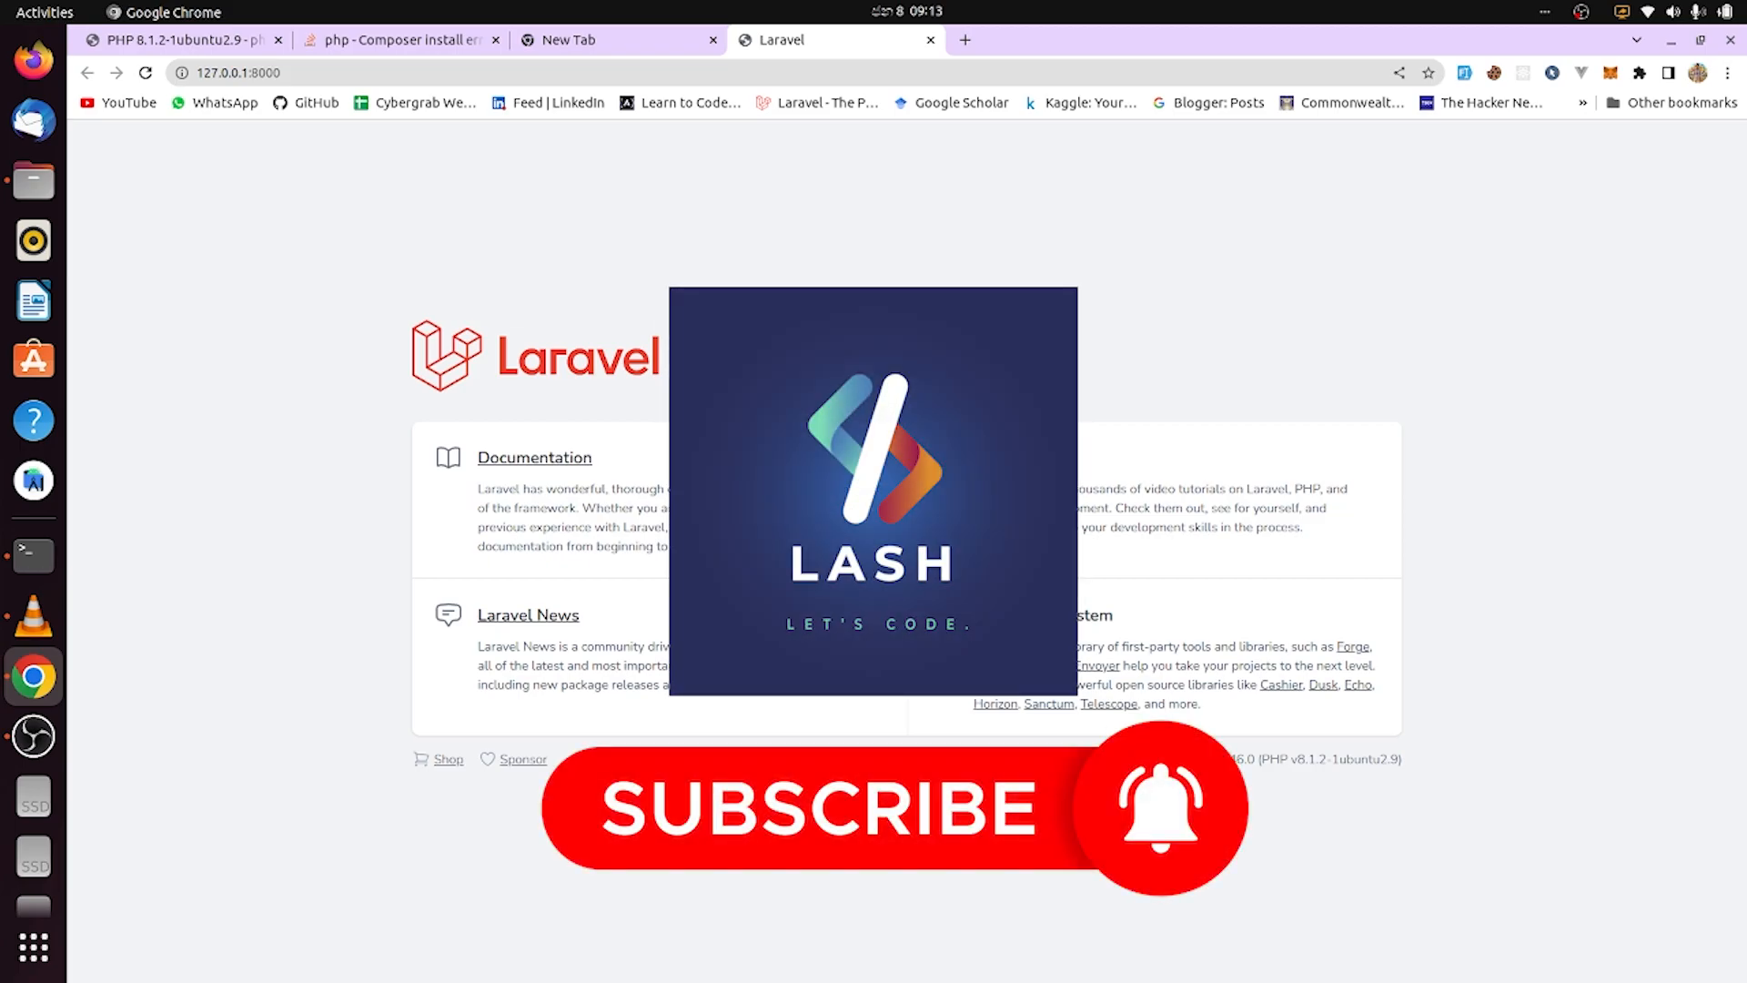
{"action": "mouse_move", "coordinate": [340, 313]}
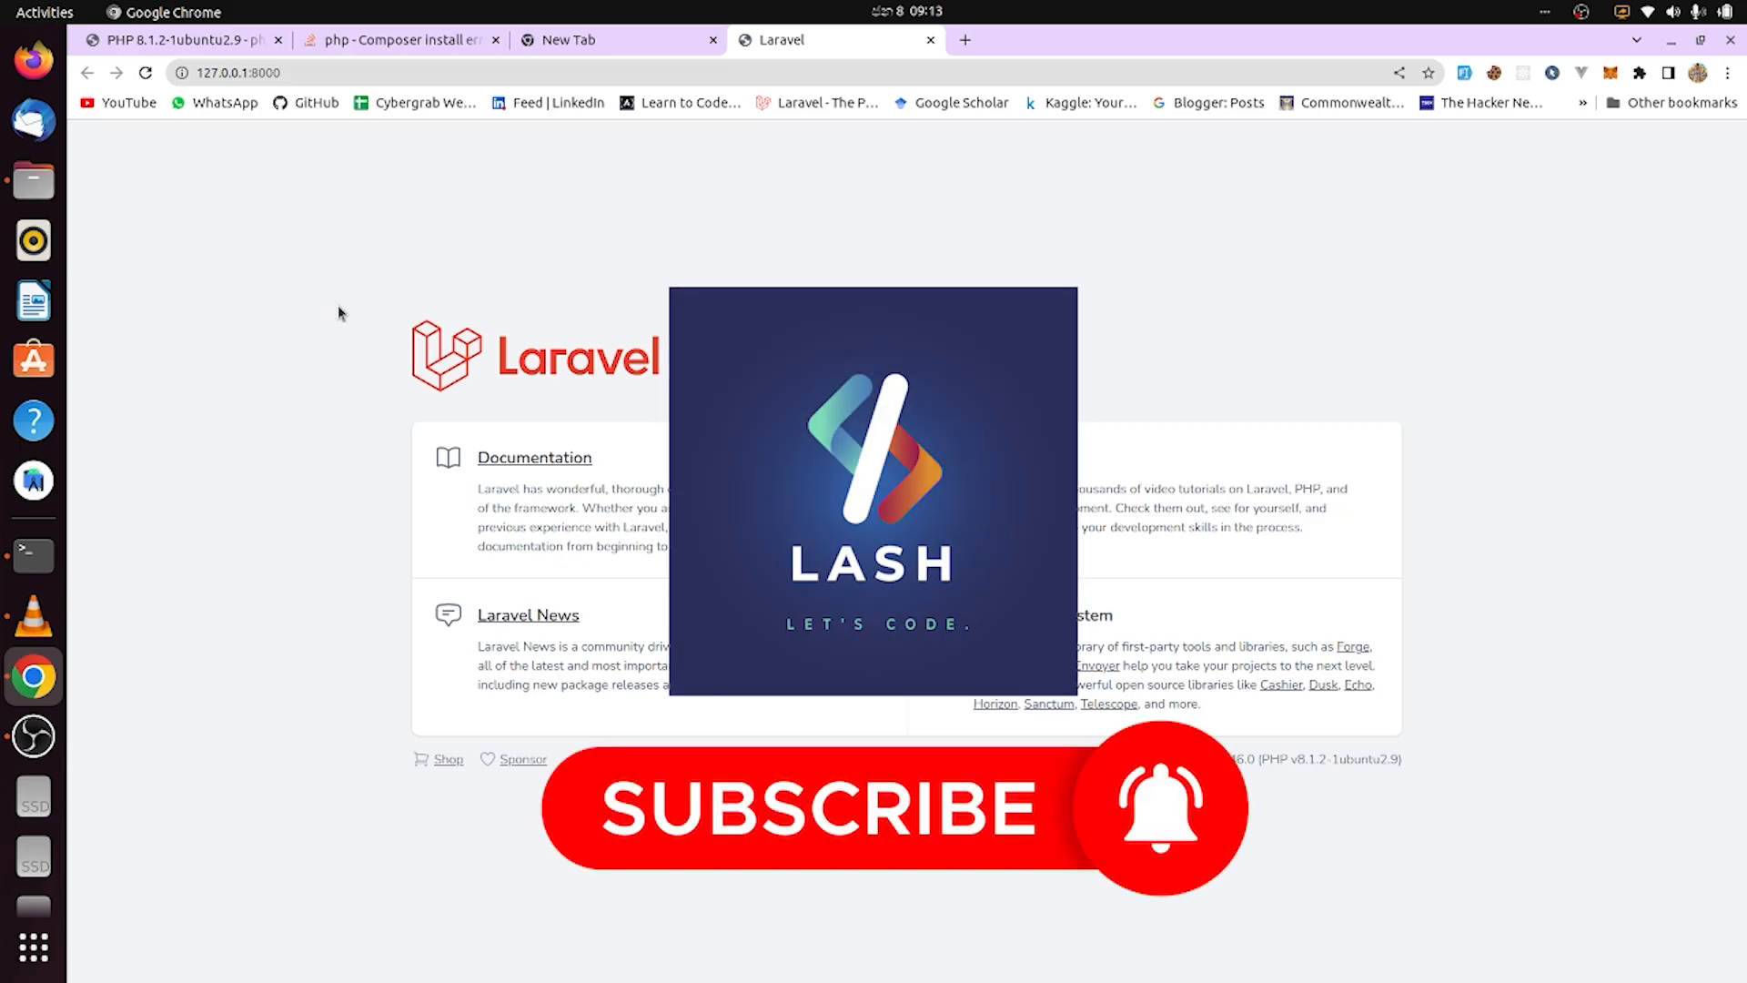